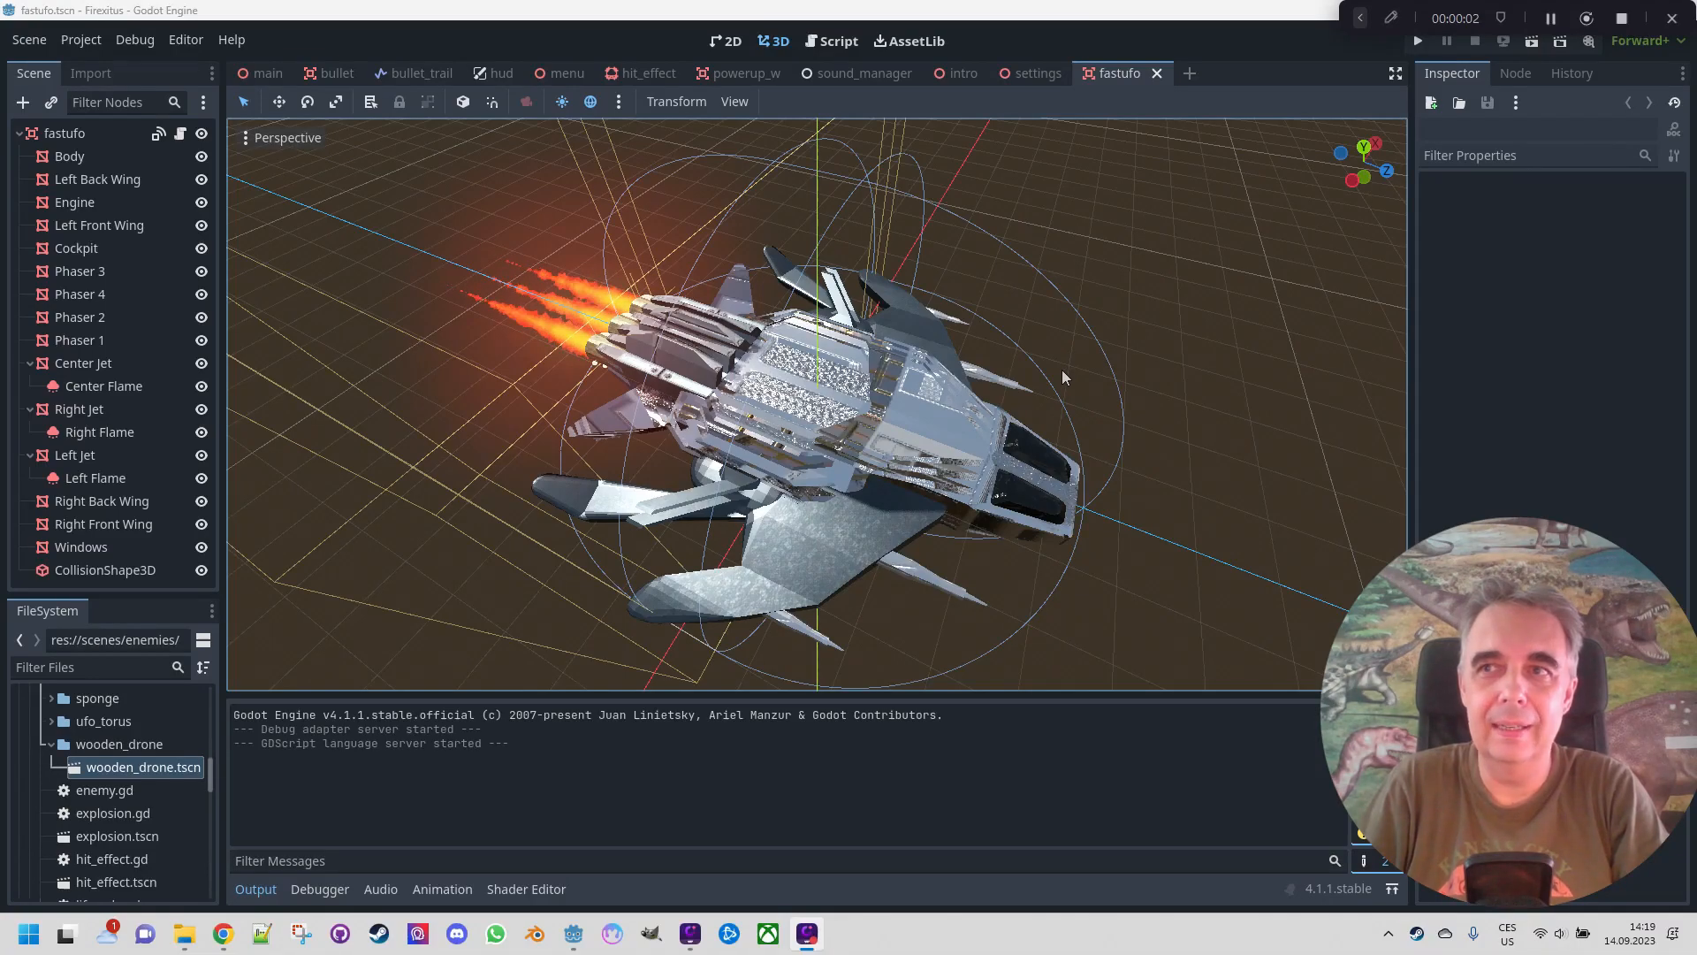
mouse_move(950, 348)
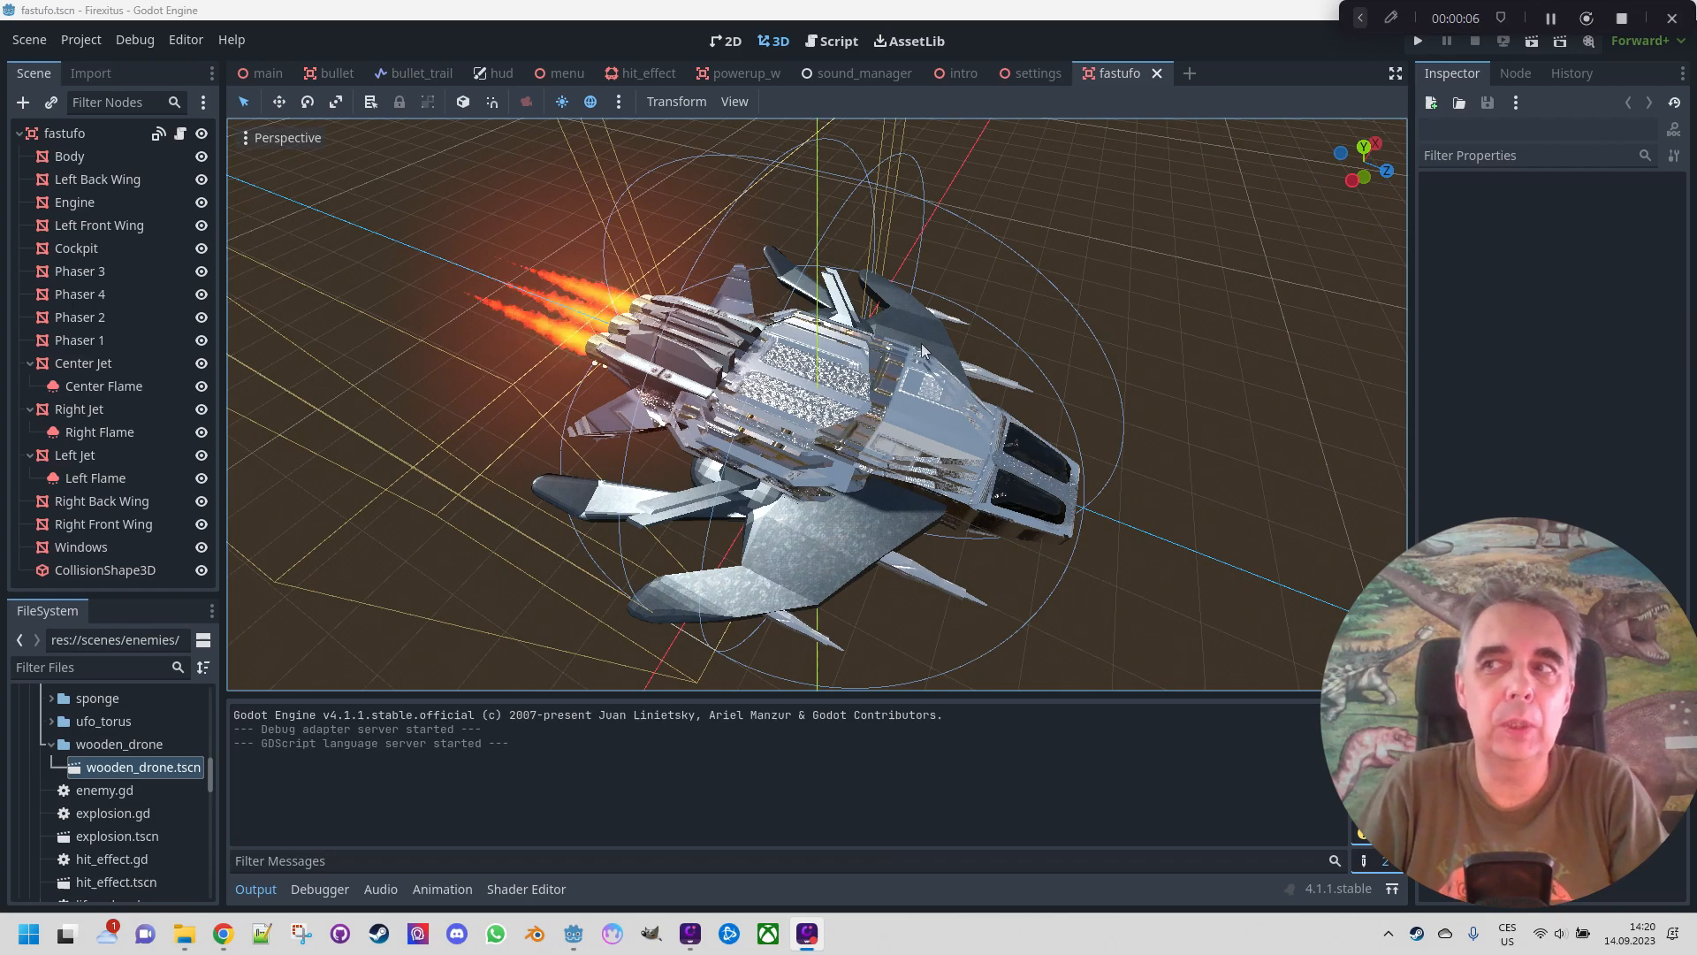
mouse_move(712, 287)
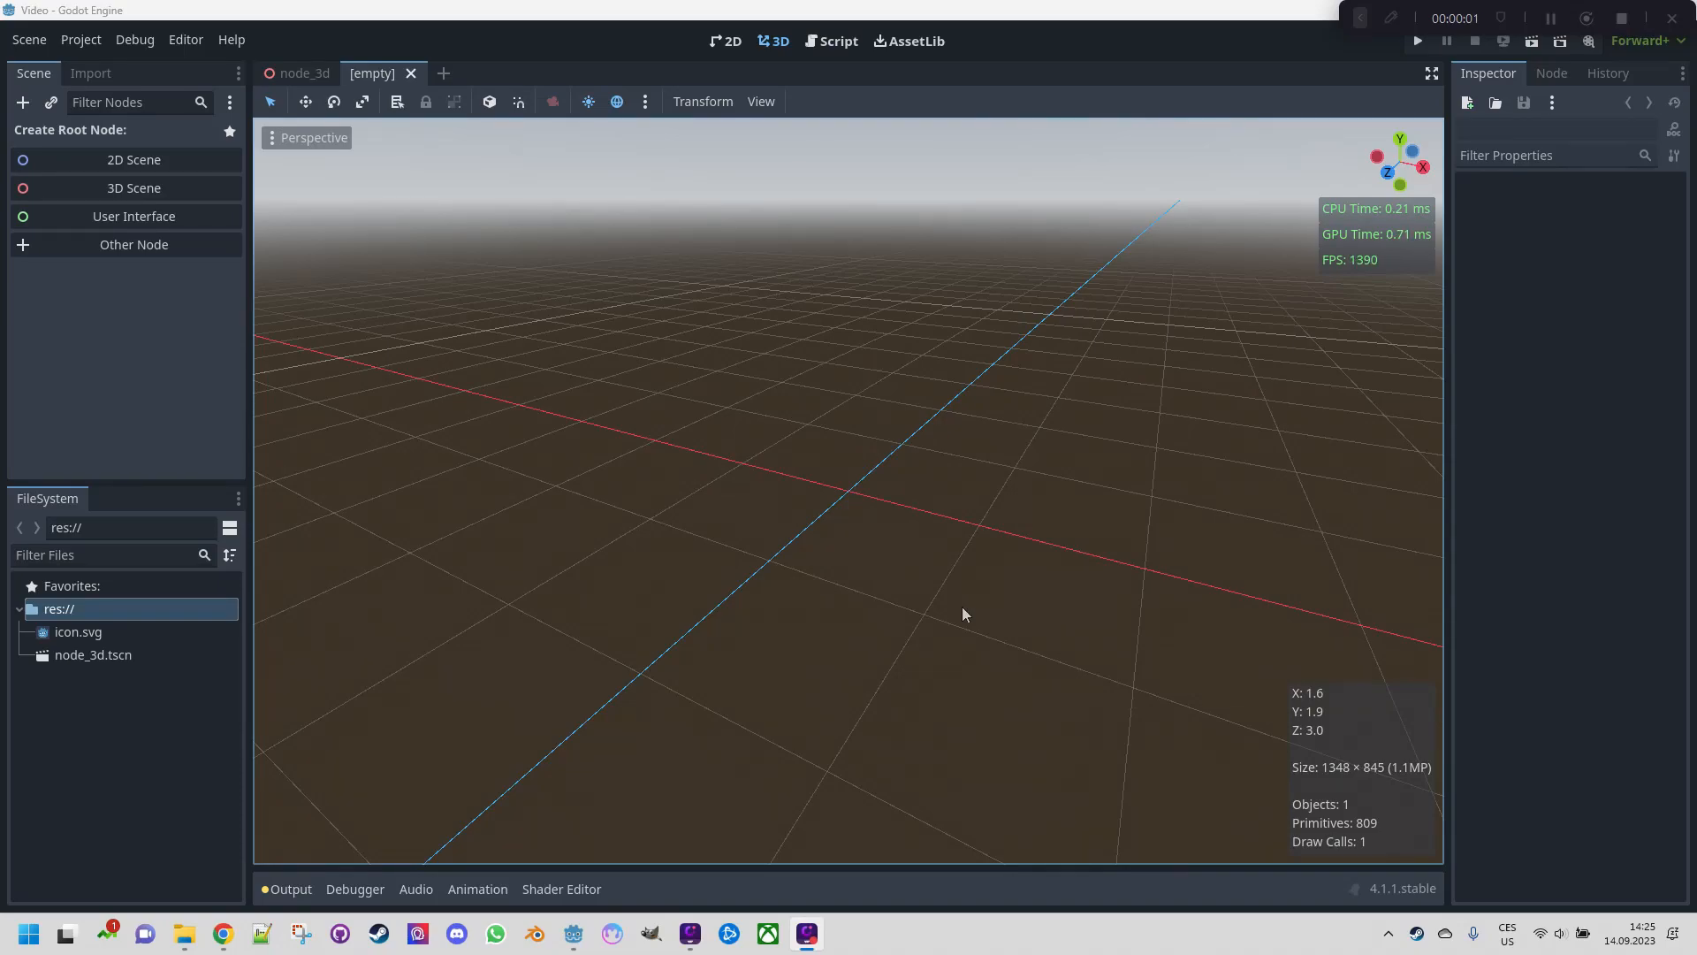
mouse_move(640, 270)
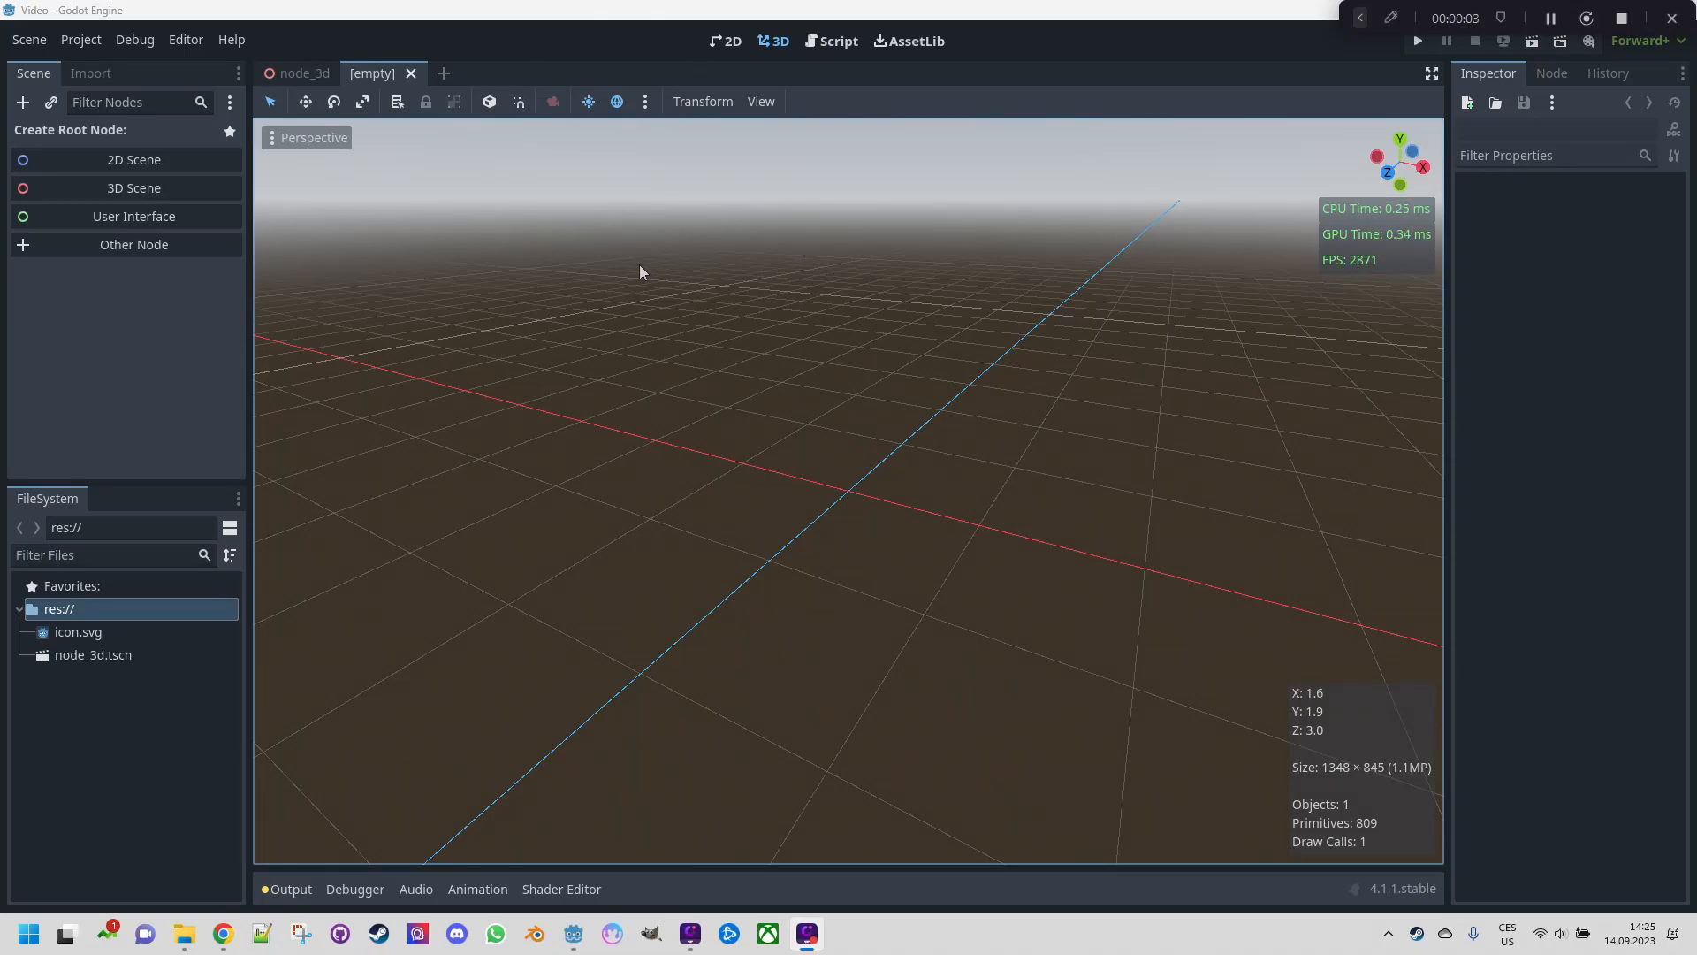
Create a Node3D root scene and add a GPUParticles3D child node
click(132, 188)
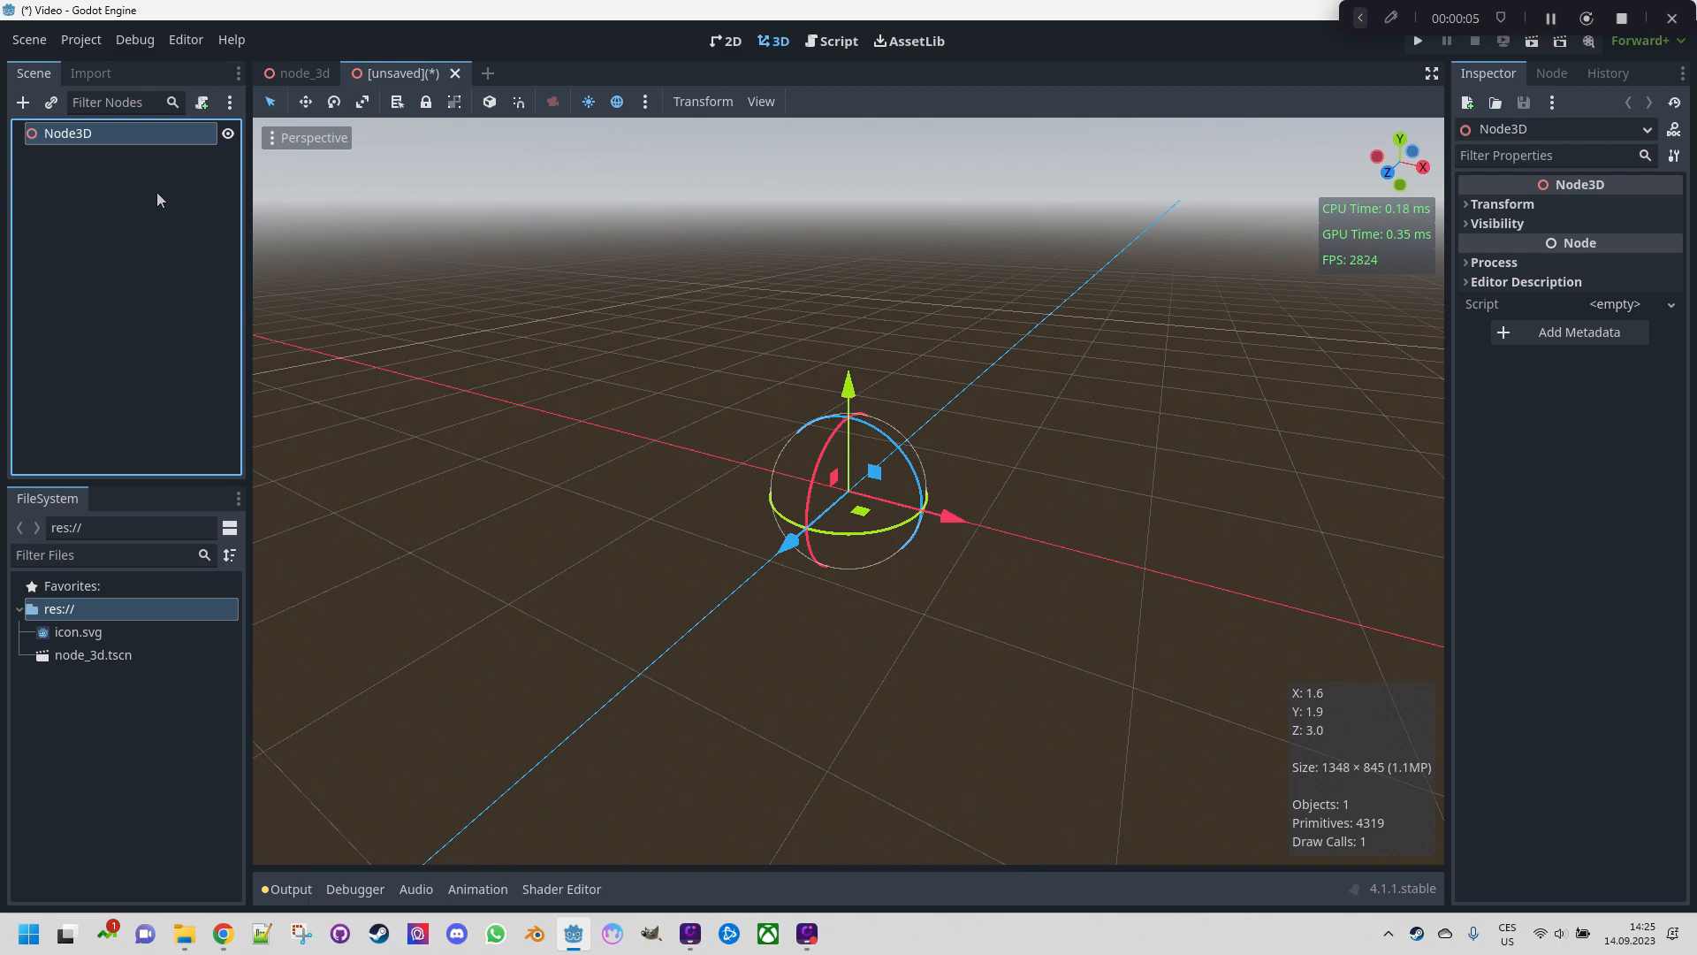
right_click(68, 132)
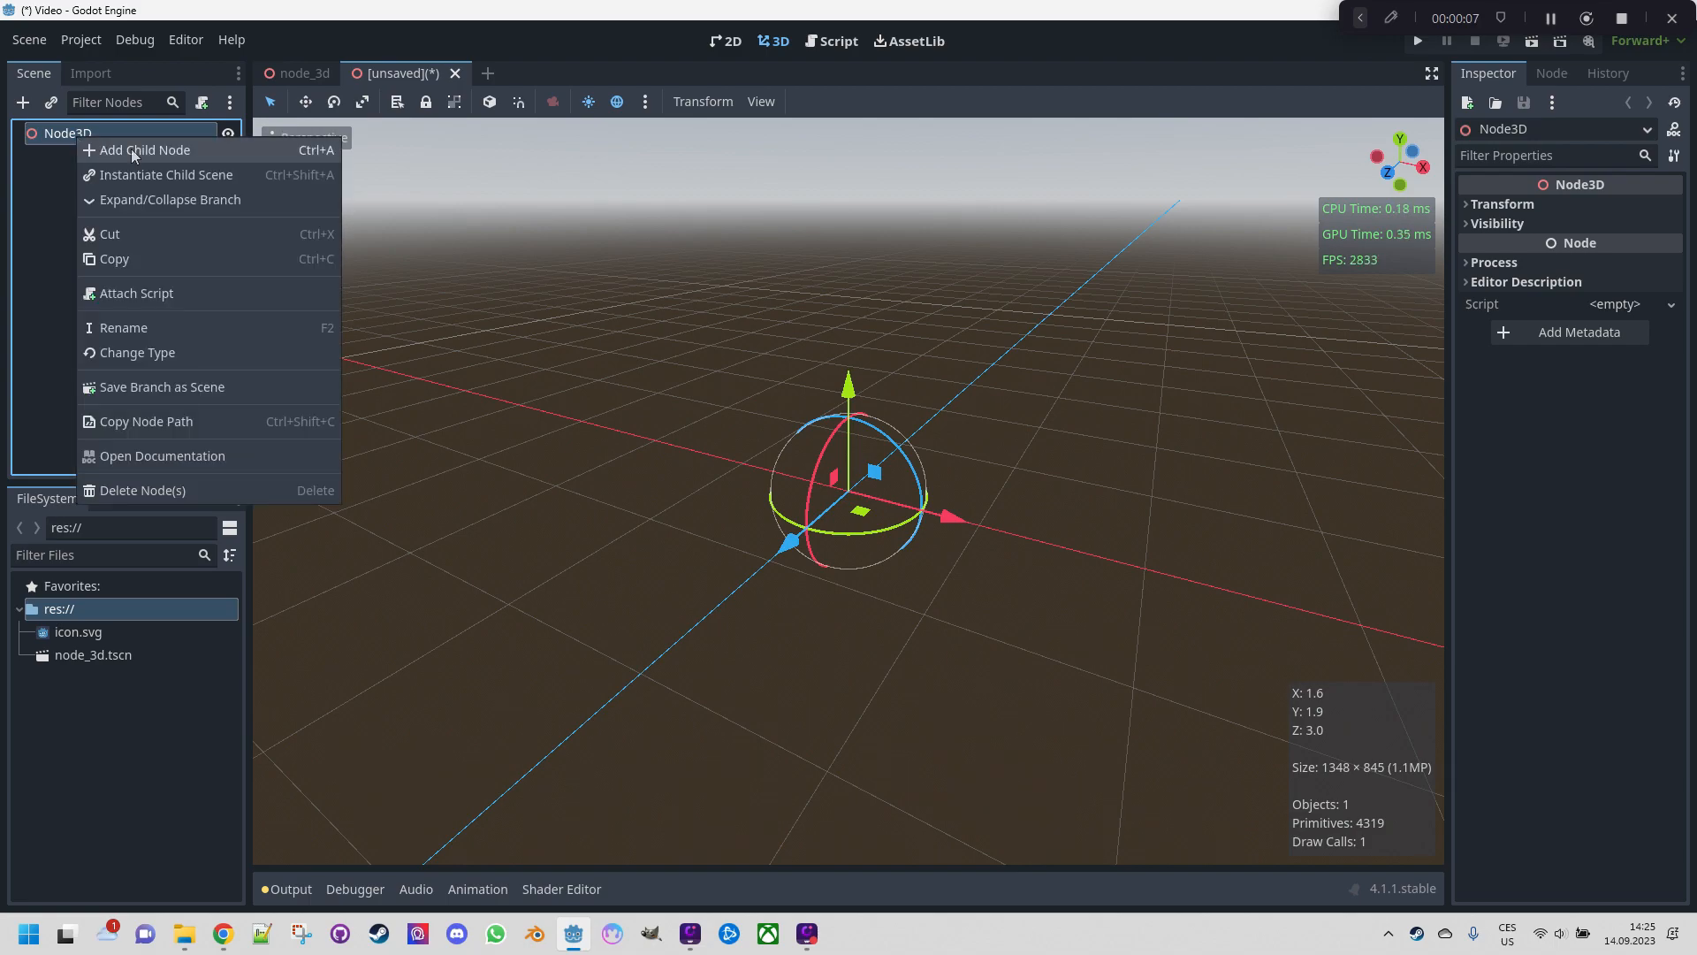
click(143, 149)
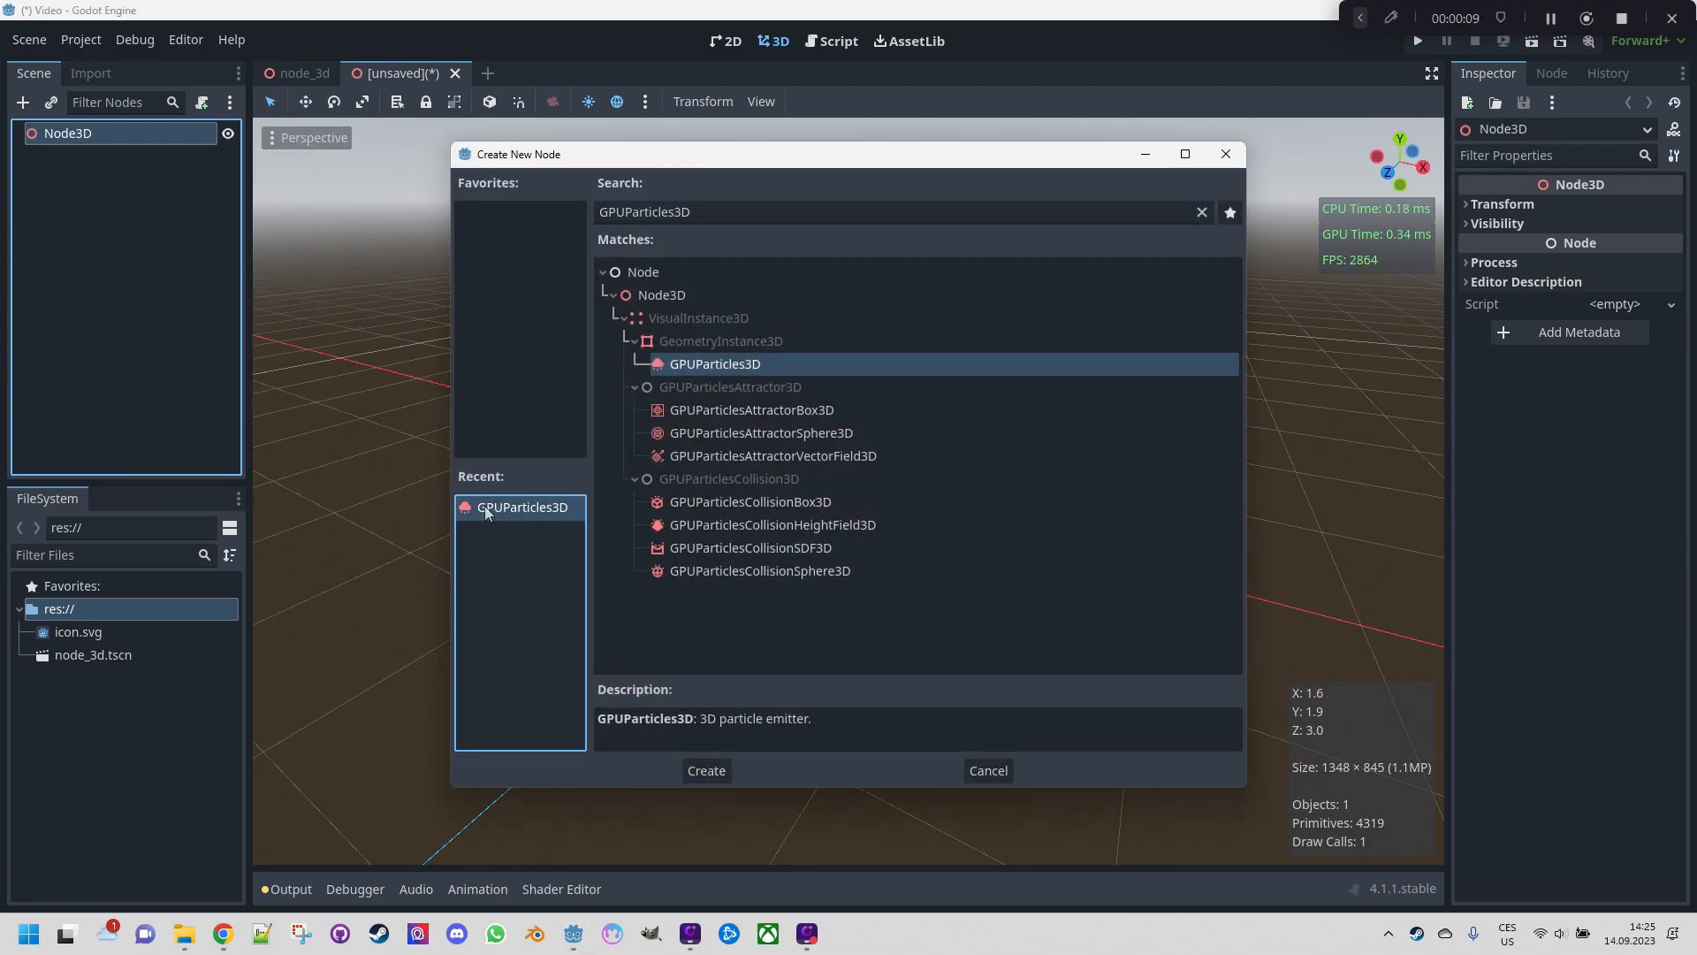
click(704, 770)
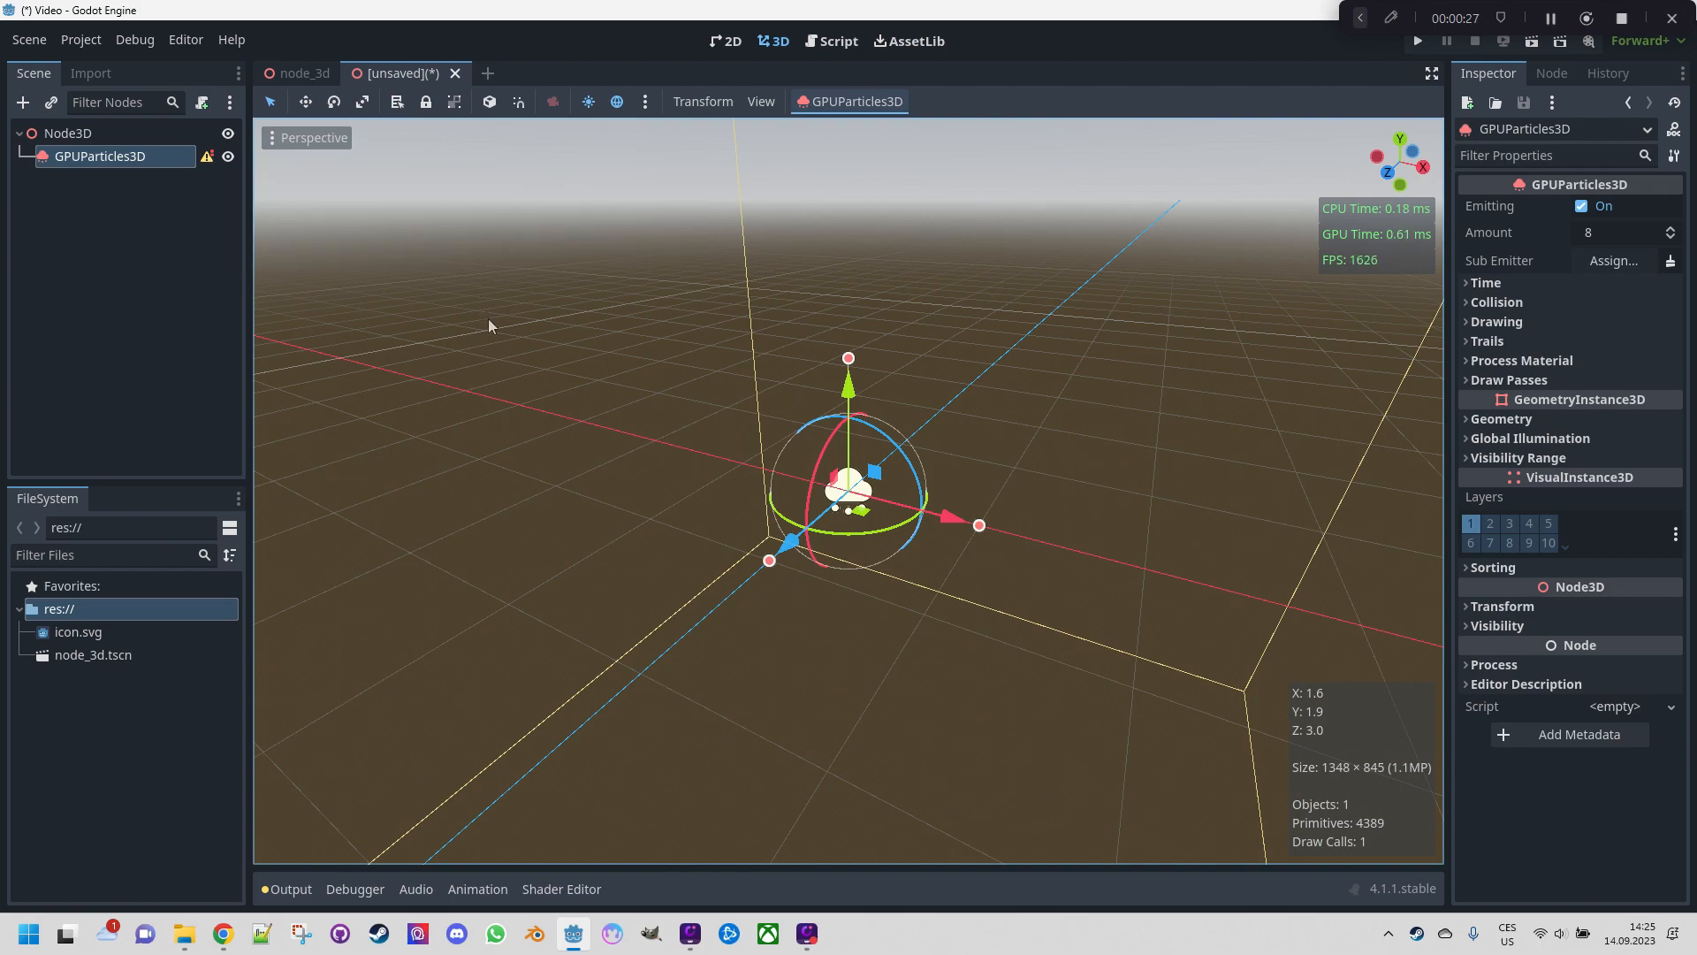
mouse_move(514, 358)
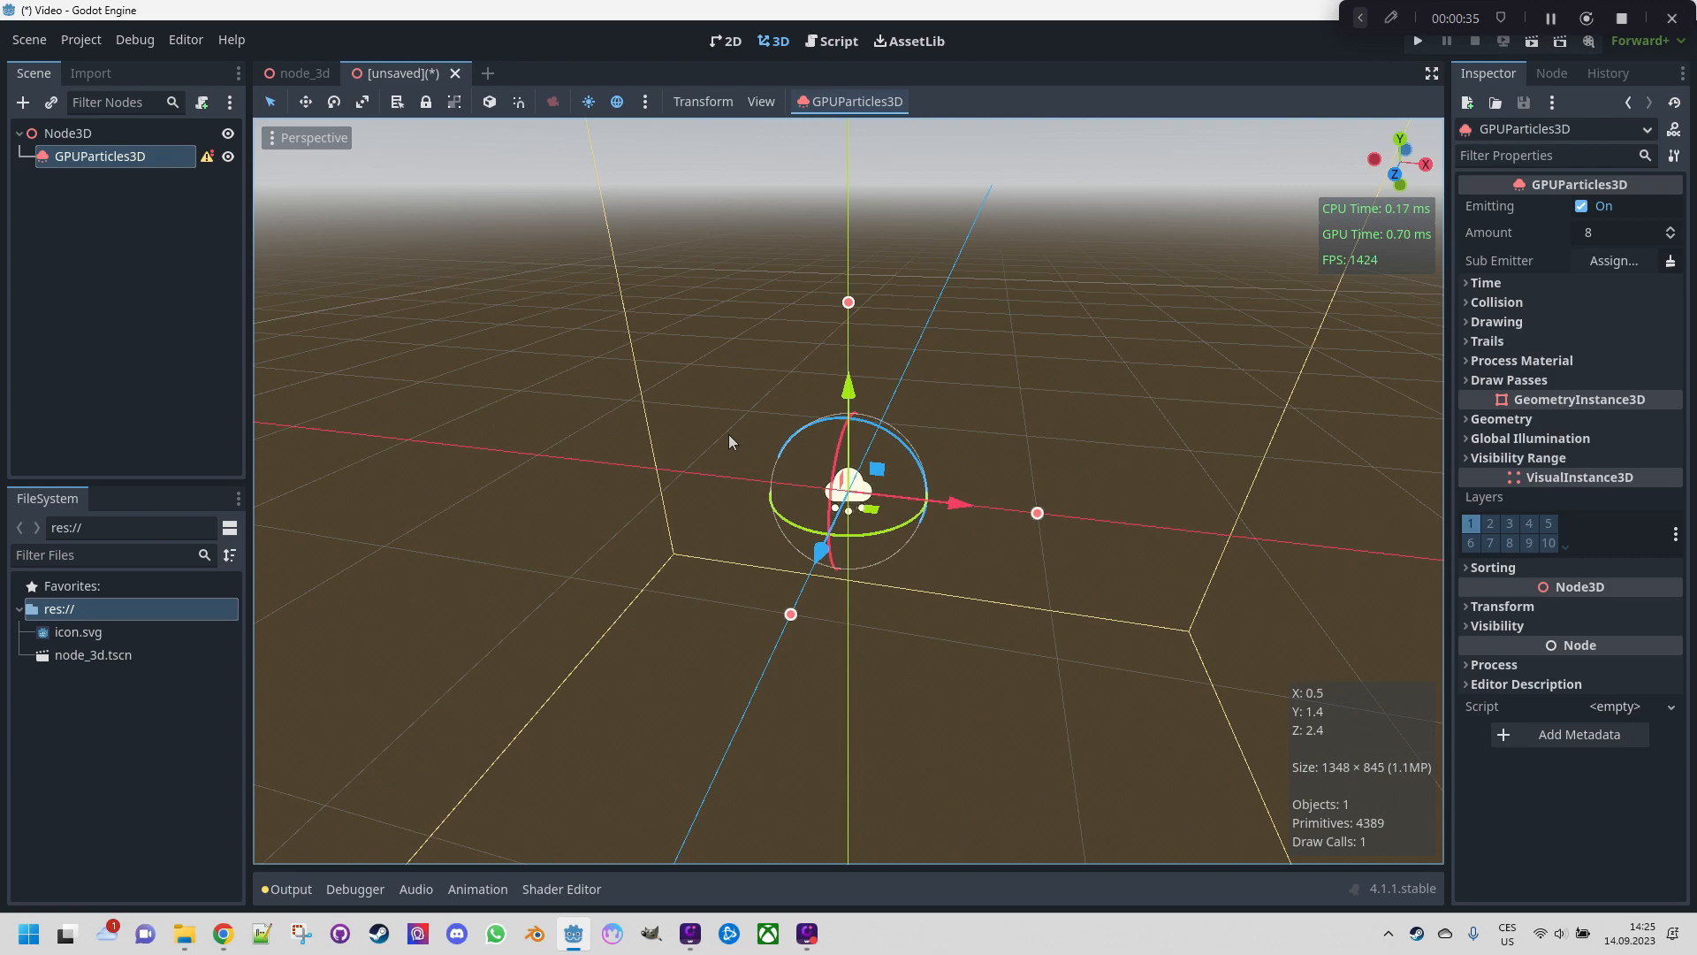
Turn off the GPUParticles3D gizmo and hide the transform gizmo in the 3D viewport
click(761, 100)
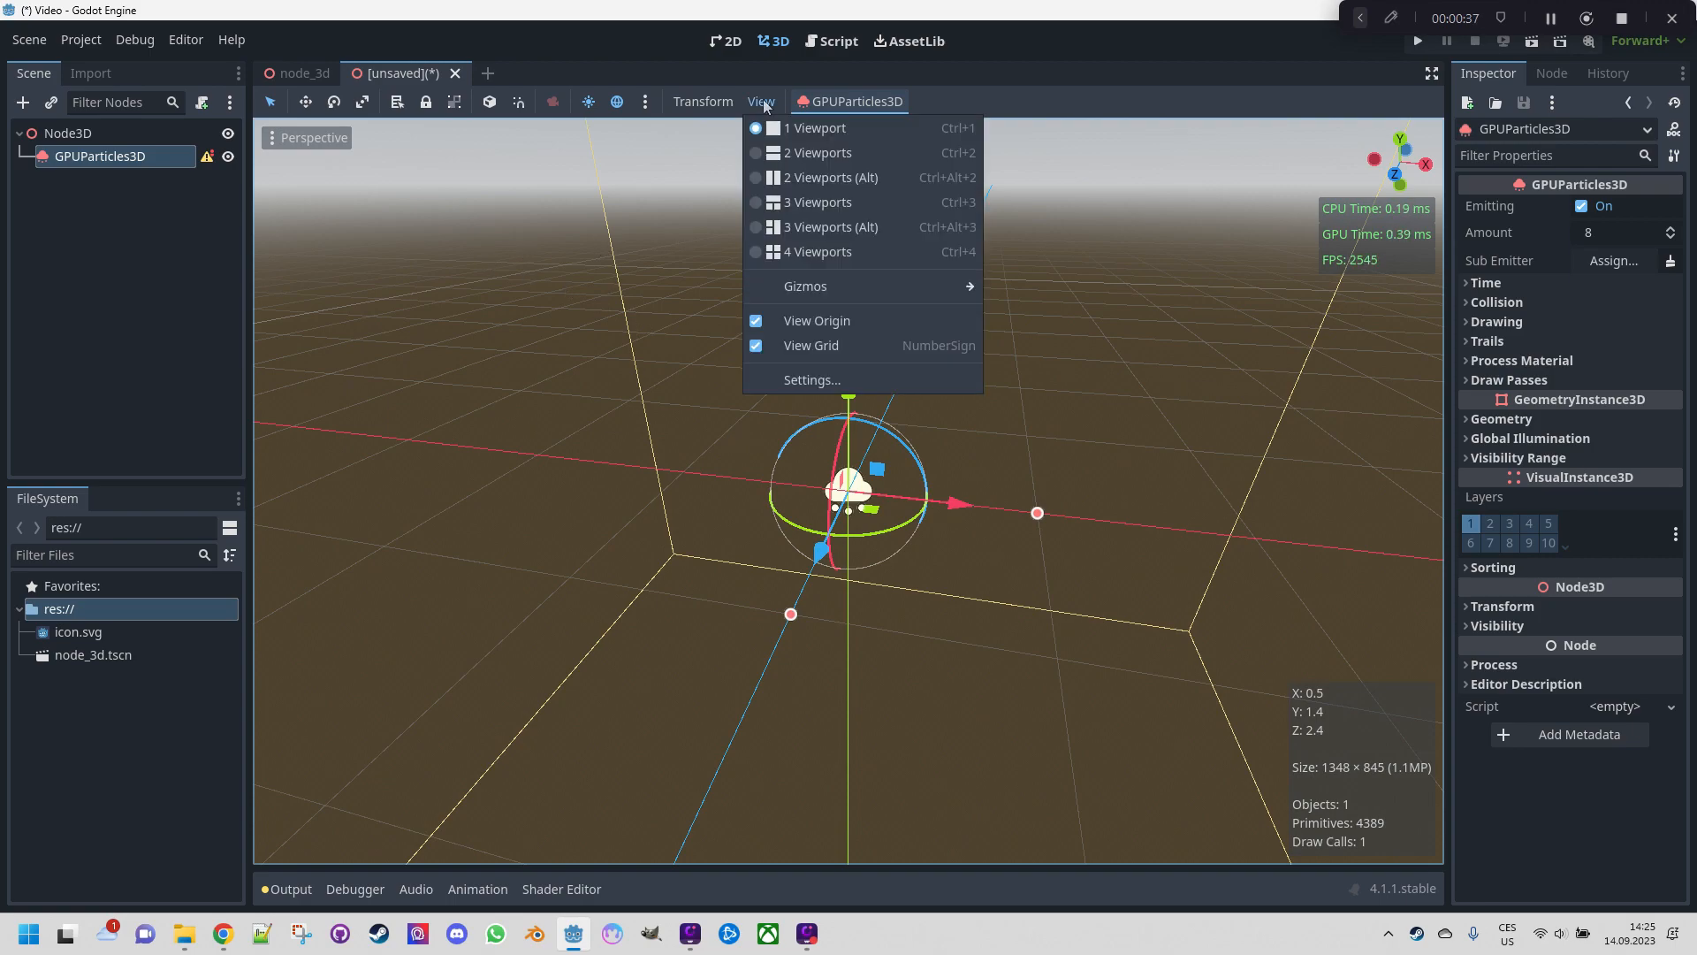
mouse_move(805, 286)
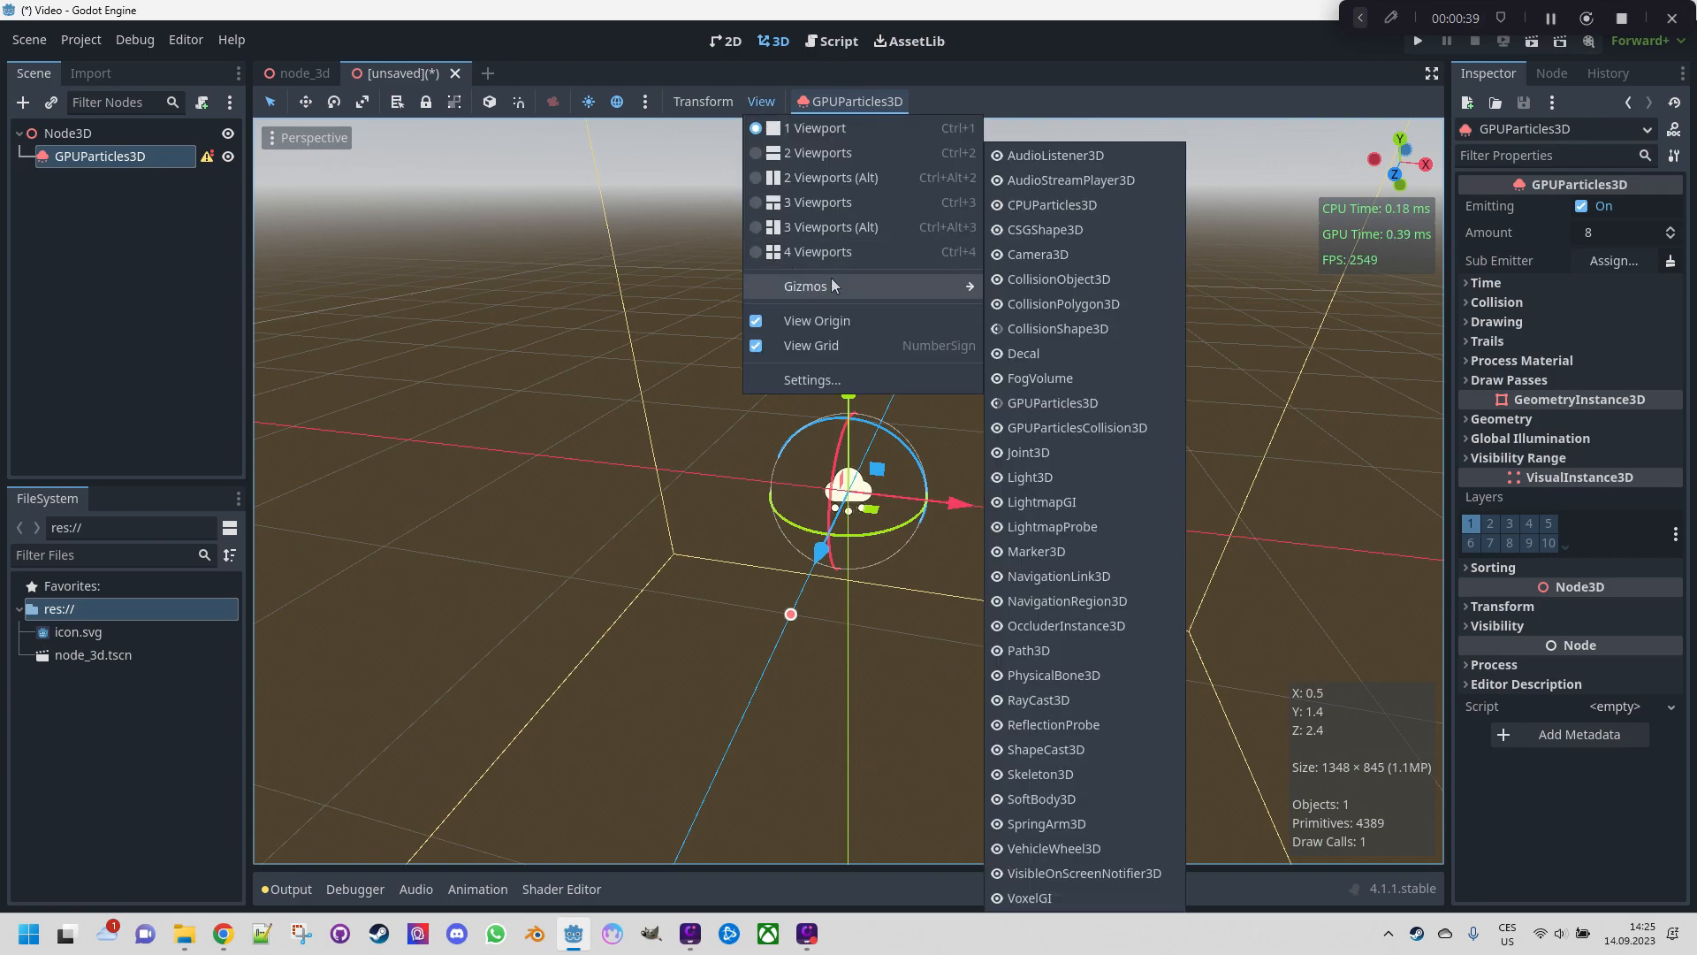
mouse_move(1046, 403)
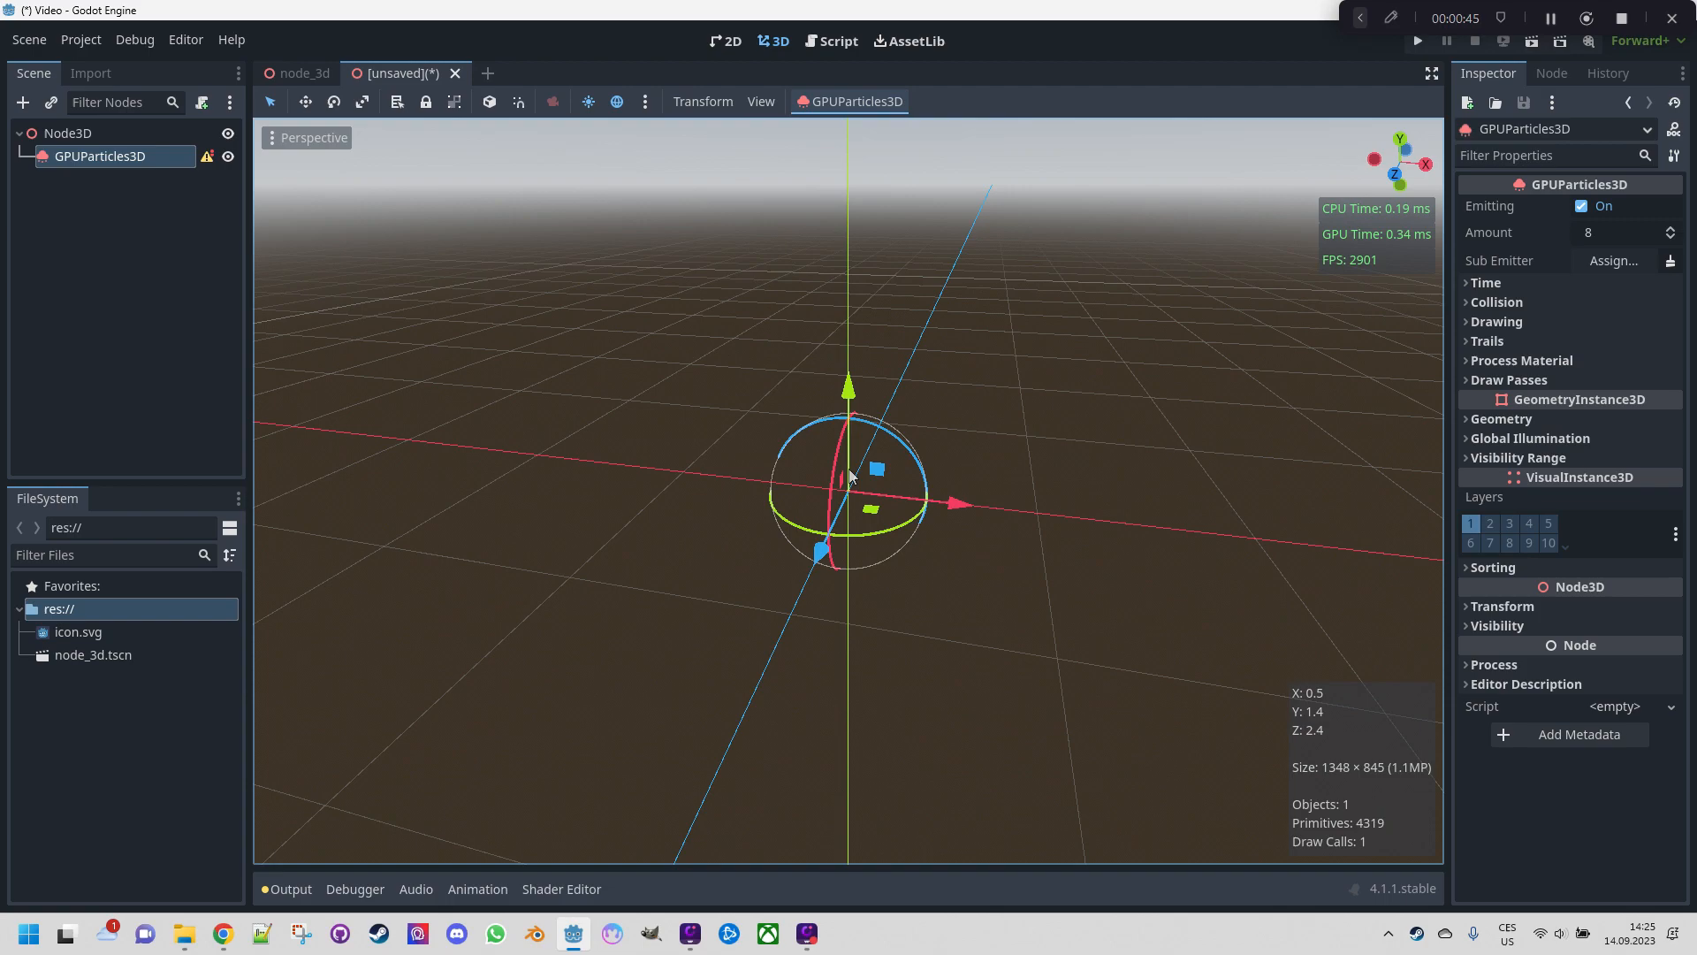
mouse_move(666, 382)
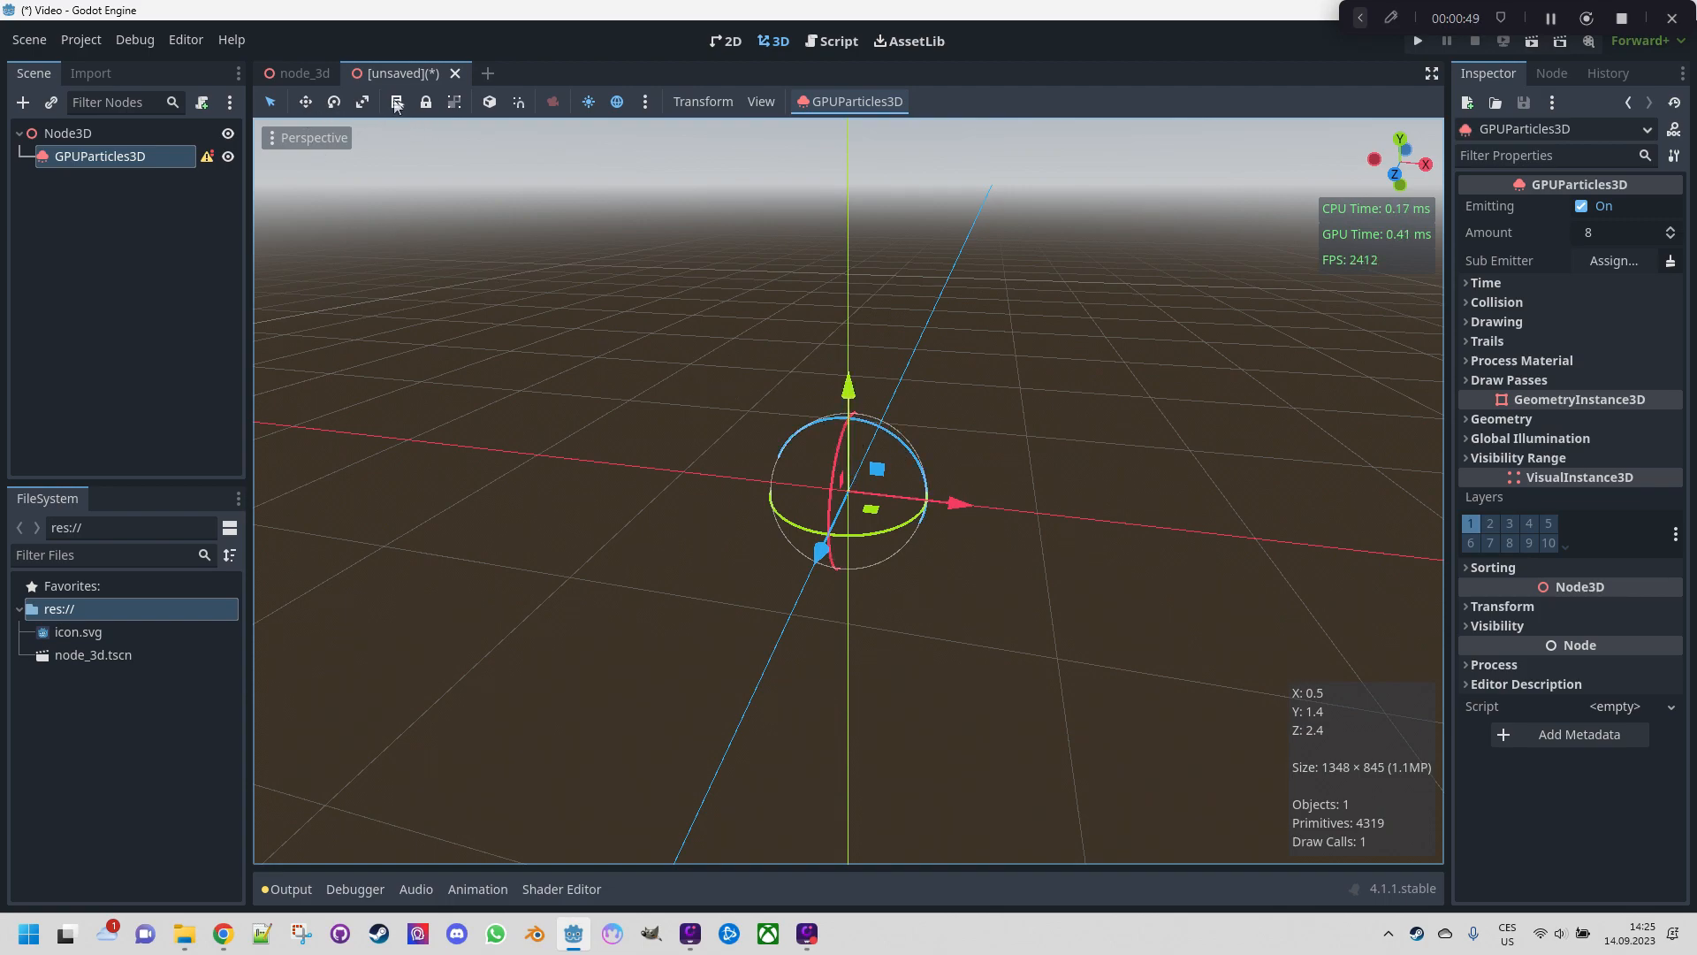
mouse_move(395, 101)
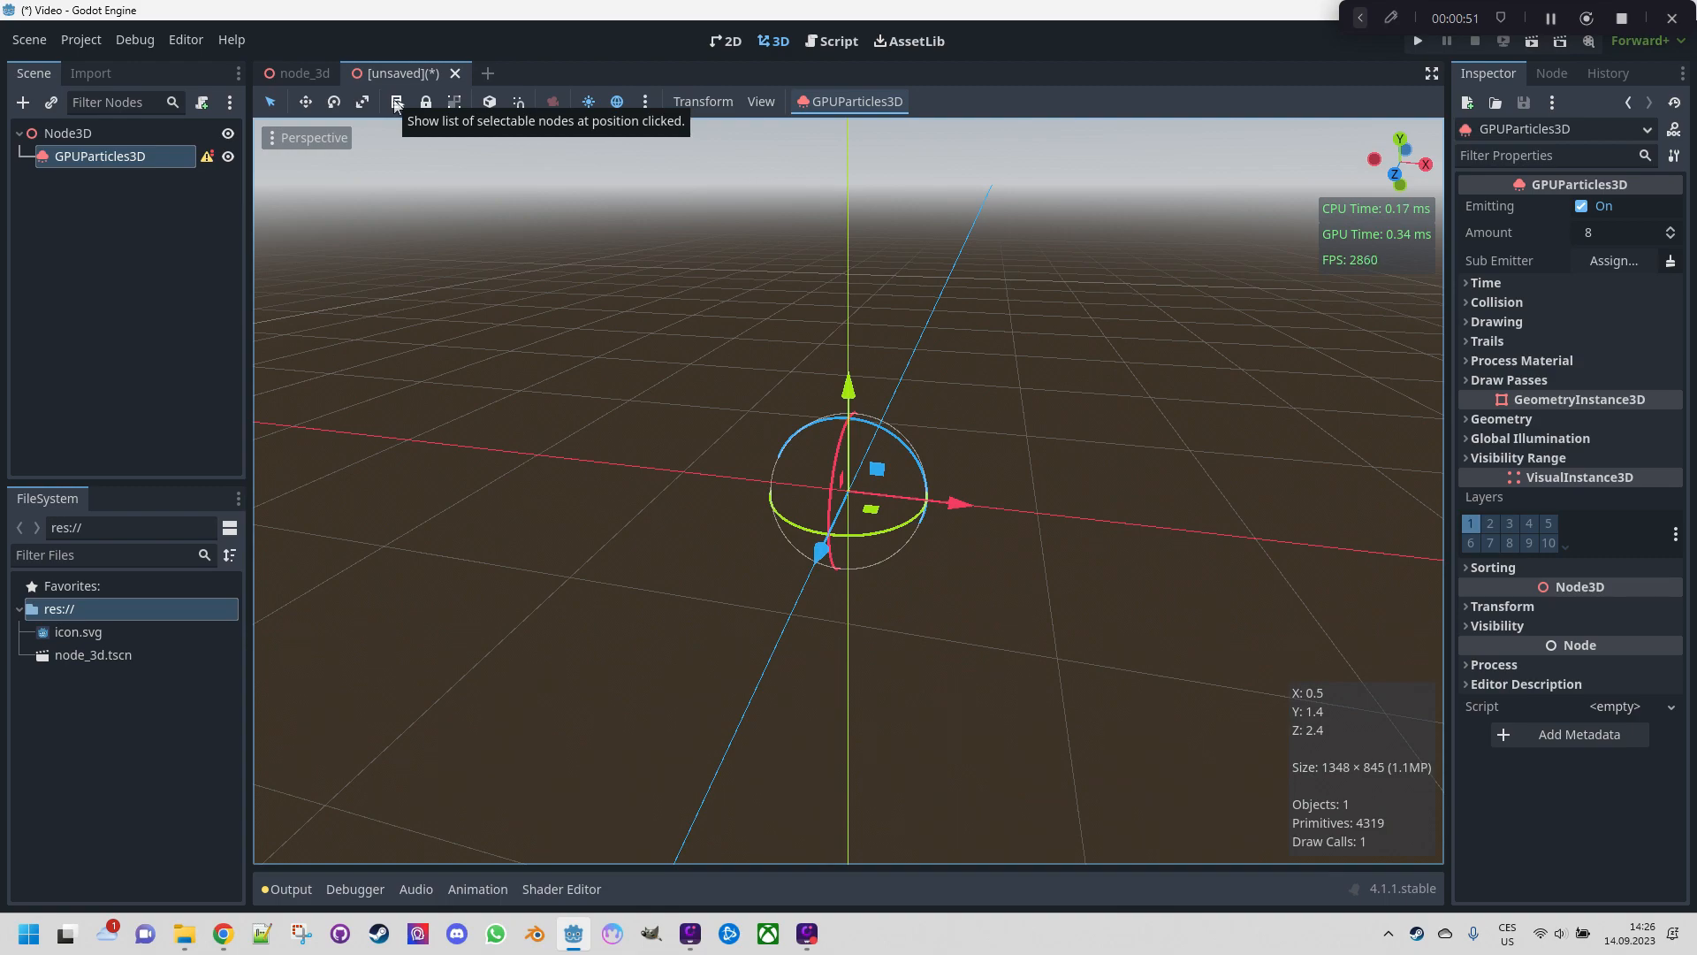
click(397, 101)
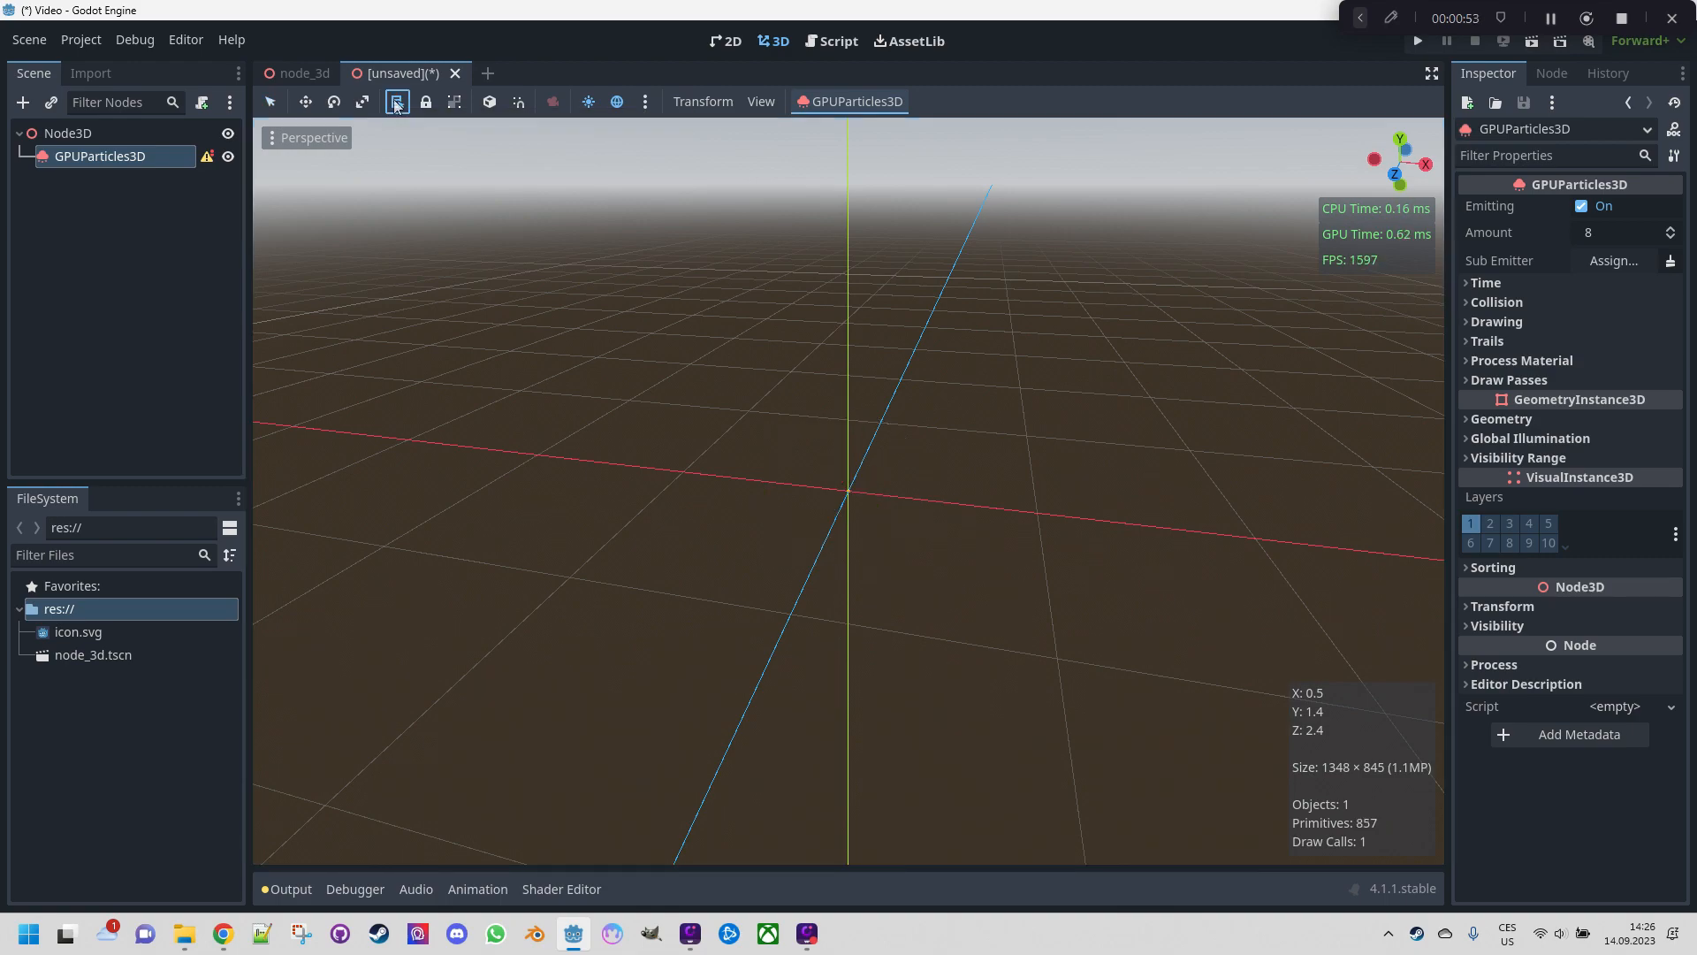
mouse_move(439, 227)
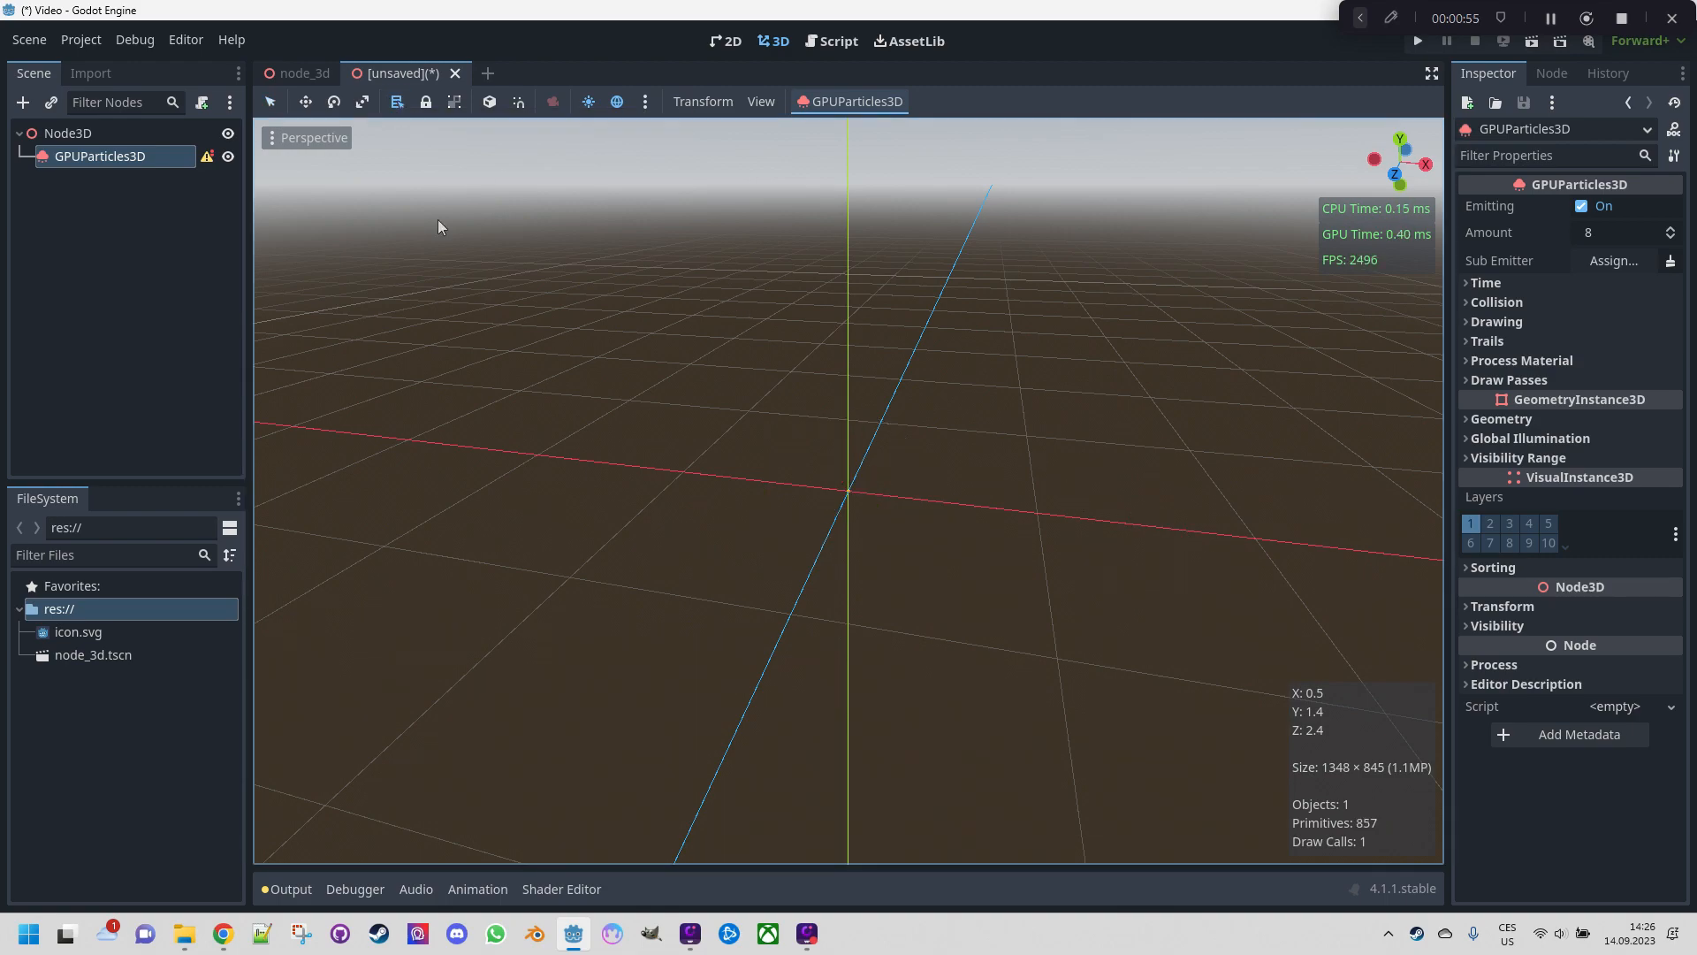
click(269, 101)
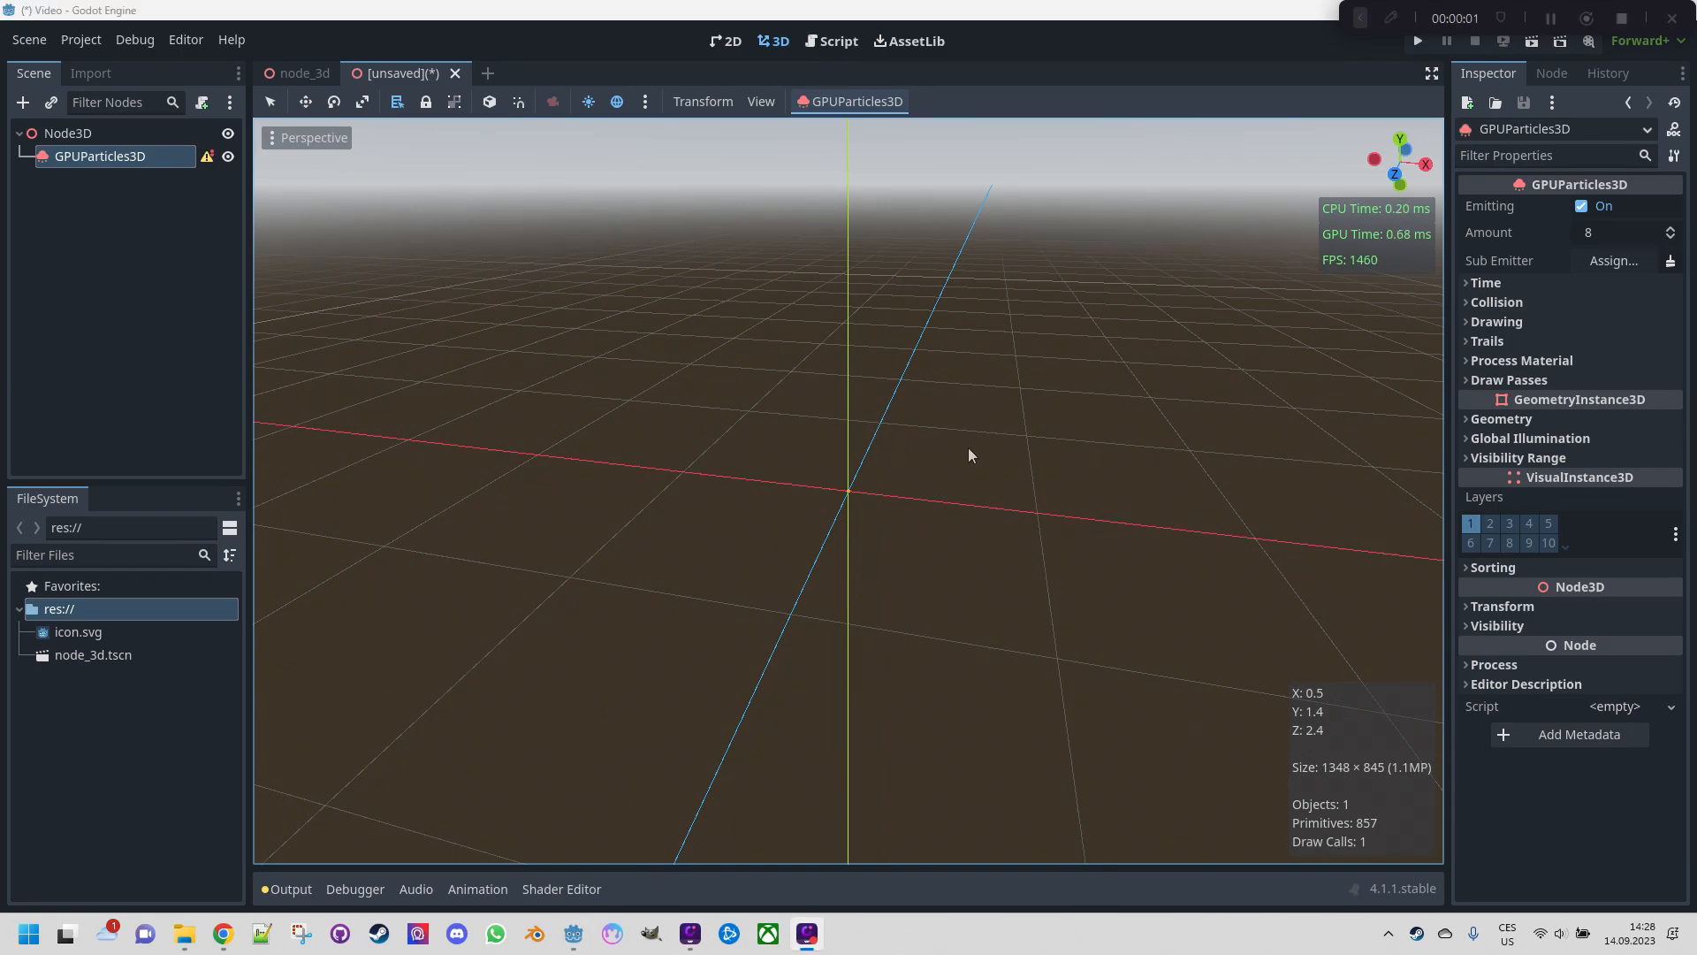
mouse_move(1529, 208)
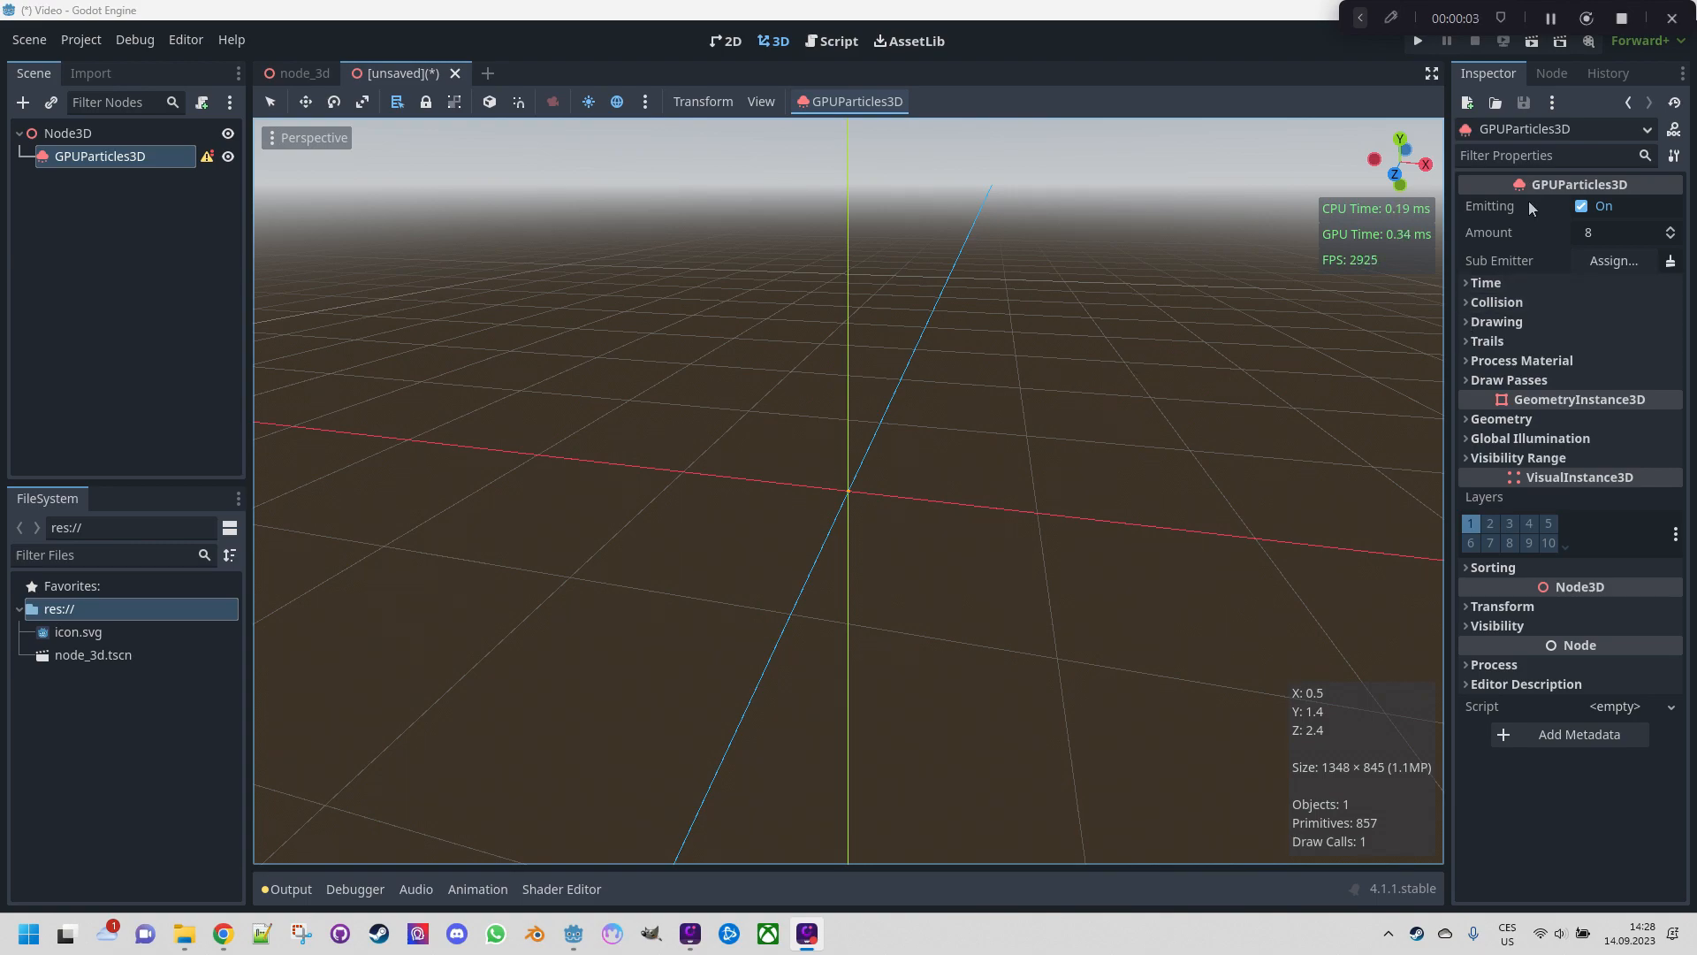
mouse_move(1583, 305)
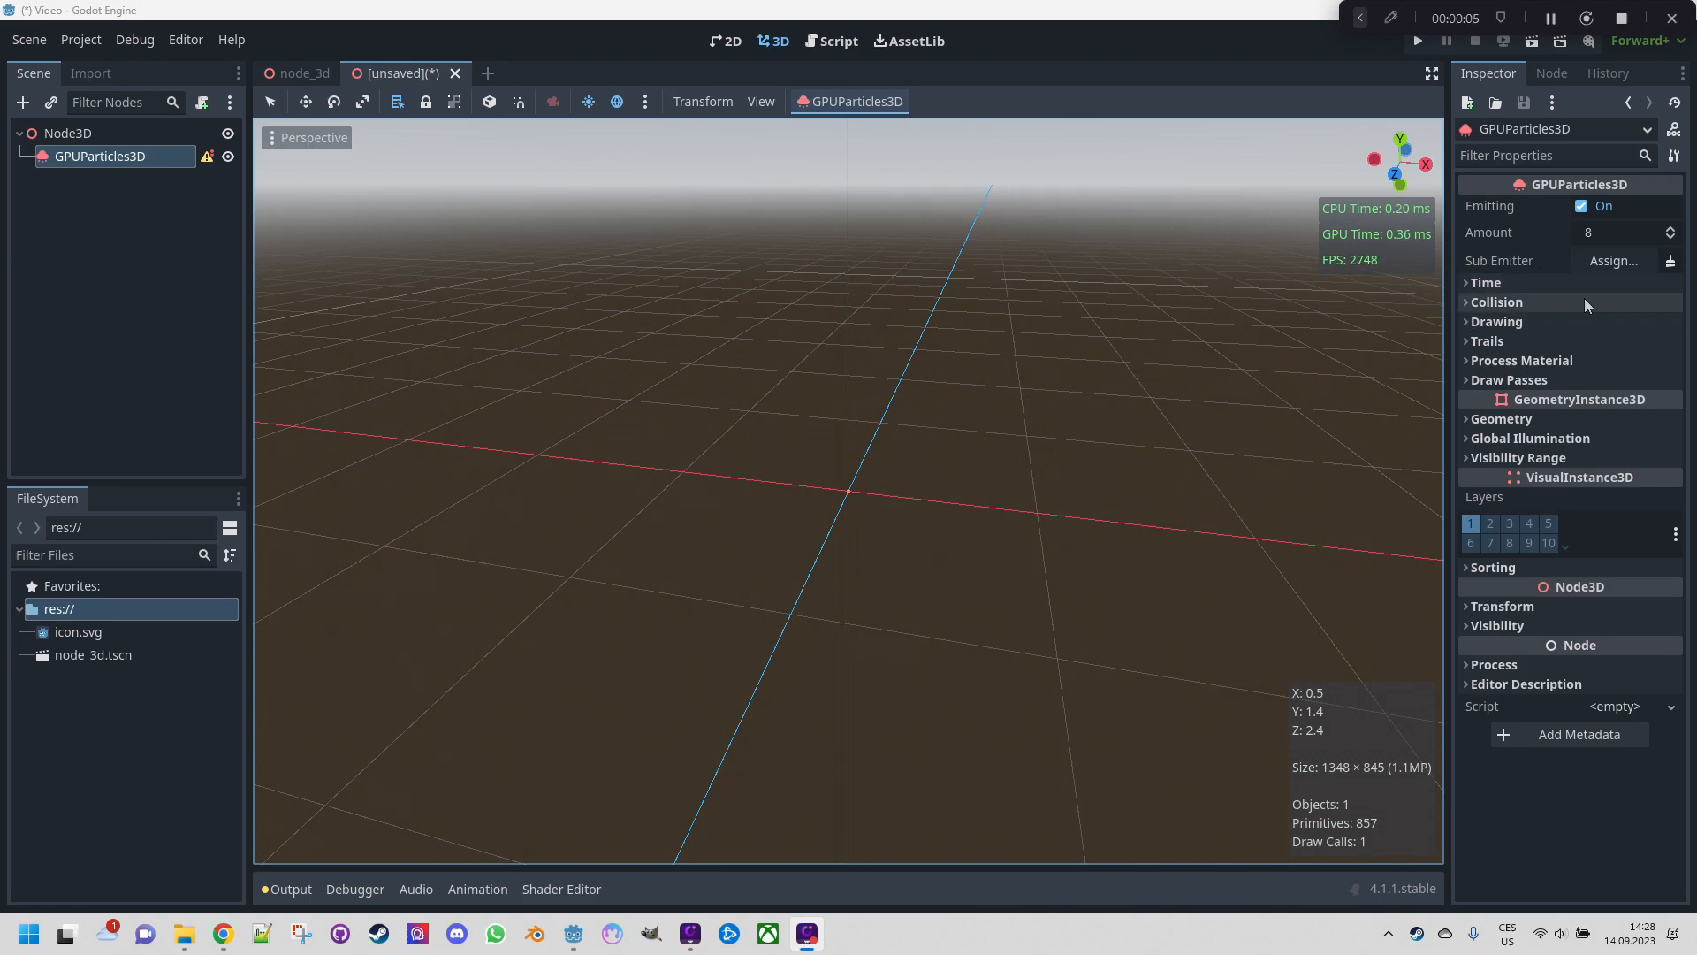
mouse_move(1529, 376)
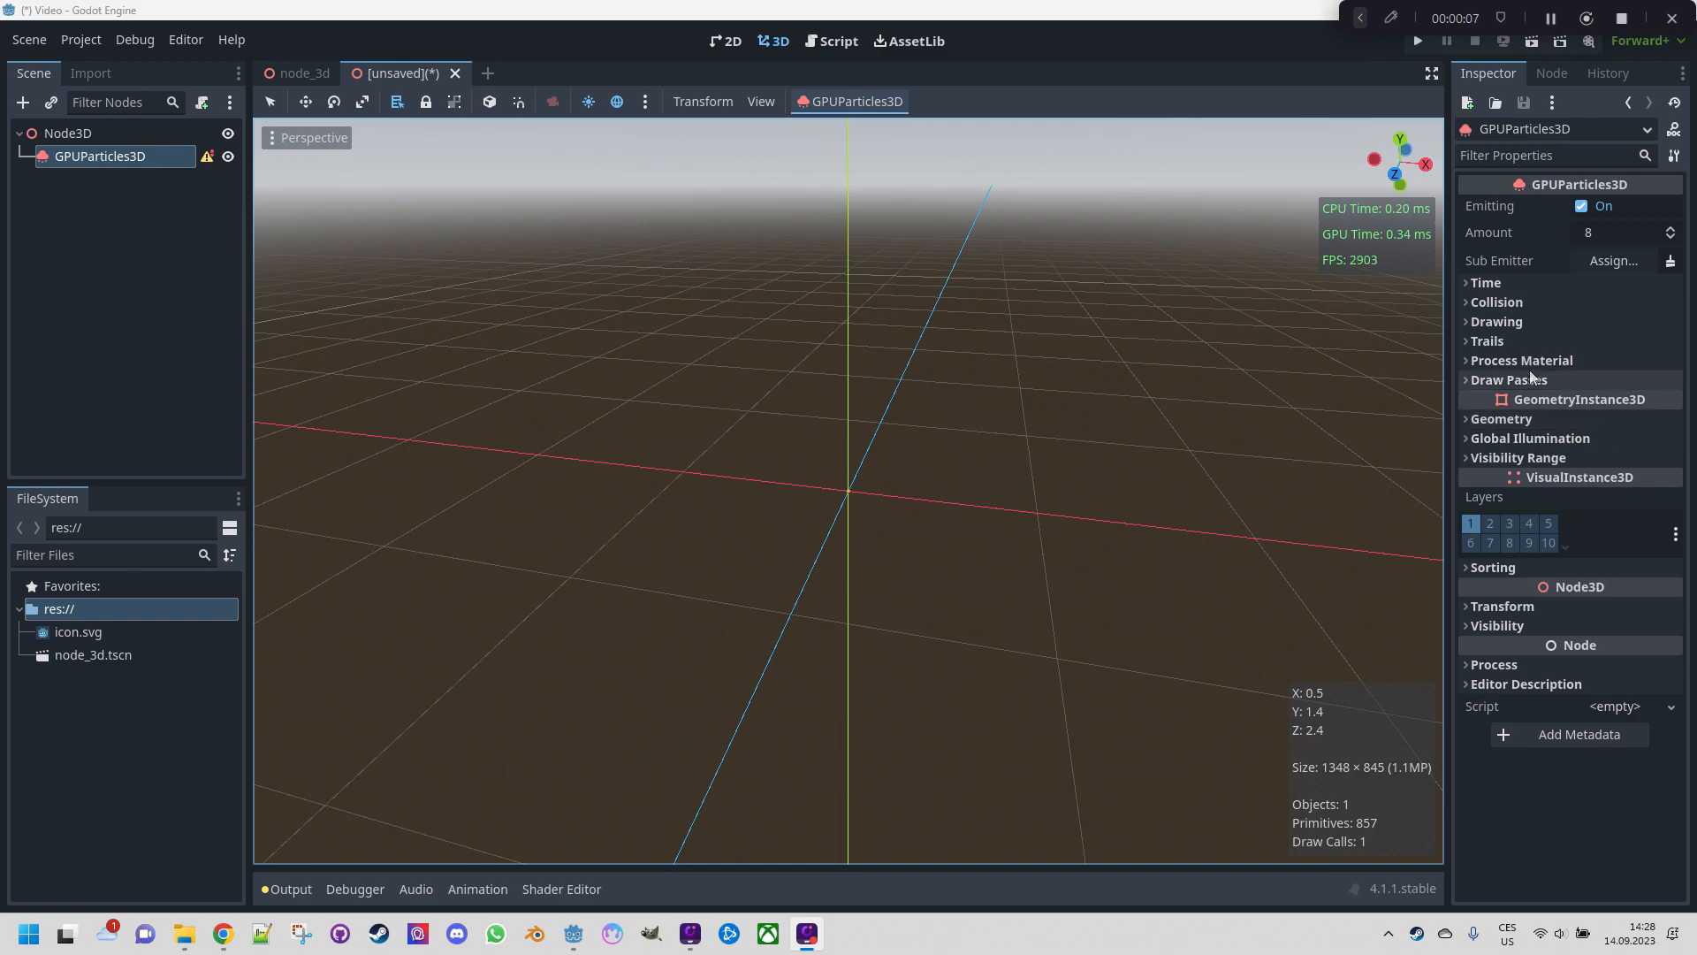
Assign a new QuadMesh to Draw Pass 1
click(1505, 379)
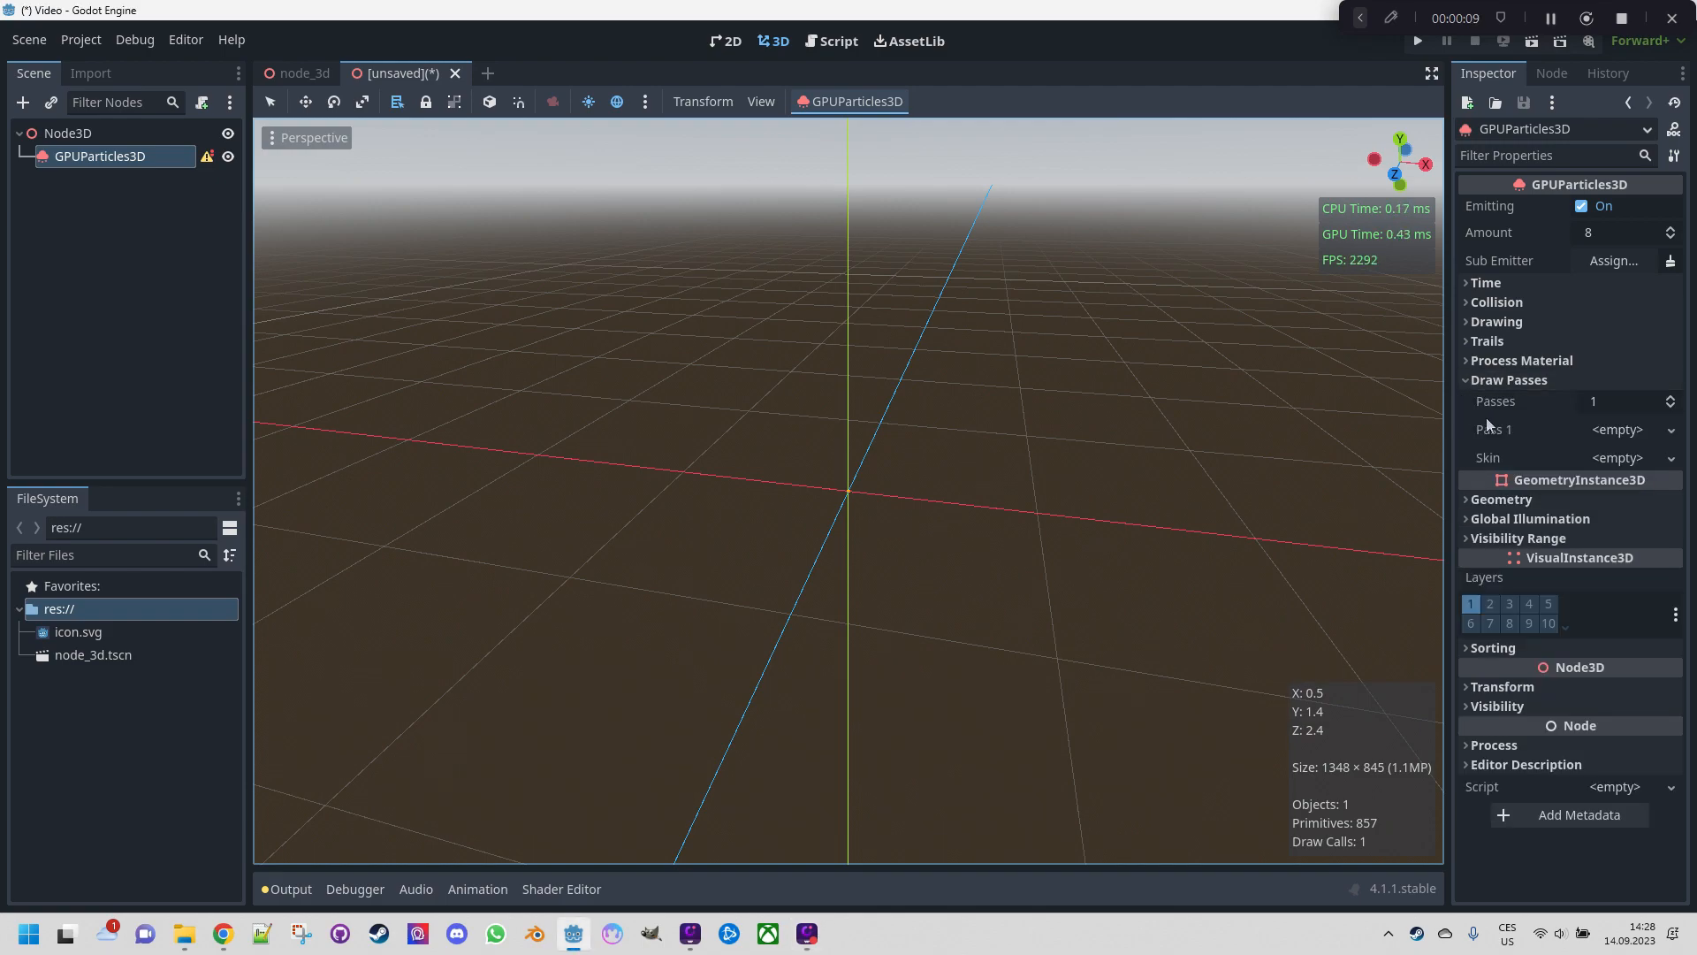
mouse_move(1501, 430)
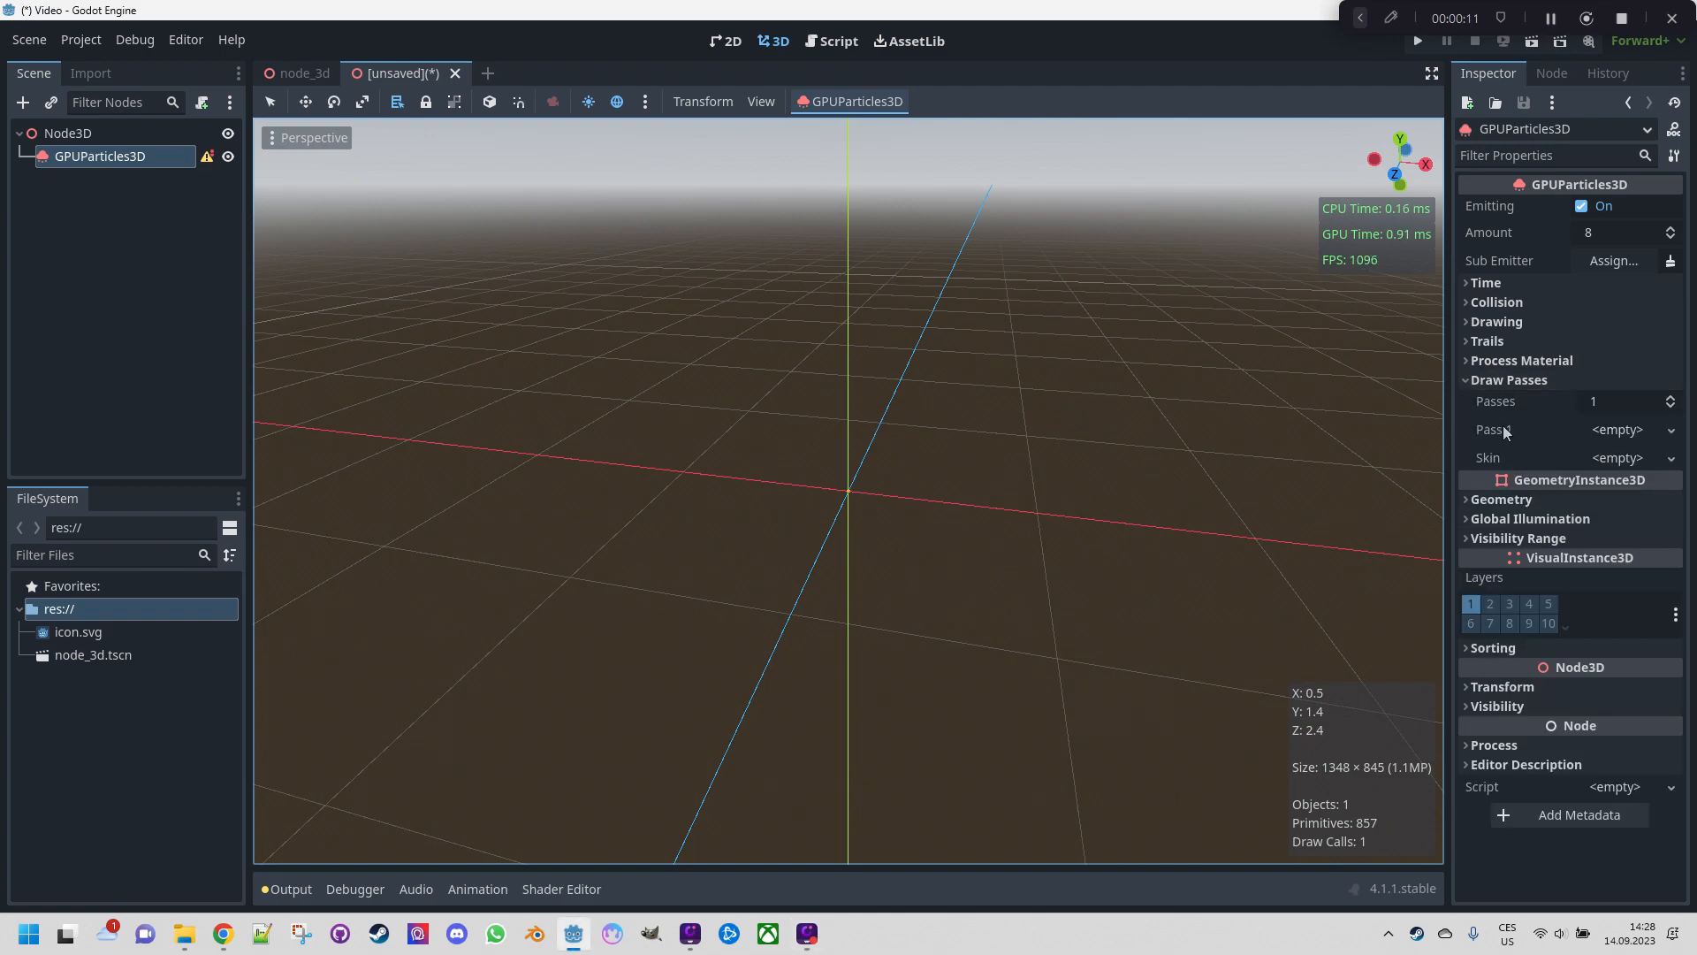
click(1670, 429)
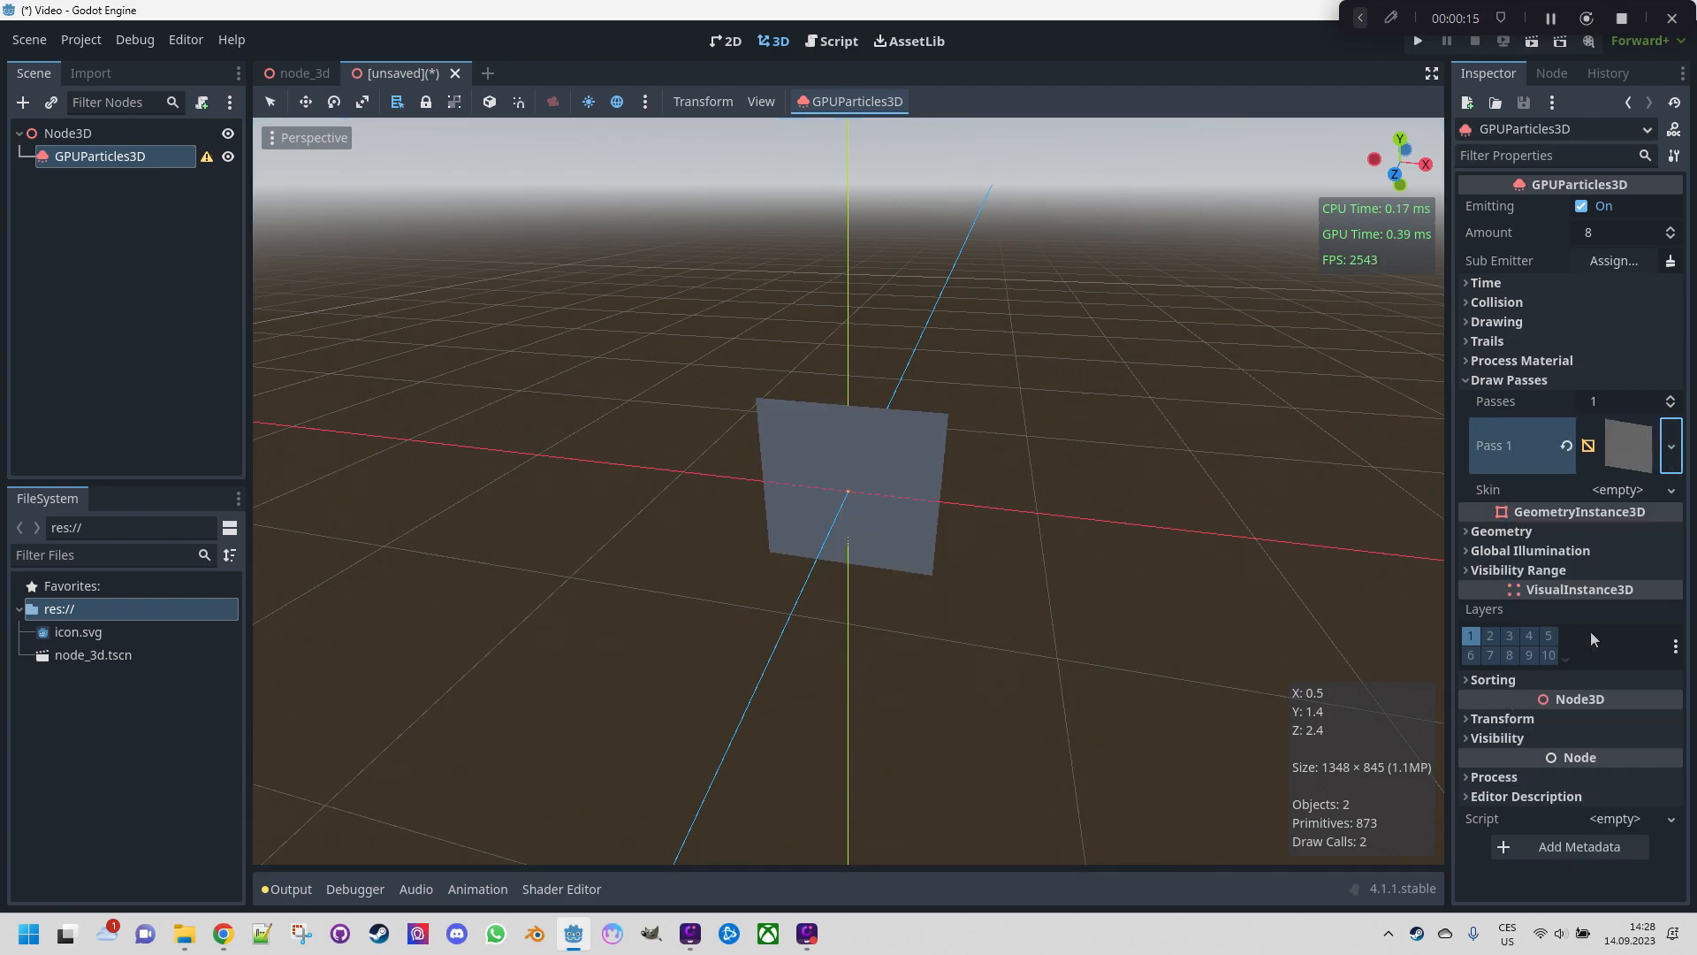
mouse_move(1117, 479)
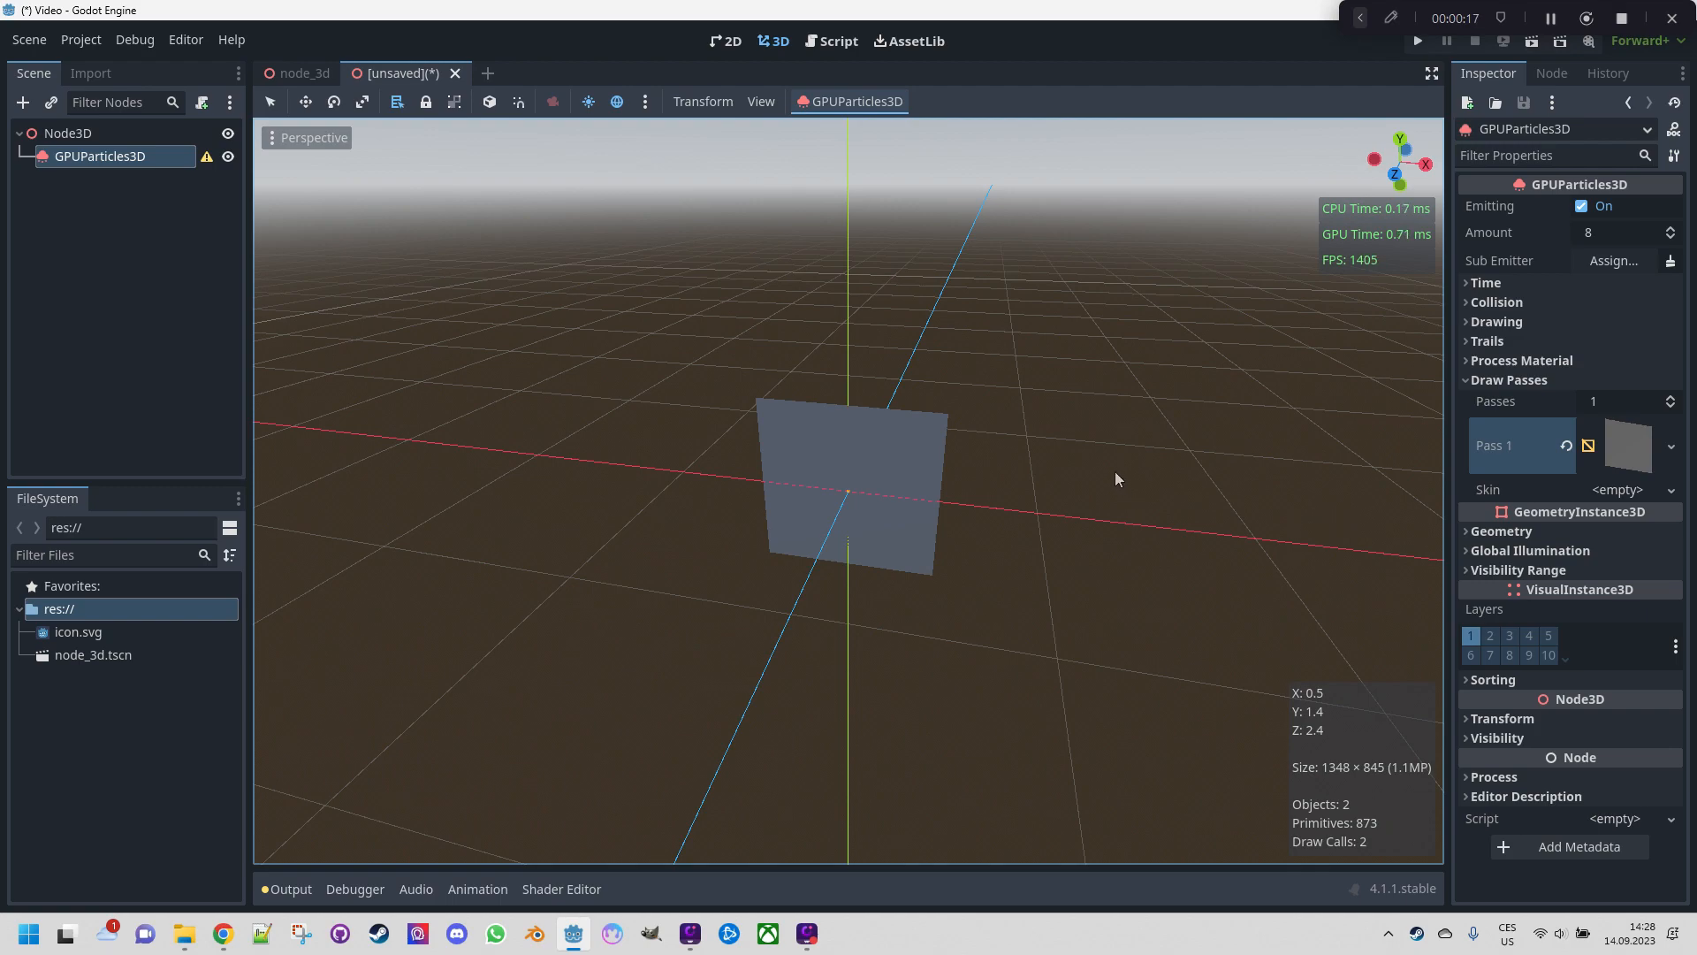
mouse_move(1109, 466)
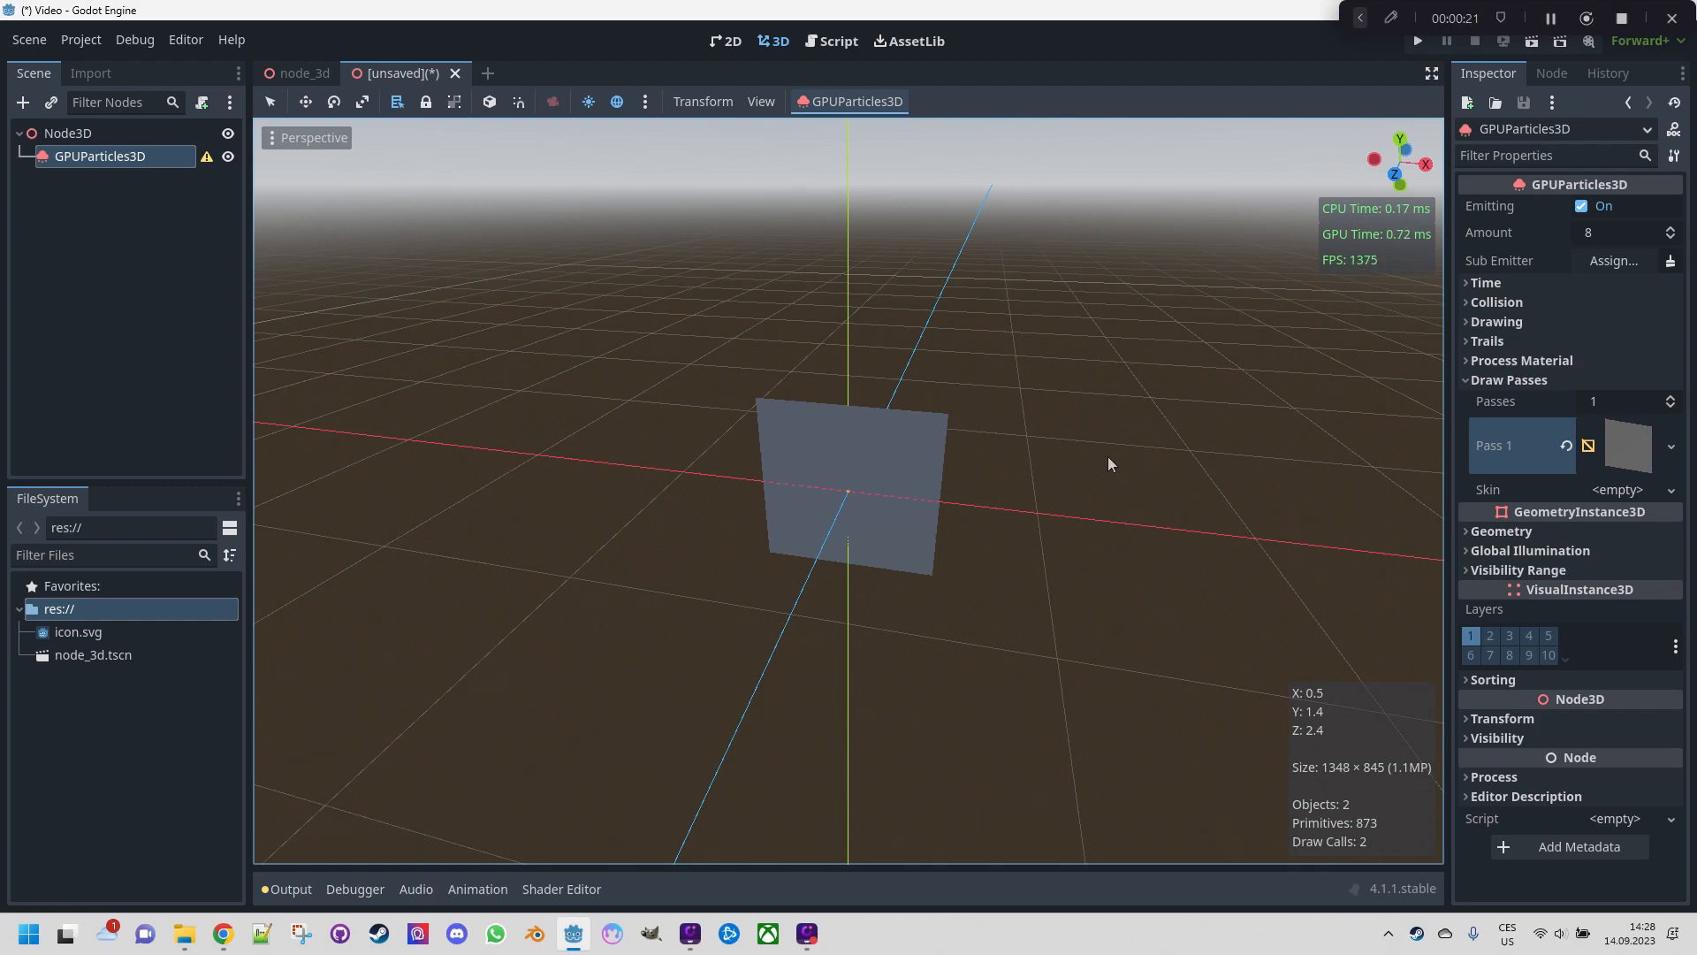
mouse_move(1083, 439)
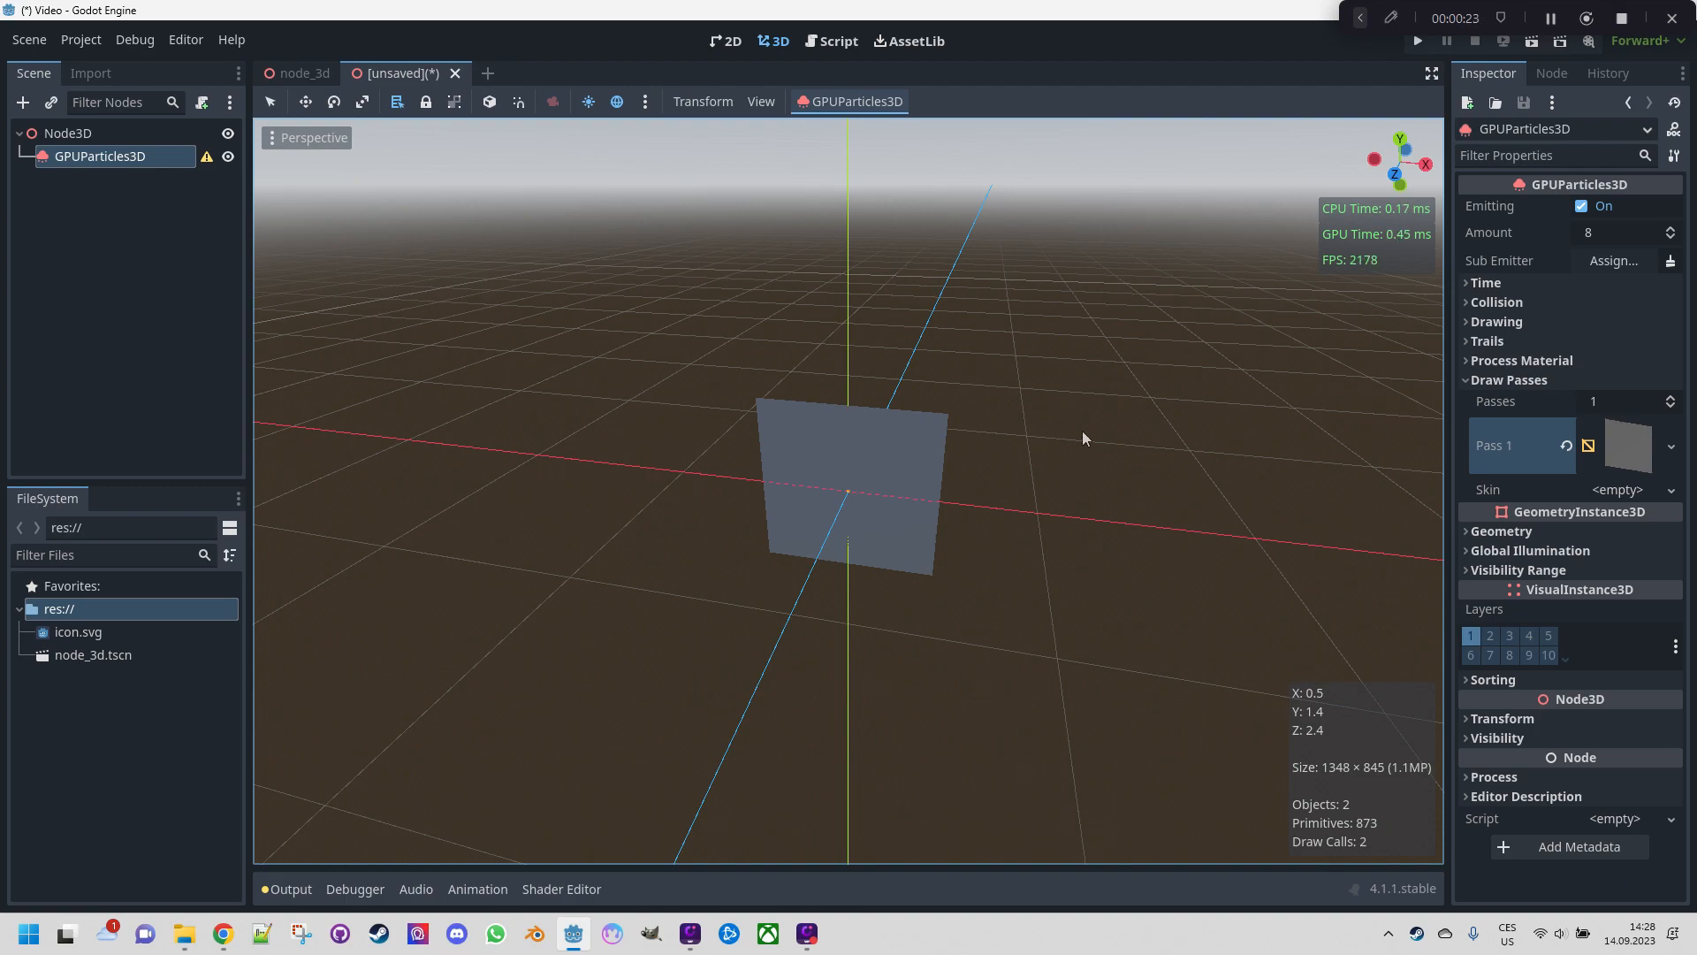
mouse_move(1026, 433)
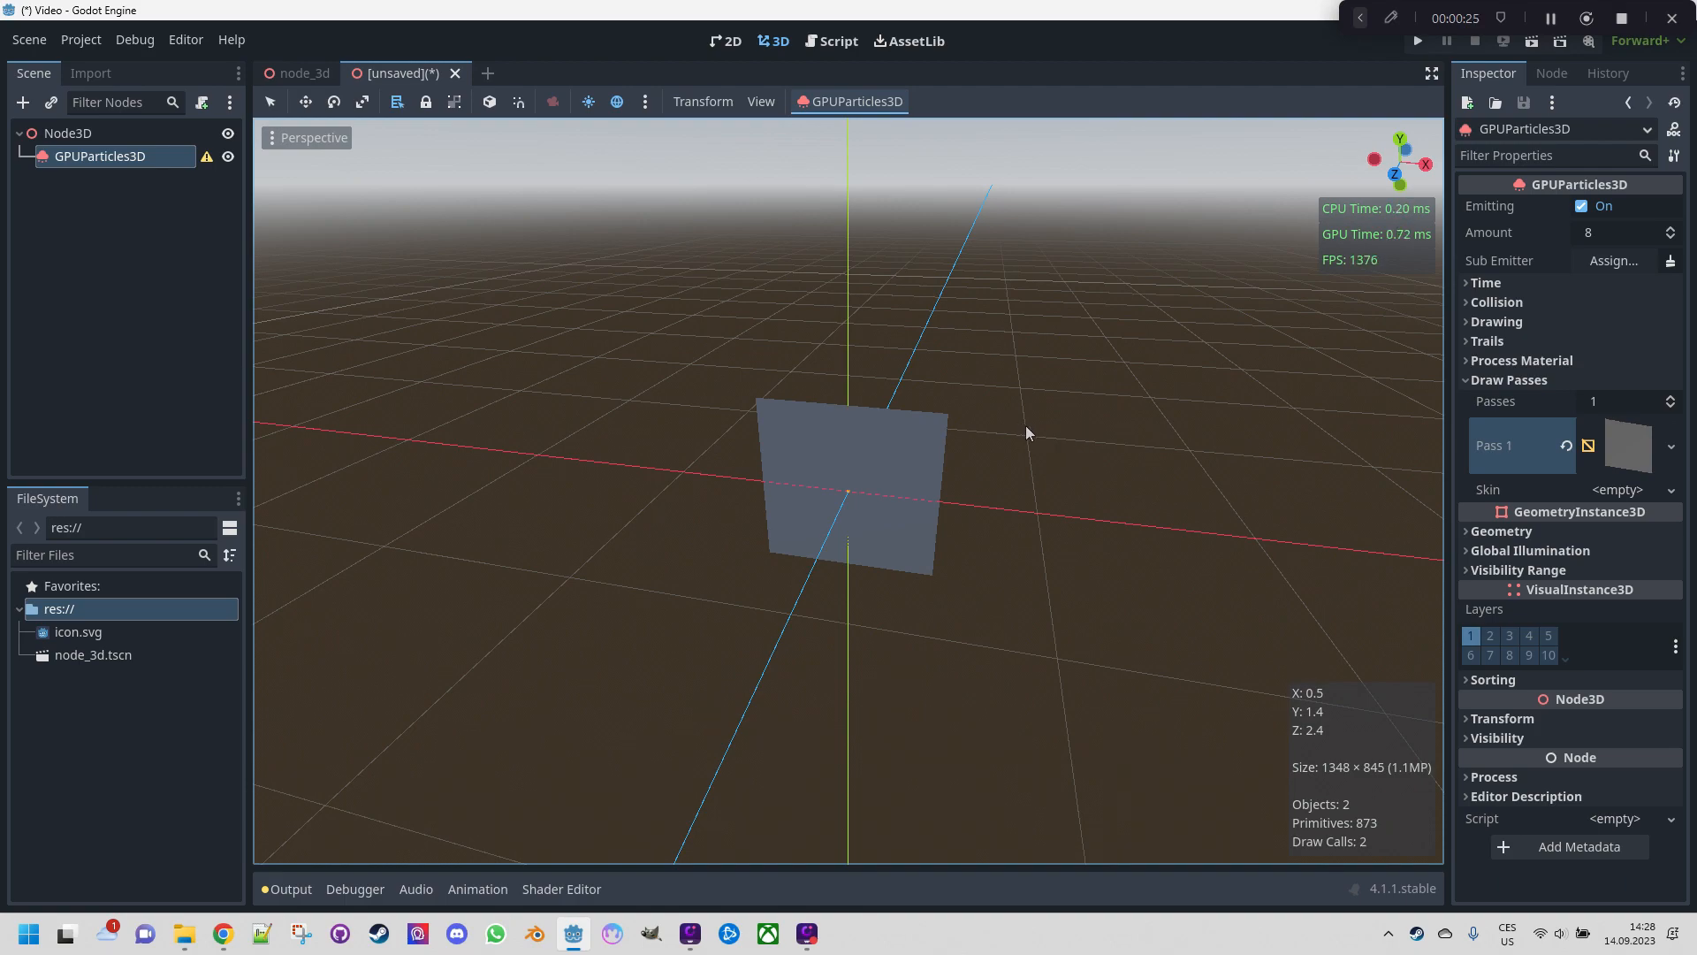
mouse_move(1047, 438)
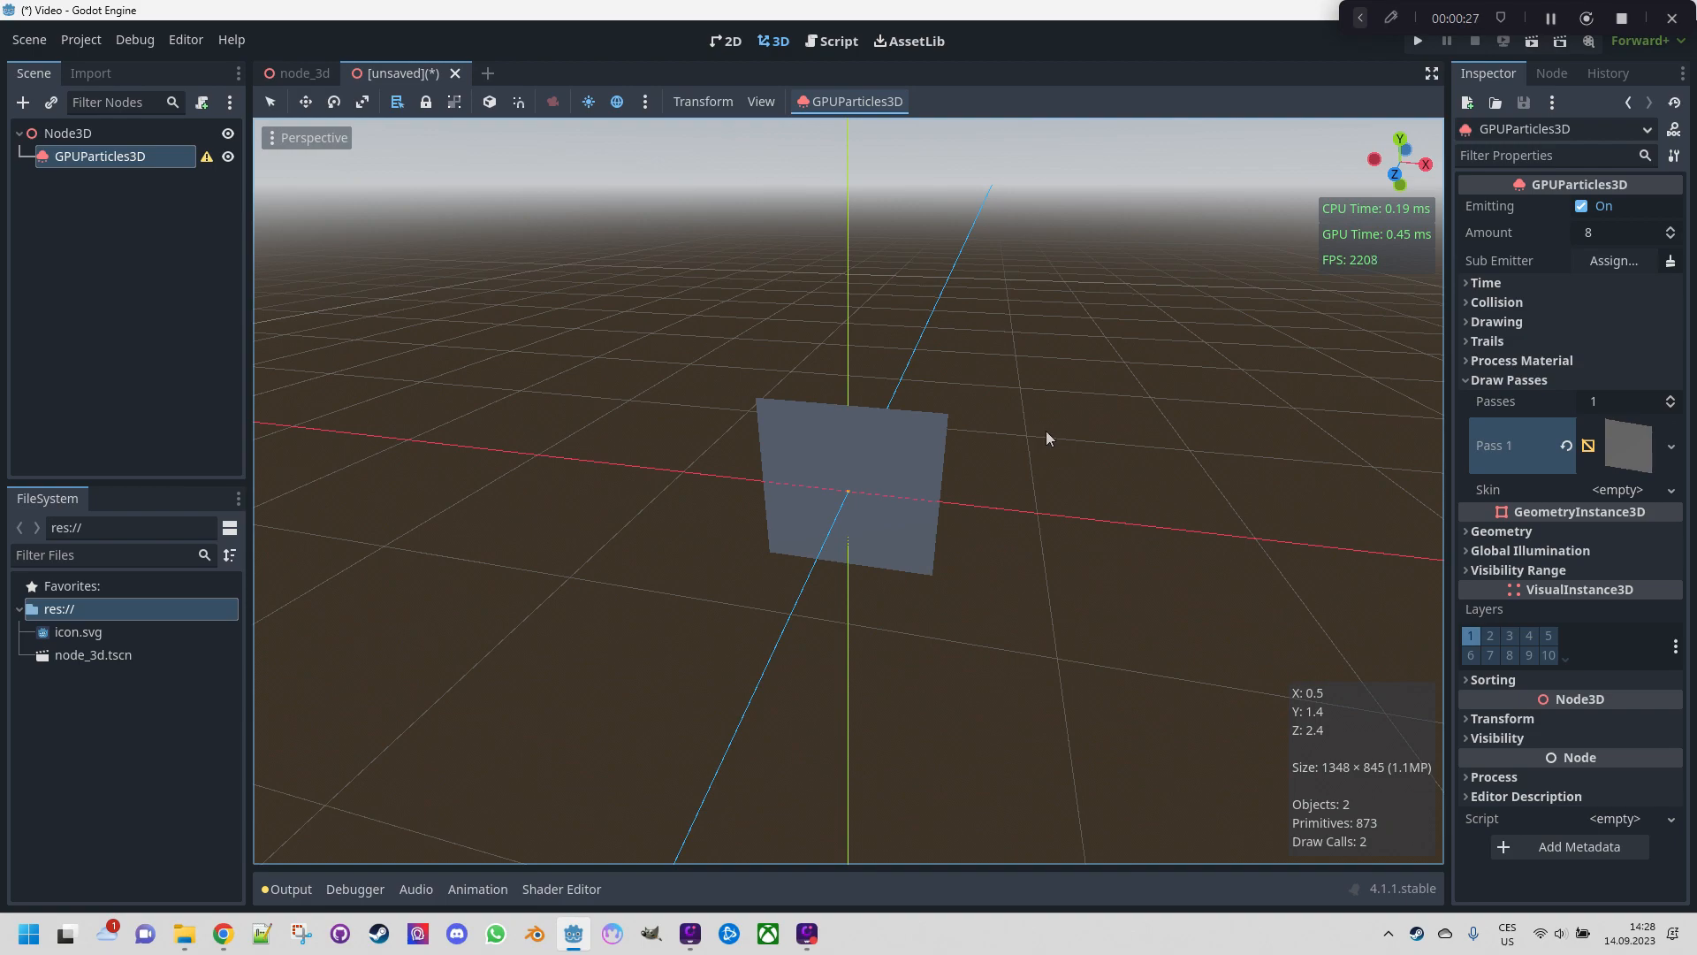
Add a new StandardMaterial3D to the quad mesh and expand its properties
click(1626, 445)
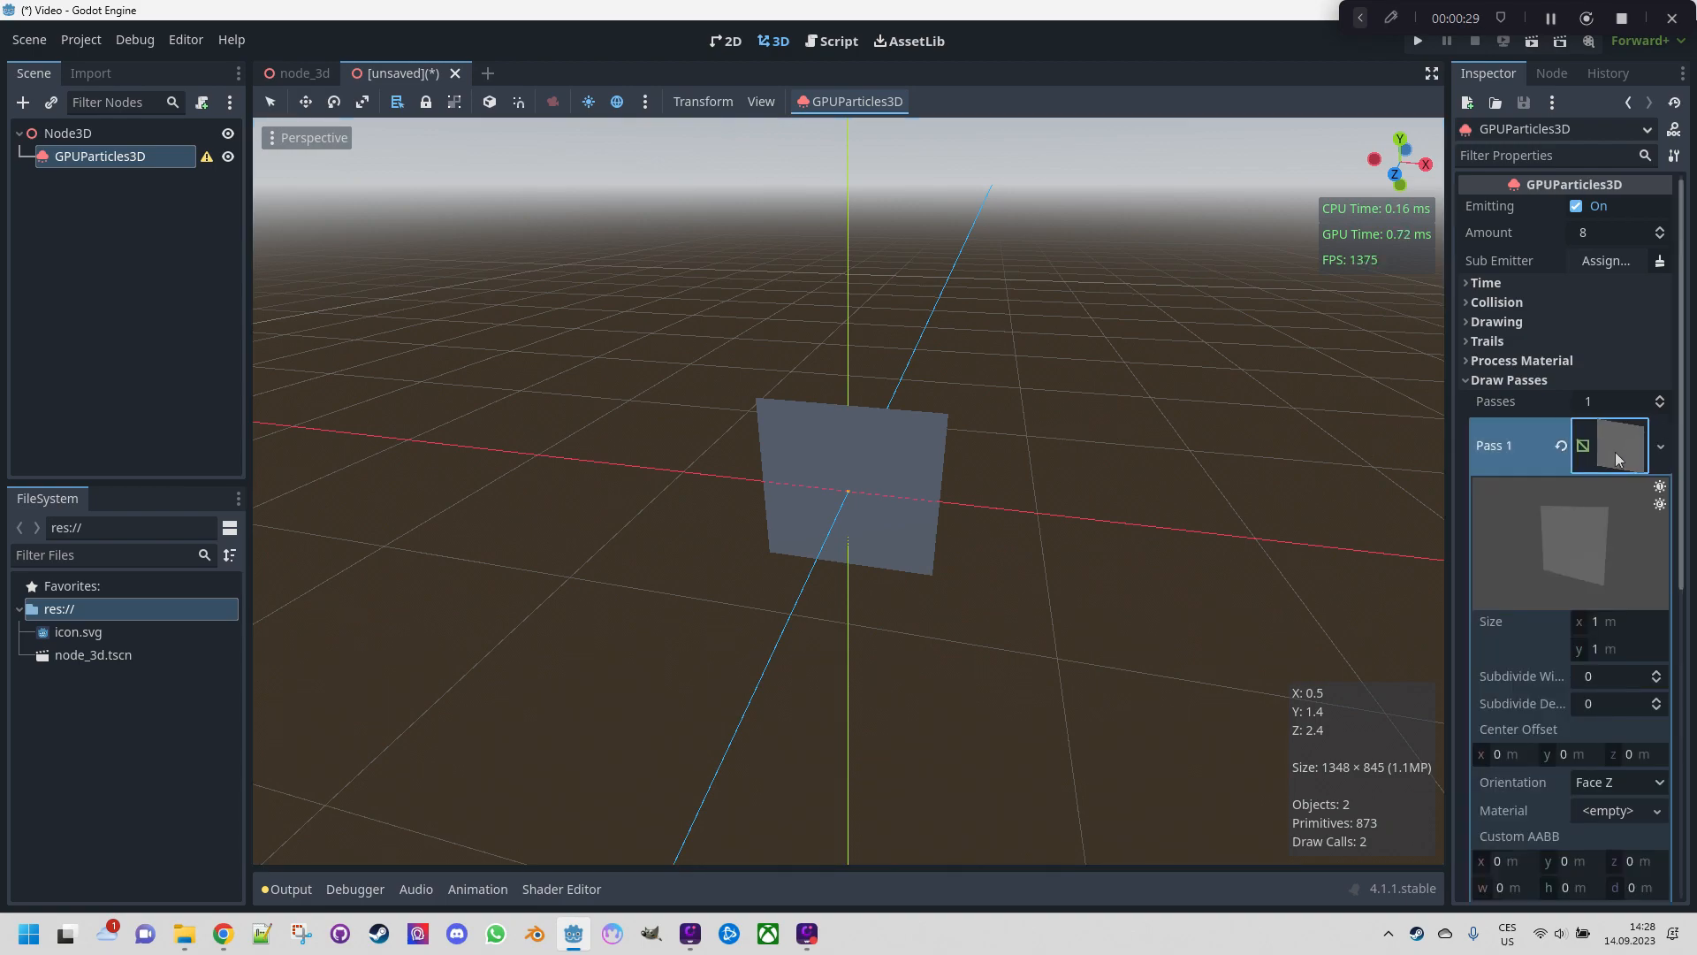
scroll(down, 3)
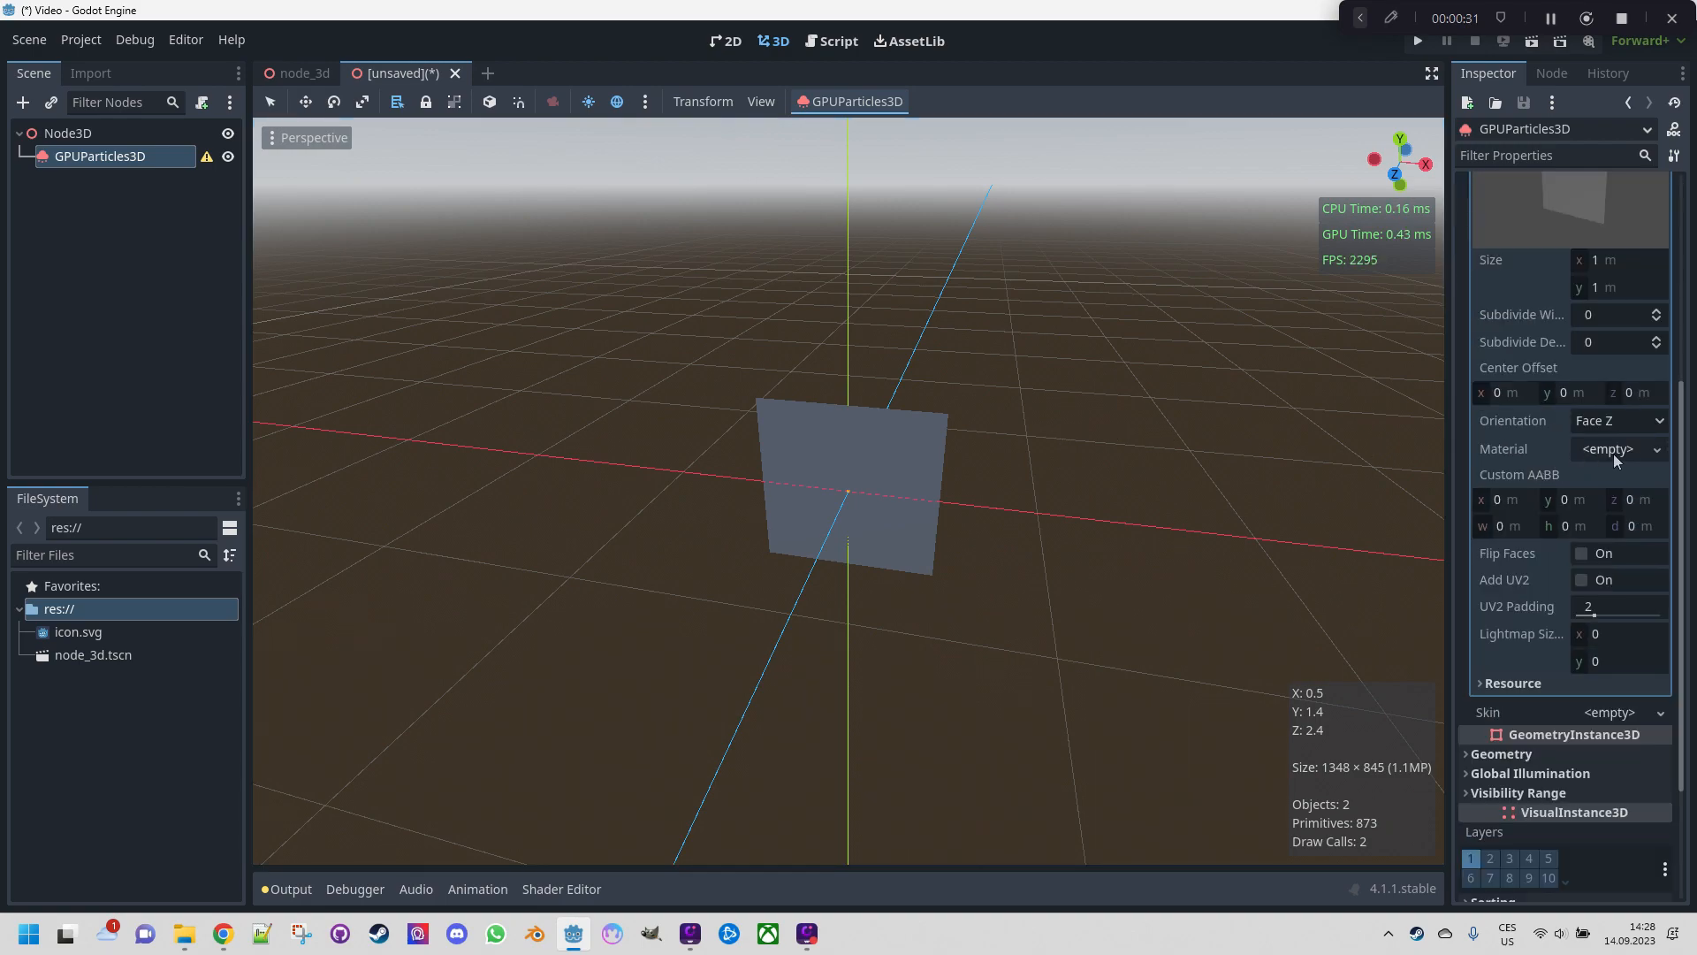
click(1656, 448)
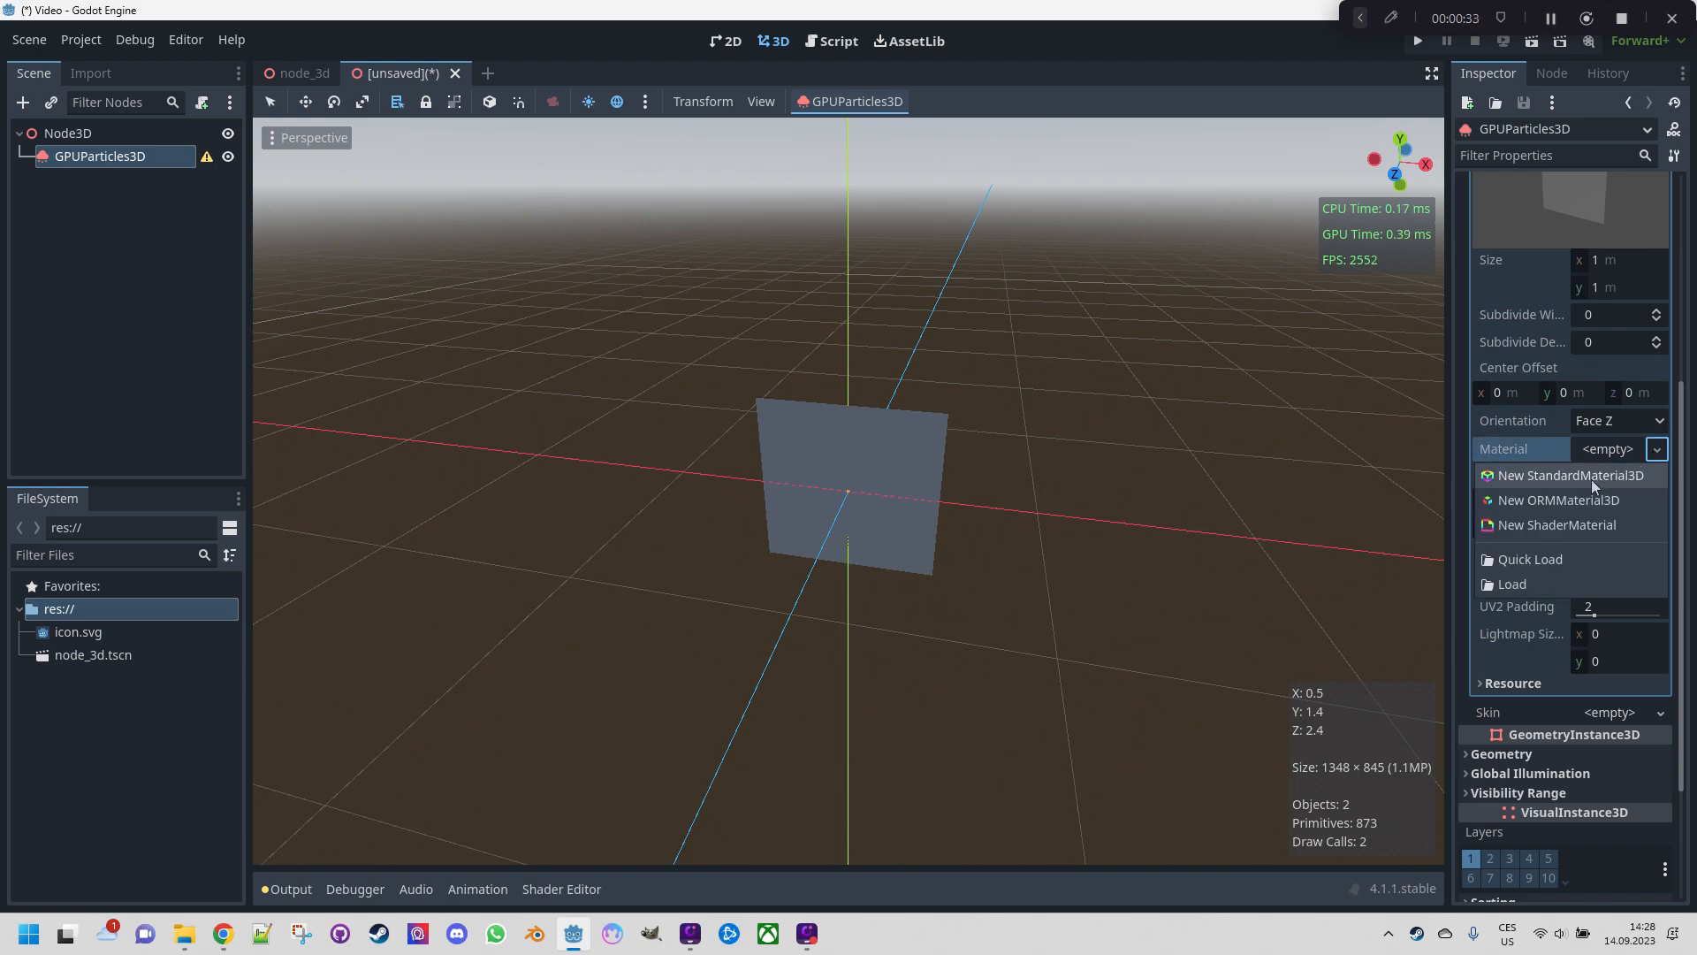
click(1572, 473)
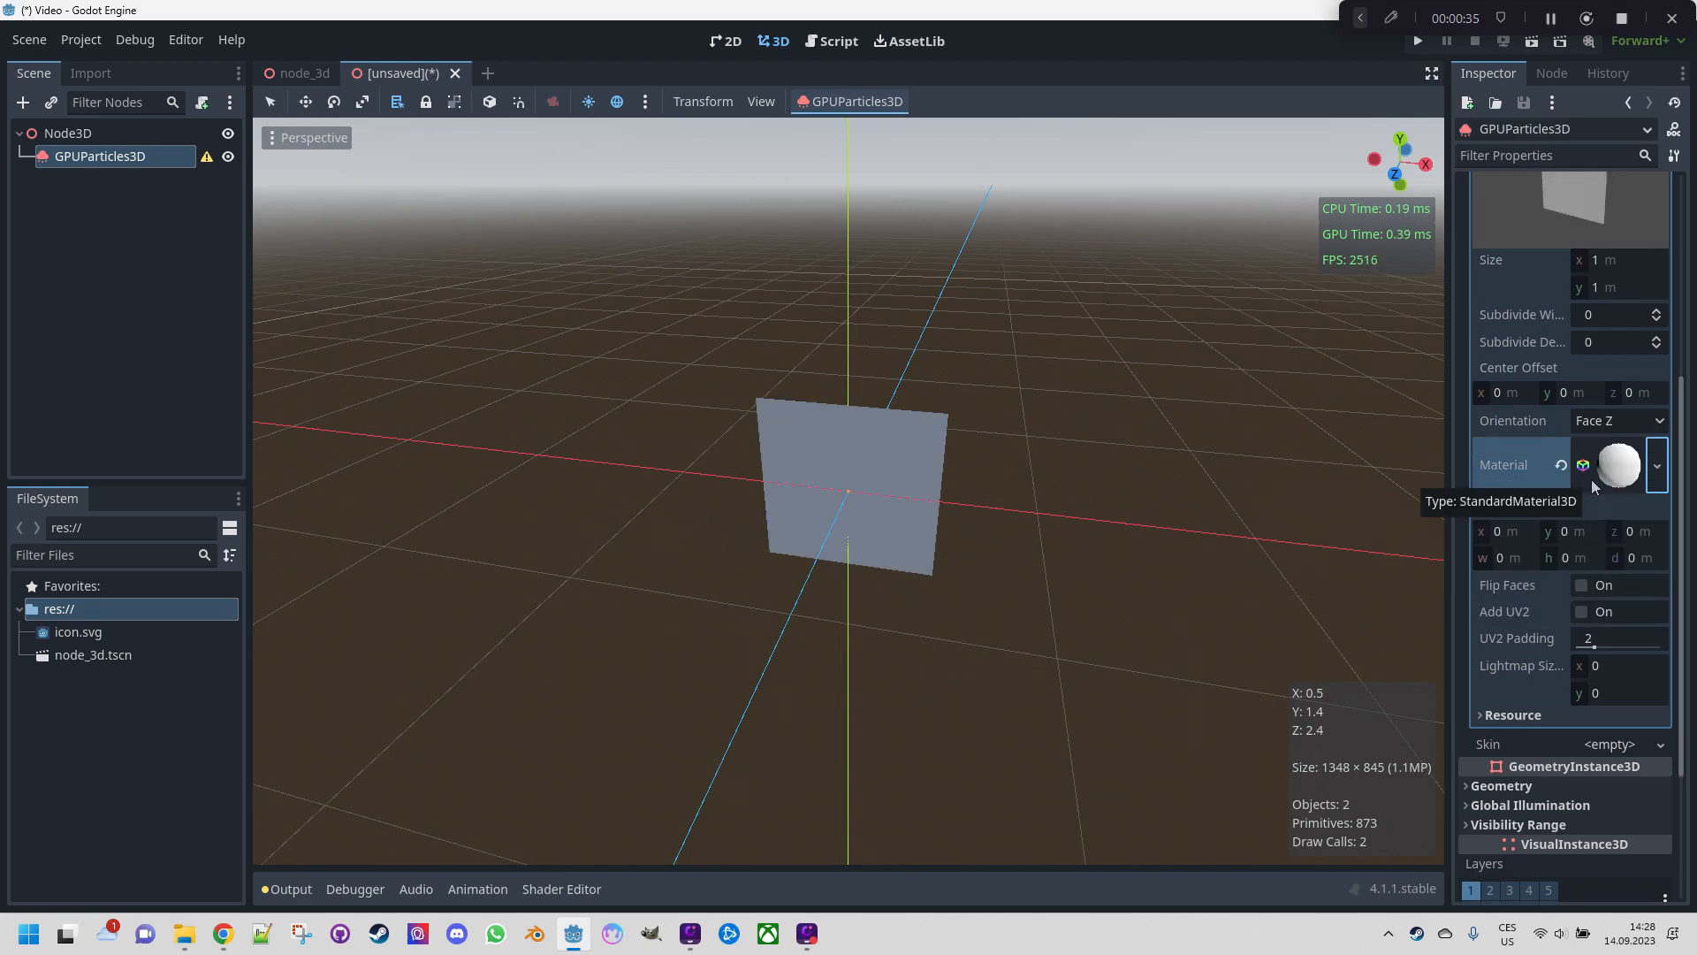
click(1619, 466)
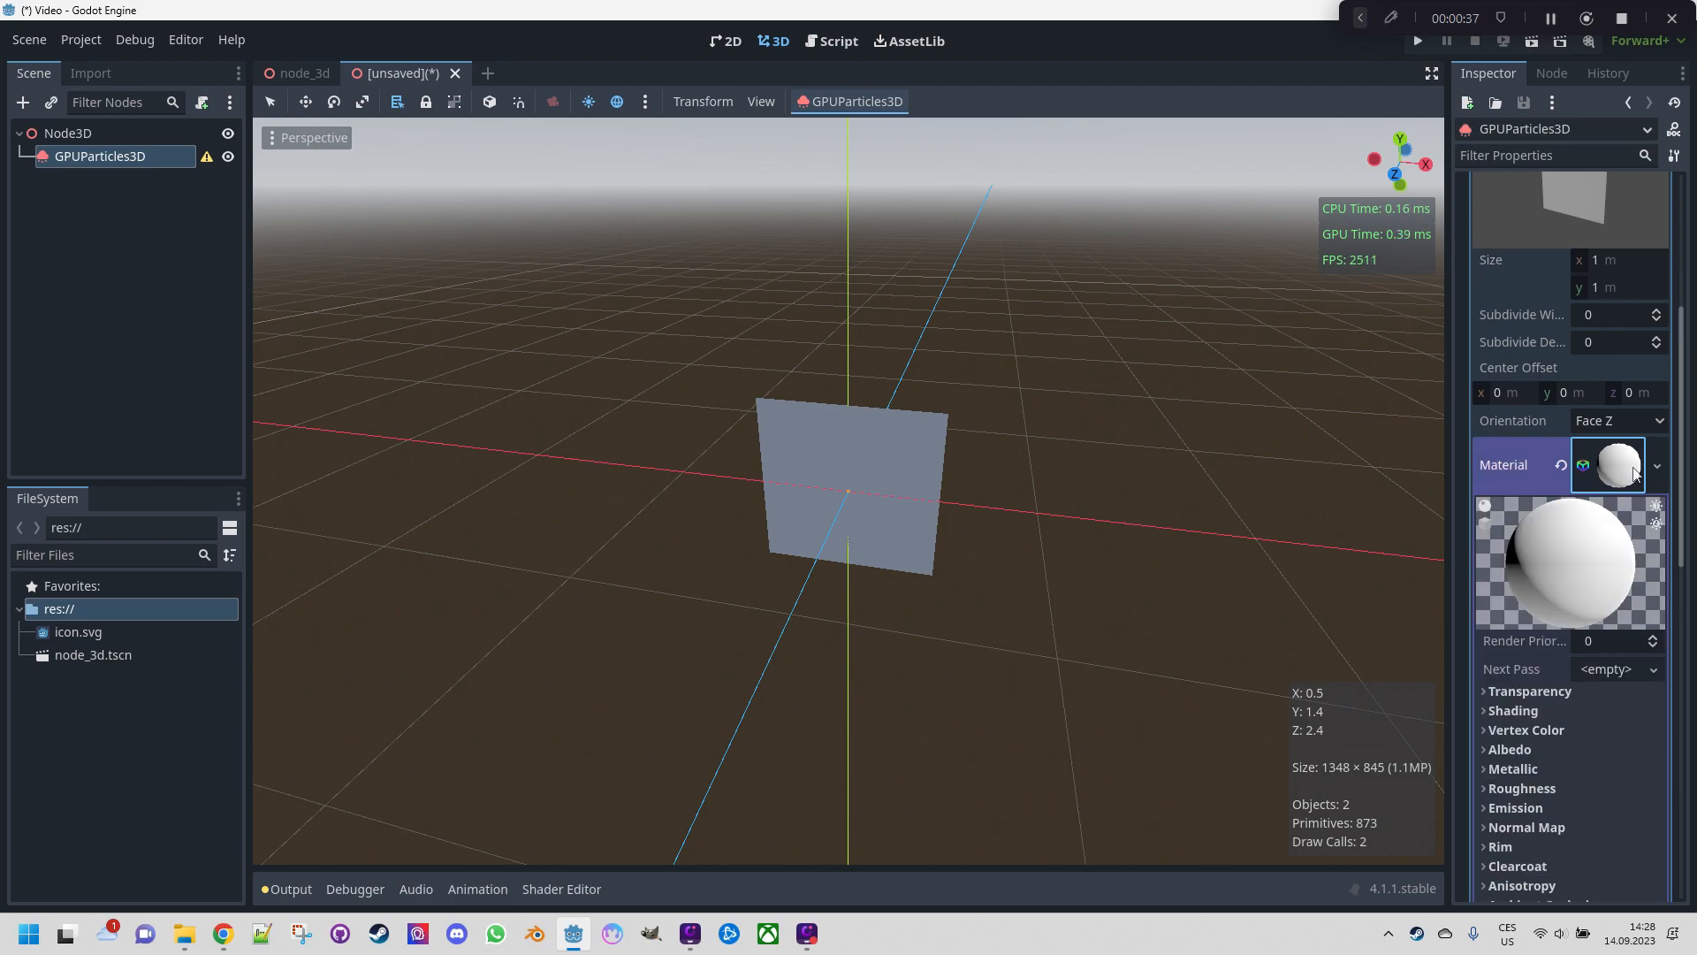
scroll(down, 3)
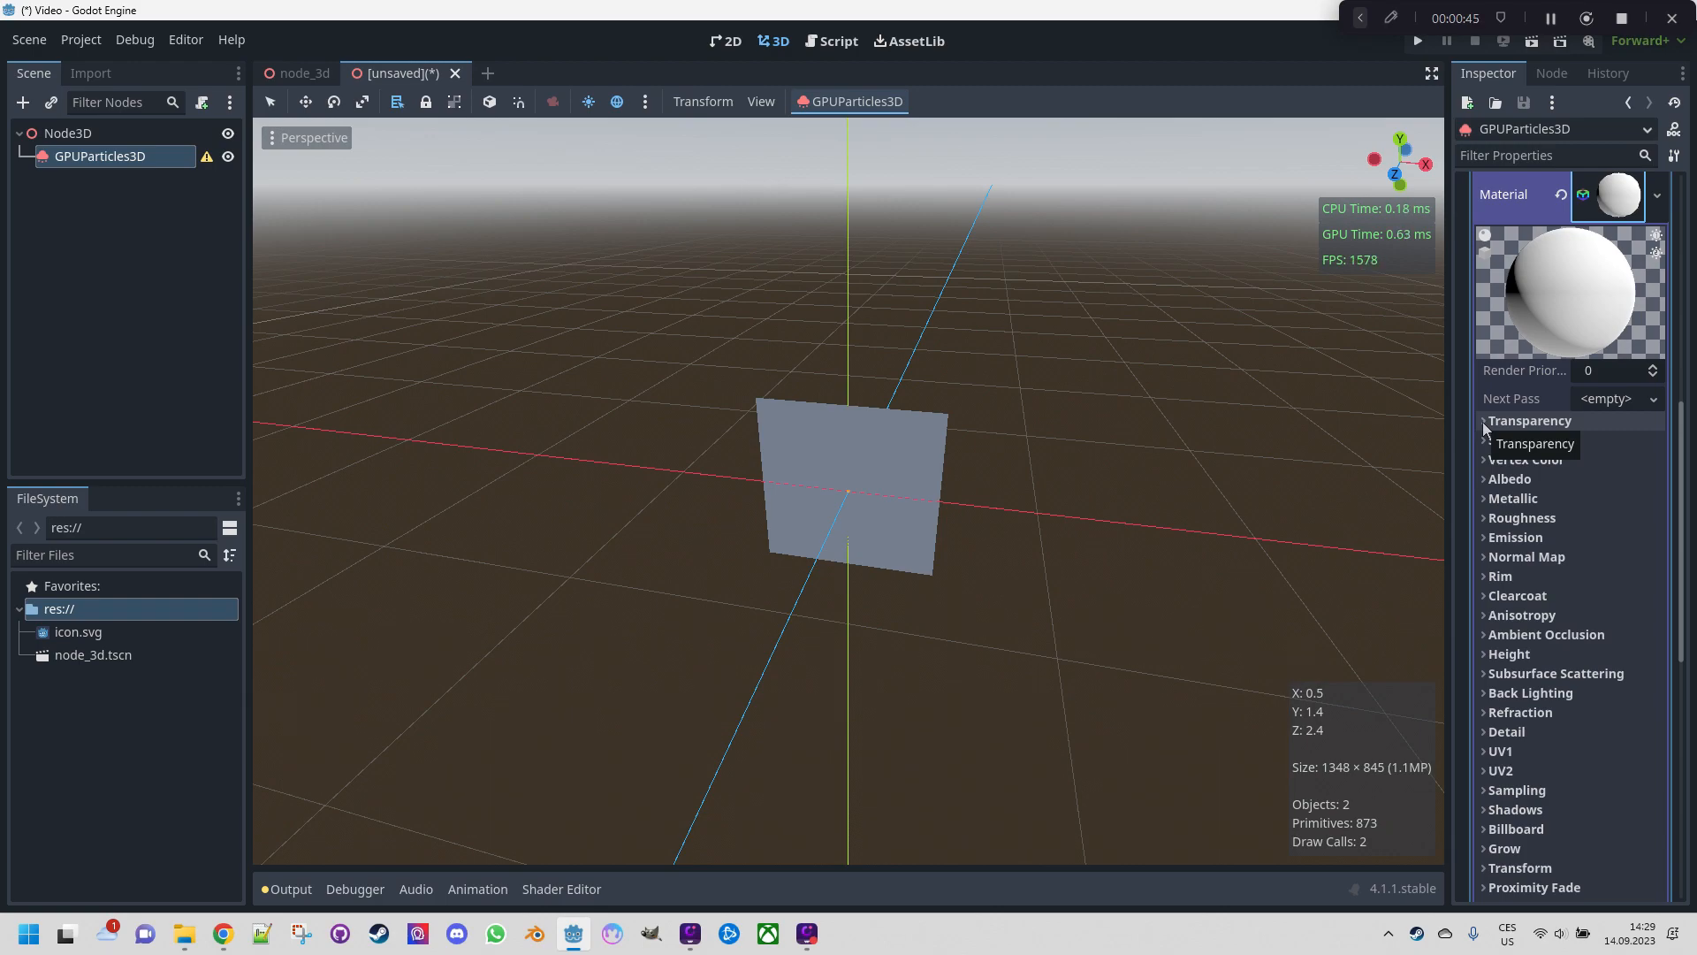
Set material Transparency to Alpha and Blend Mode to Add
click(1529, 420)
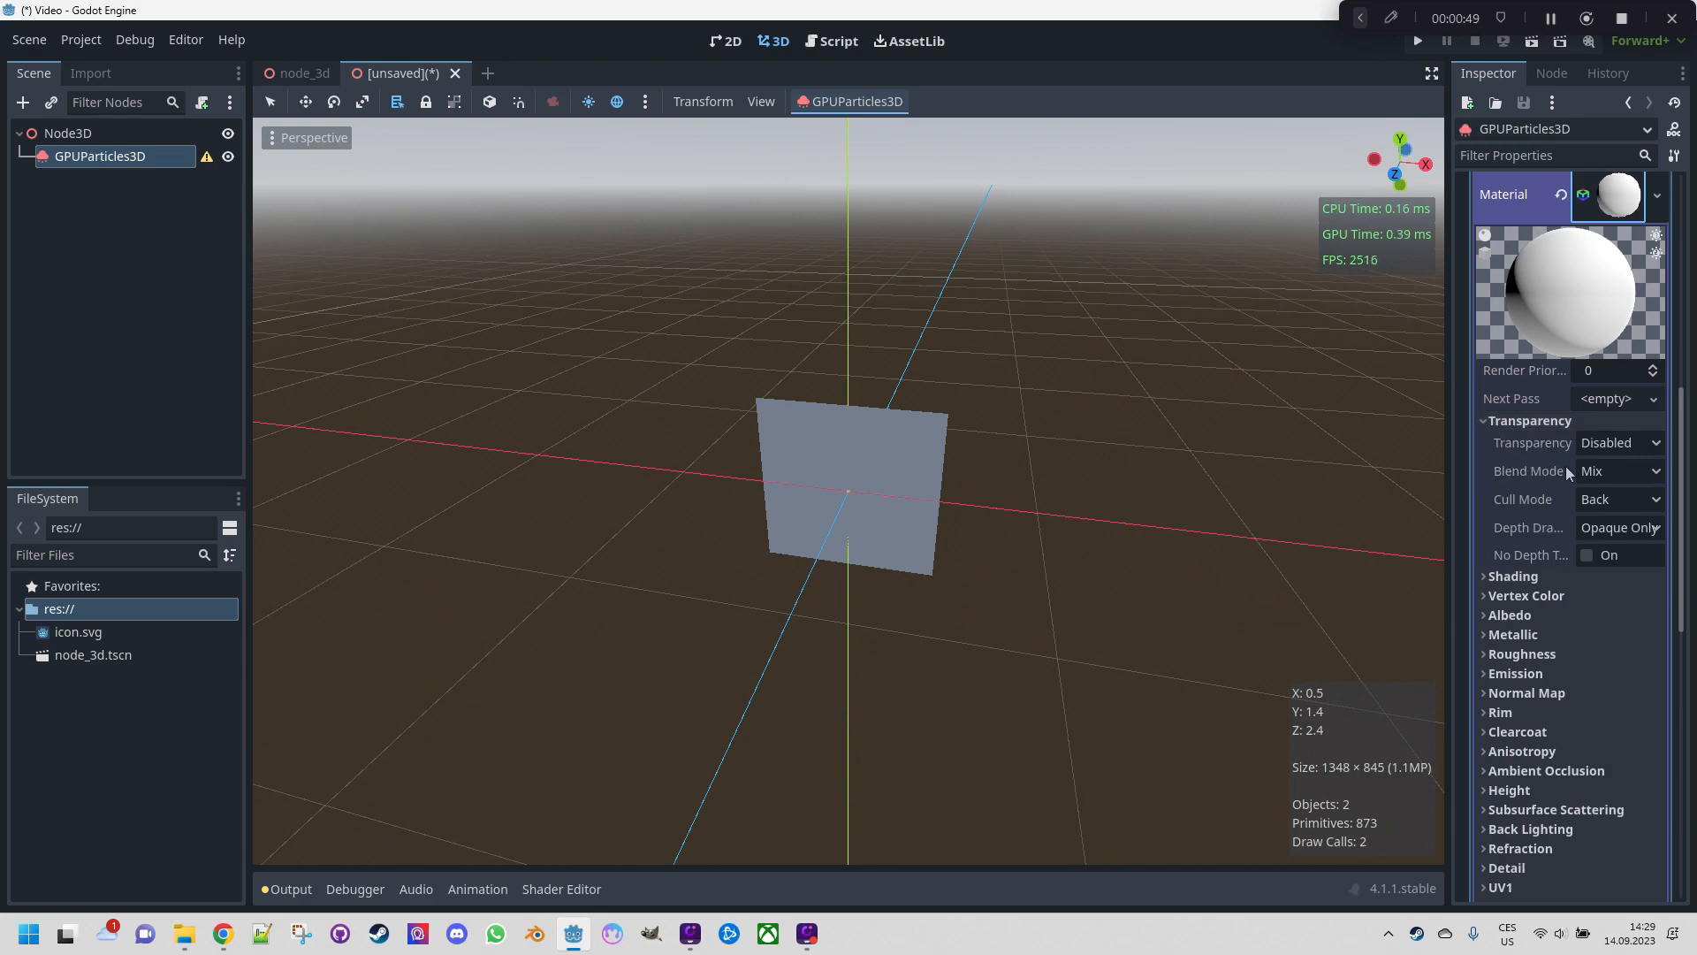
click(1619, 442)
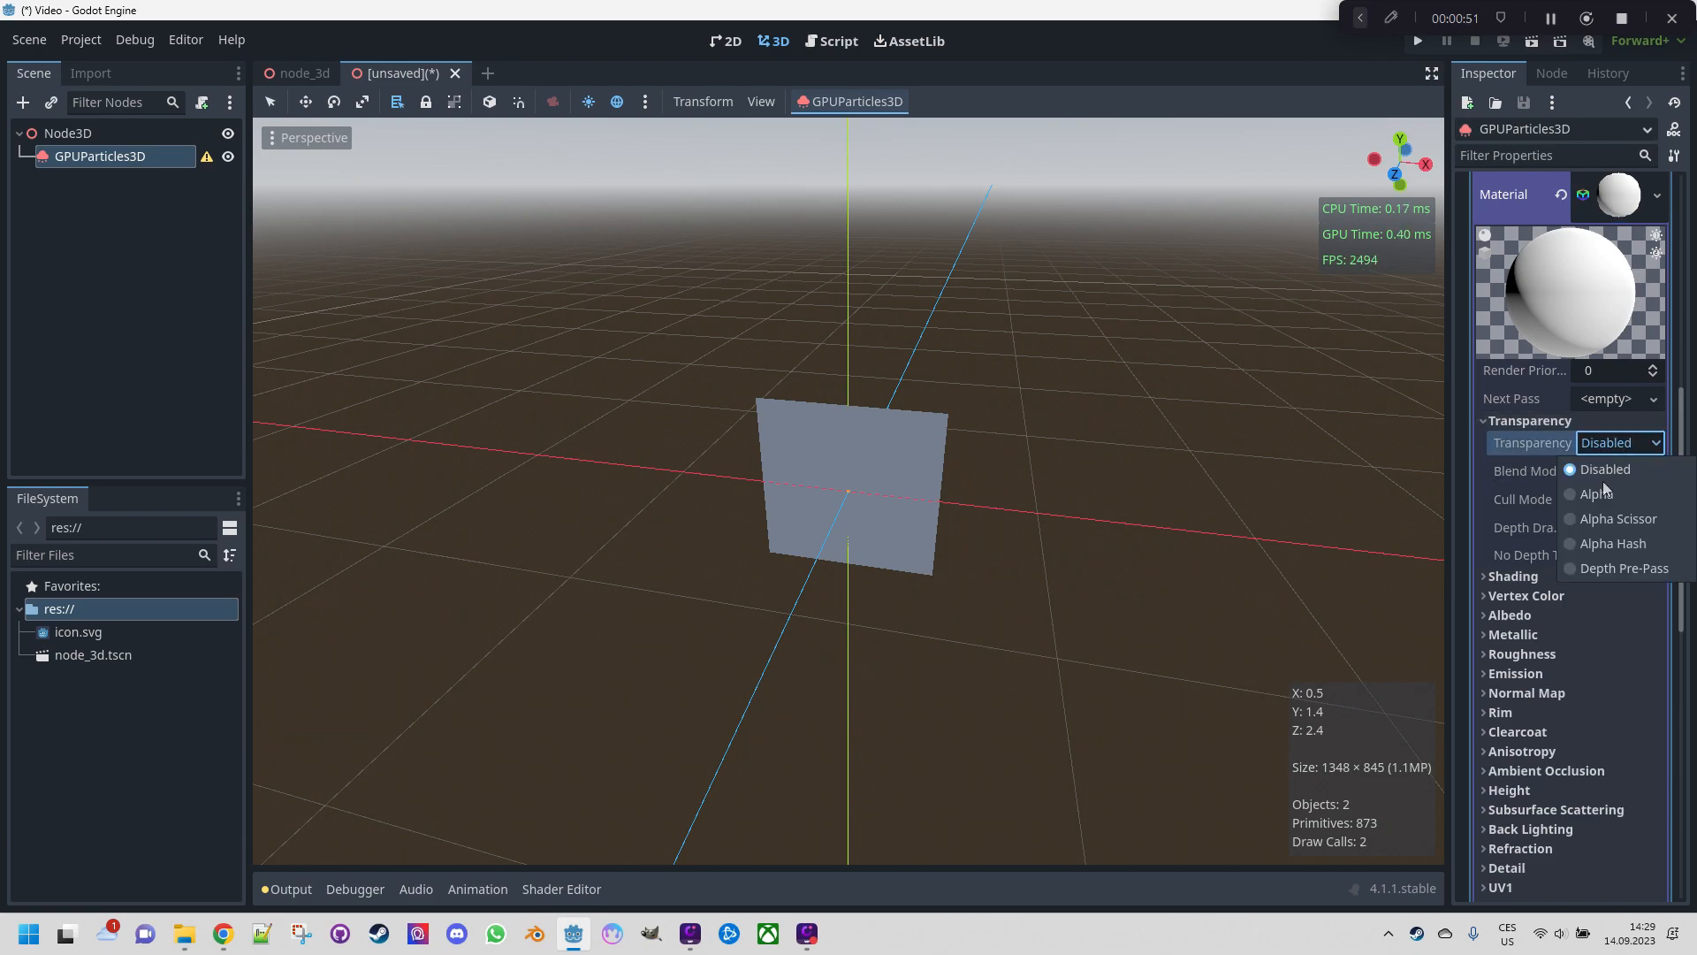
click(1593, 493)
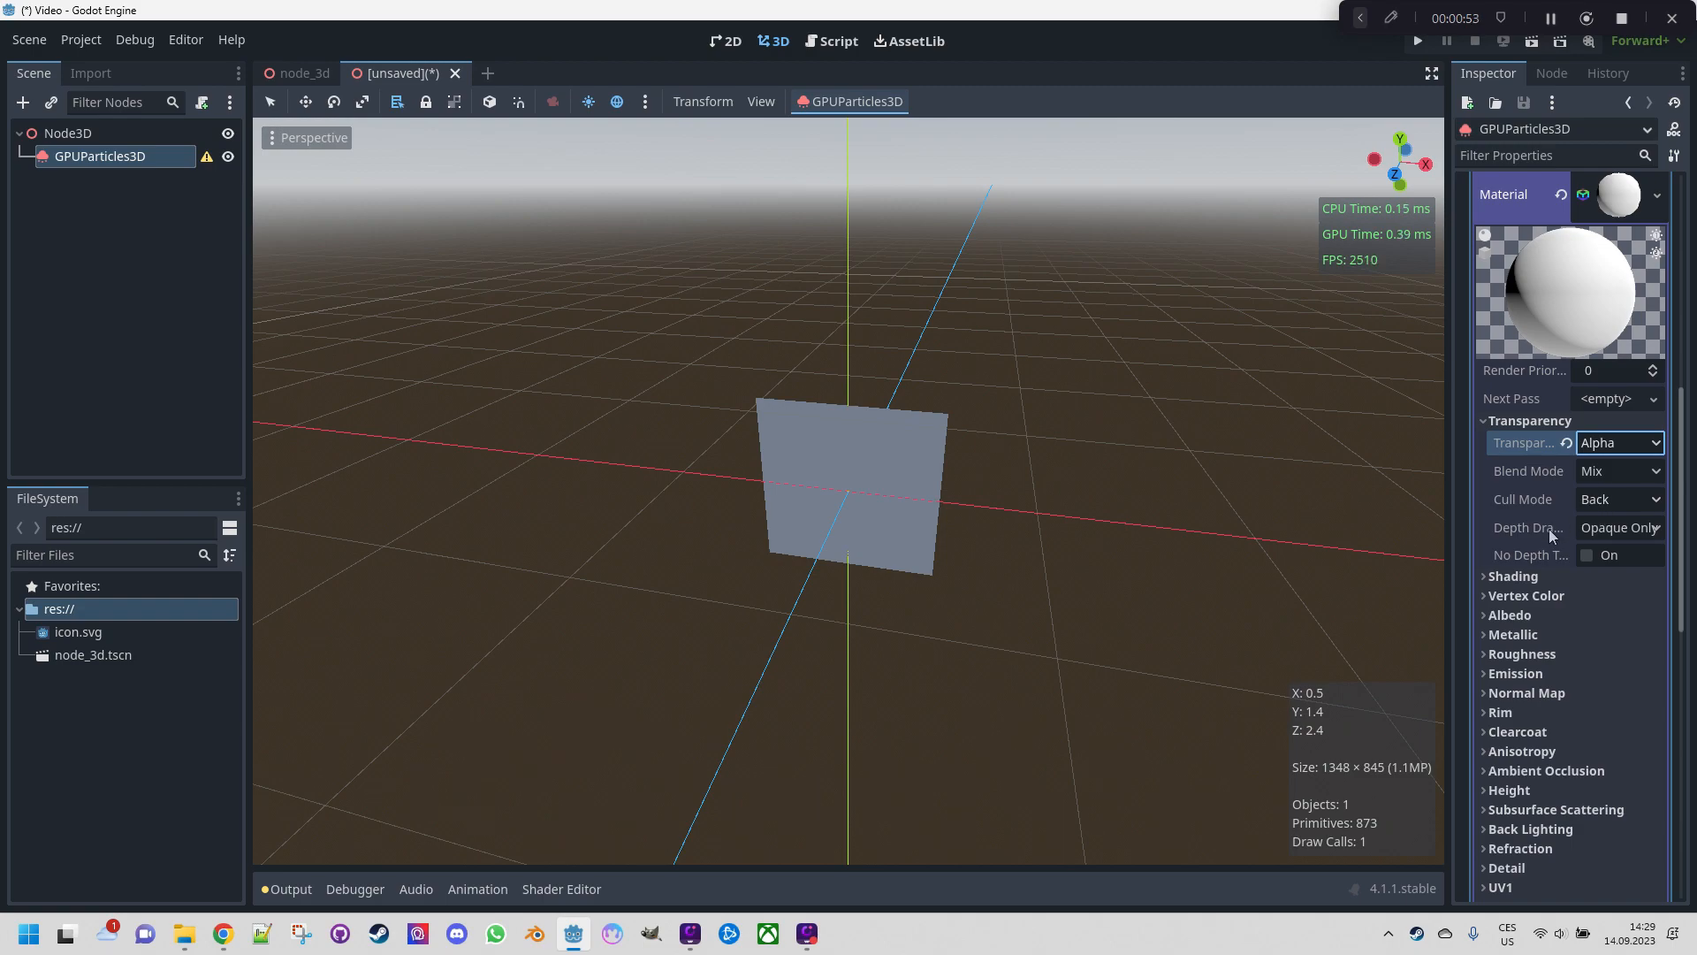
mouse_move(1611, 481)
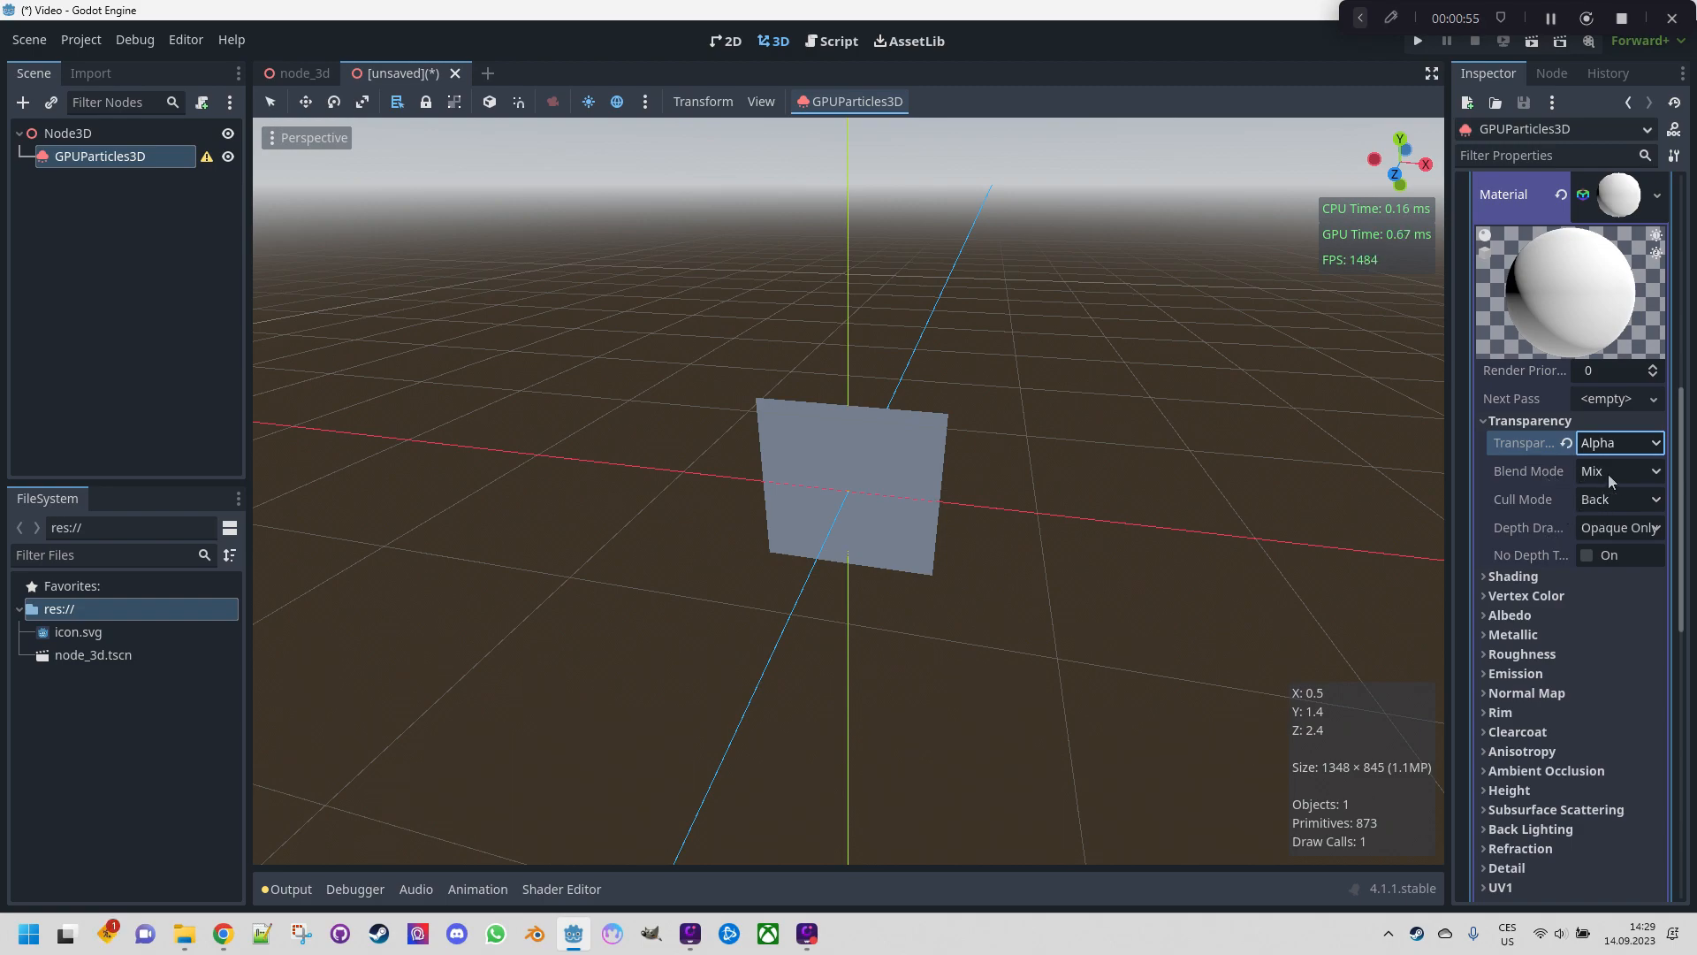
click(1618, 469)
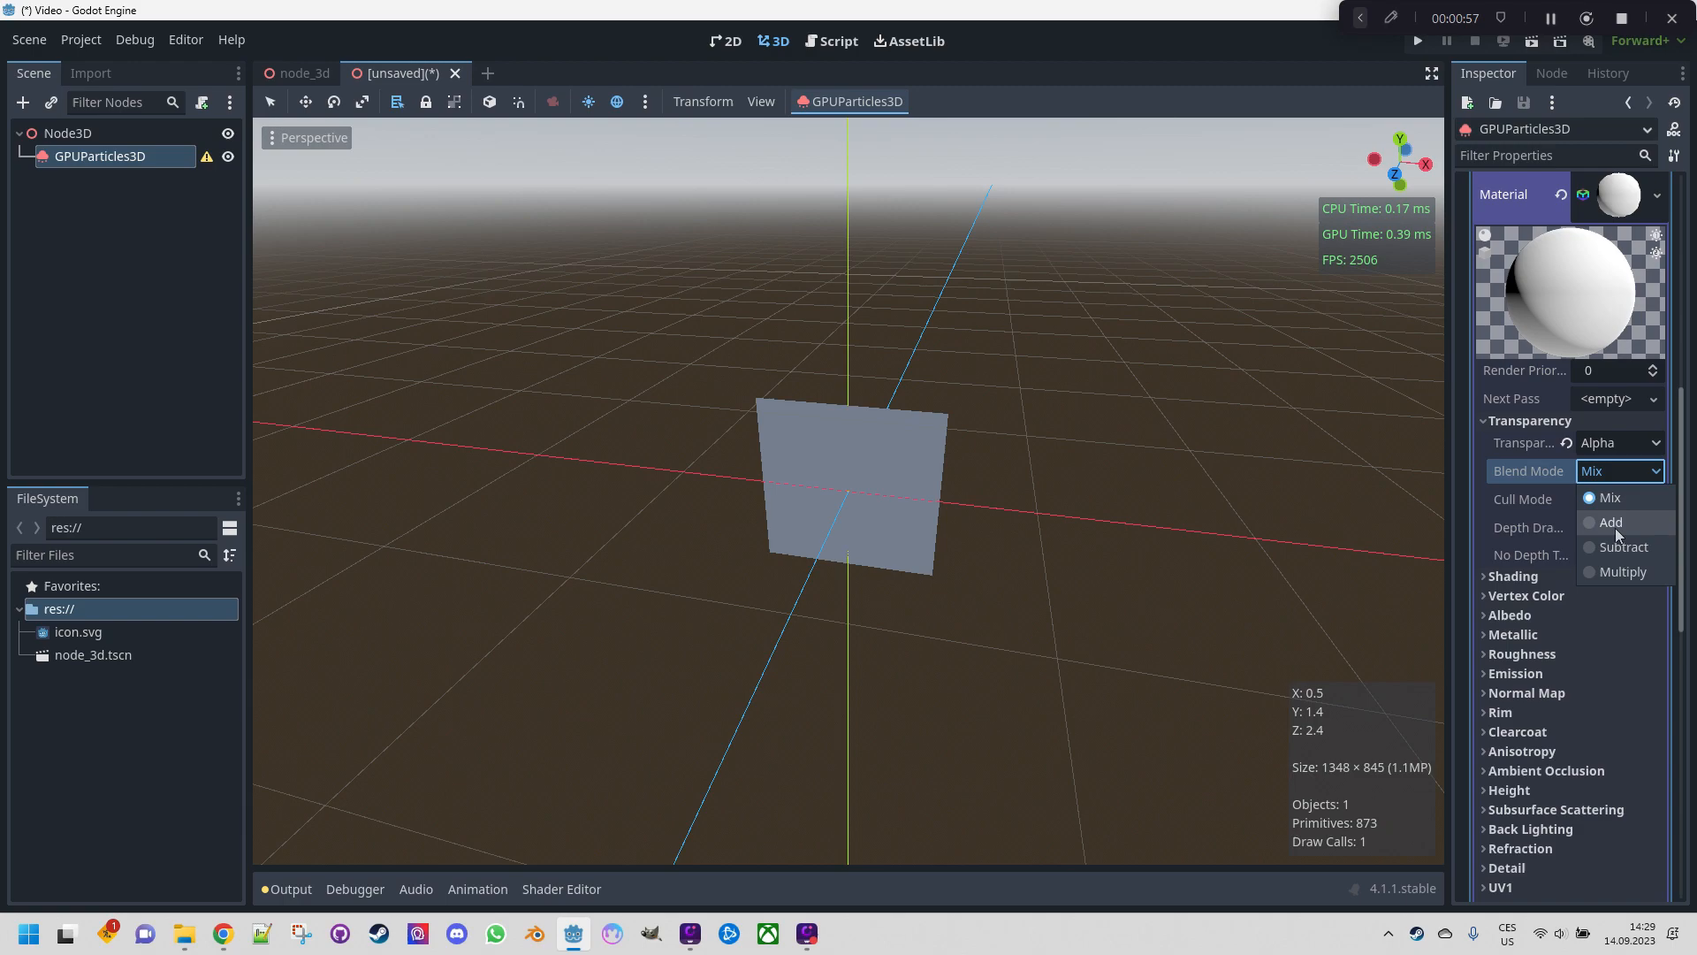
click(1610, 521)
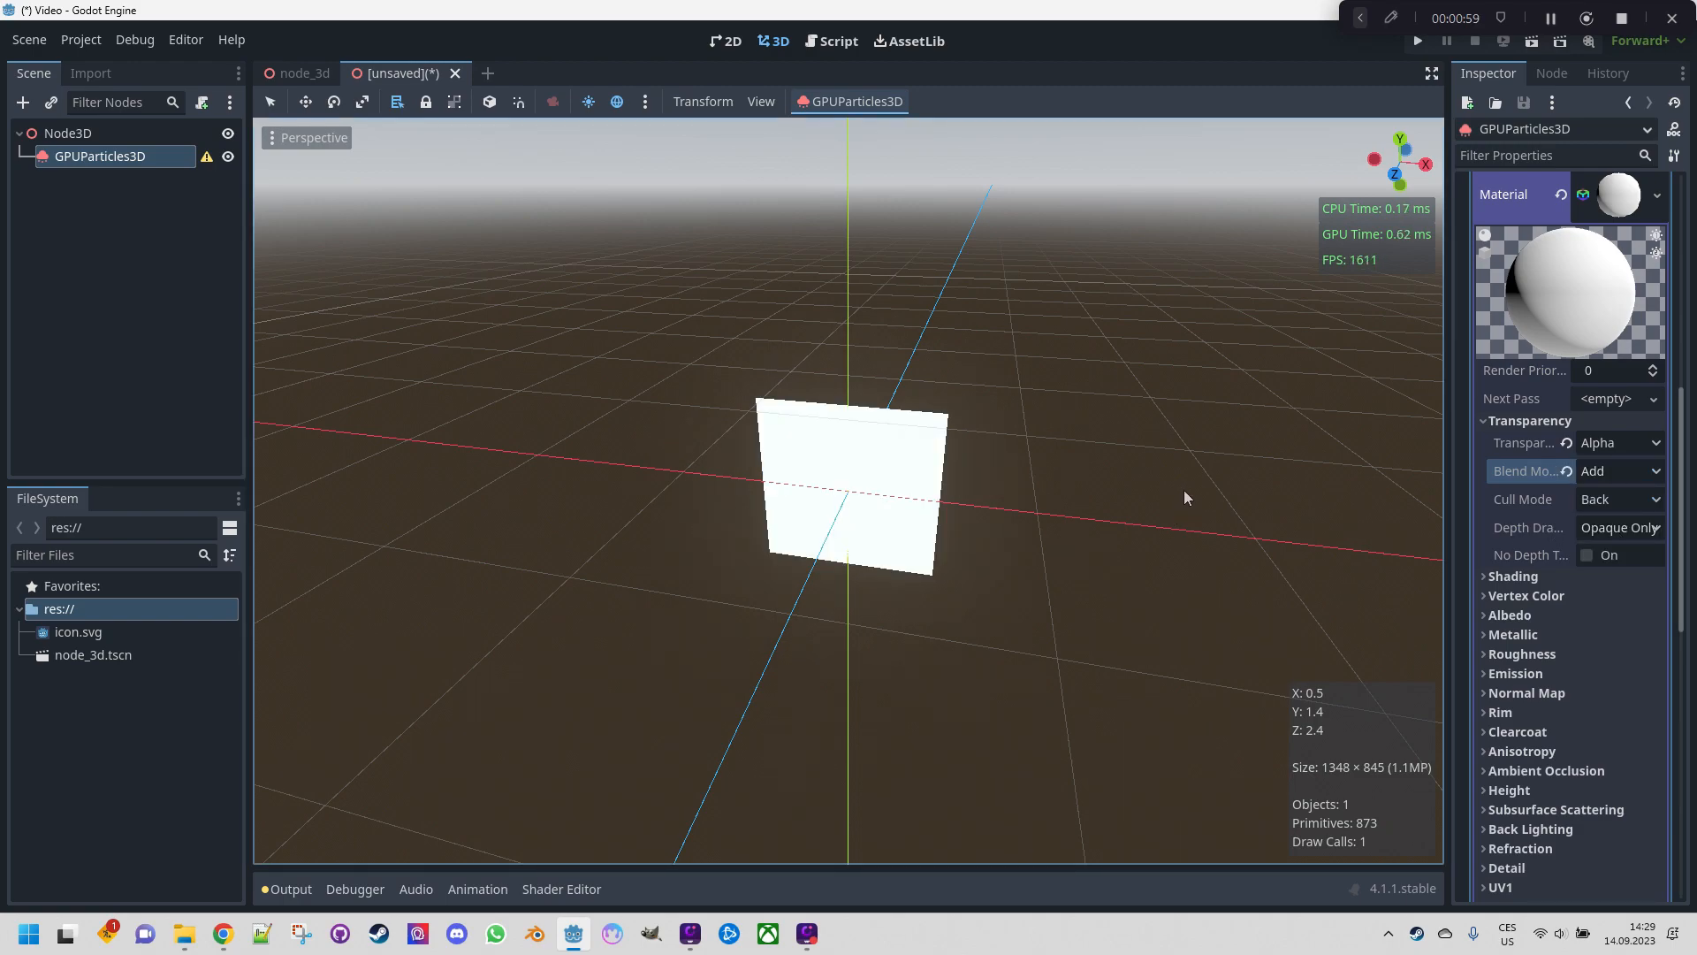
click(1514, 575)
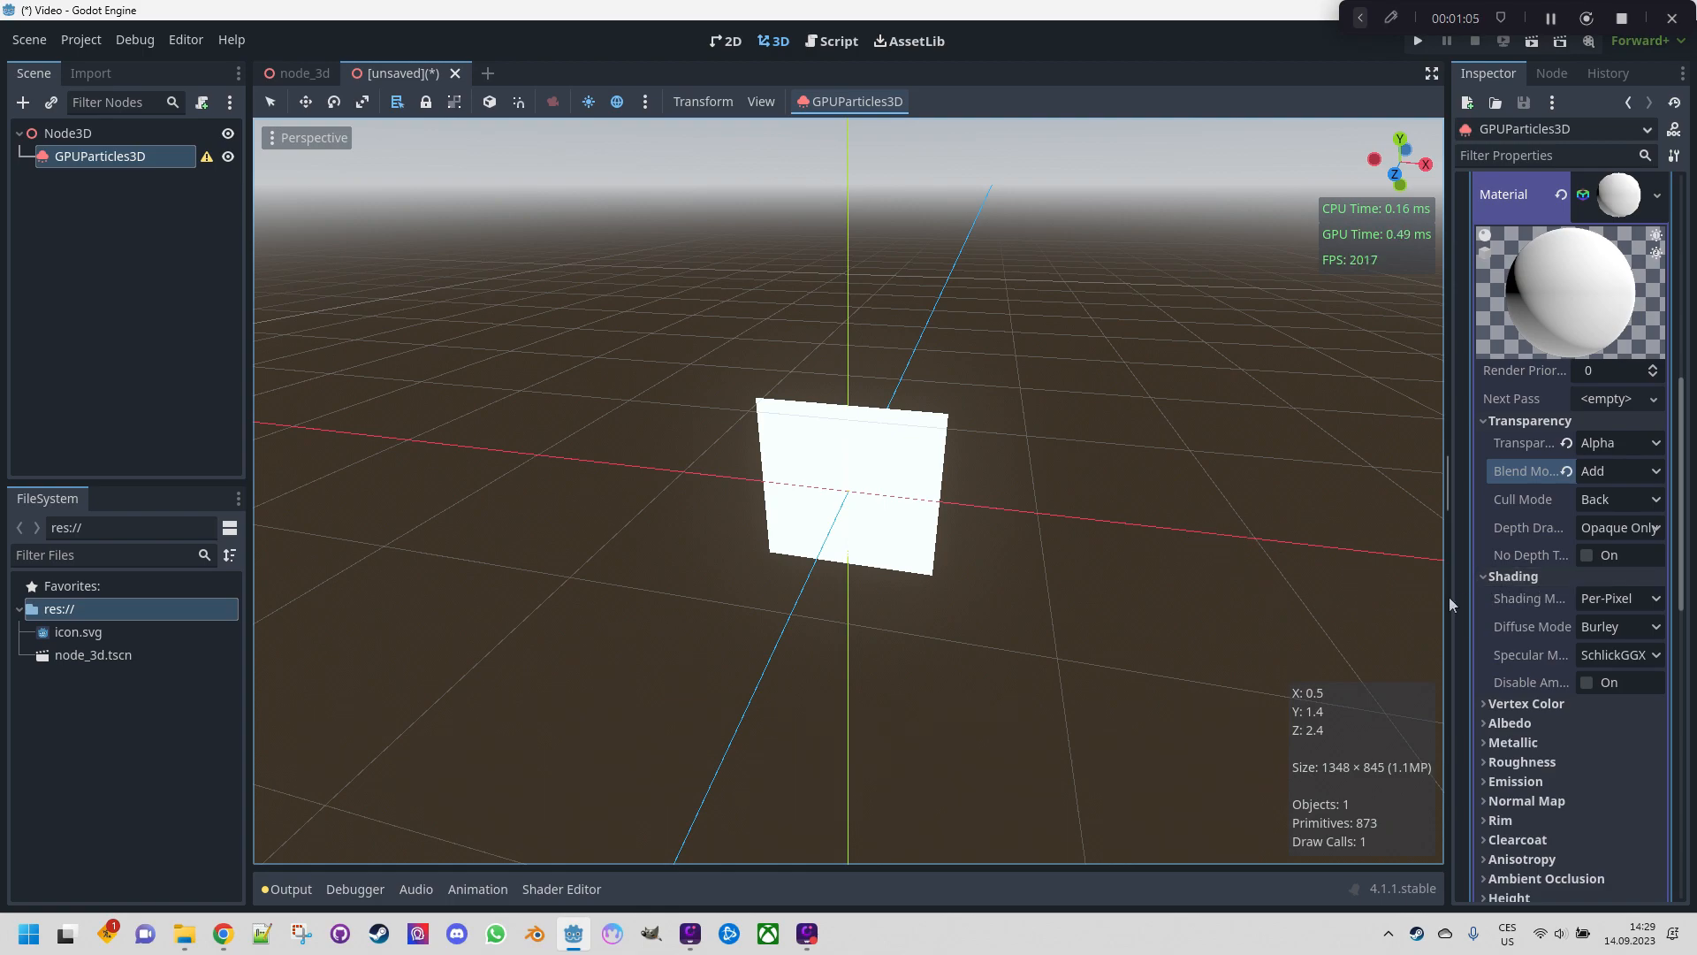
Set Shading Mode to Unshaded and enable Vertex Color Use as Albedo
click(1619, 597)
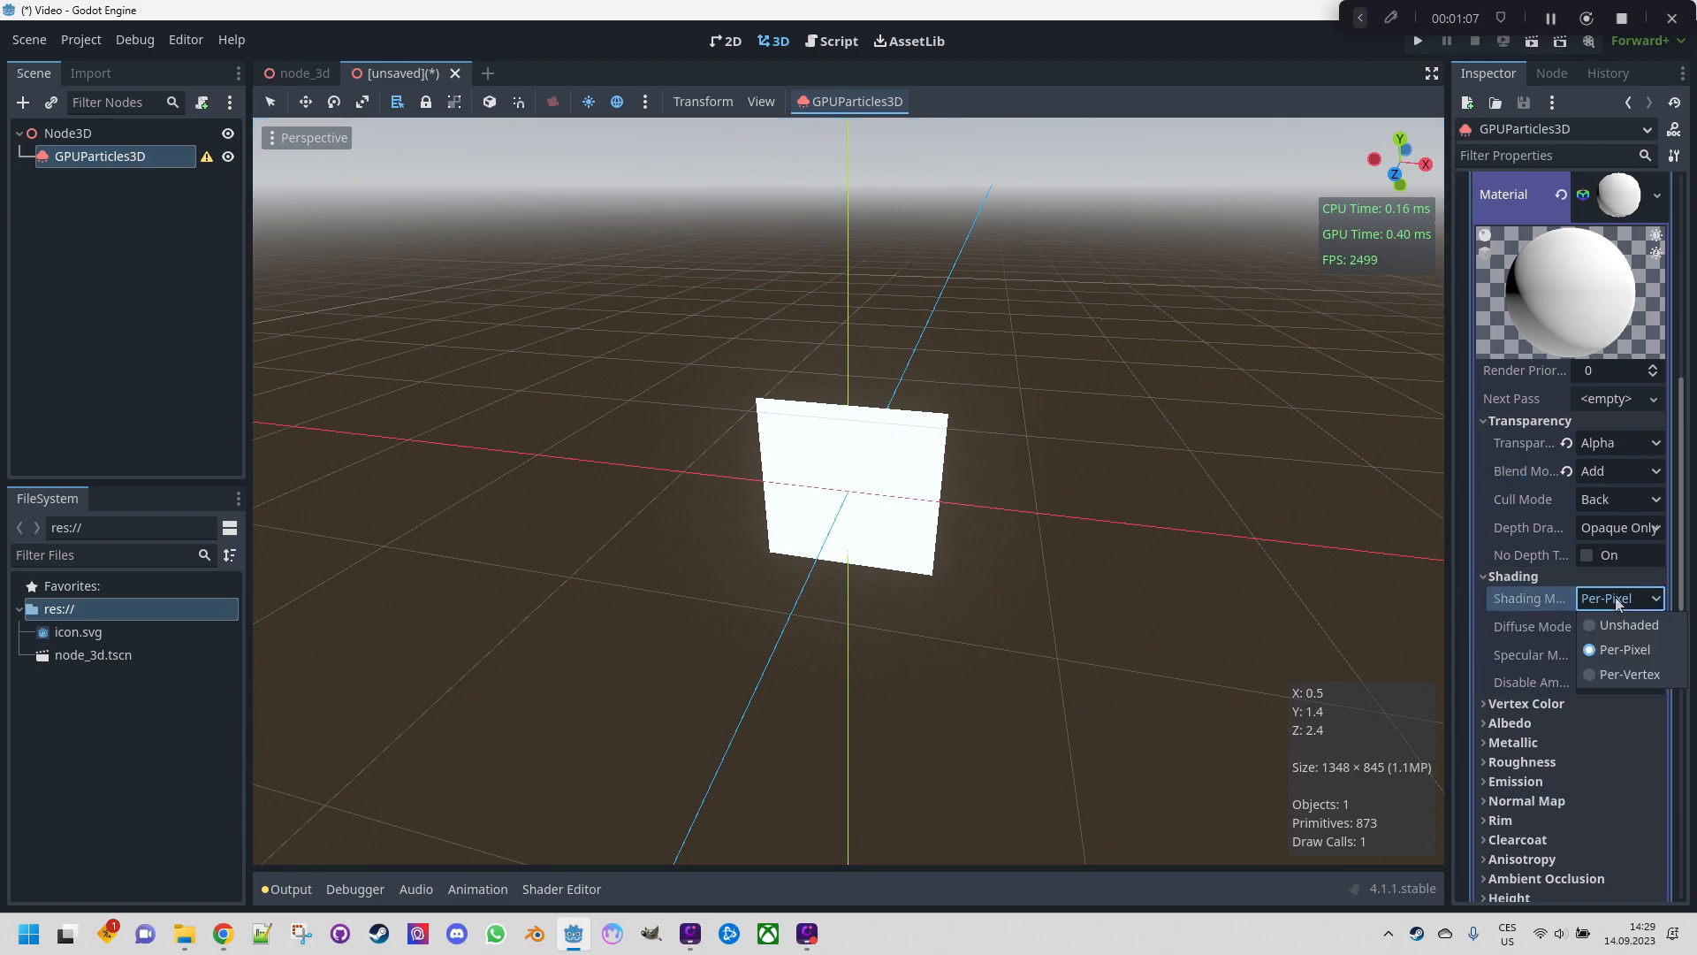
click(1628, 625)
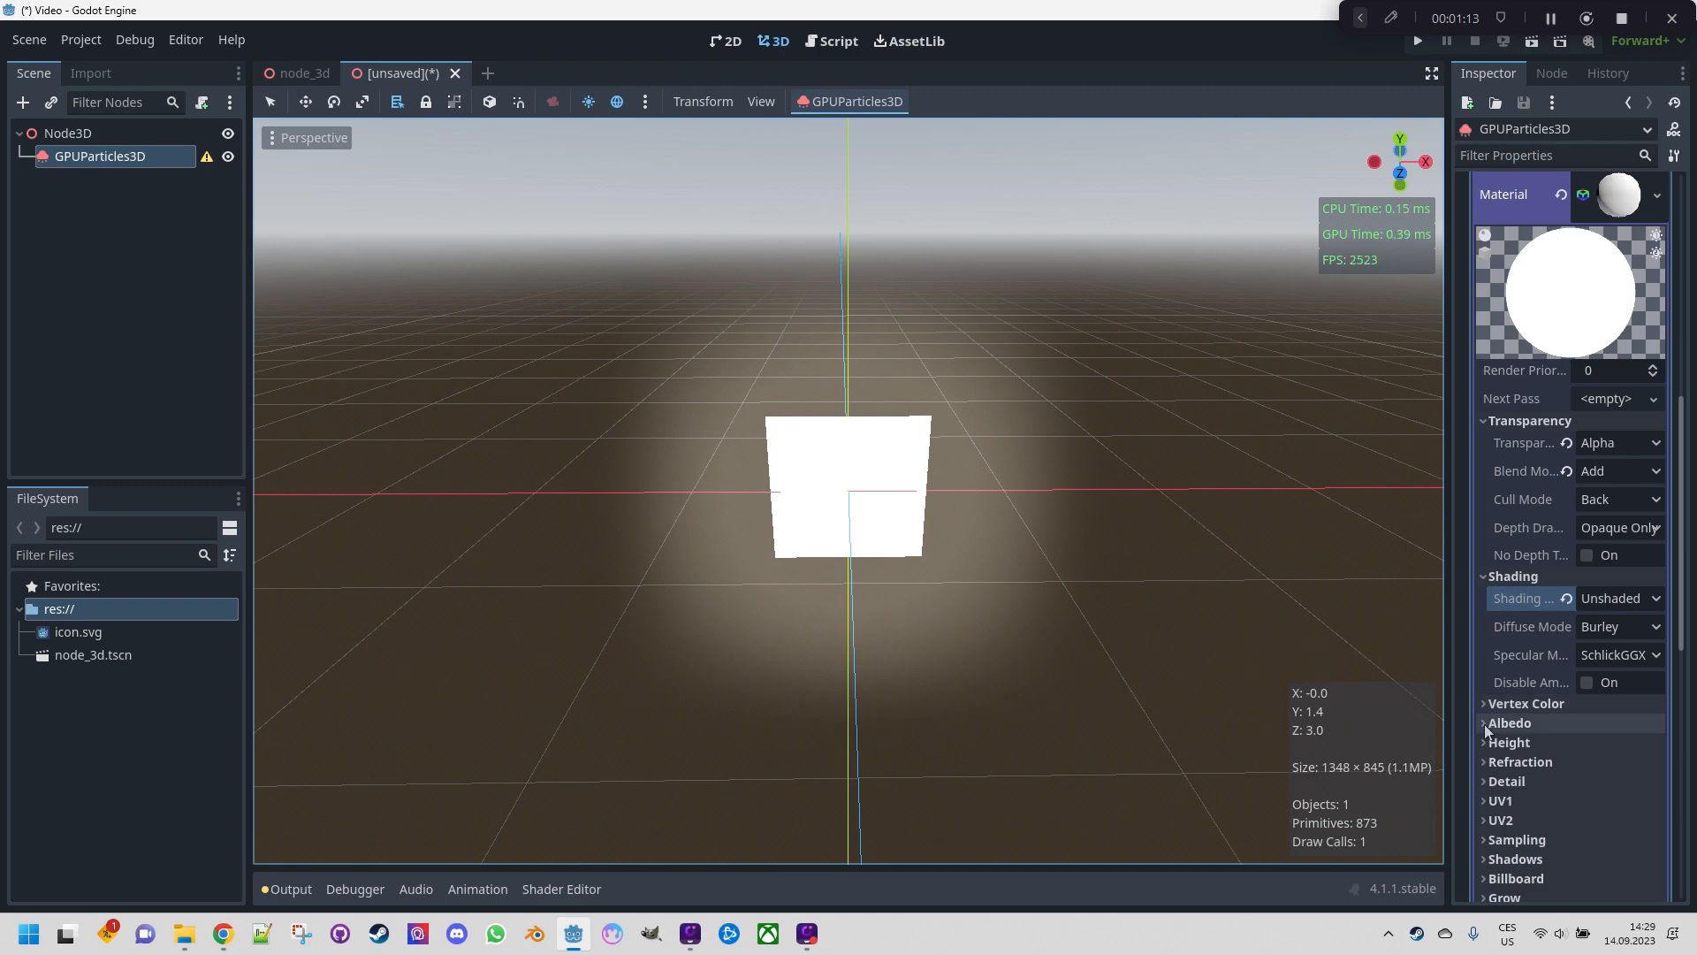
click(1525, 703)
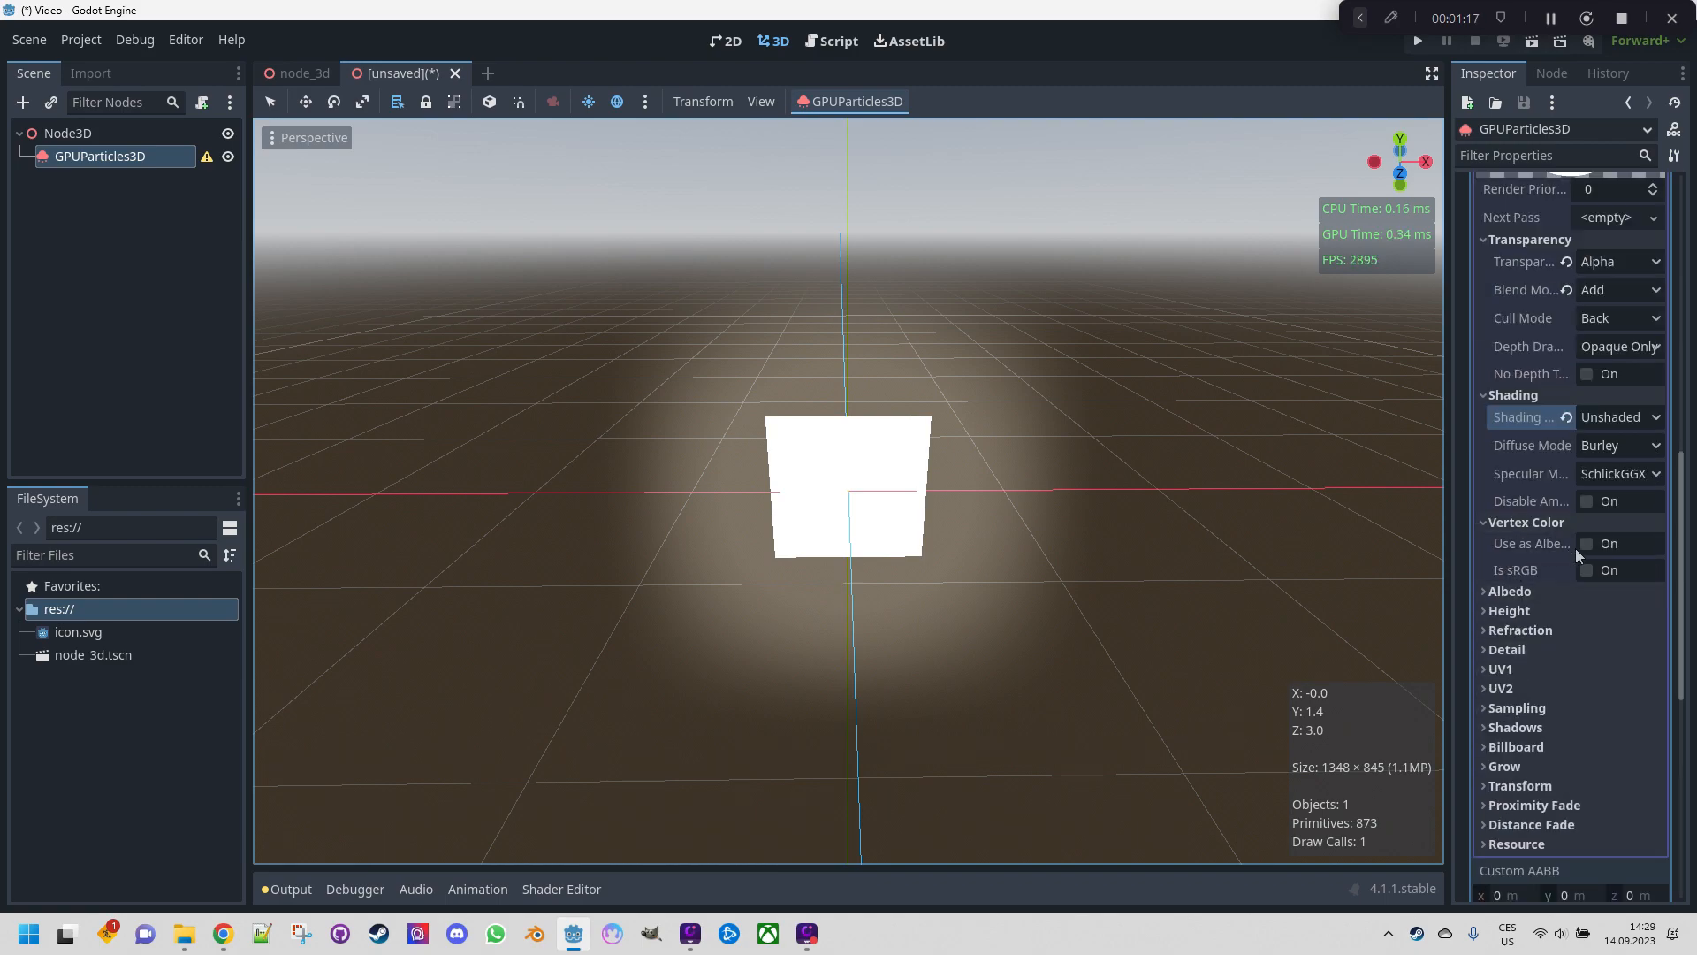
click(1586, 542)
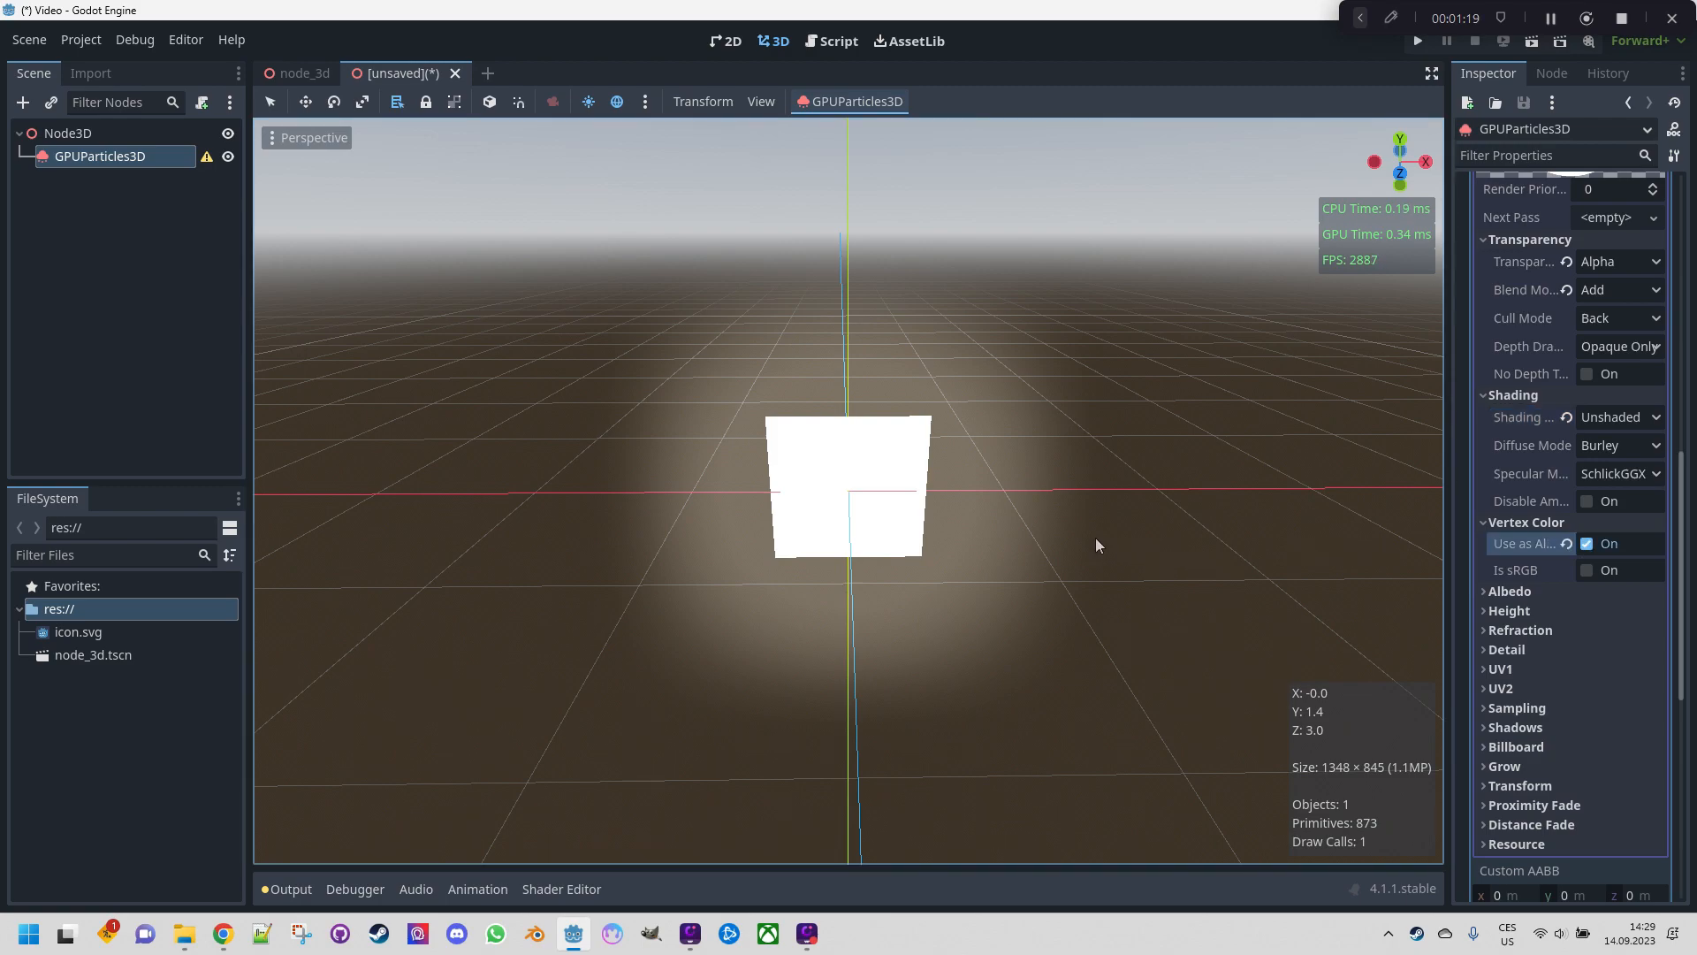
mouse_move(988, 522)
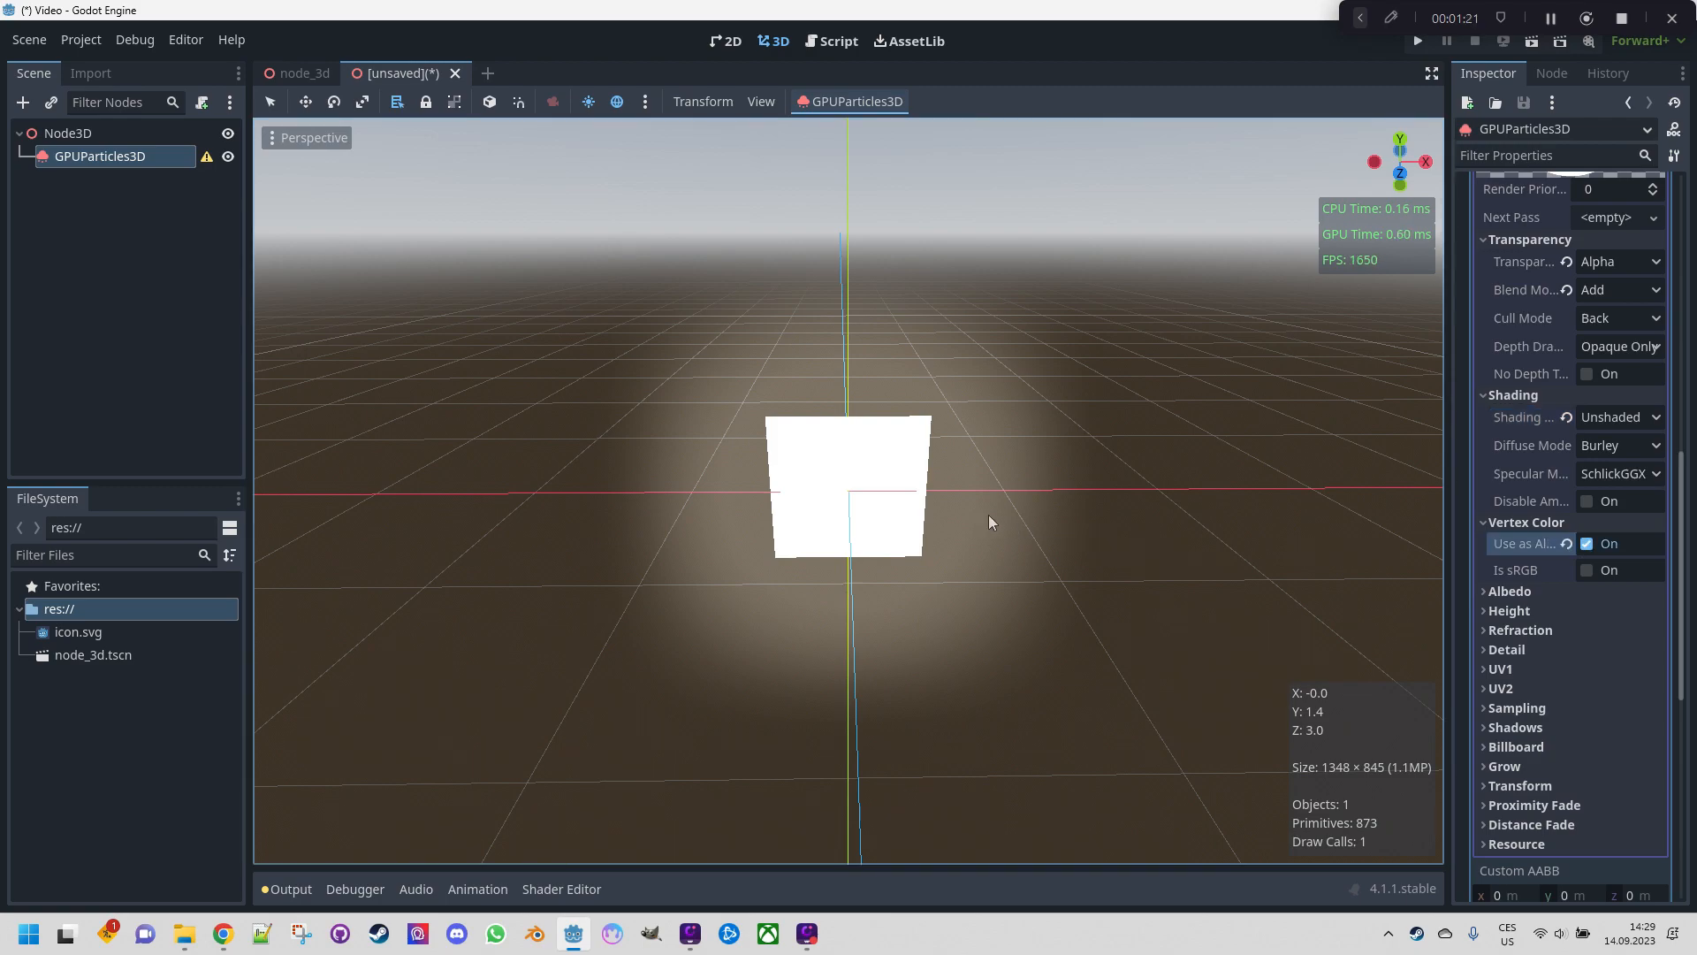
mouse_move(1328, 617)
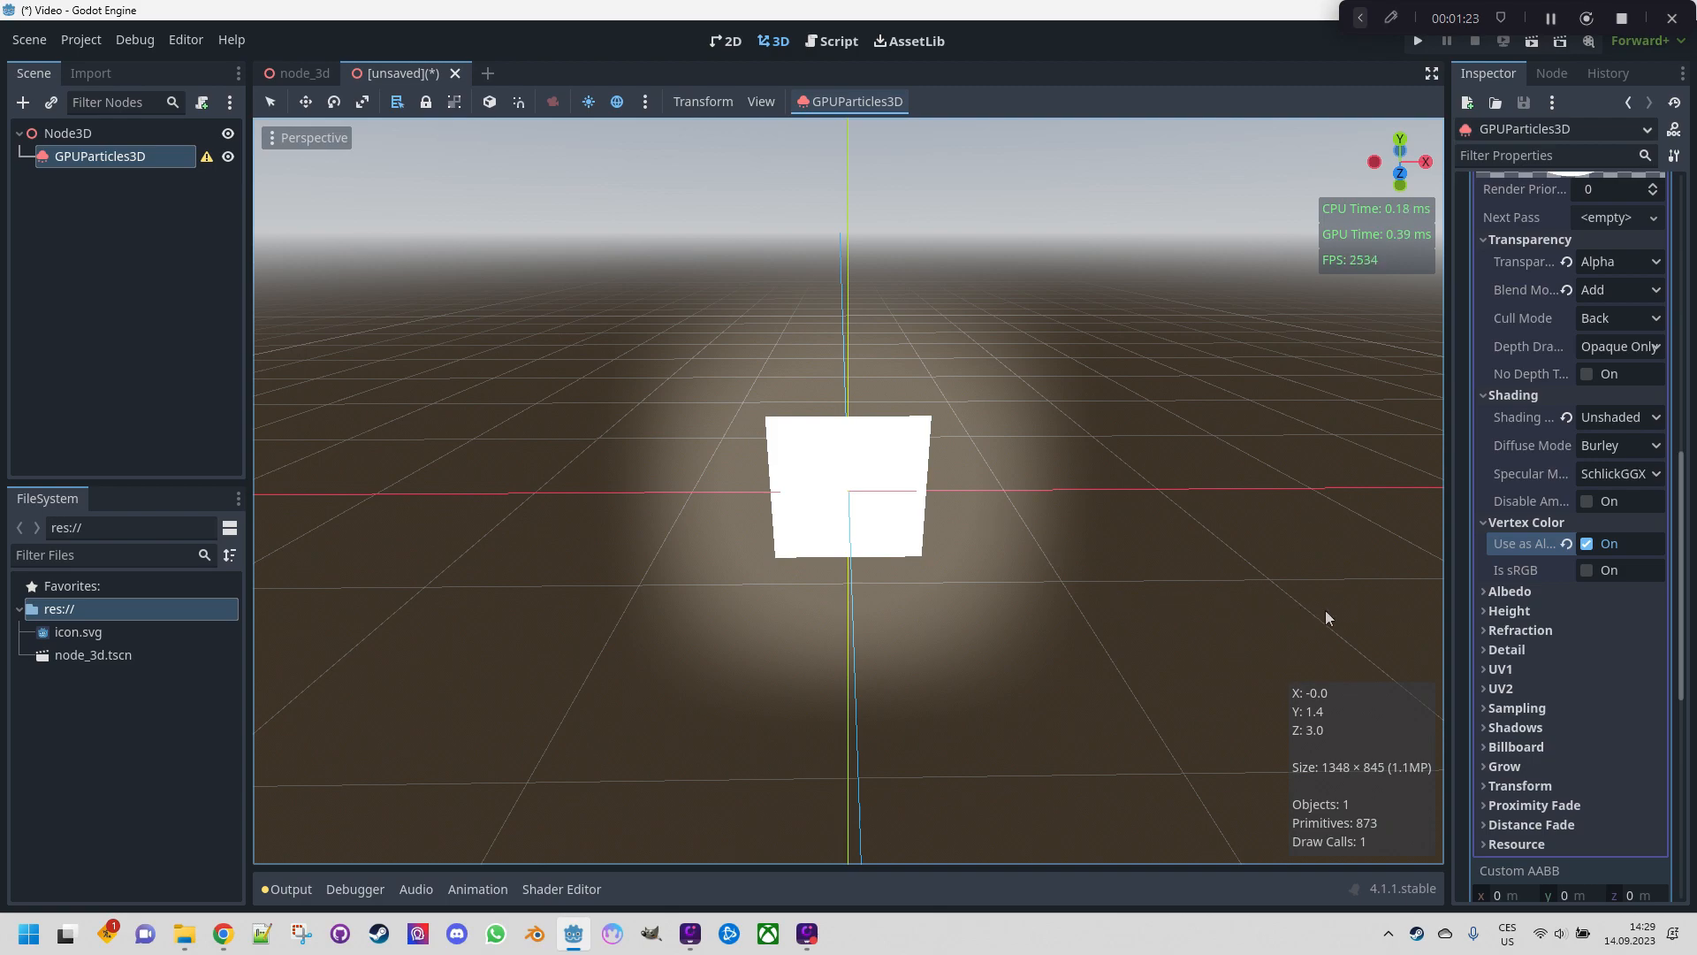
mouse_move(1224, 526)
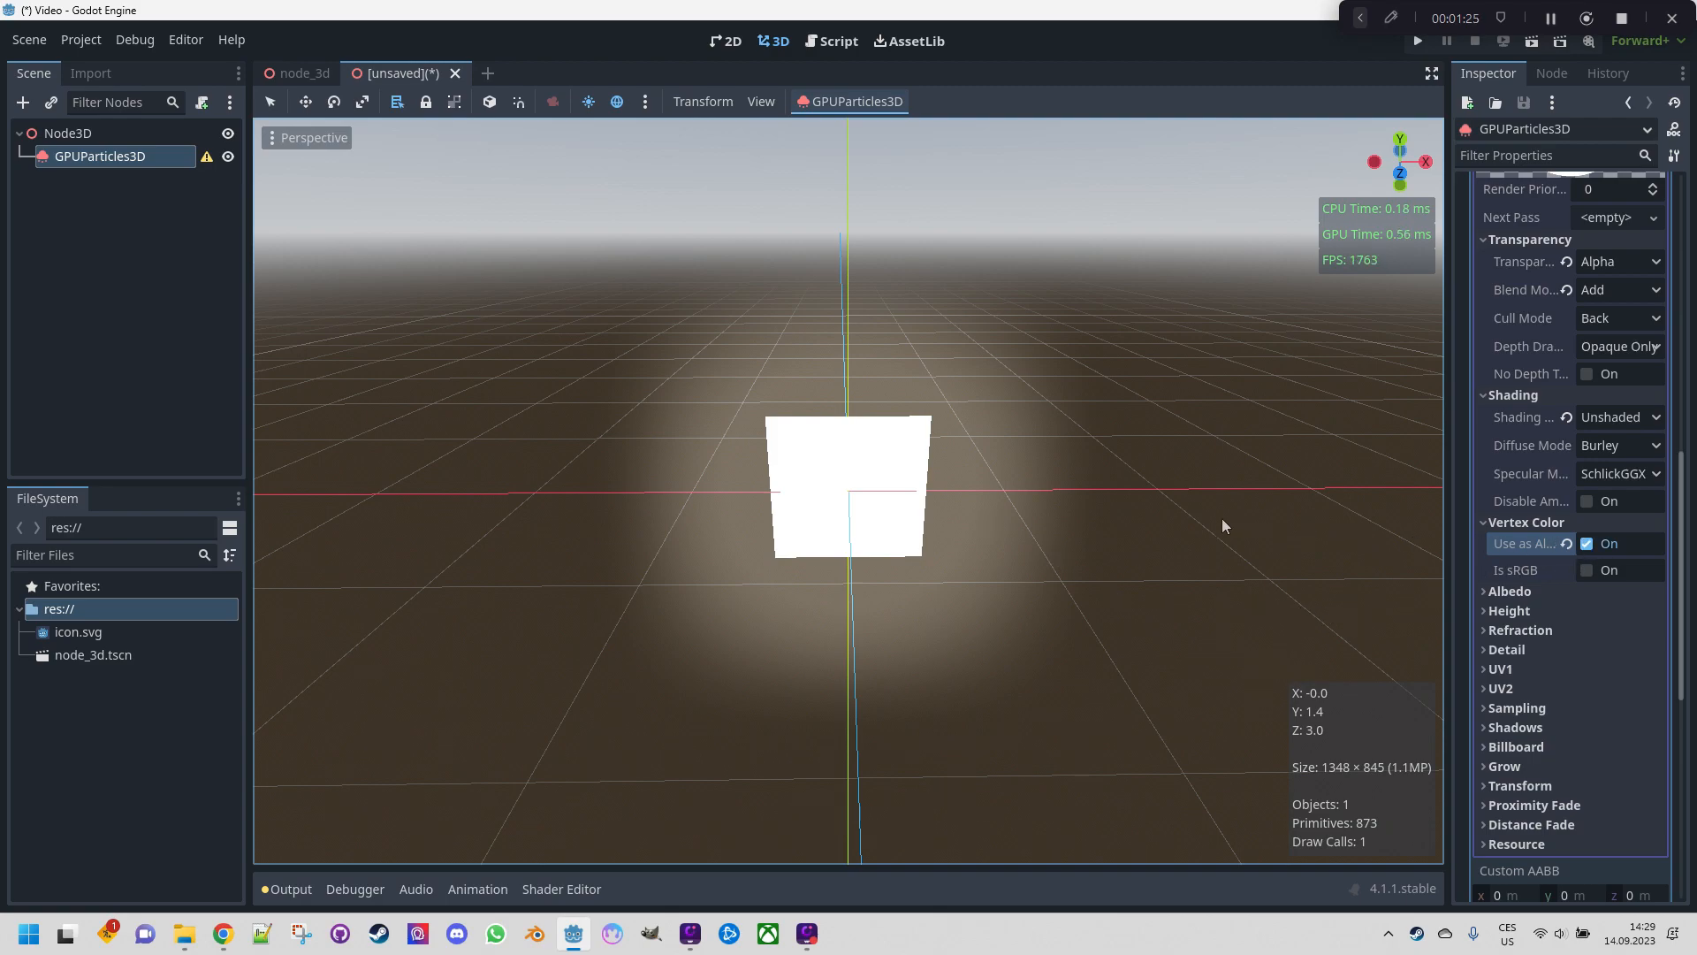
mouse_move(729, 423)
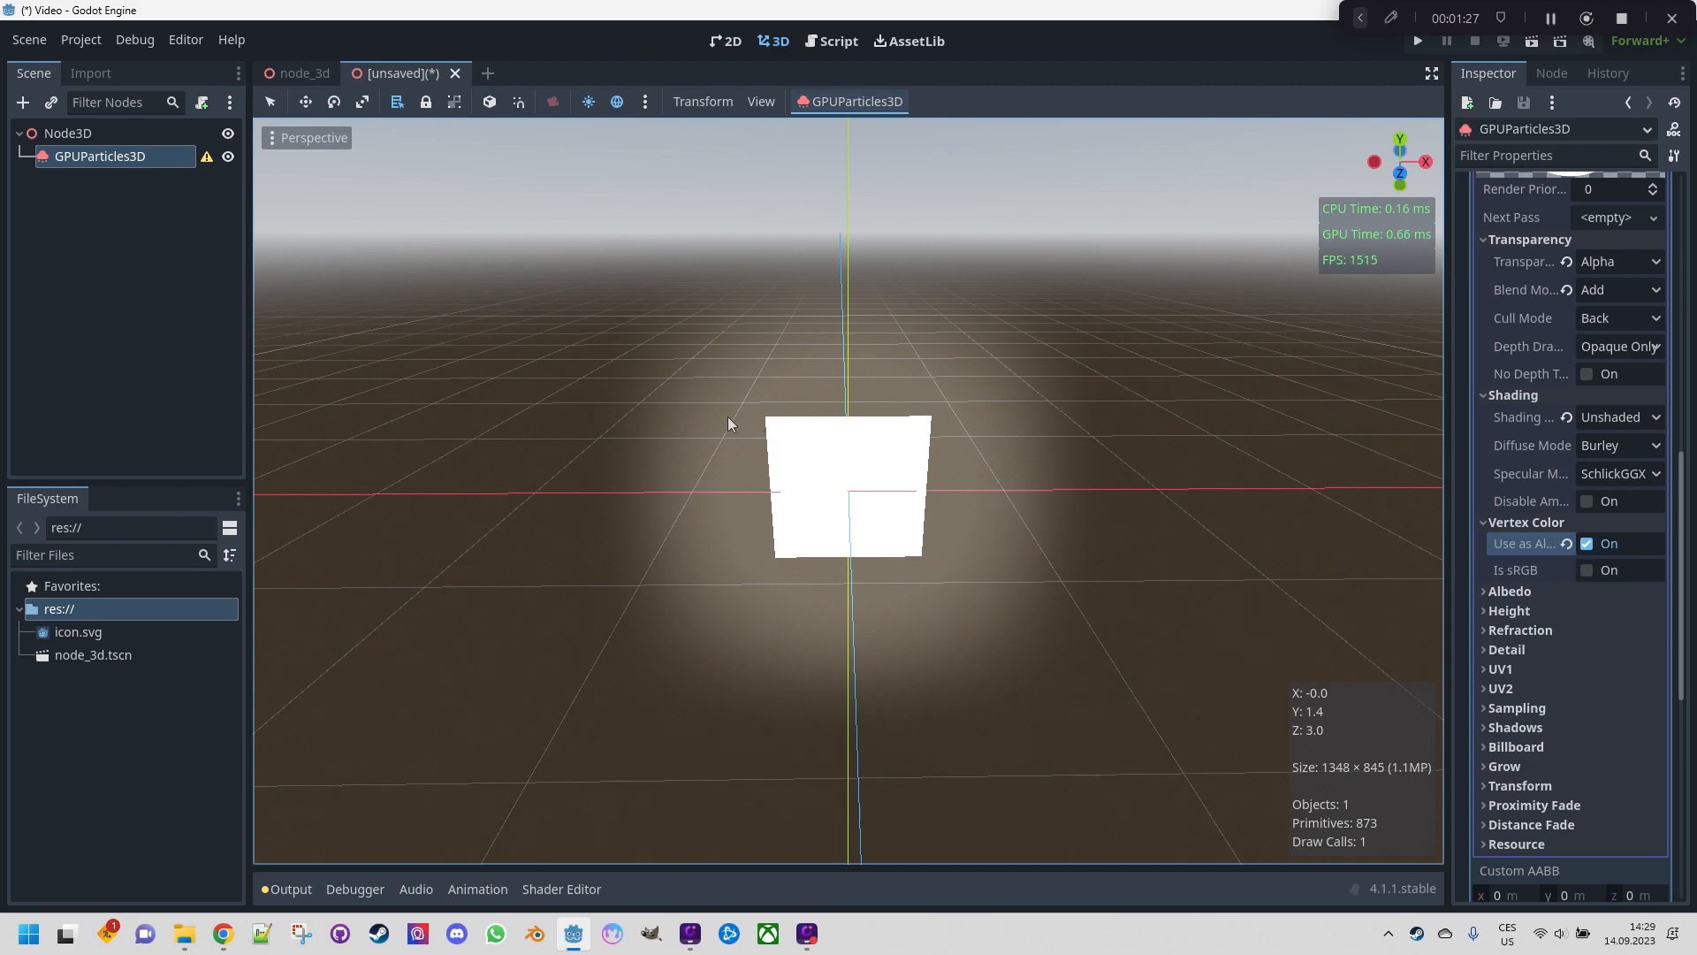
mouse_move(1001, 500)
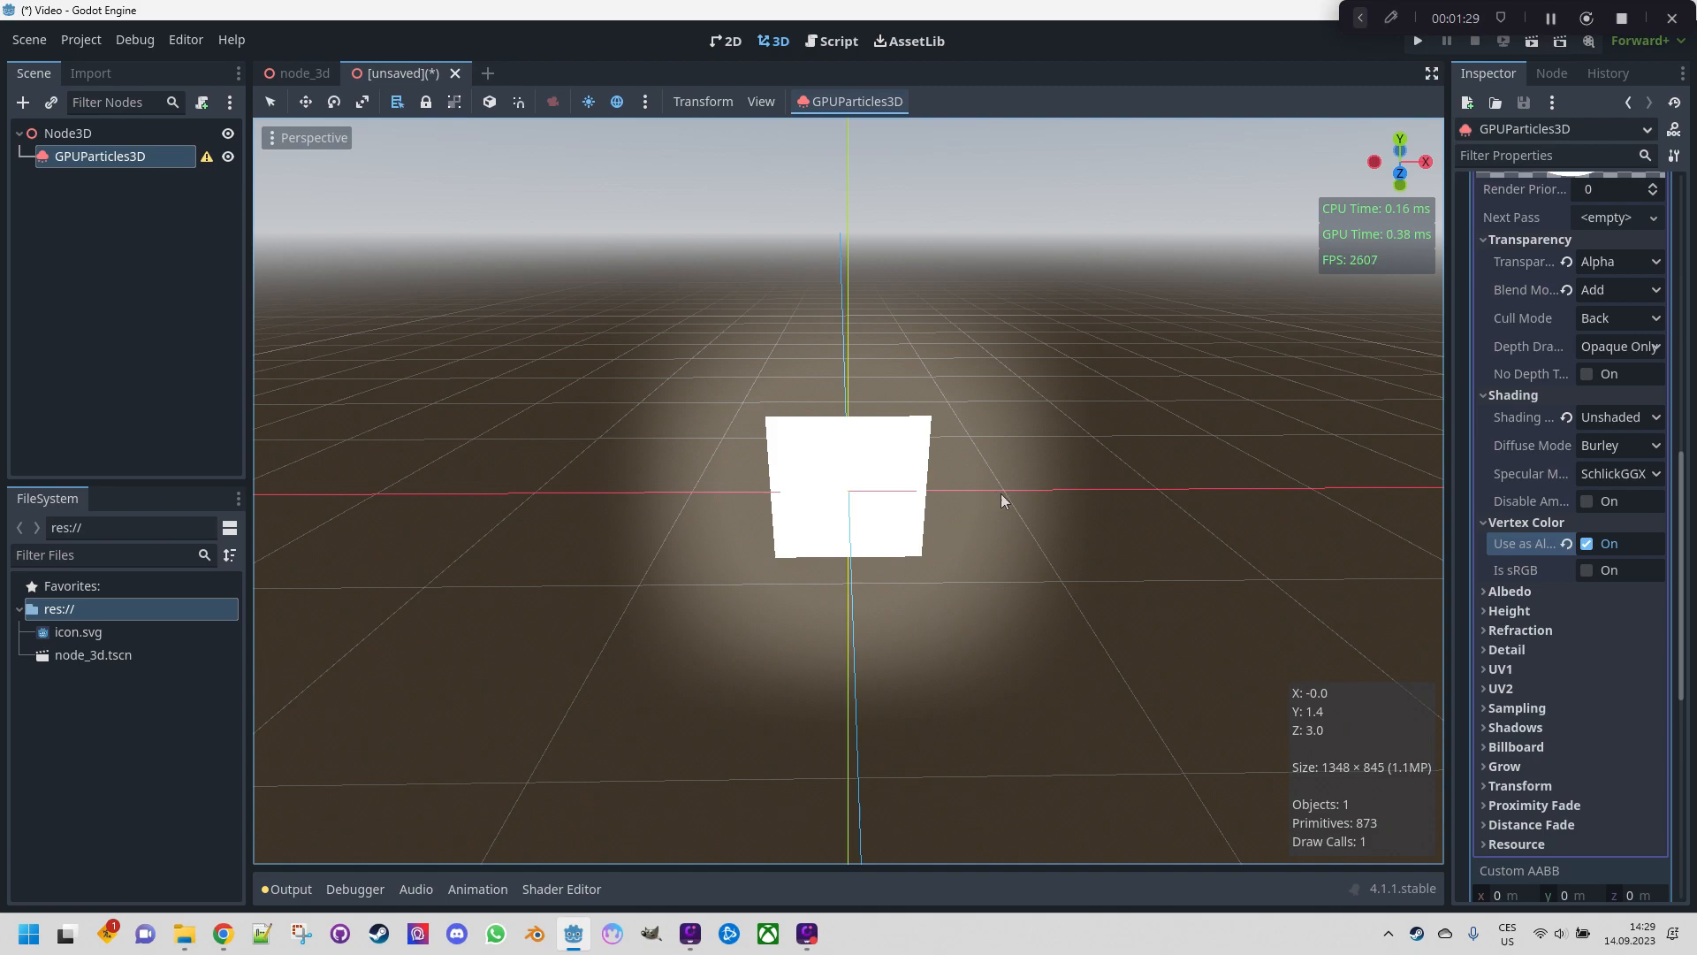
mouse_move(946, 497)
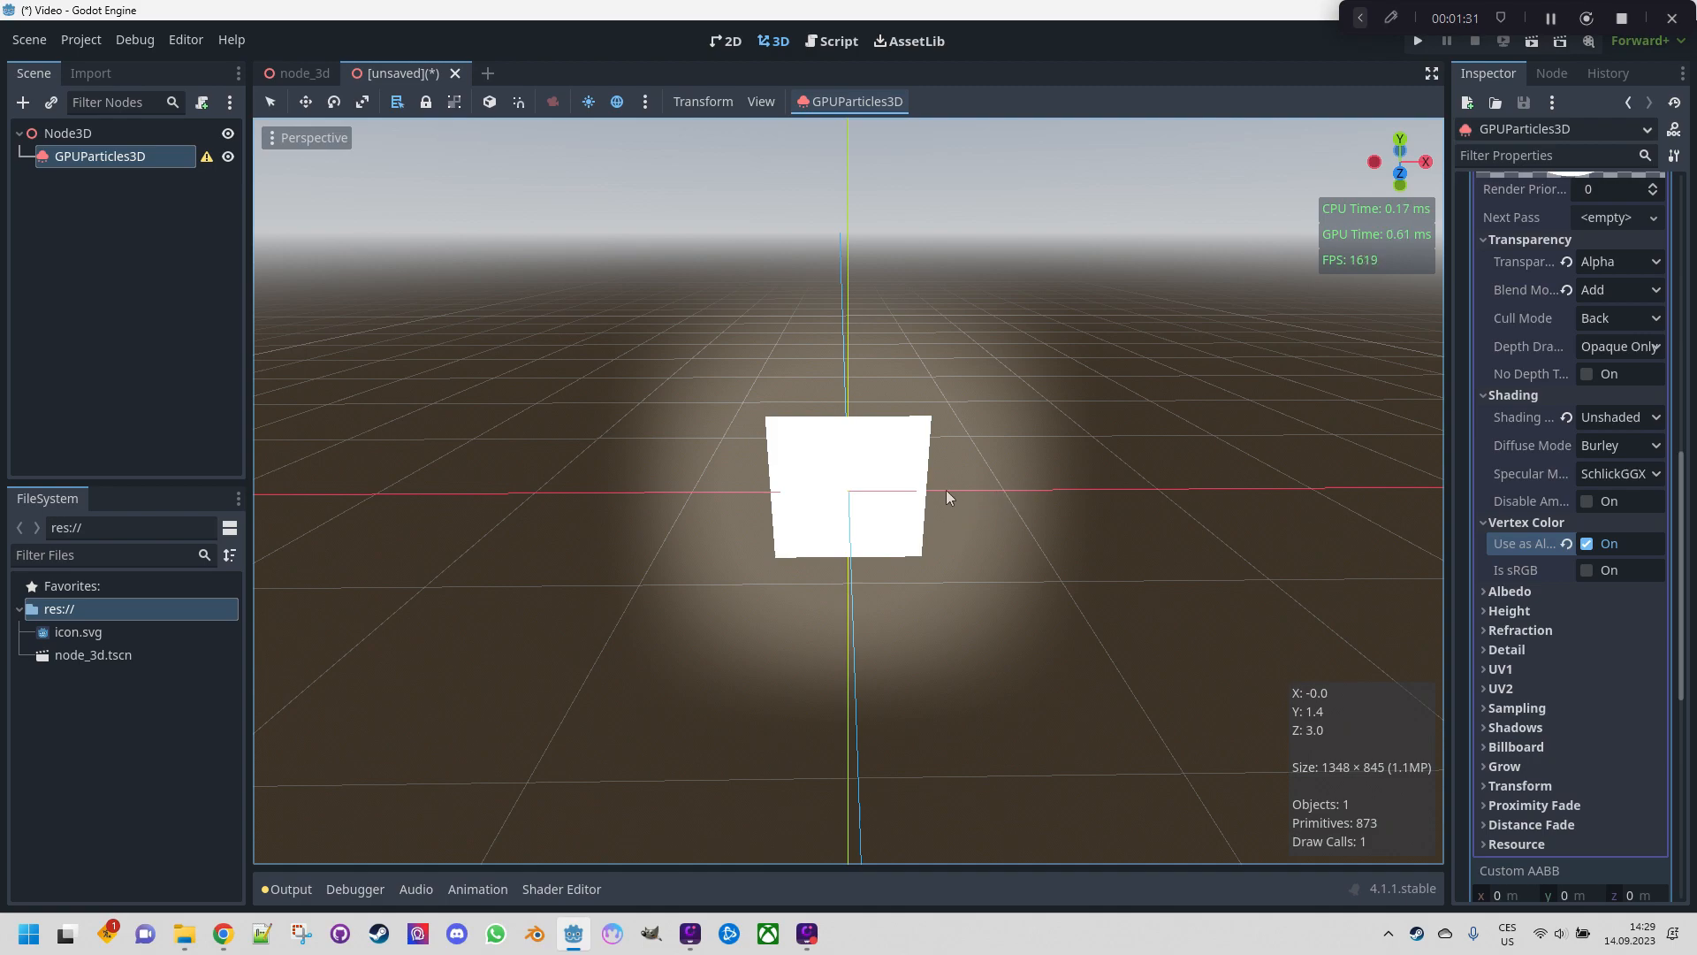
mouse_move(1550, 565)
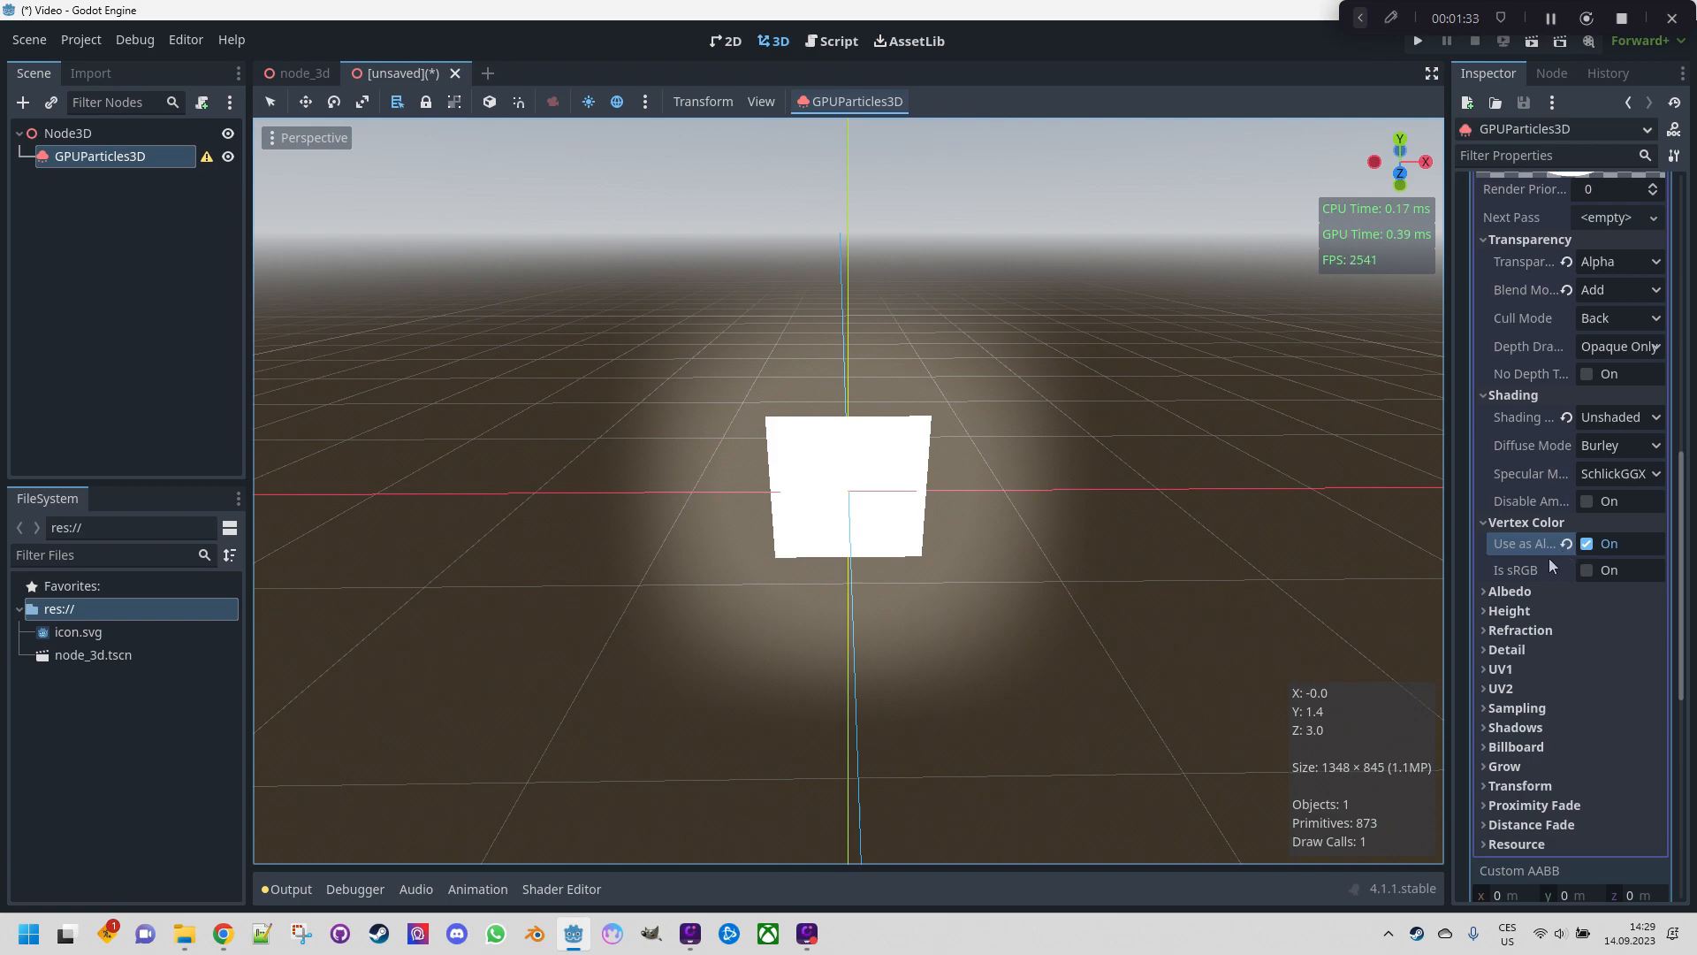
mouse_move(996, 462)
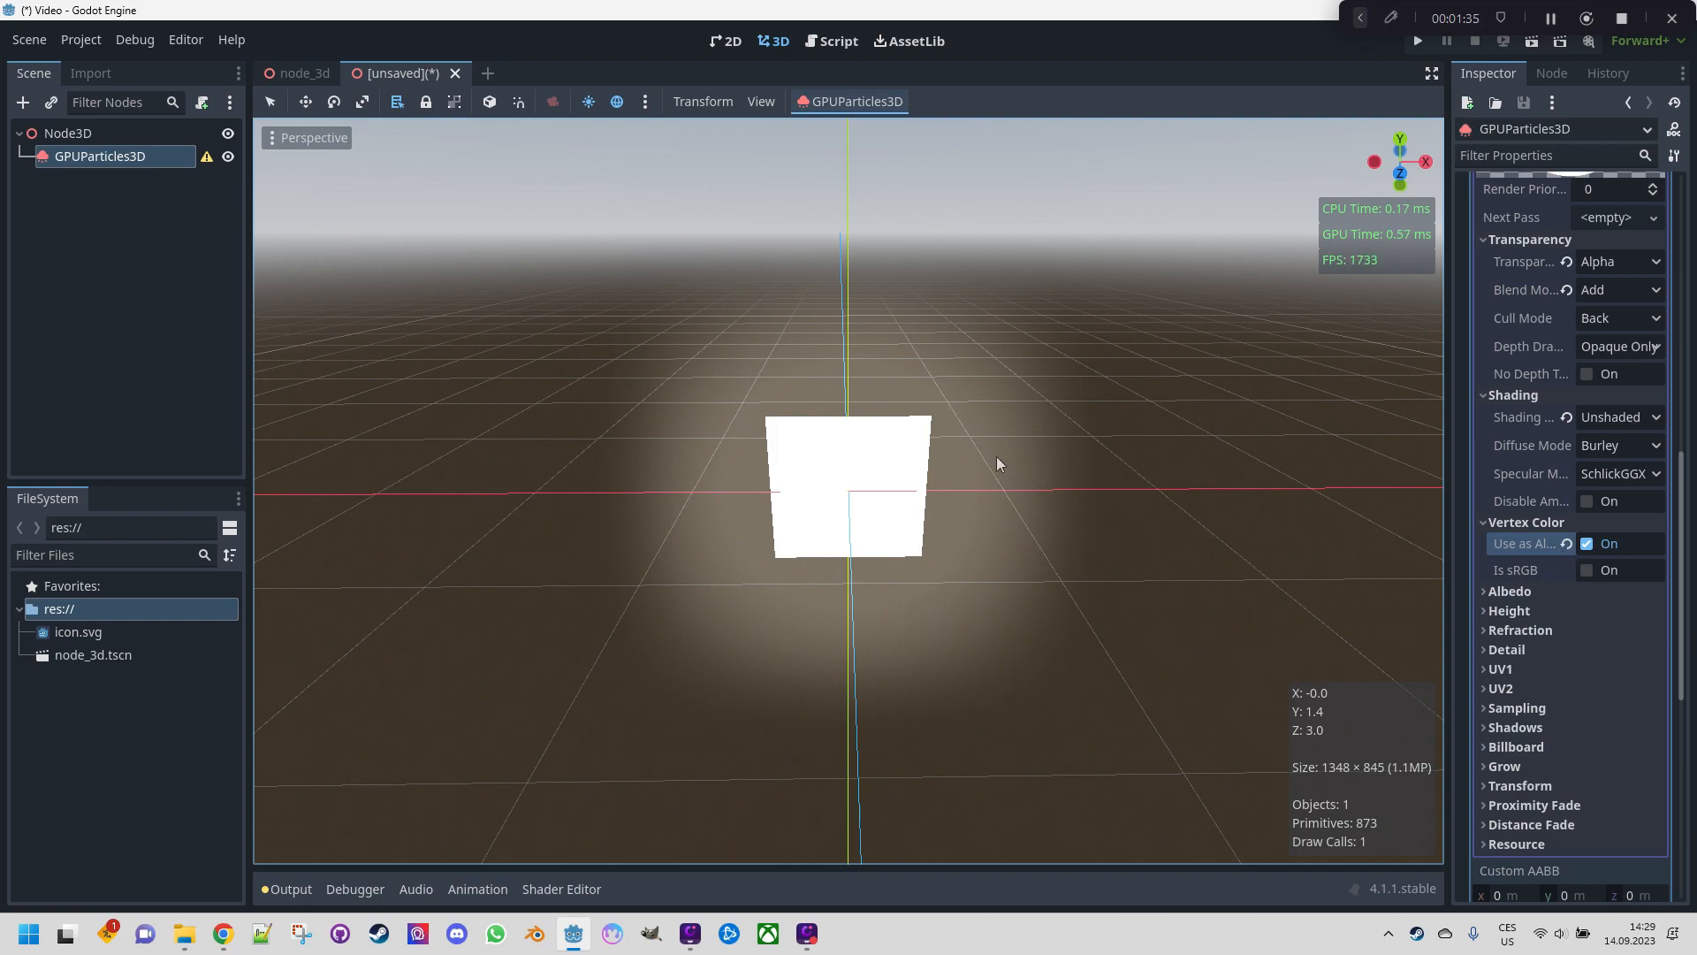
mouse_move(1079, 476)
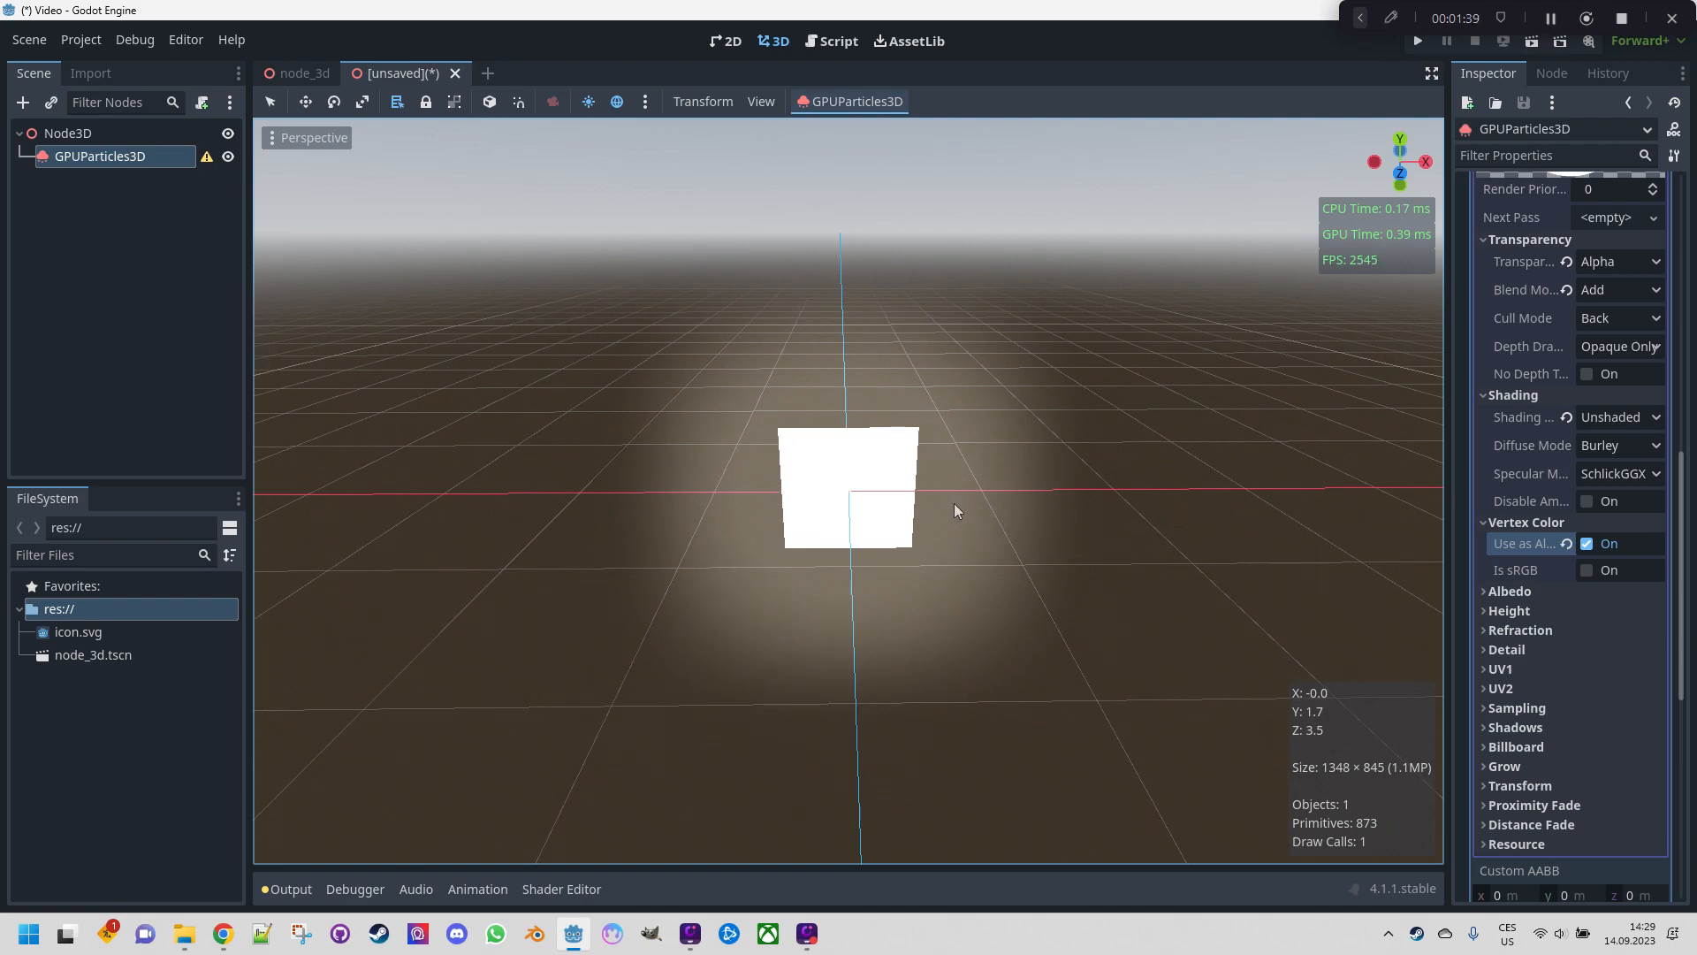
mouse_move(1426, 649)
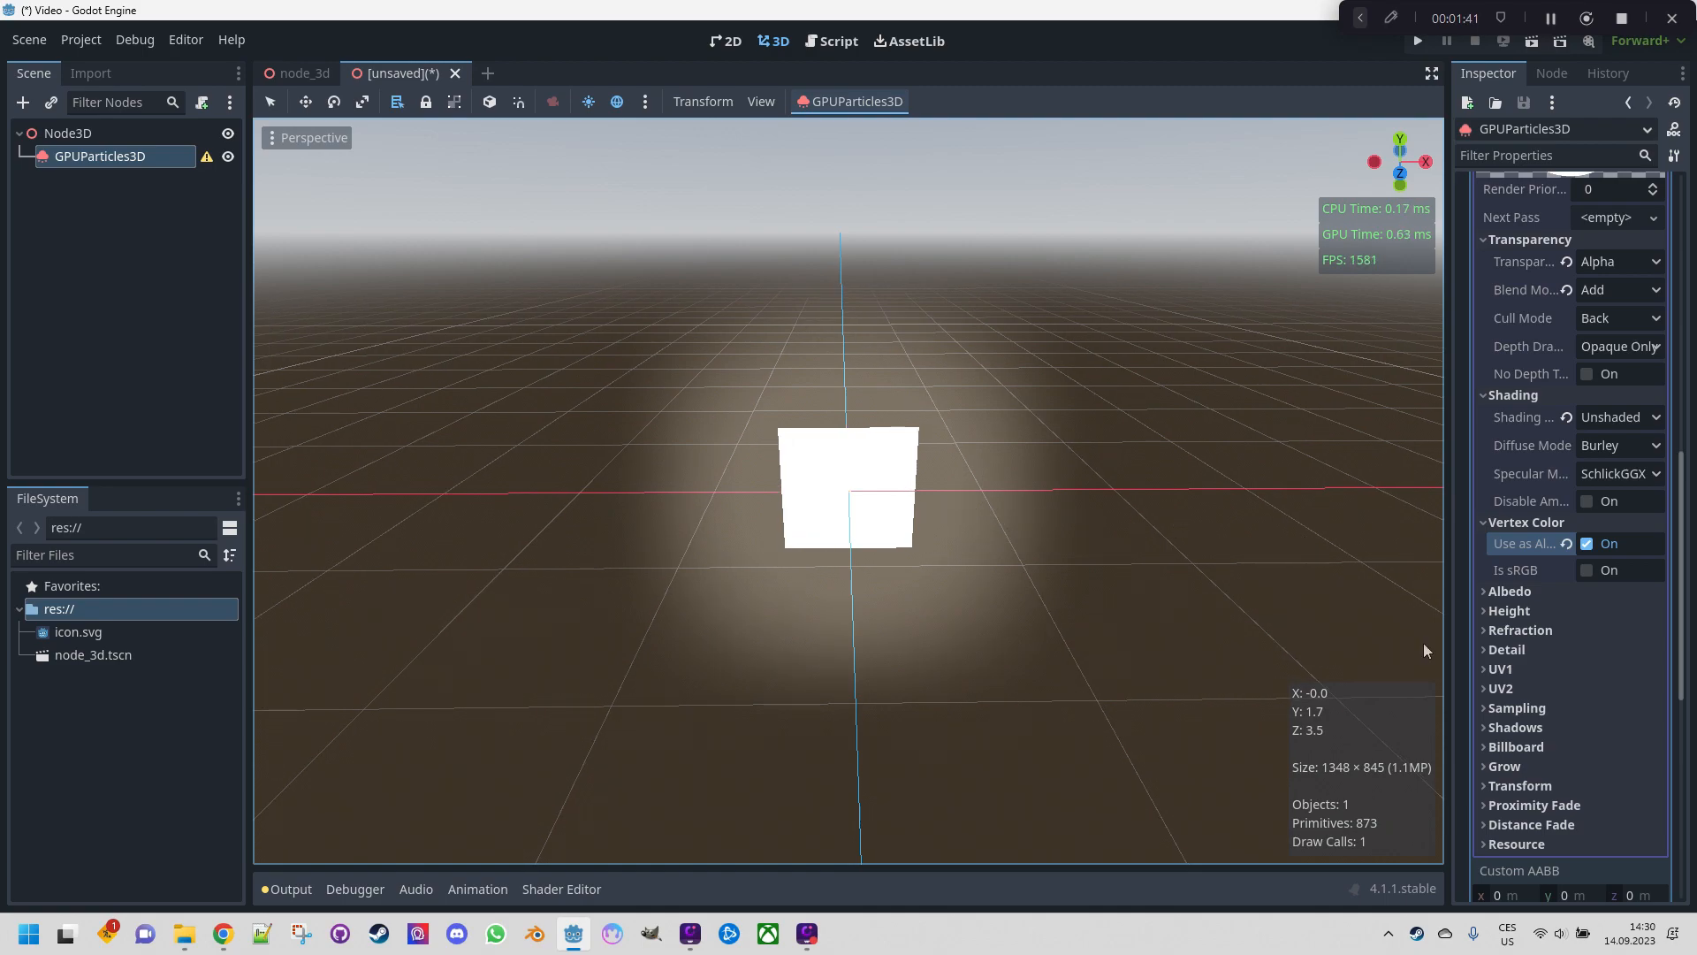
Pick a dark red-orange albedo colour for the particle material
click(1509, 590)
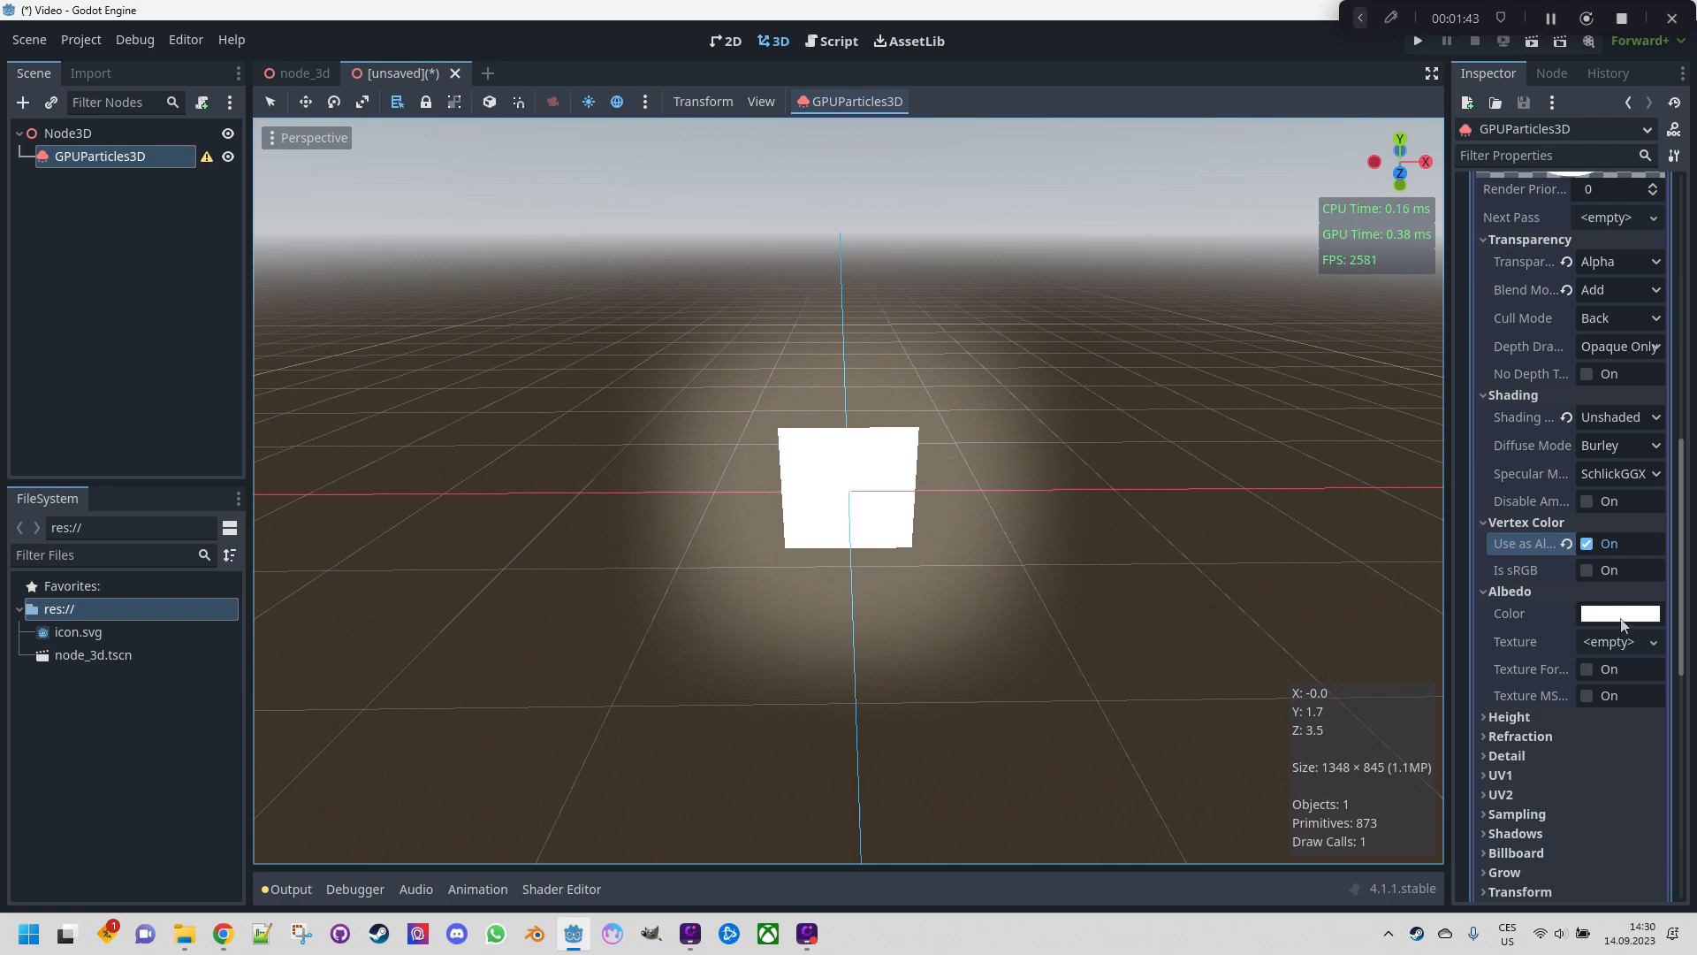
click(1619, 612)
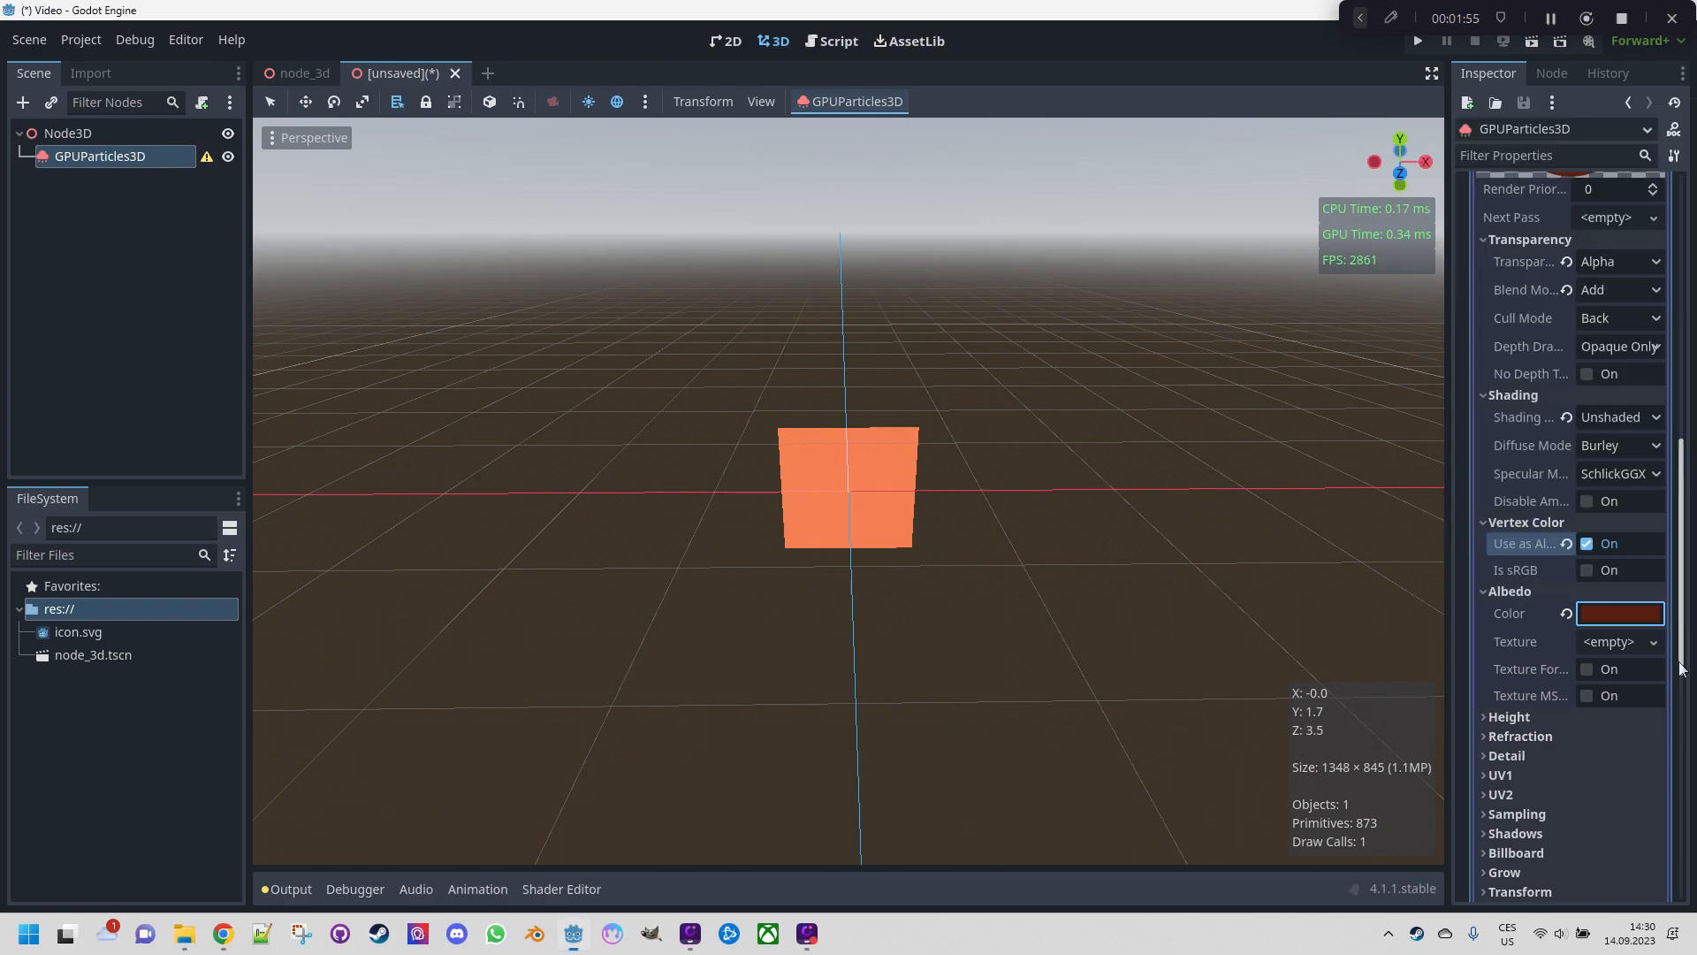
scroll(down, 3)
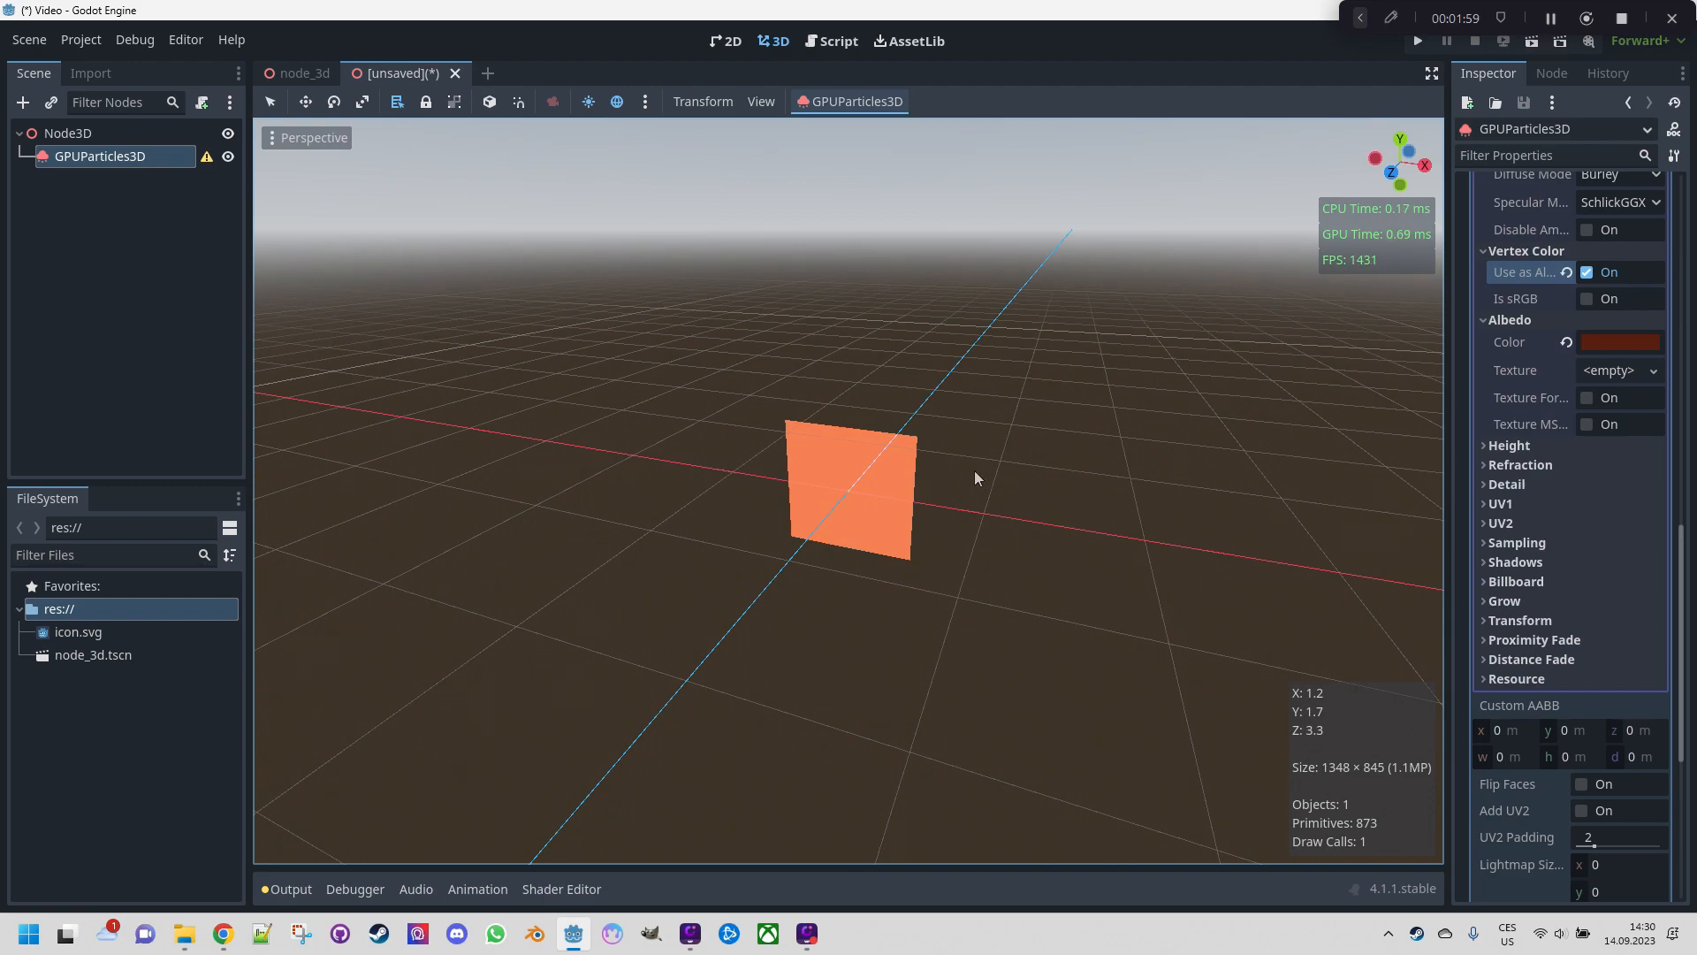
mouse_move(935, 372)
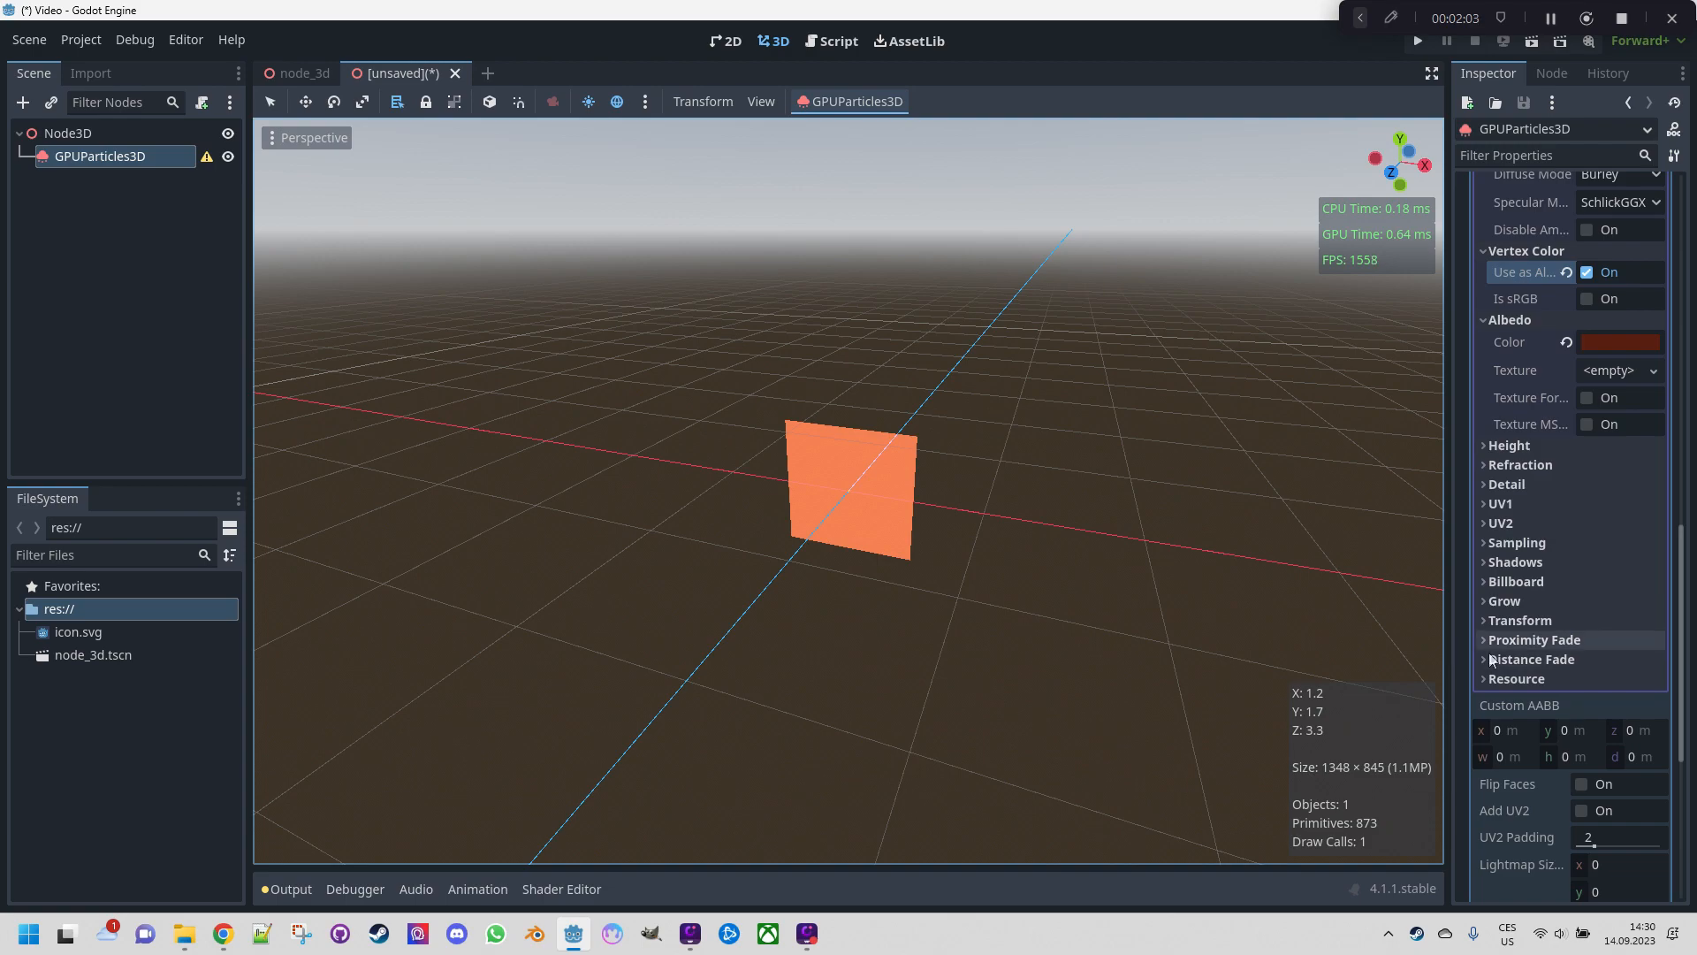
Set Billboard Mode to Particle Billboard with Keep Scale enabled
click(1517, 582)
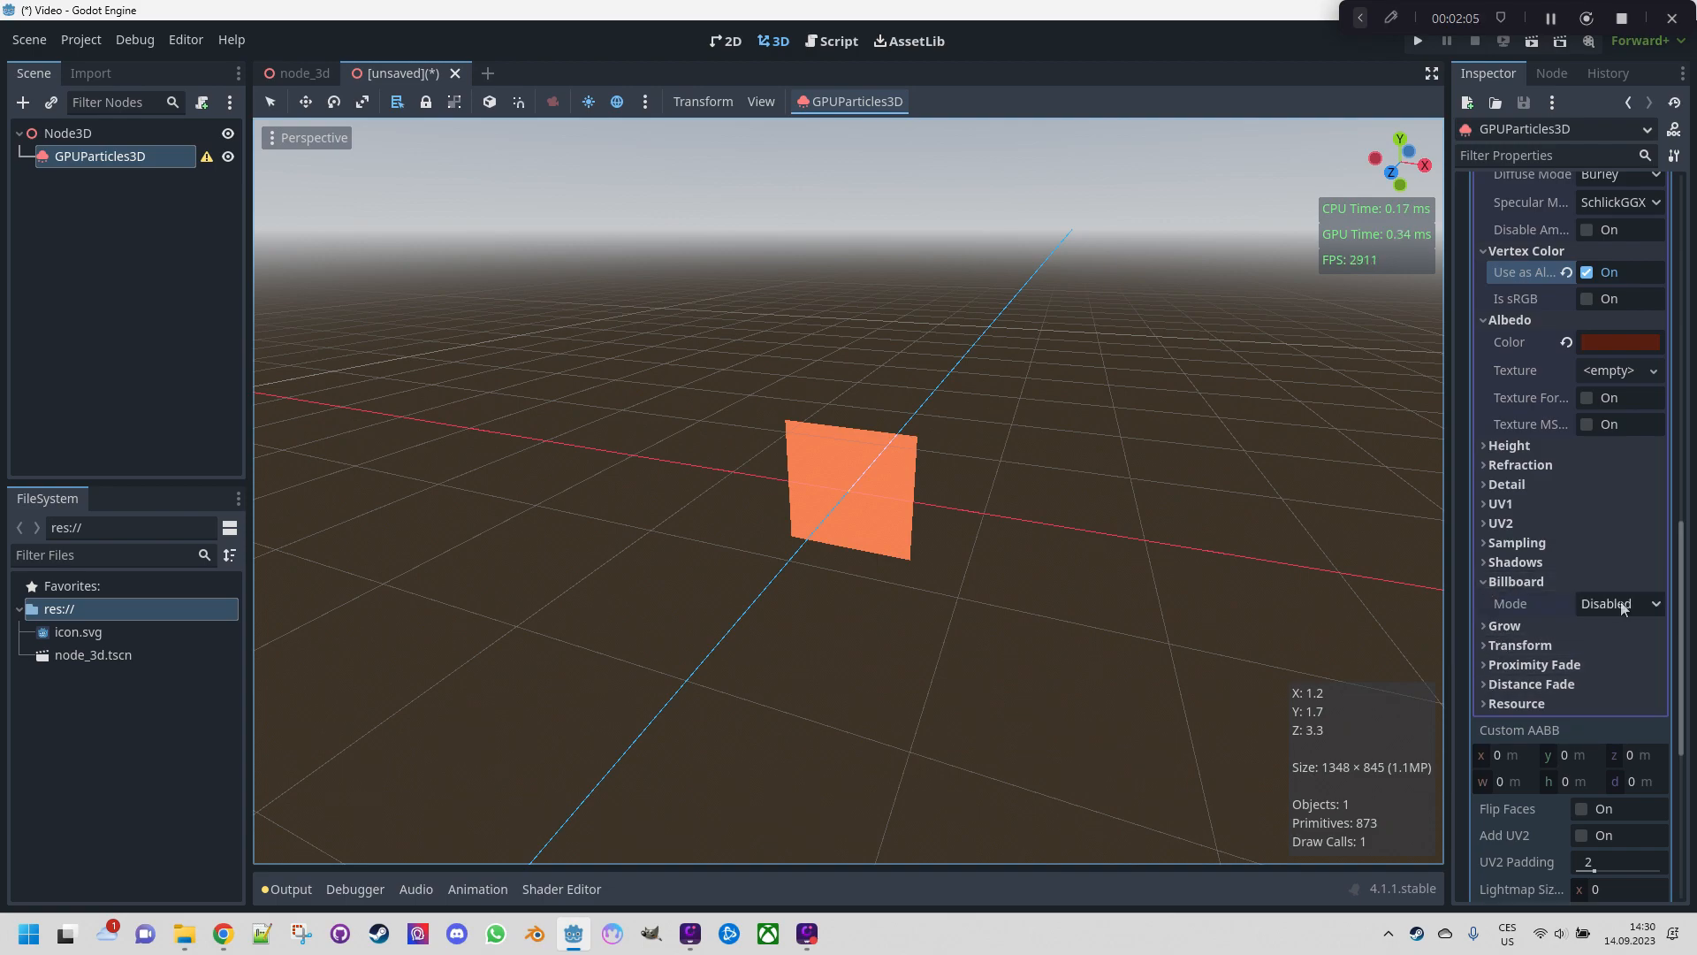
click(1619, 603)
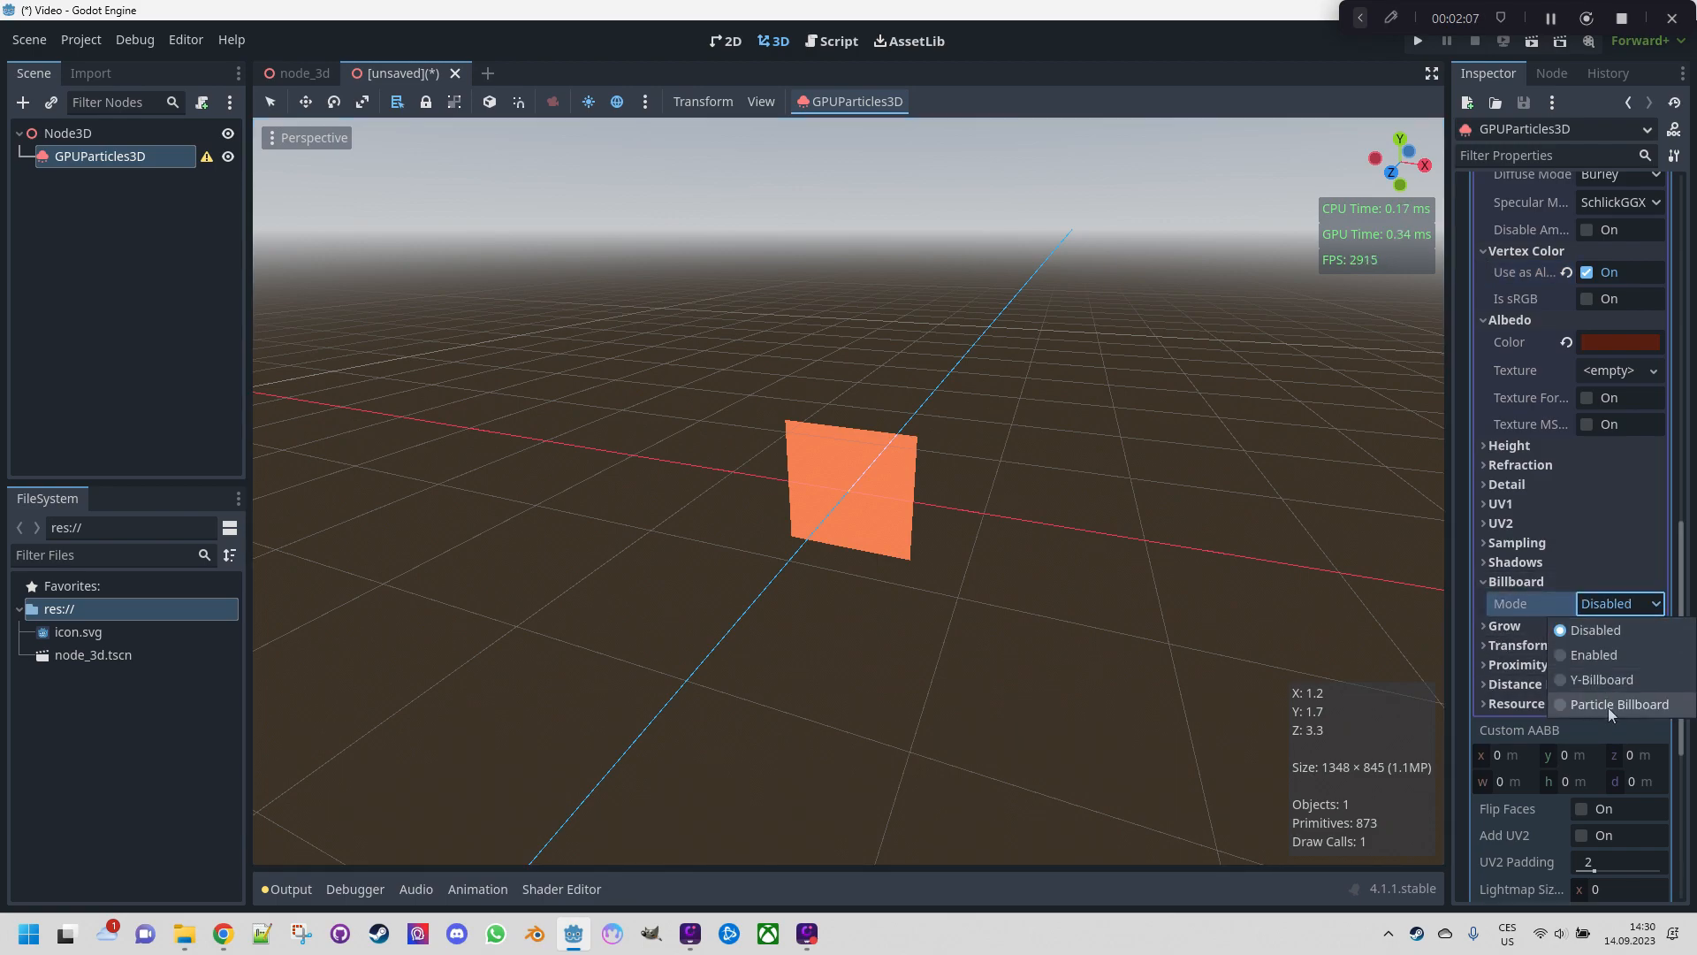
click(1618, 704)
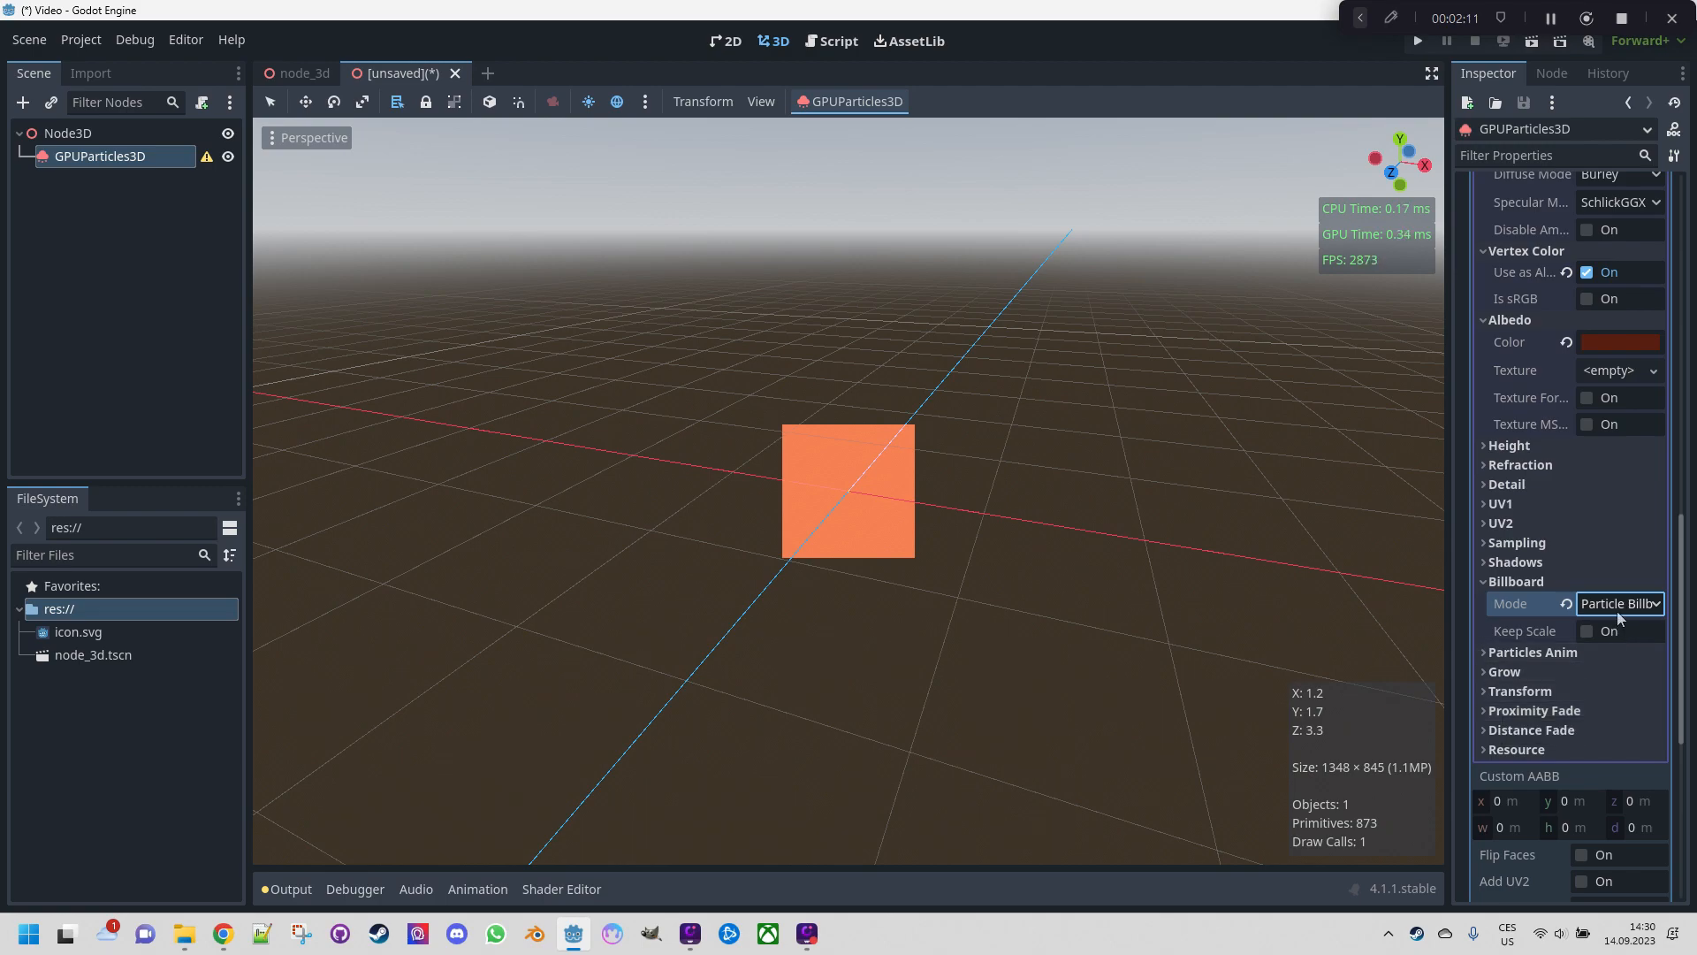
click(1619, 603)
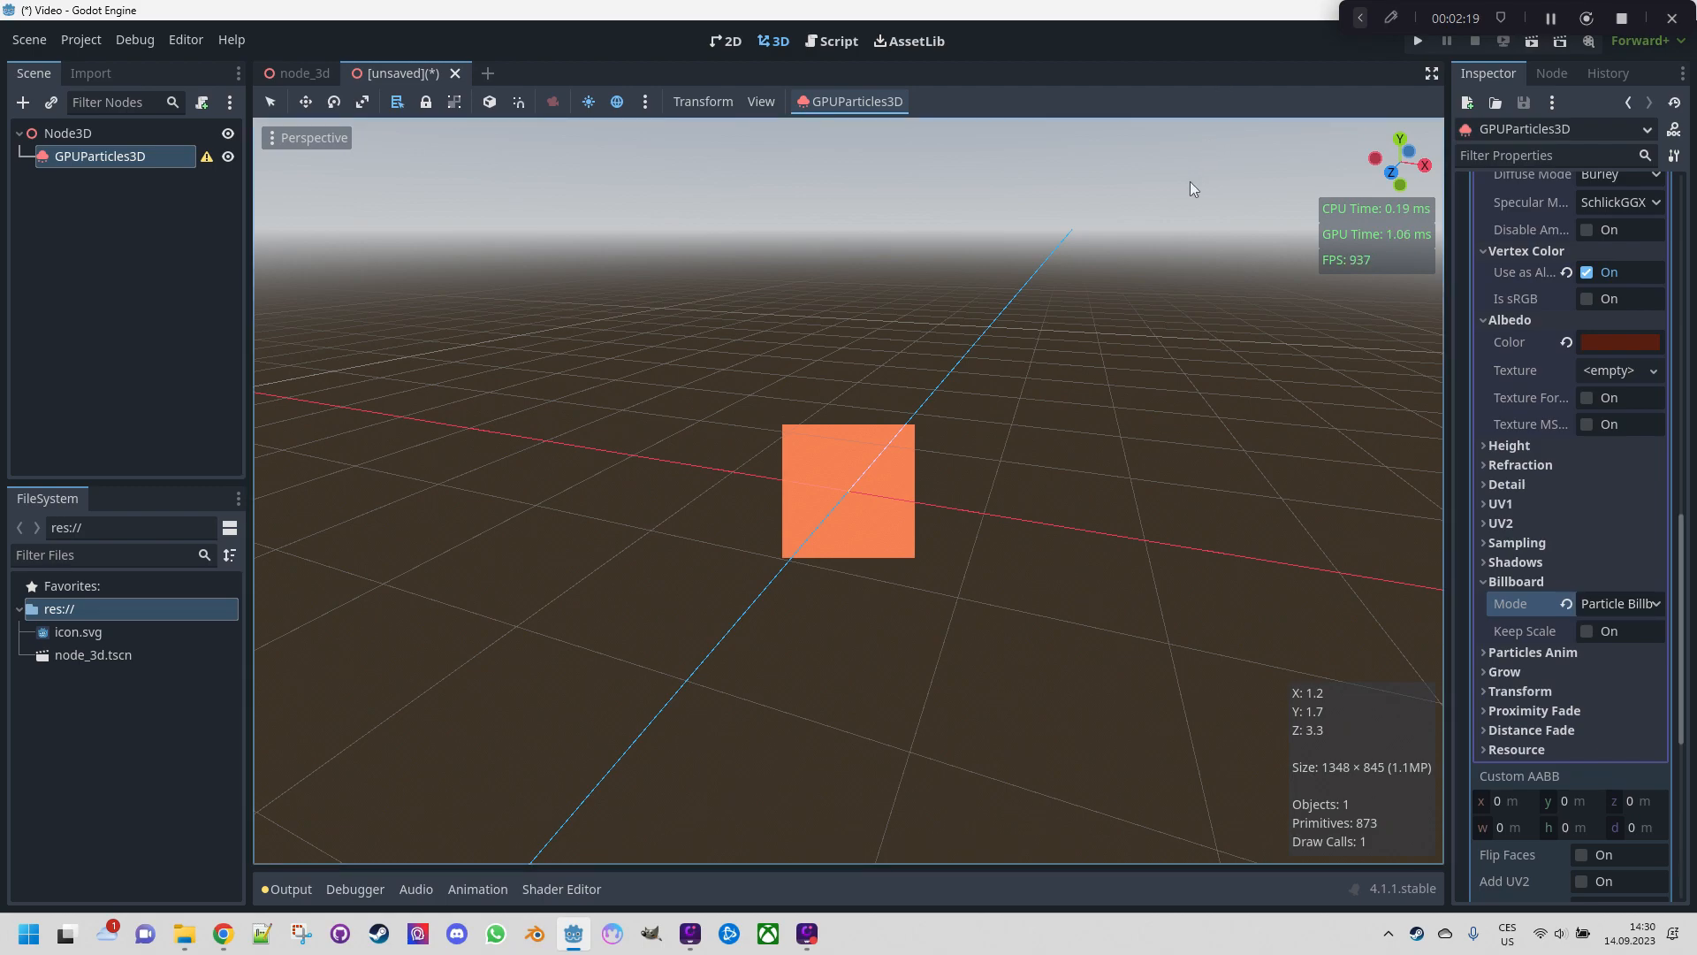
mouse_move(1071, 545)
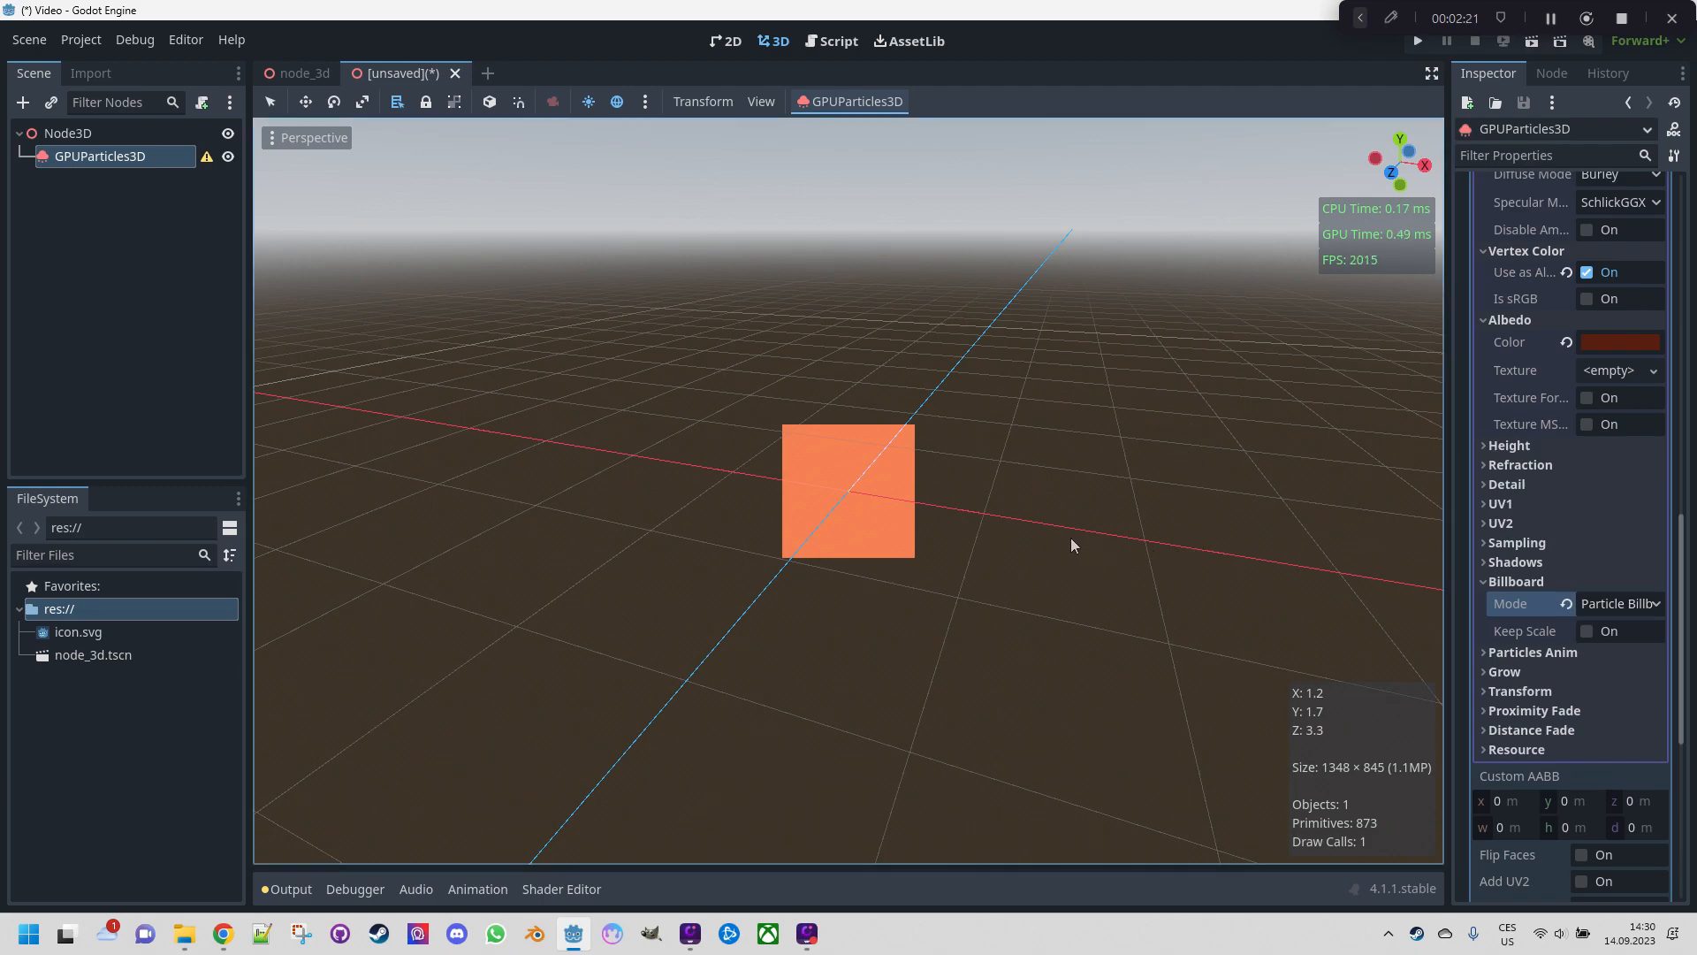
mouse_move(1021, 541)
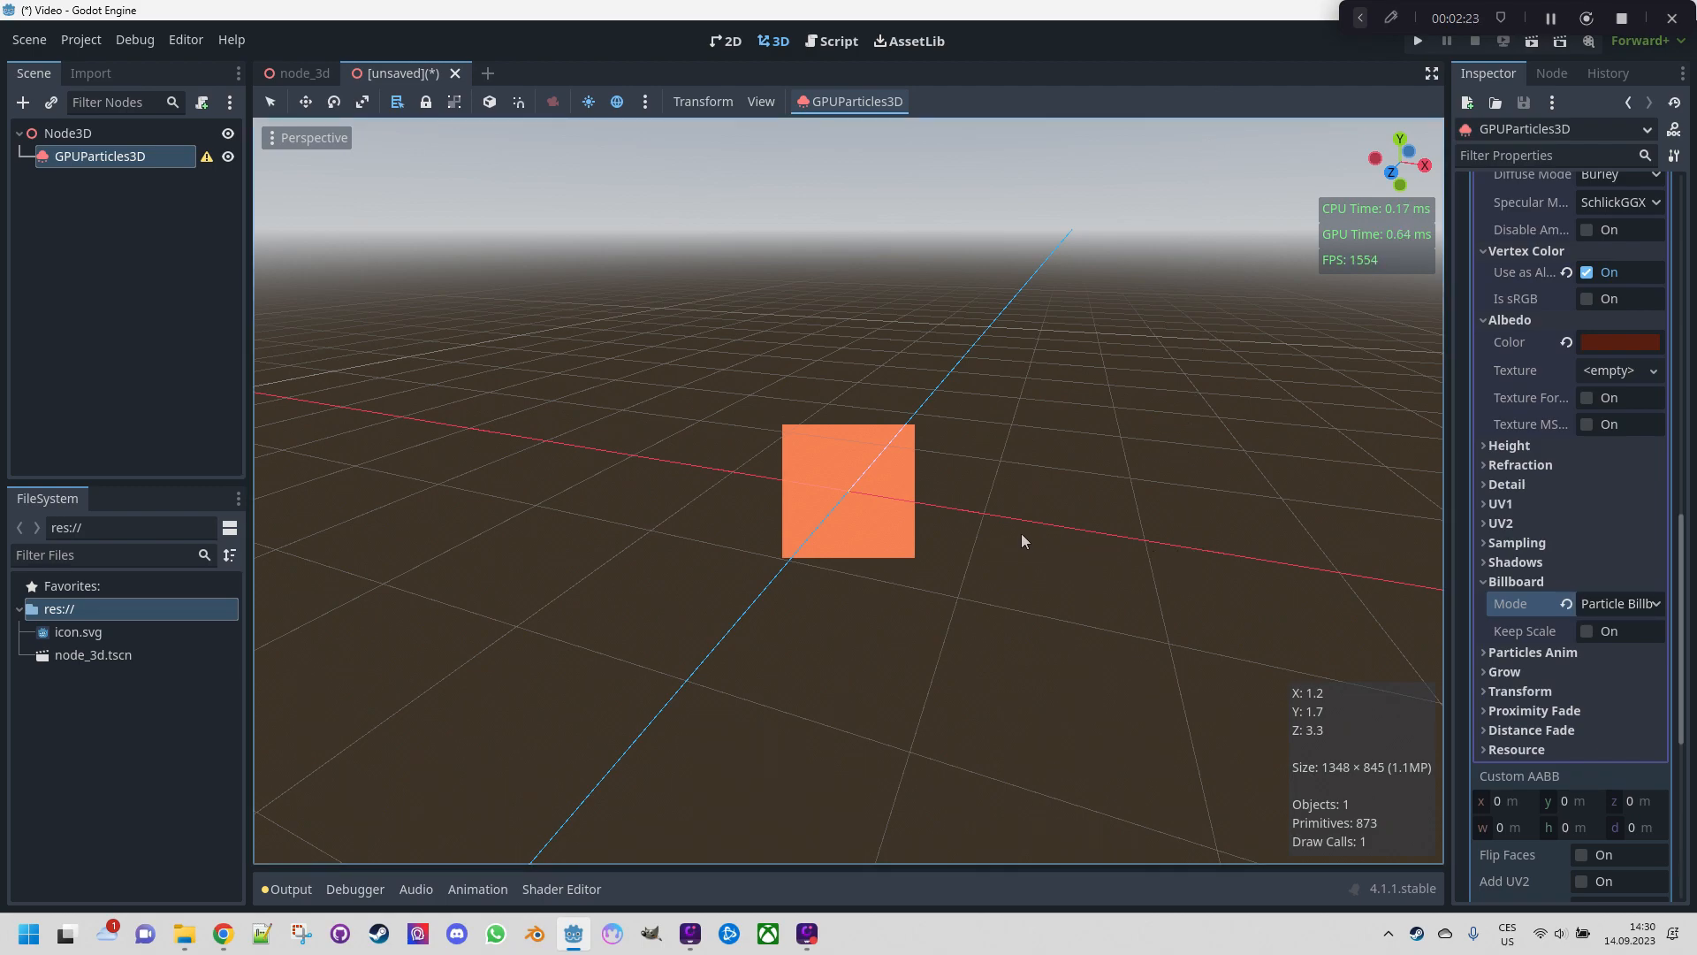
mouse_move(1014, 538)
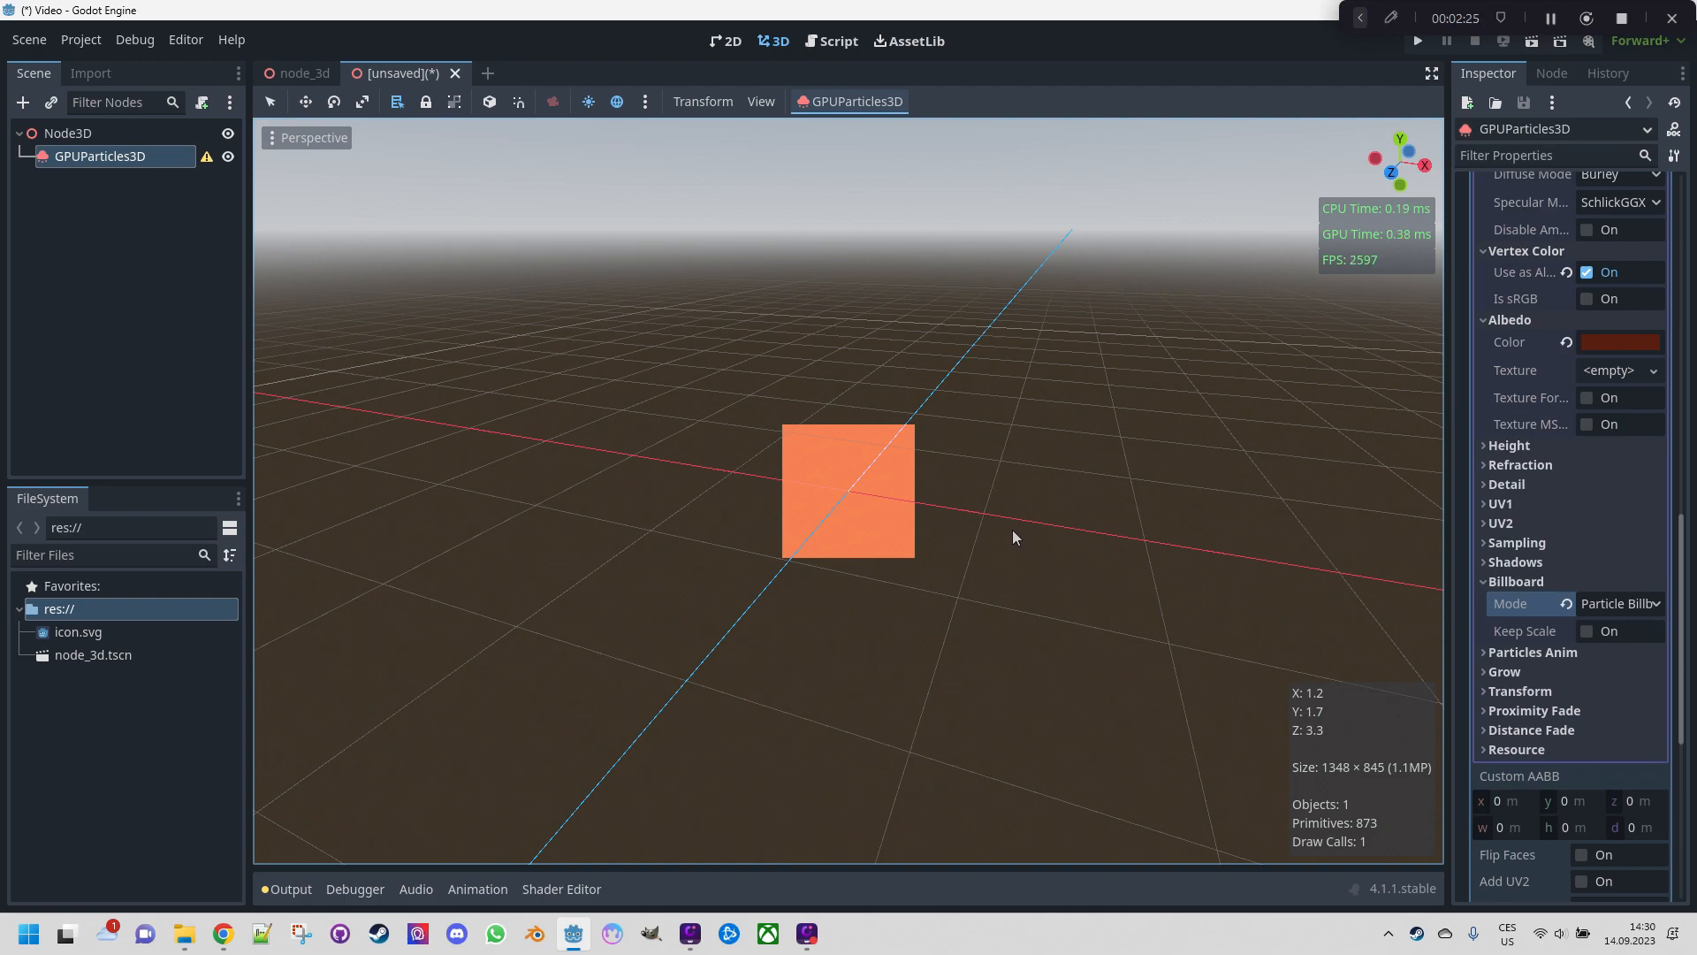
mouse_move(977, 516)
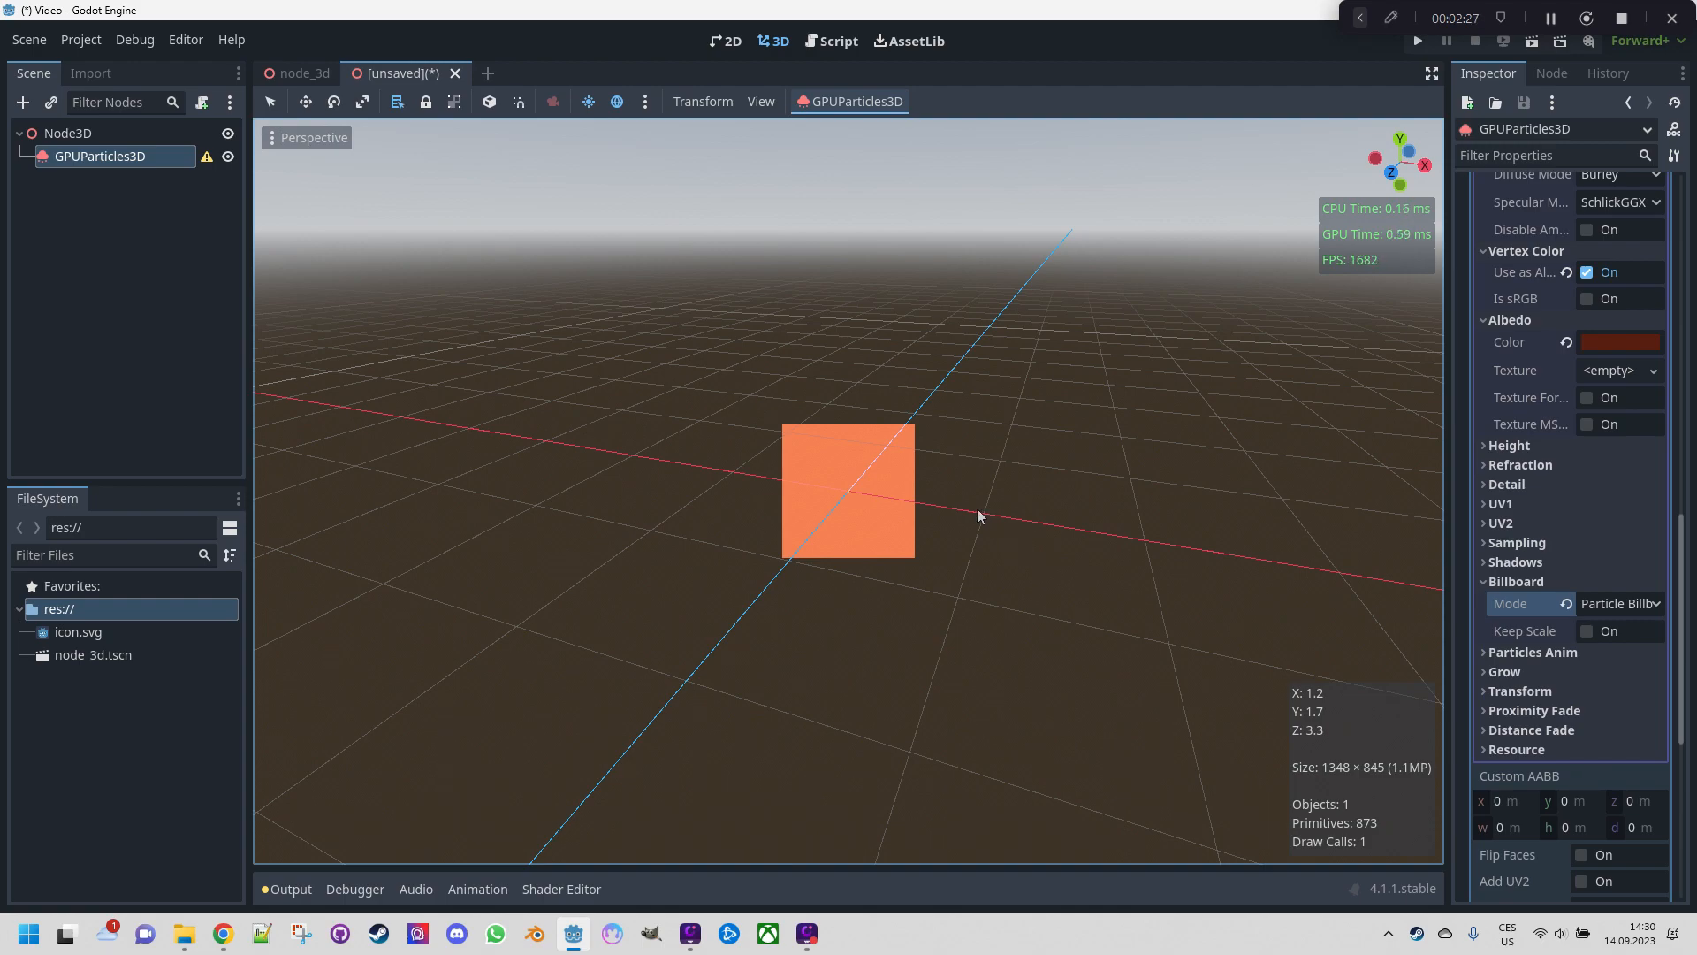
mouse_move(1000, 556)
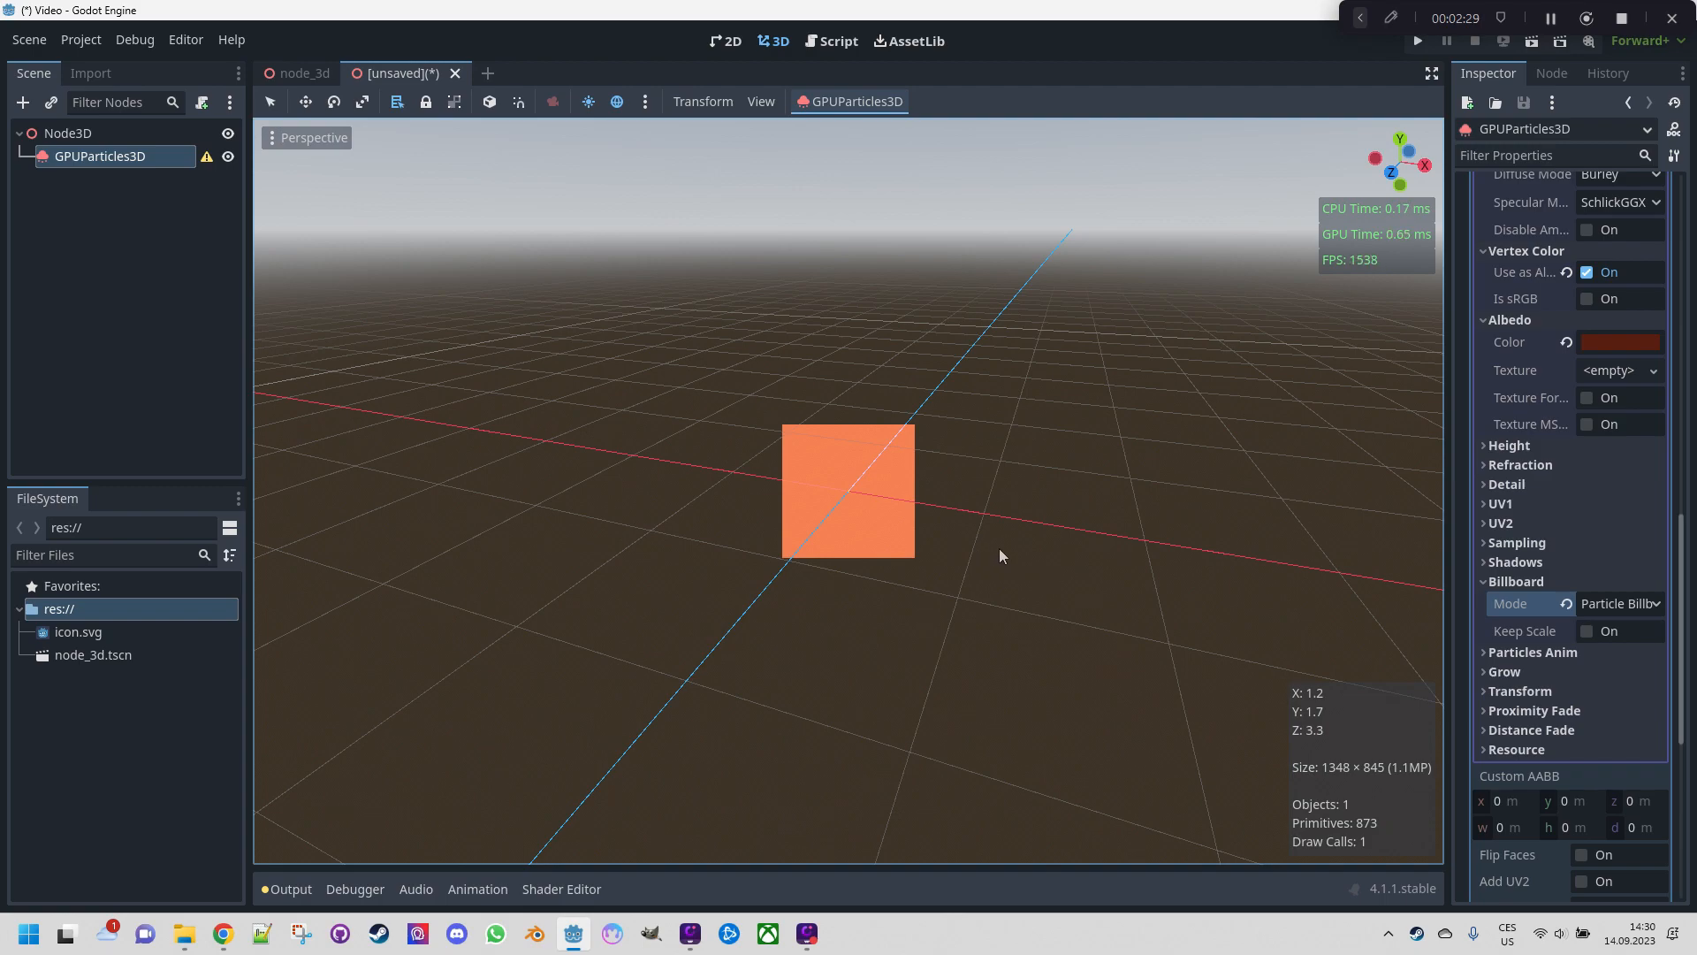
mouse_move(1105, 510)
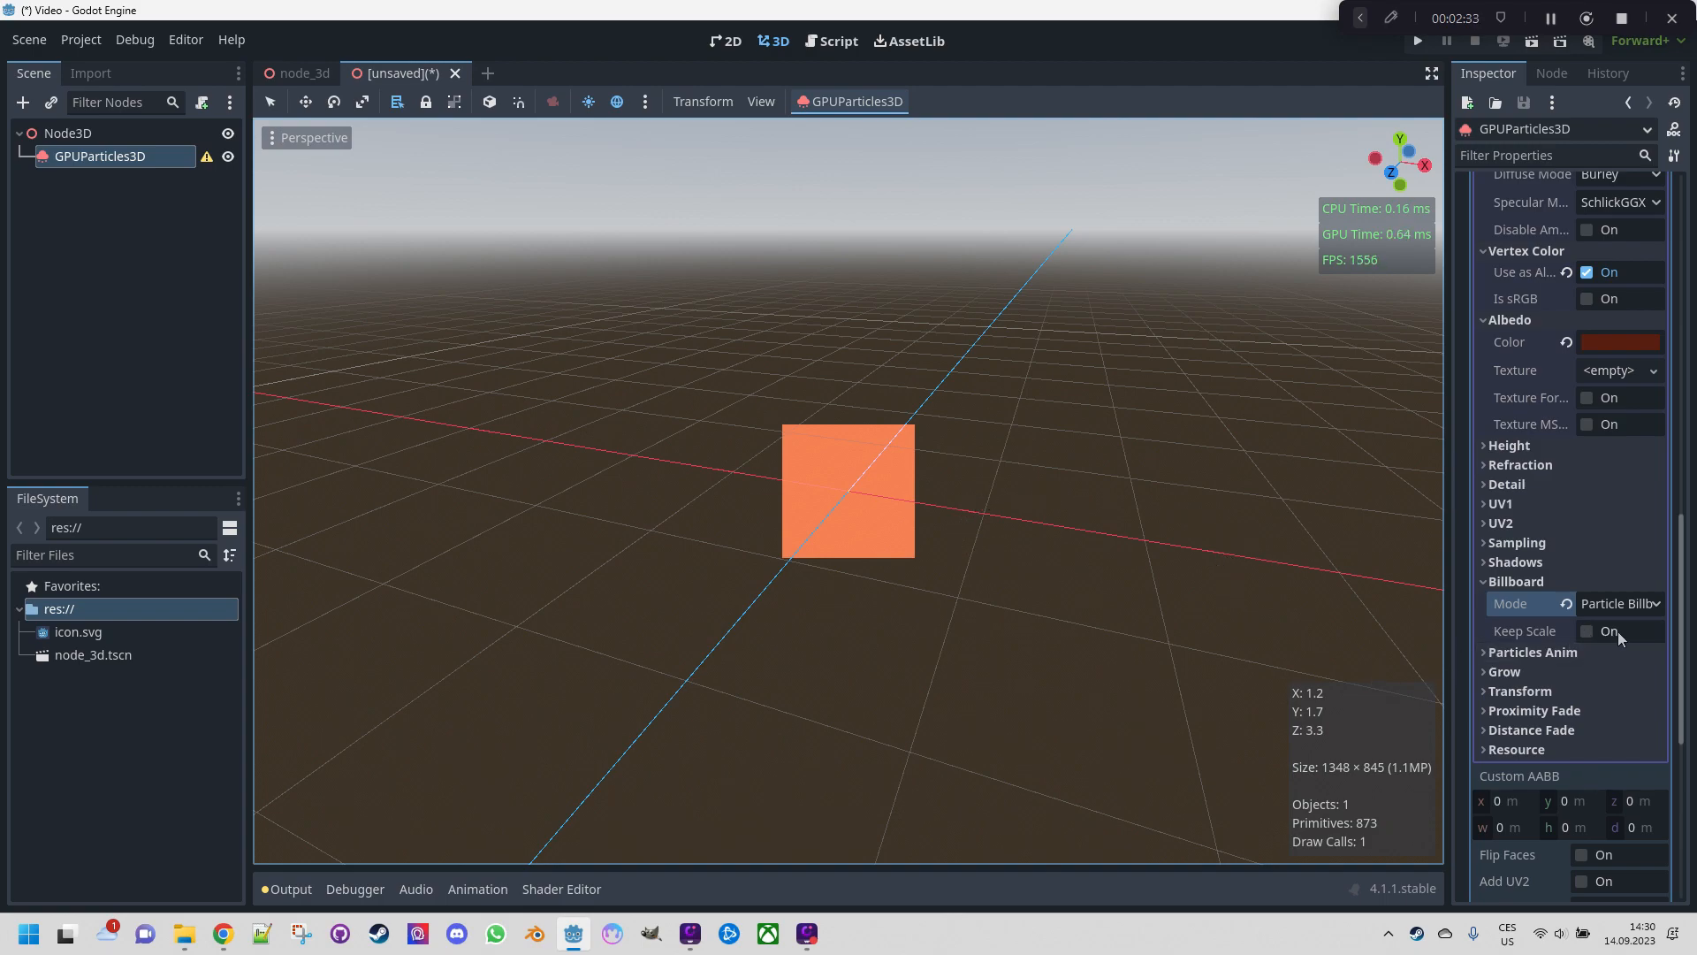
click(1587, 631)
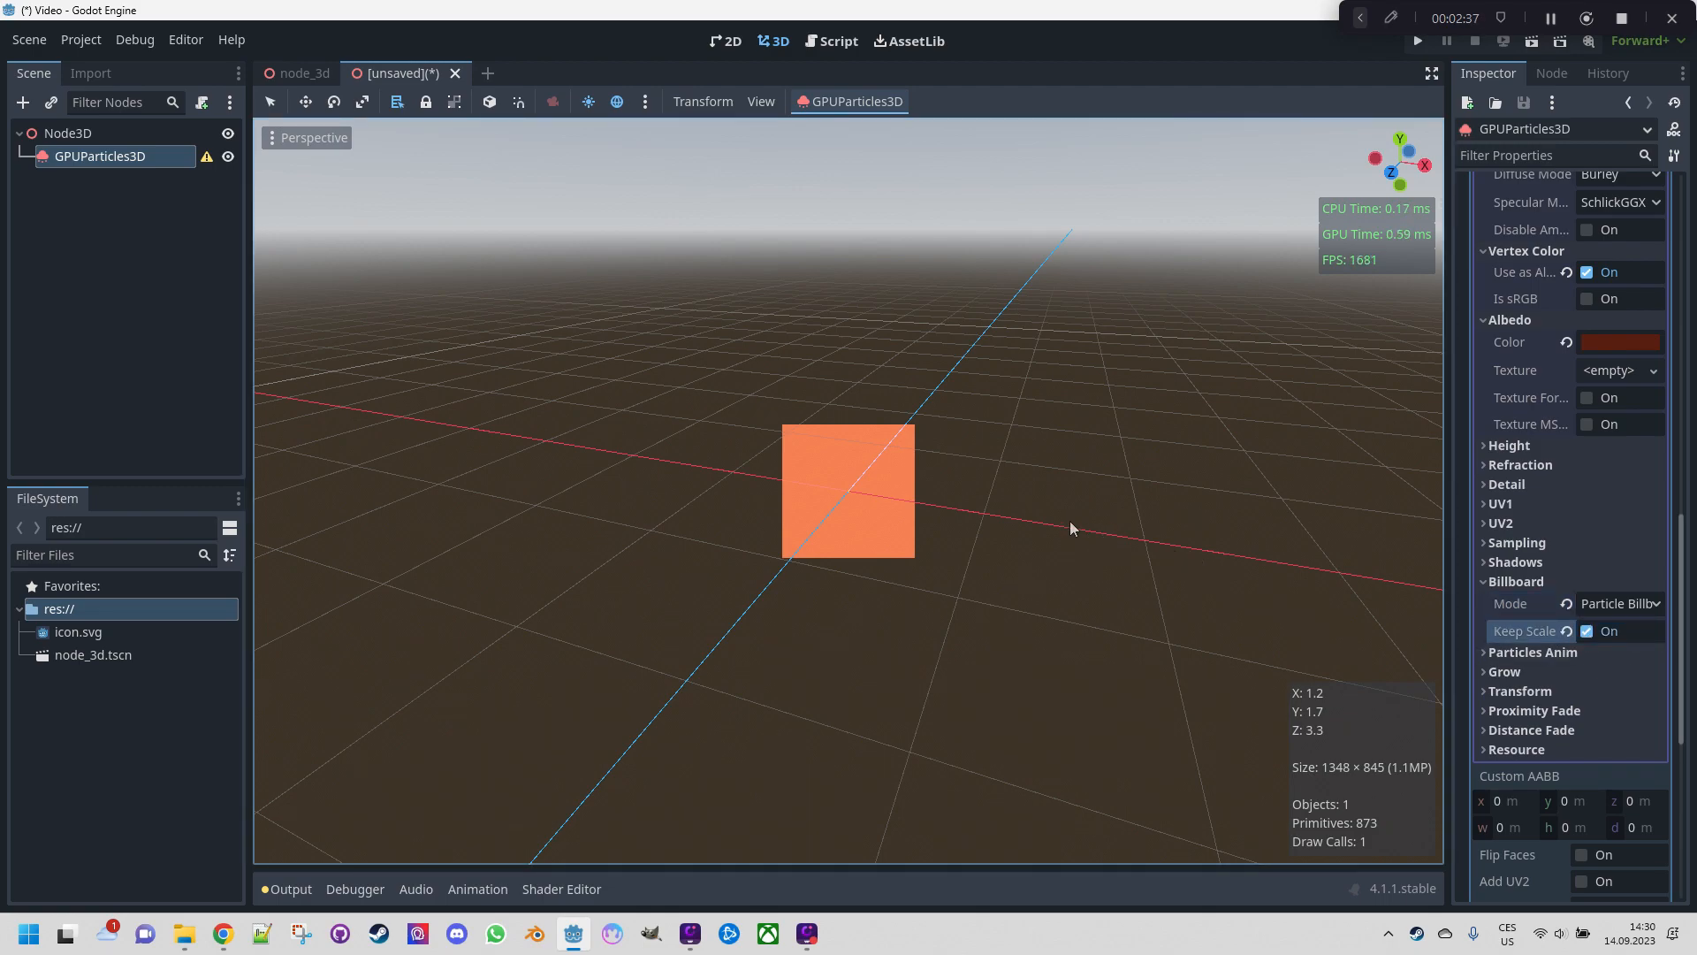
mouse_move(1118, 544)
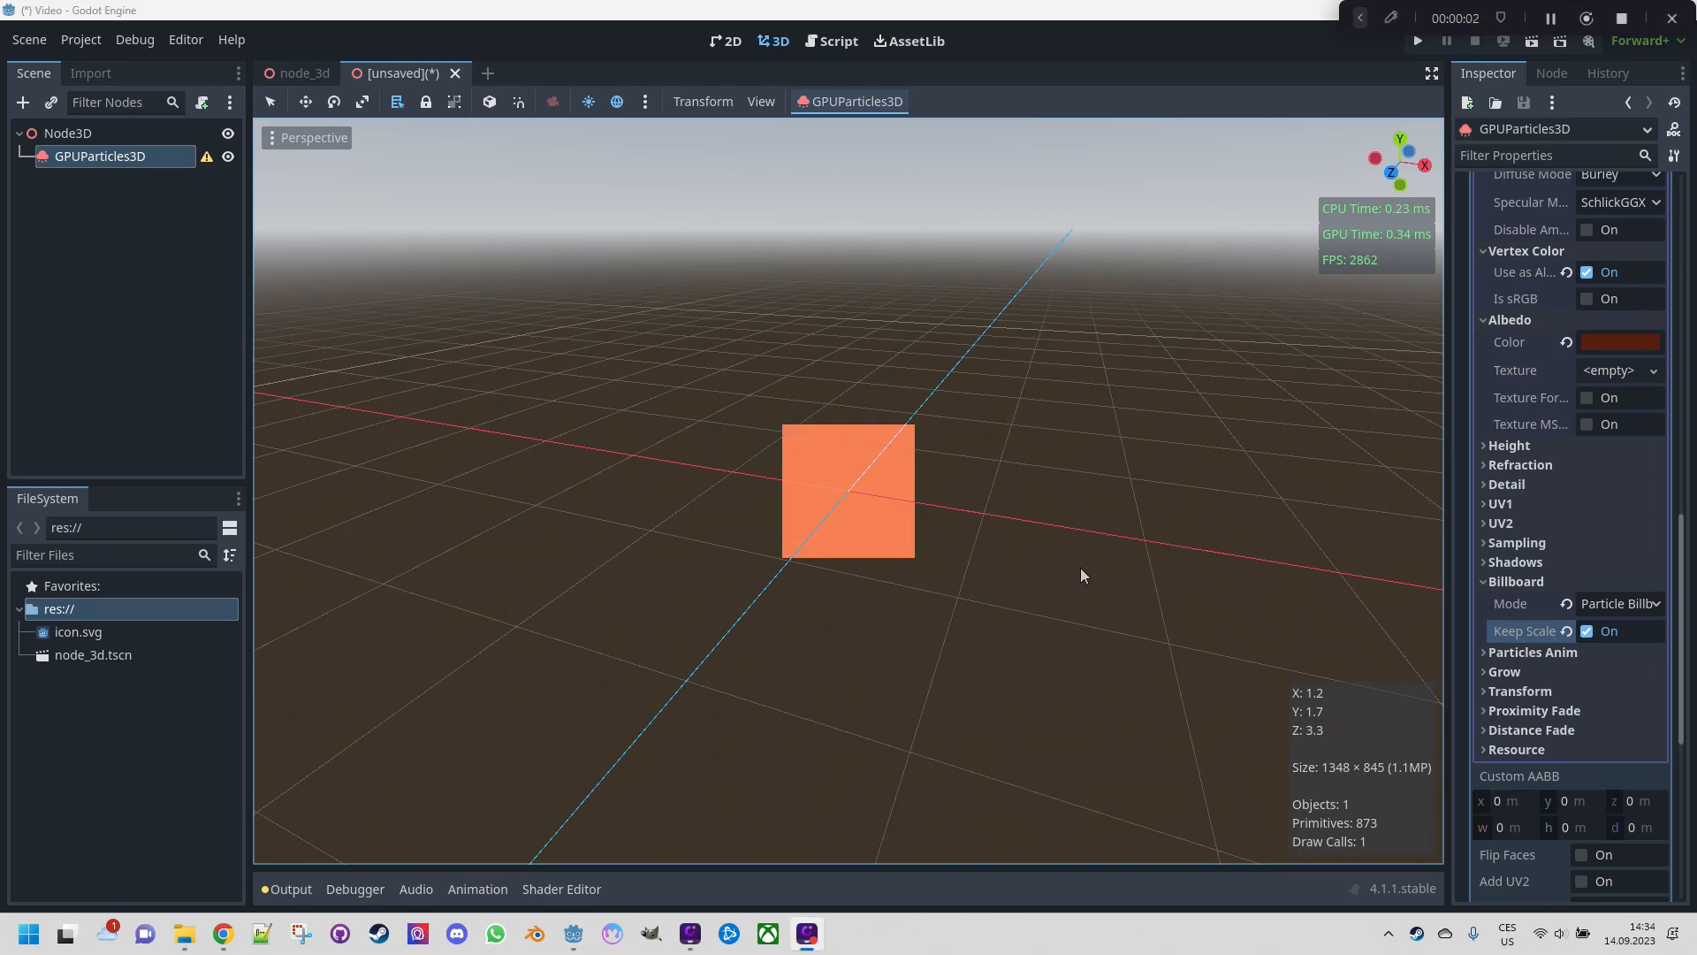
mouse_move(251, 252)
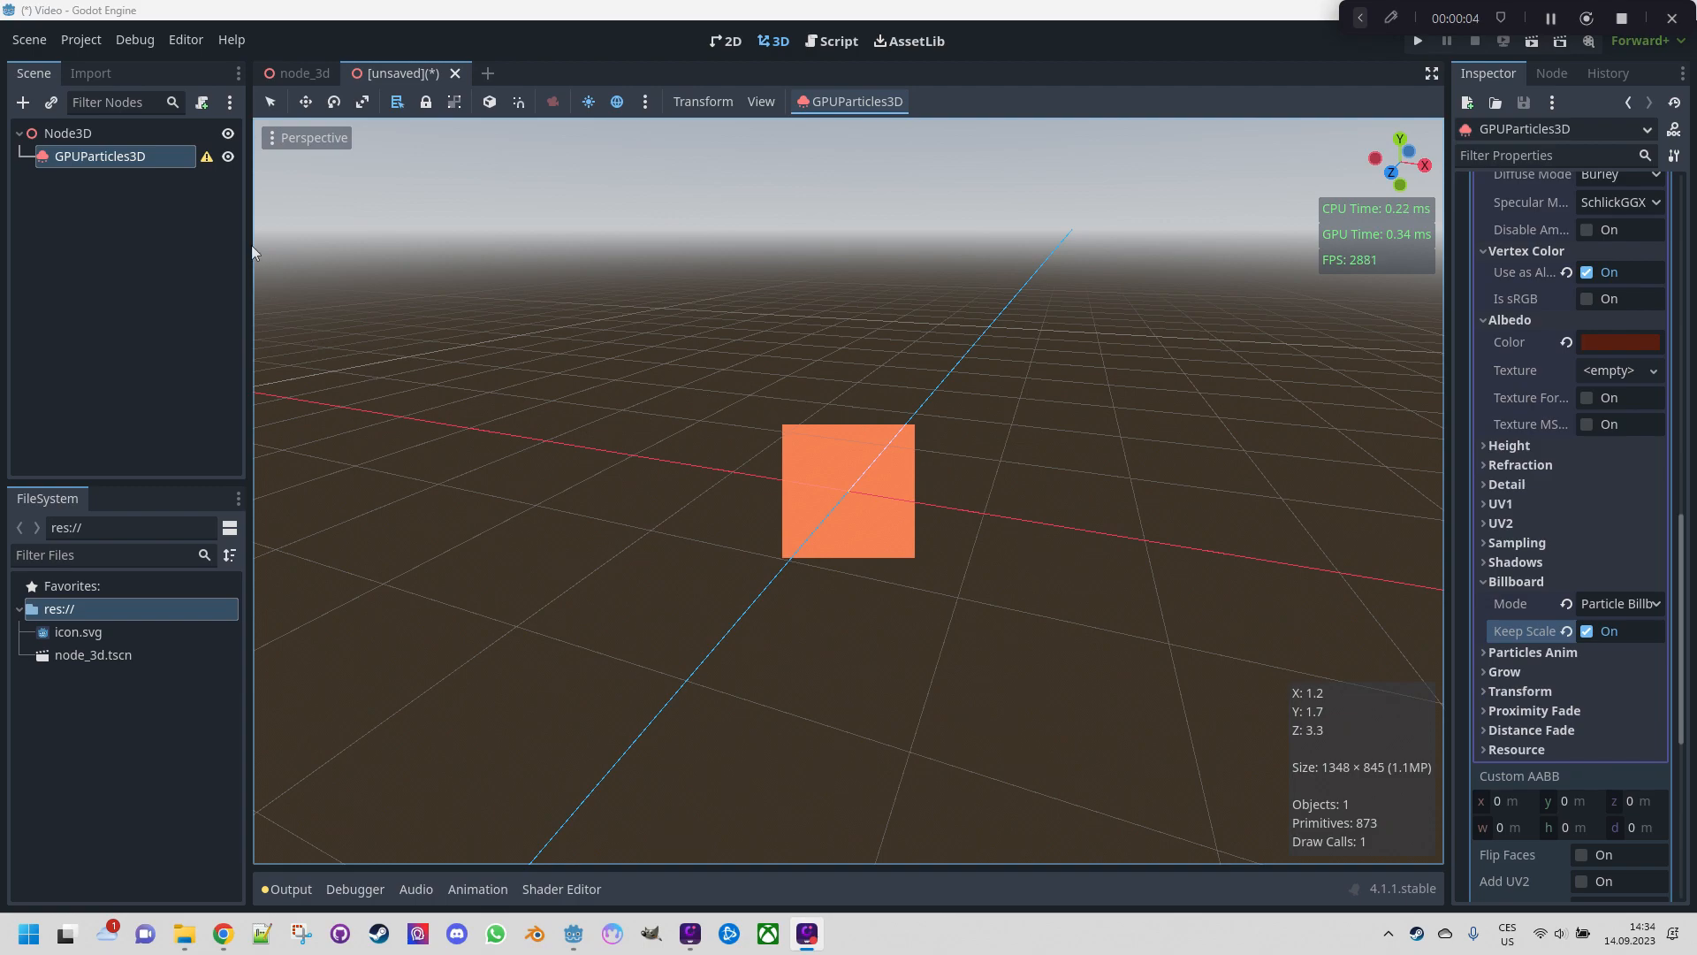
mouse_move(999, 356)
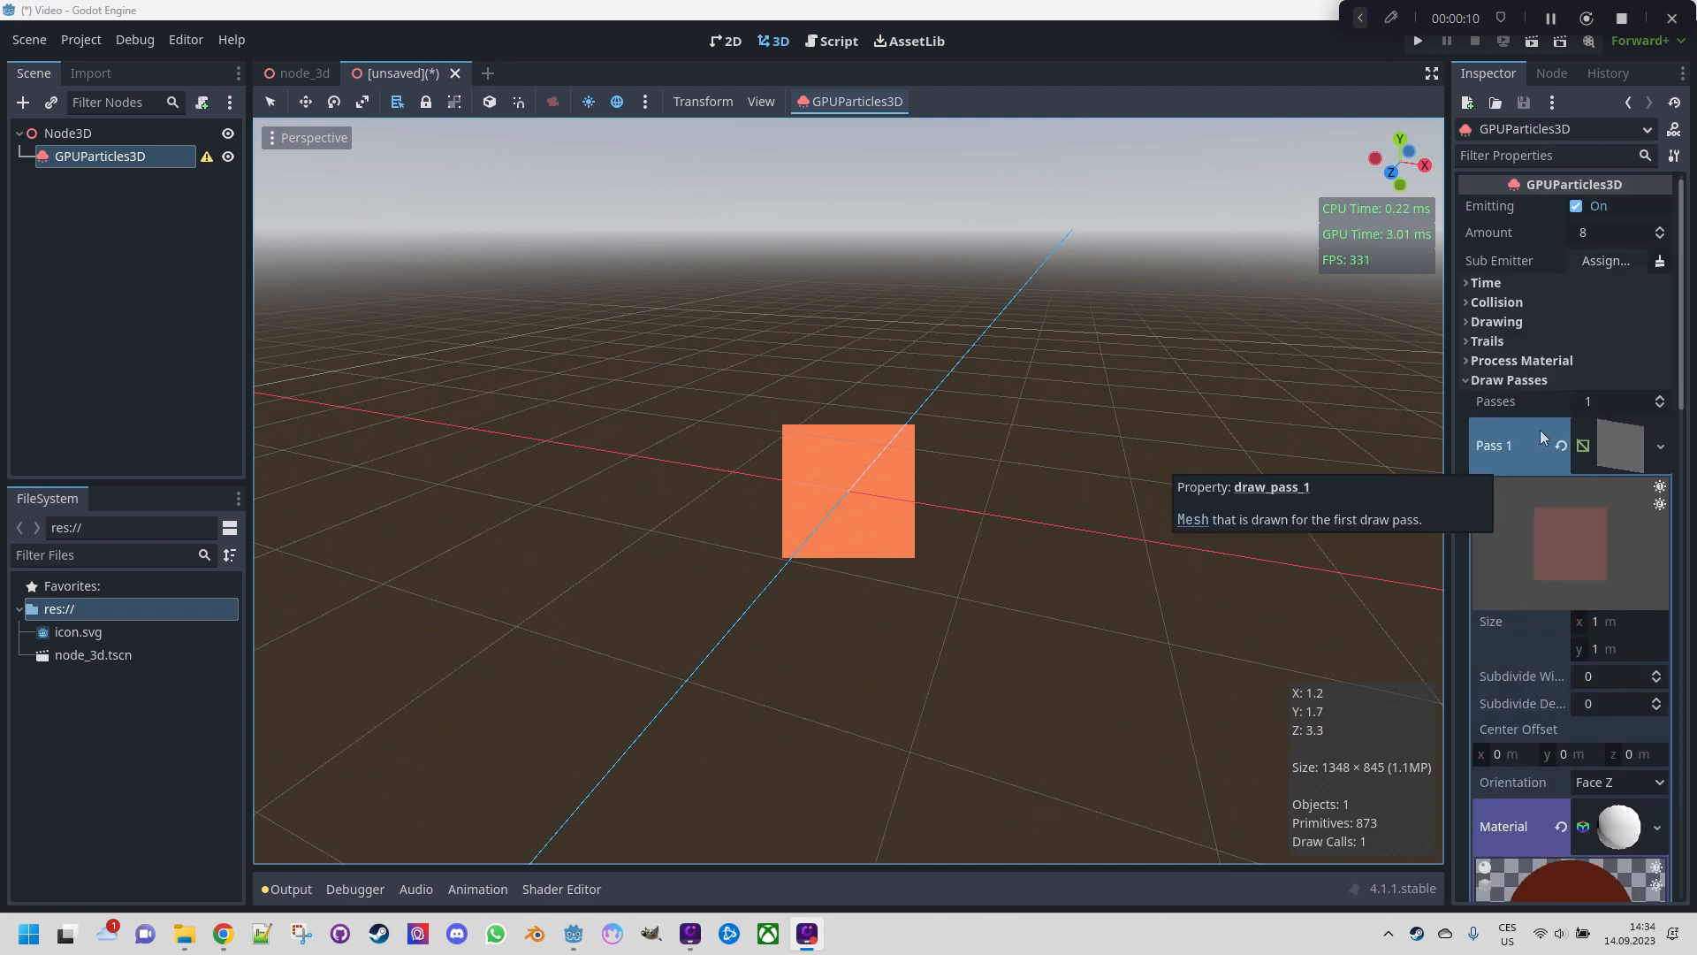
Assign a new ParticleProcessMaterial to the emitter
click(1497, 359)
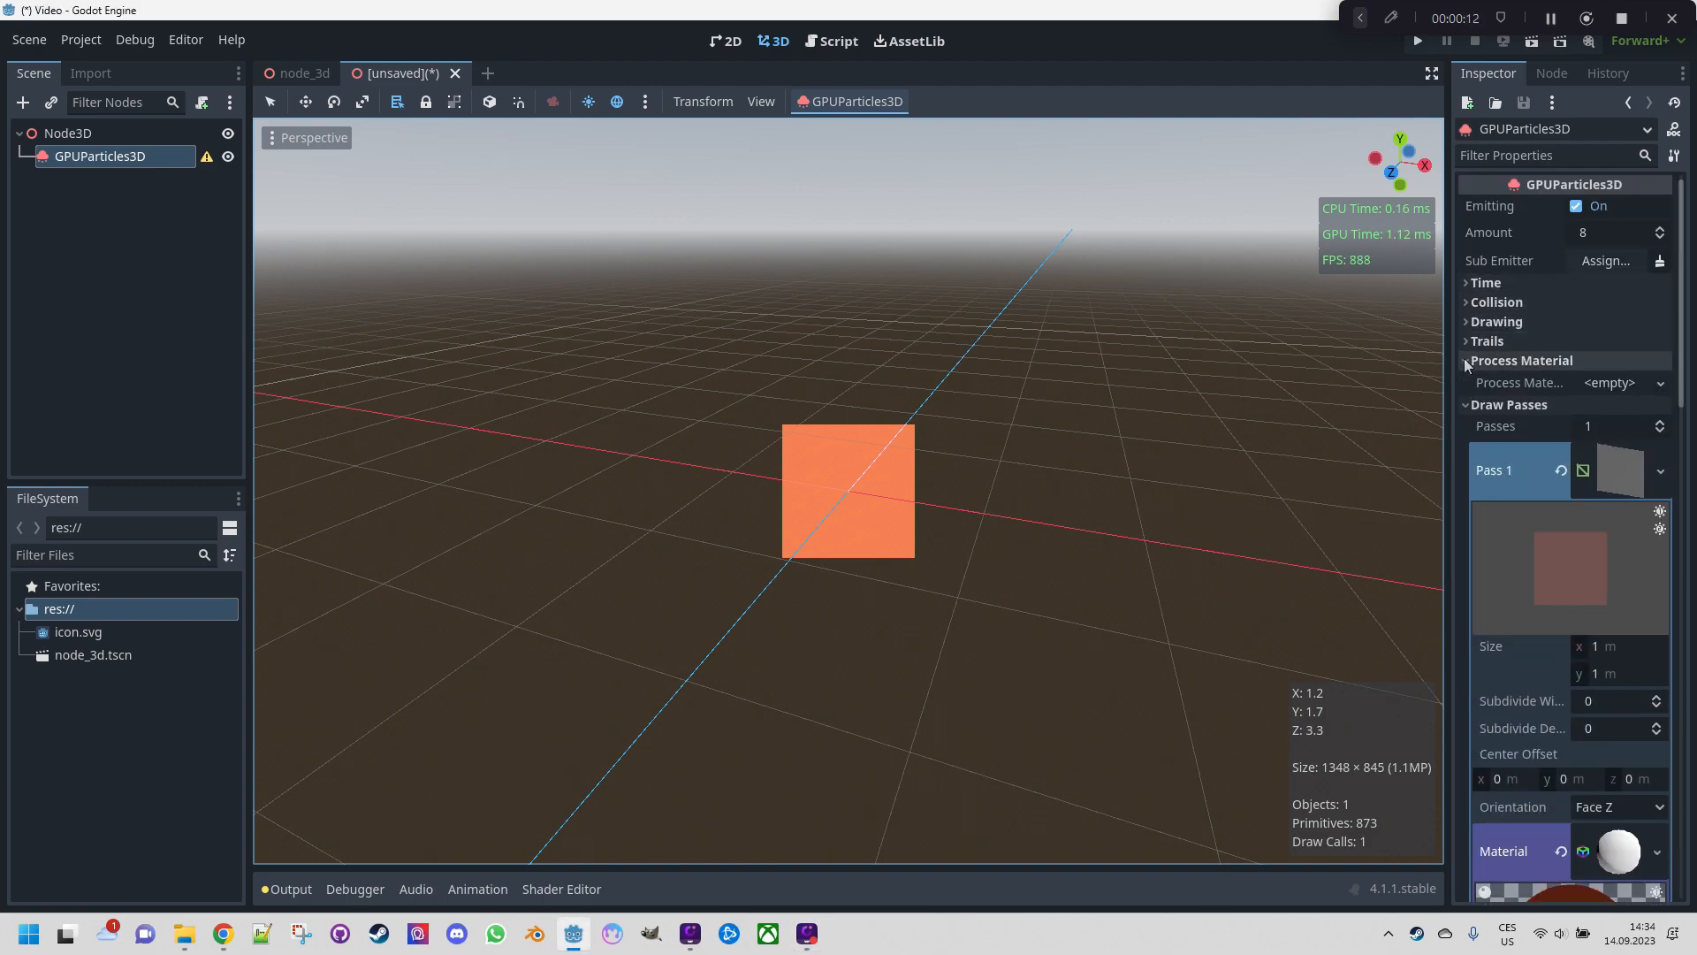
click(1658, 382)
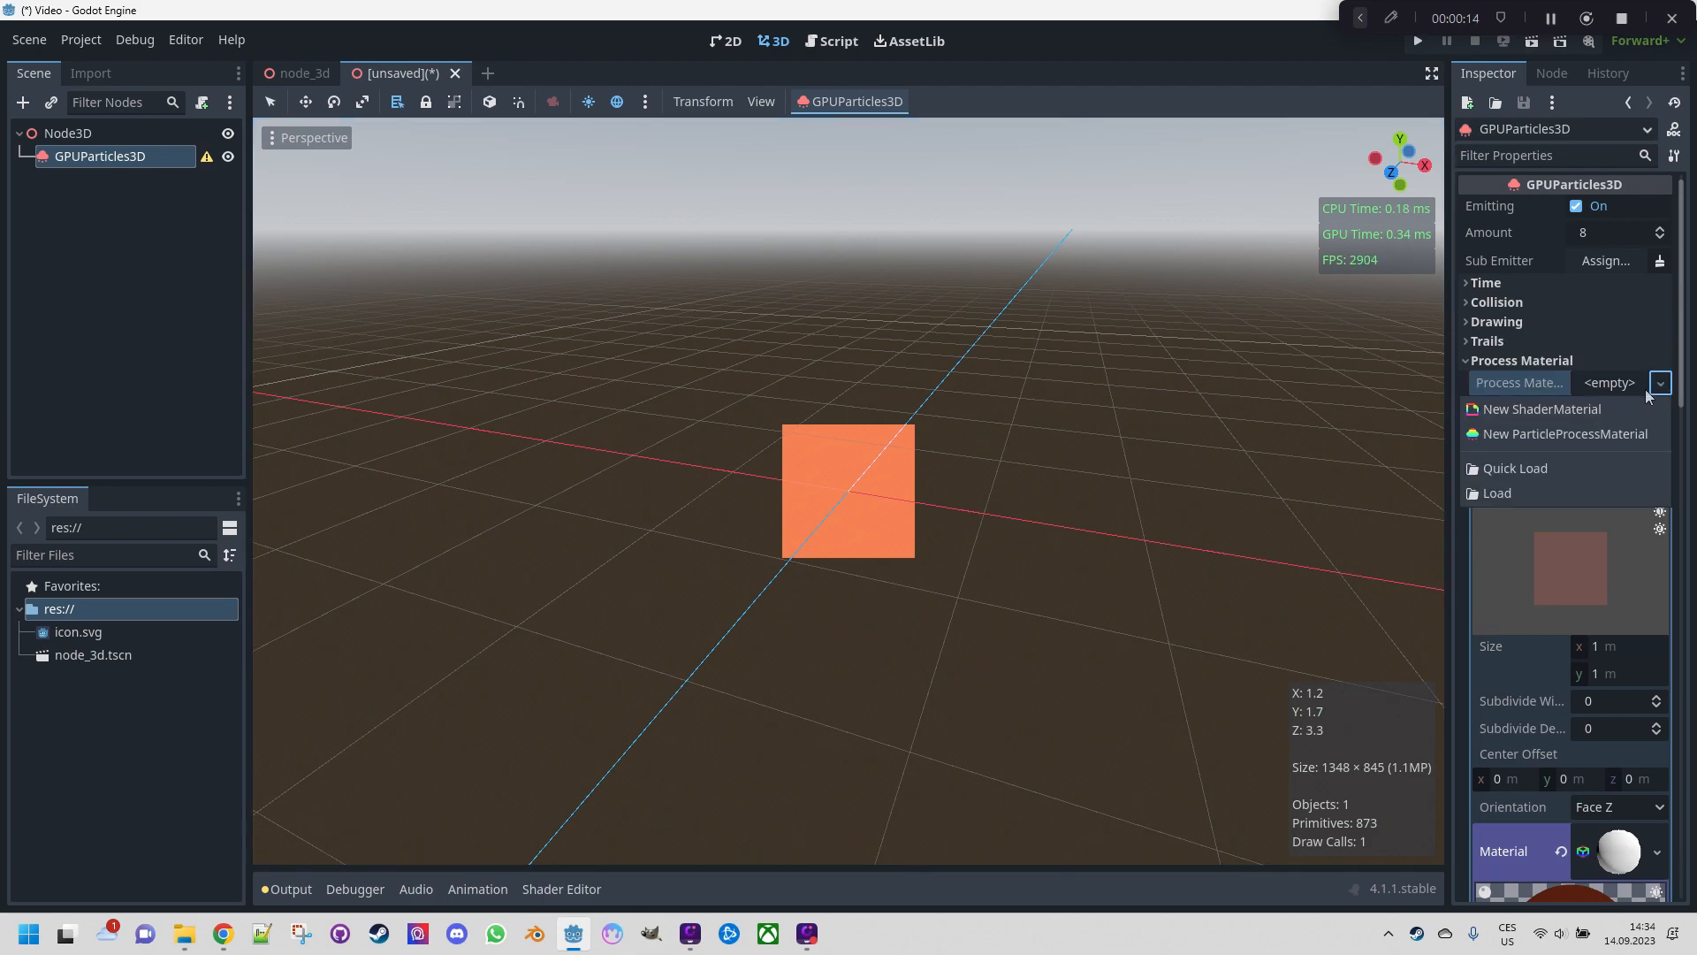
click(1566, 433)
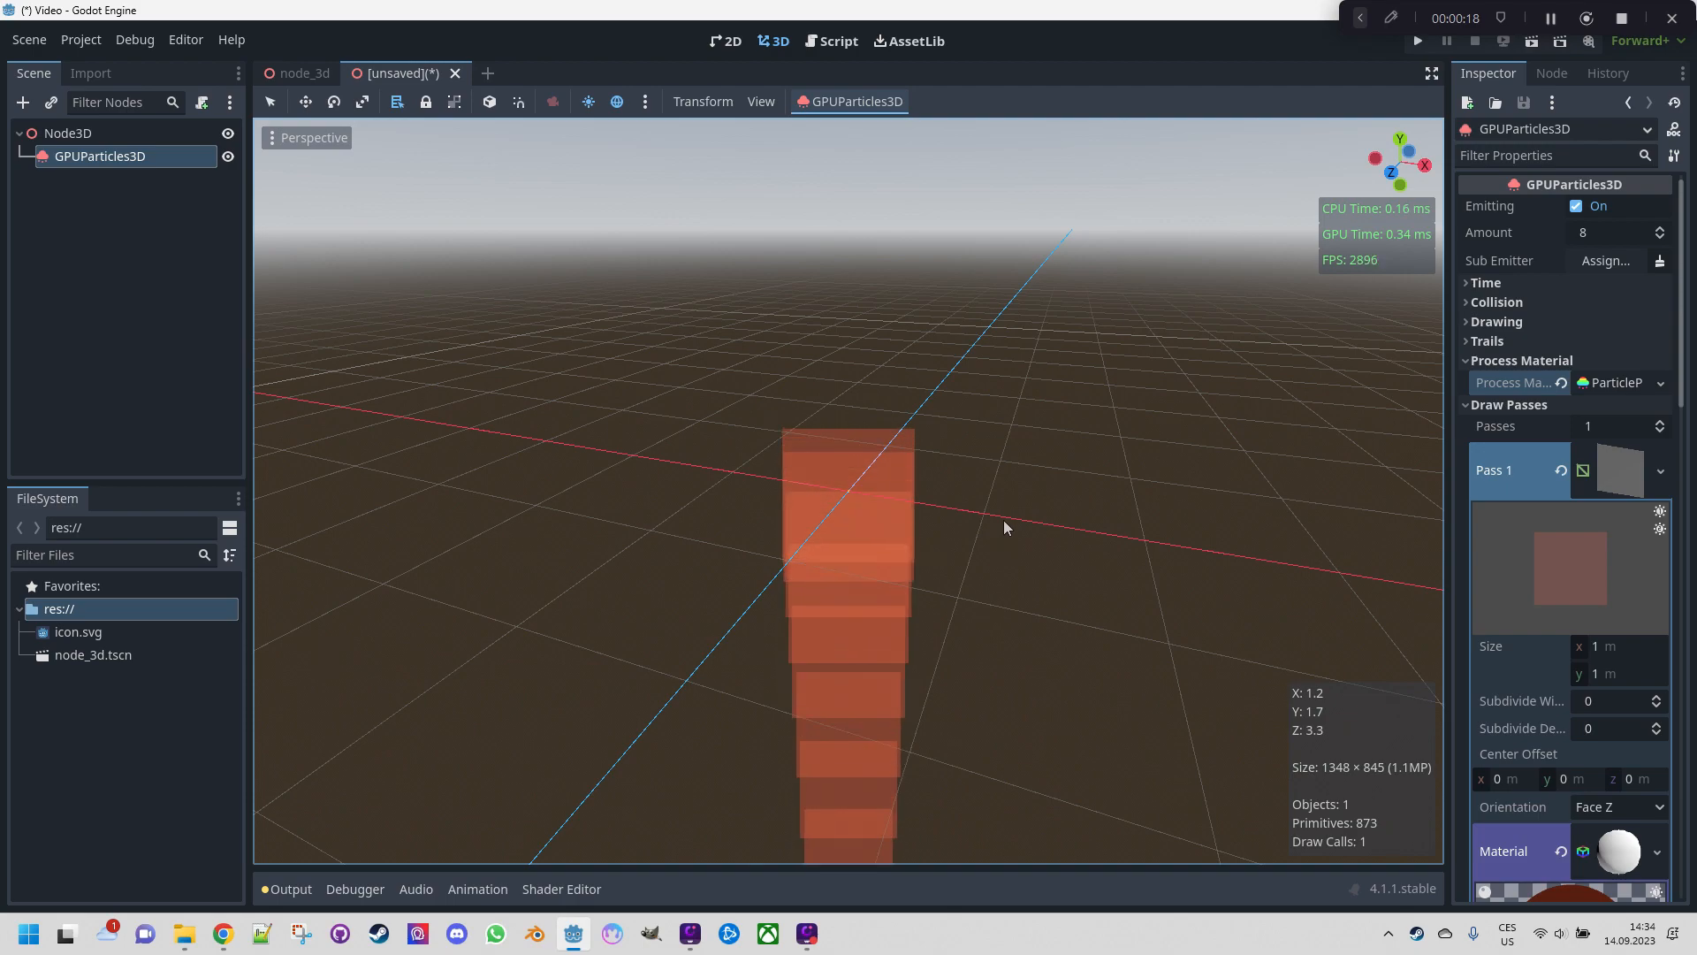
mouse_move(1013, 525)
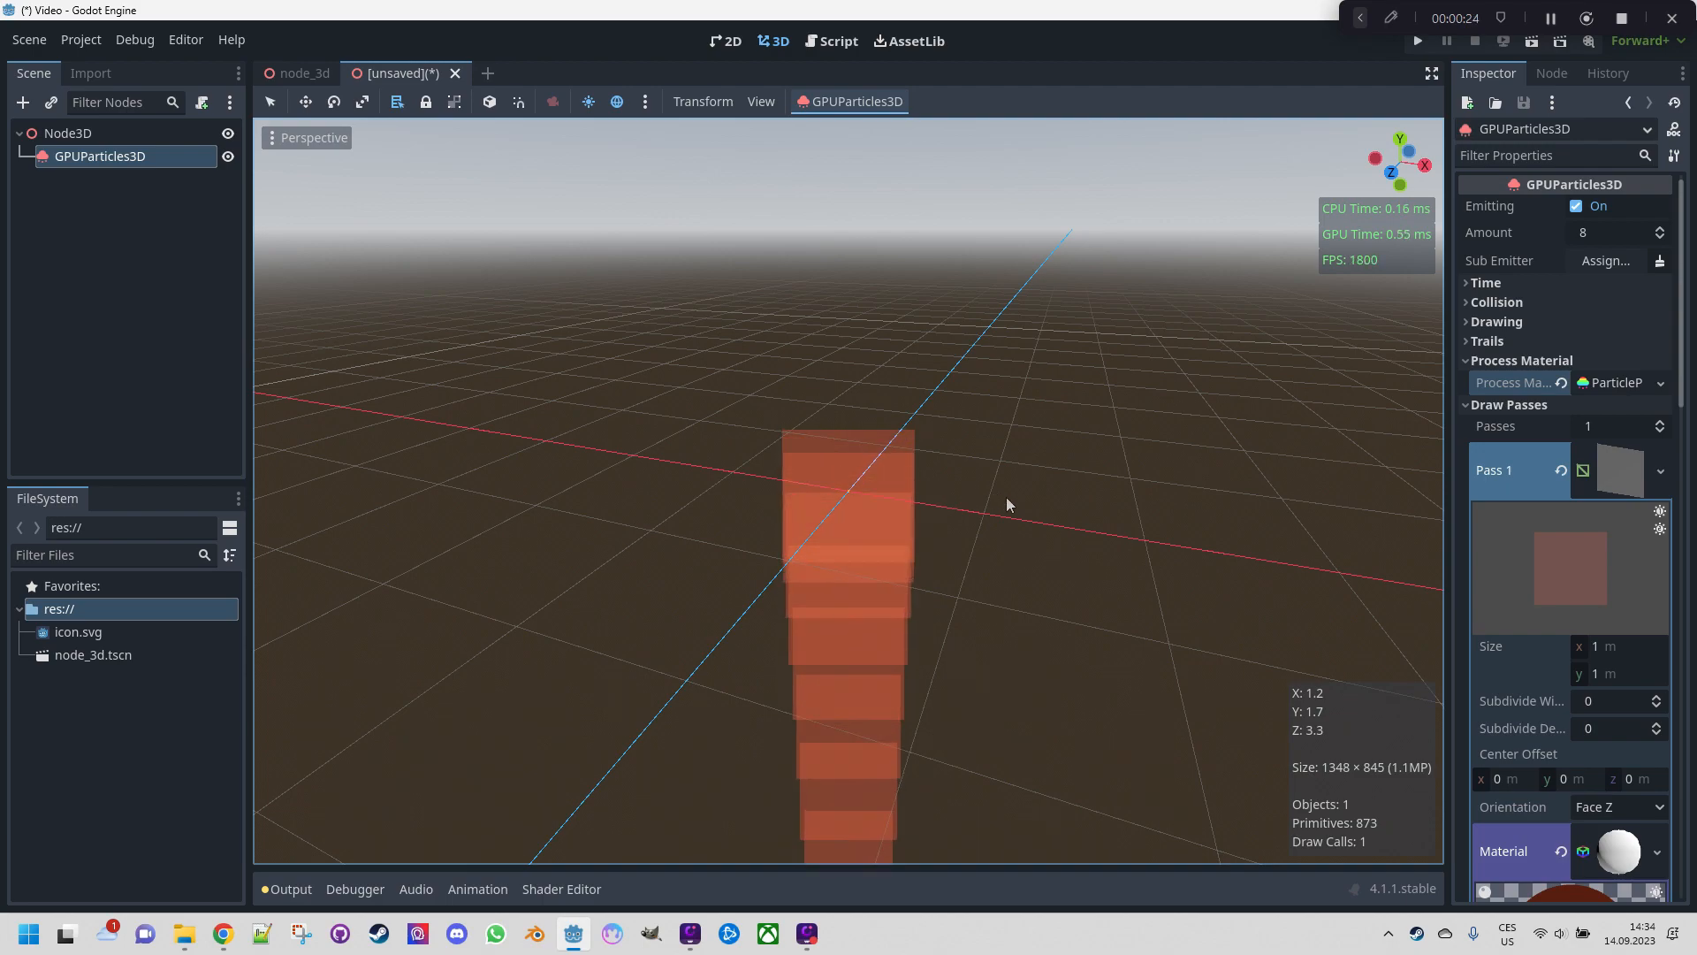
mouse_move(1078, 488)
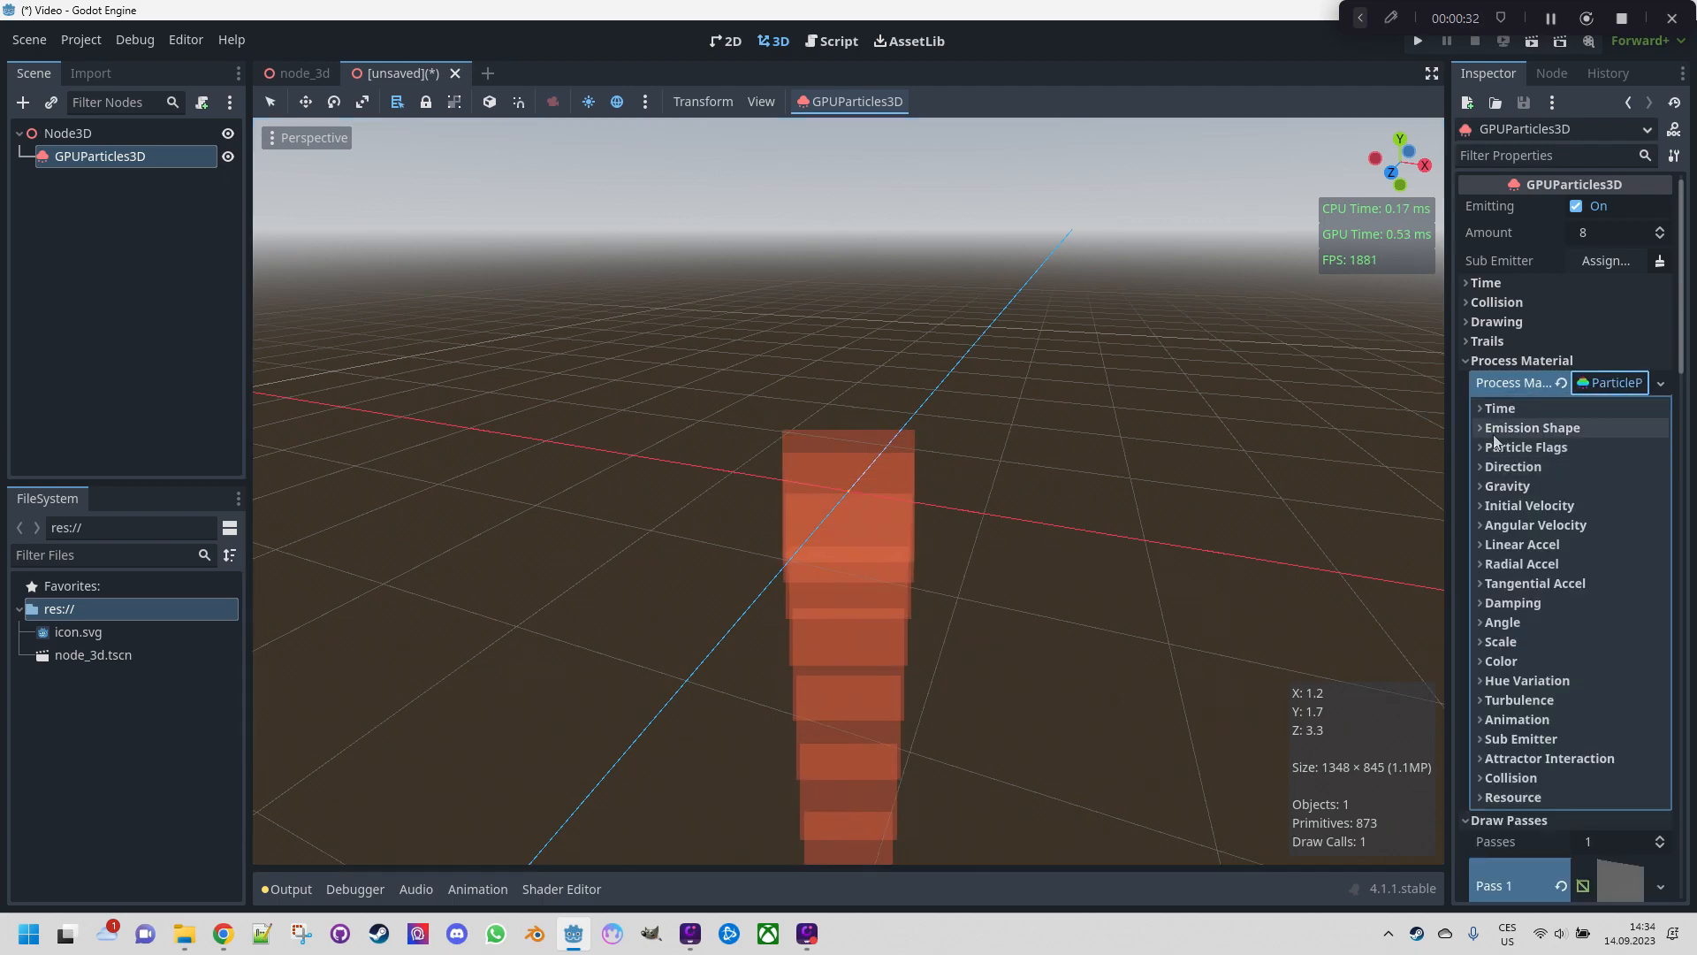
Expand Emission Shape and leave the shape set to Point
click(1530, 426)
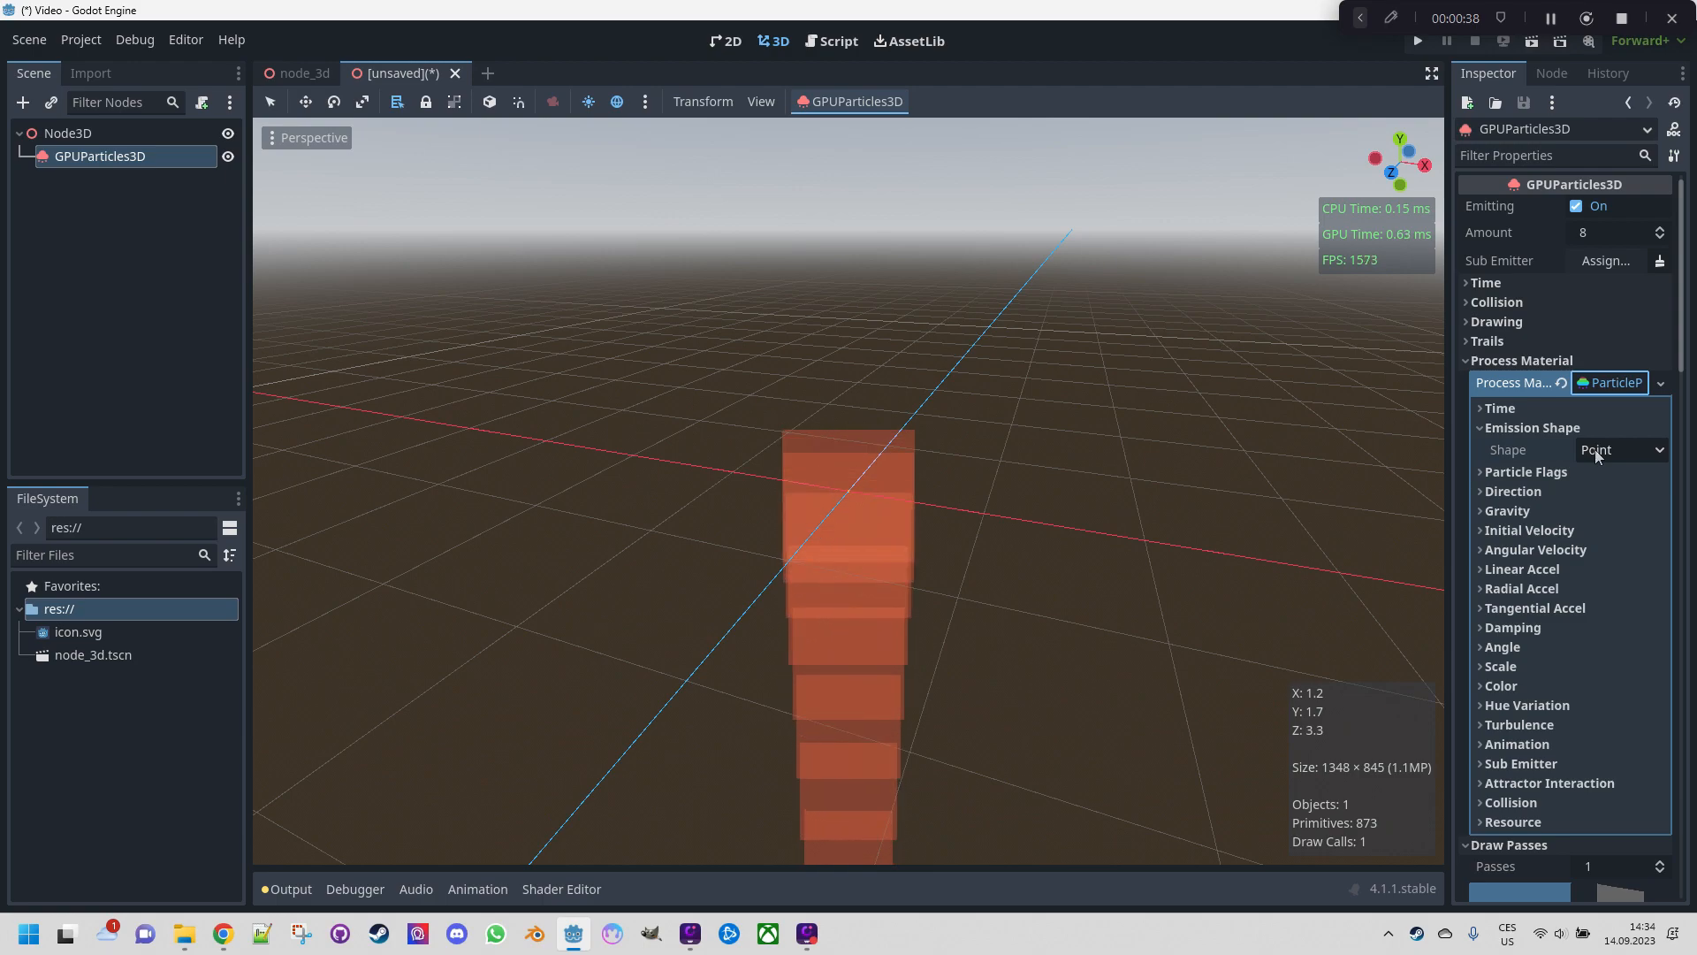
mouse_move(1664, 459)
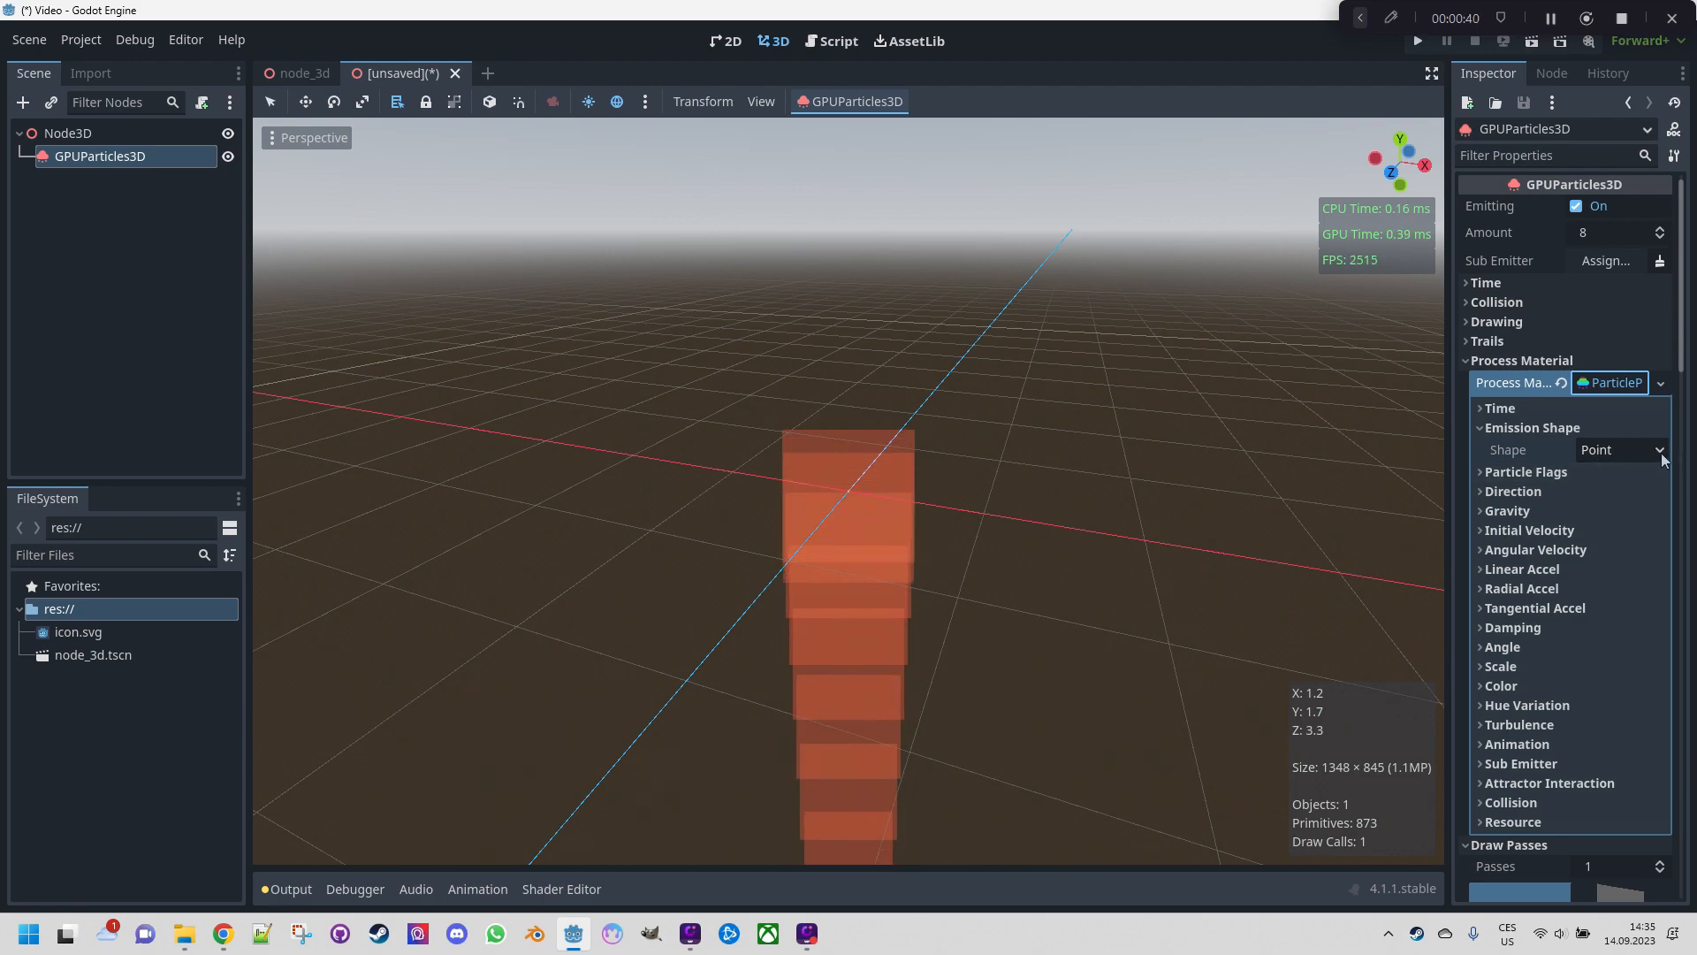
click(1620, 449)
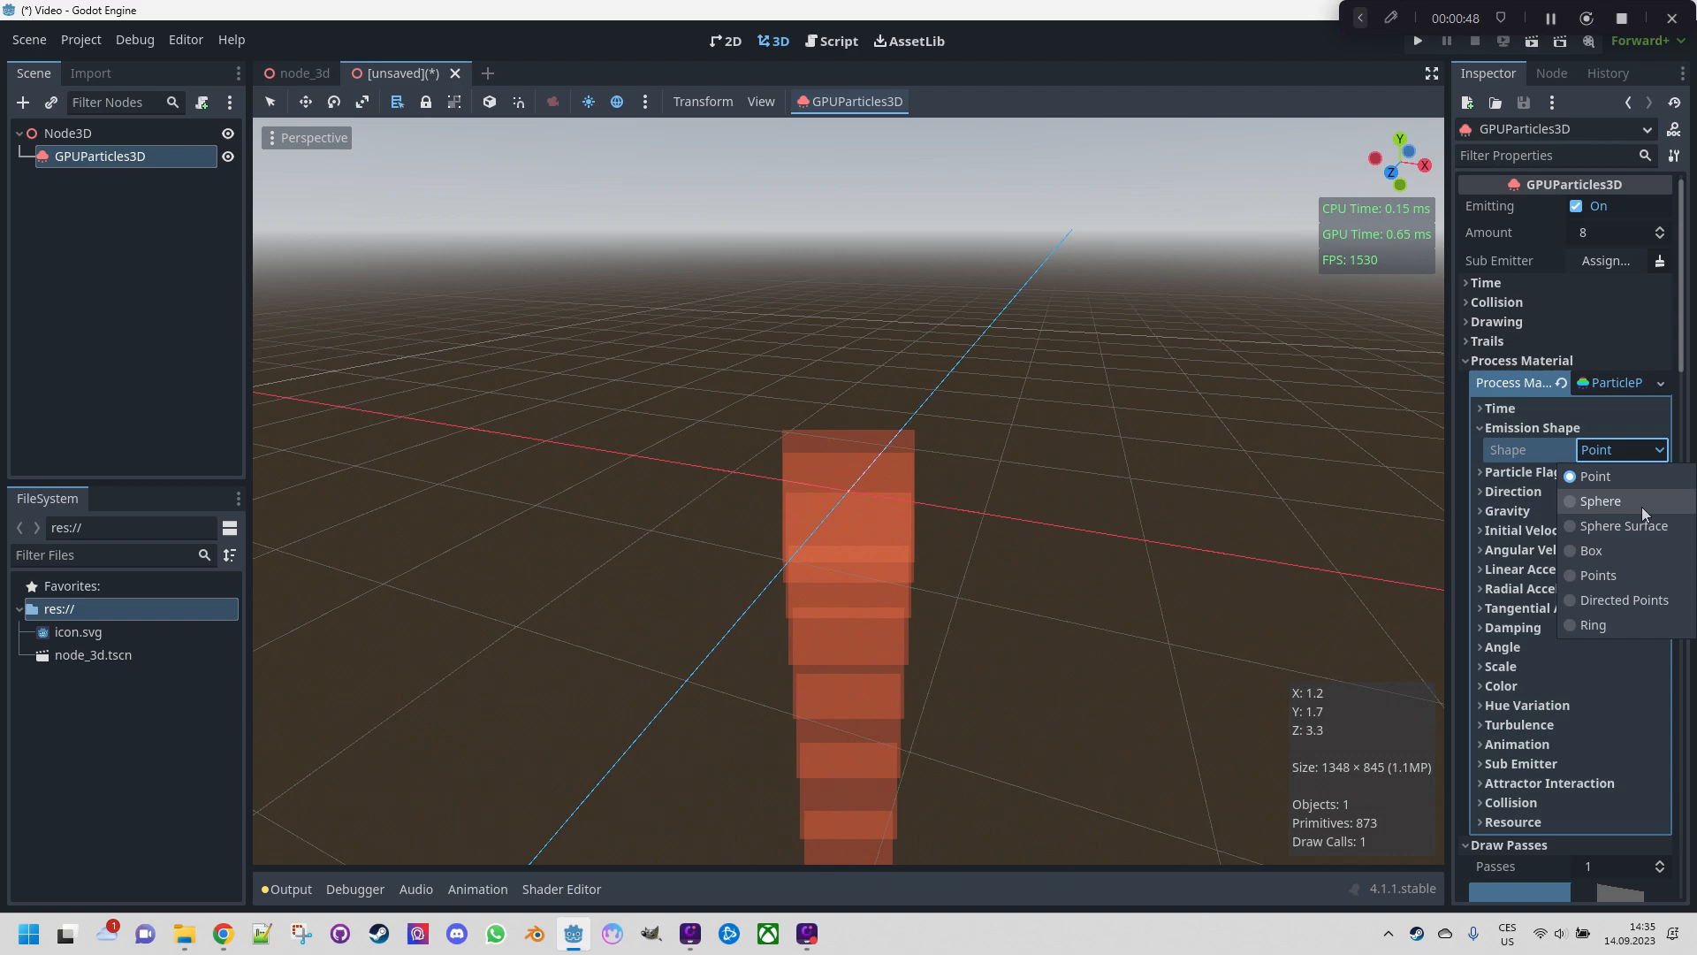
mouse_move(1617, 583)
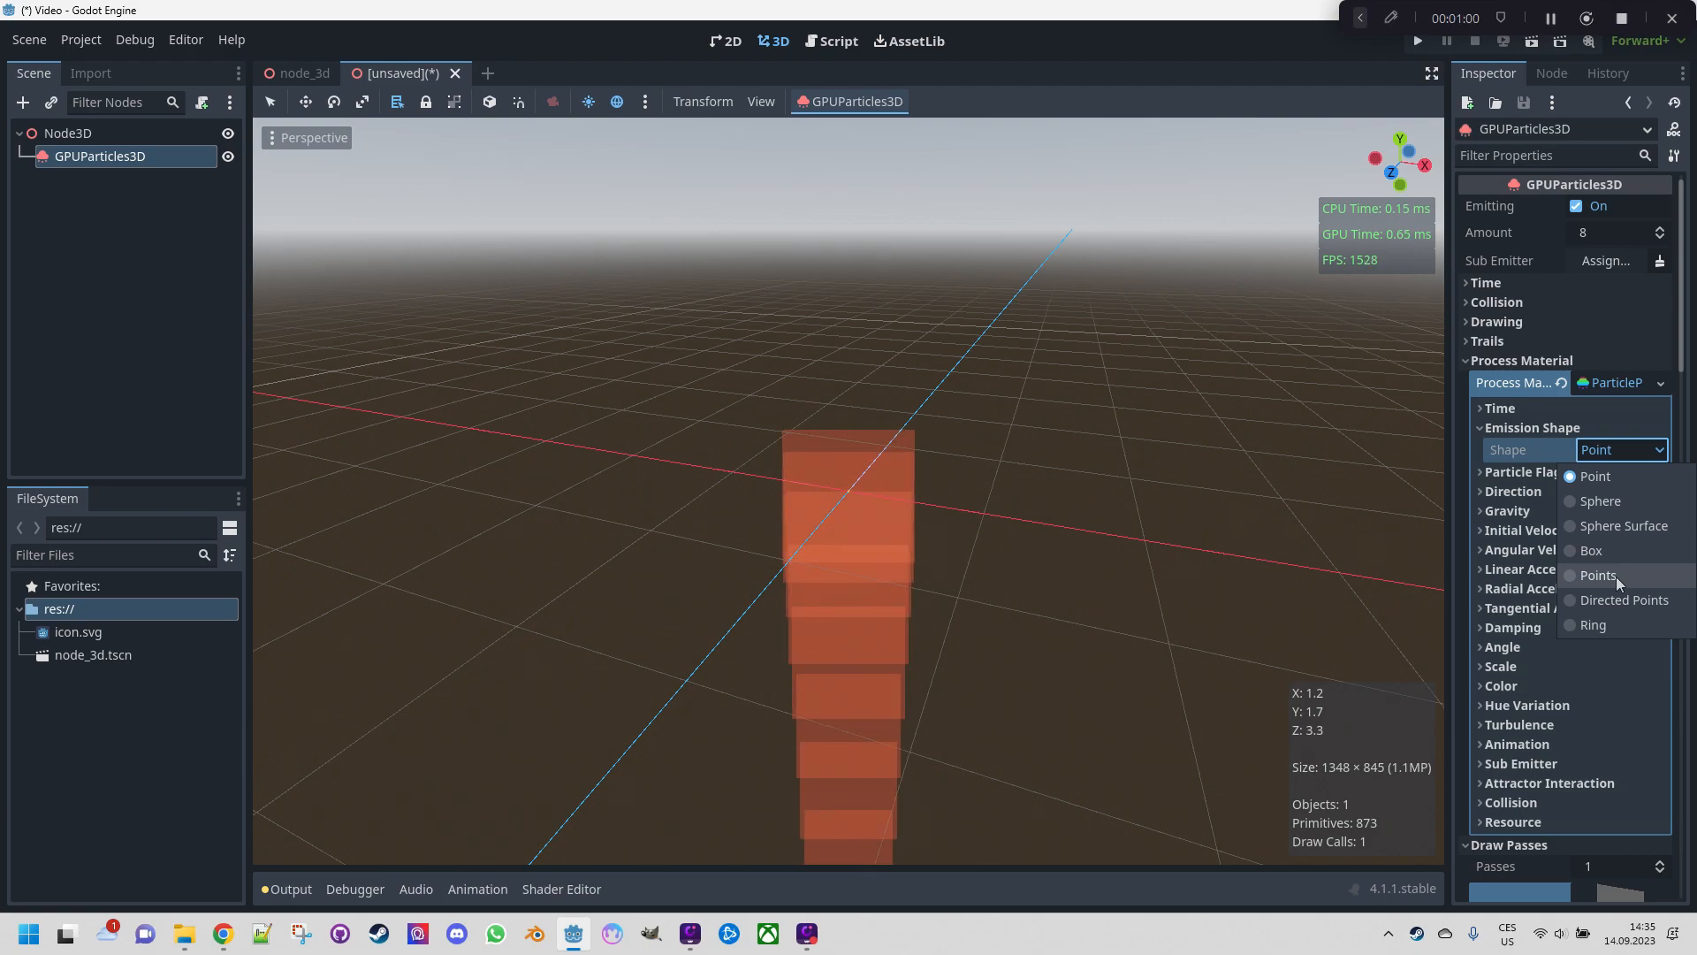
click(1621, 449)
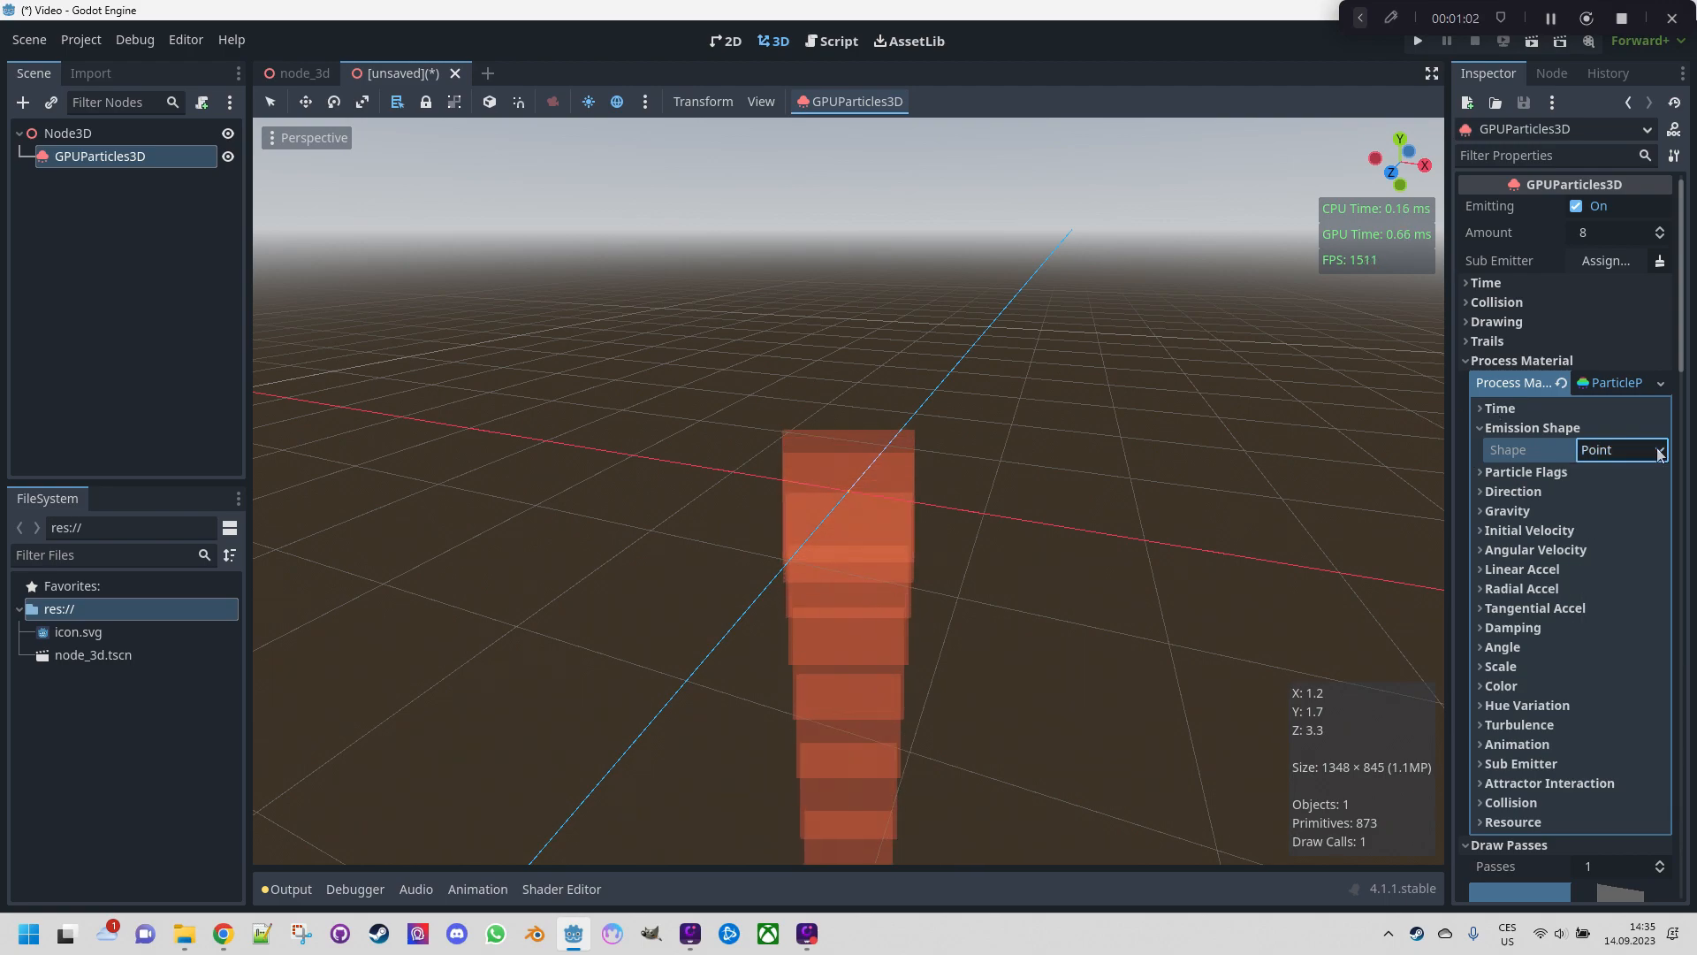
scroll(down, 3)
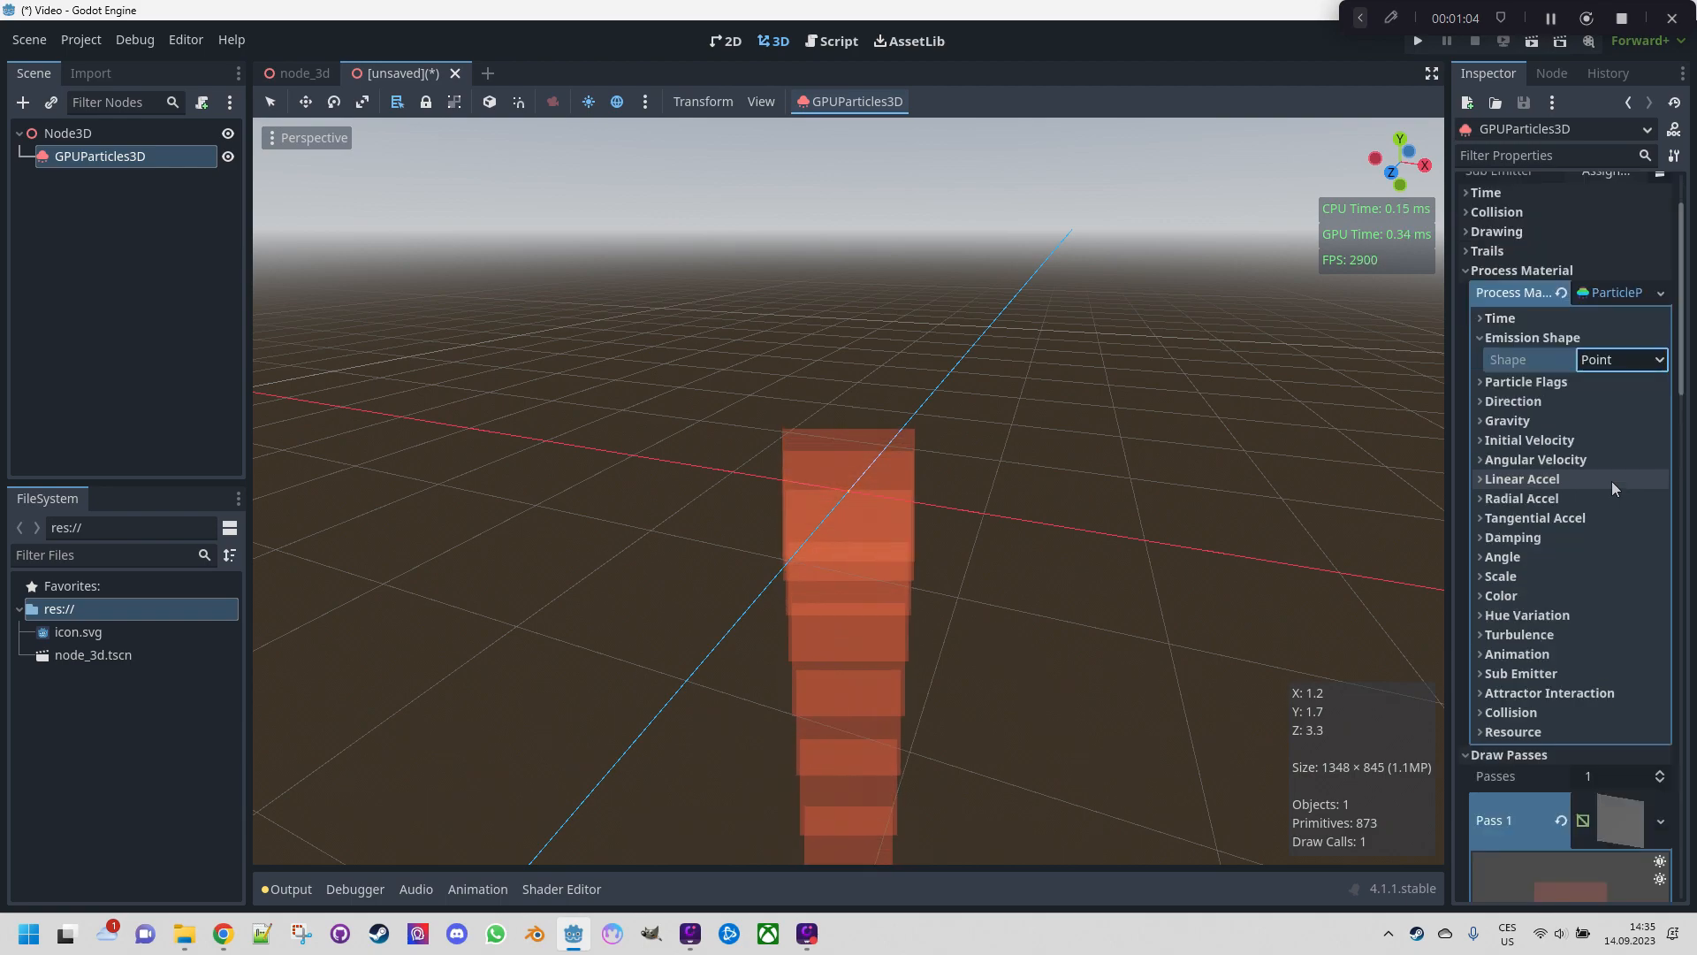
Set Direction to (0,1,0), Spread to 0 and Gravity to (0,0,0)
click(1513, 400)
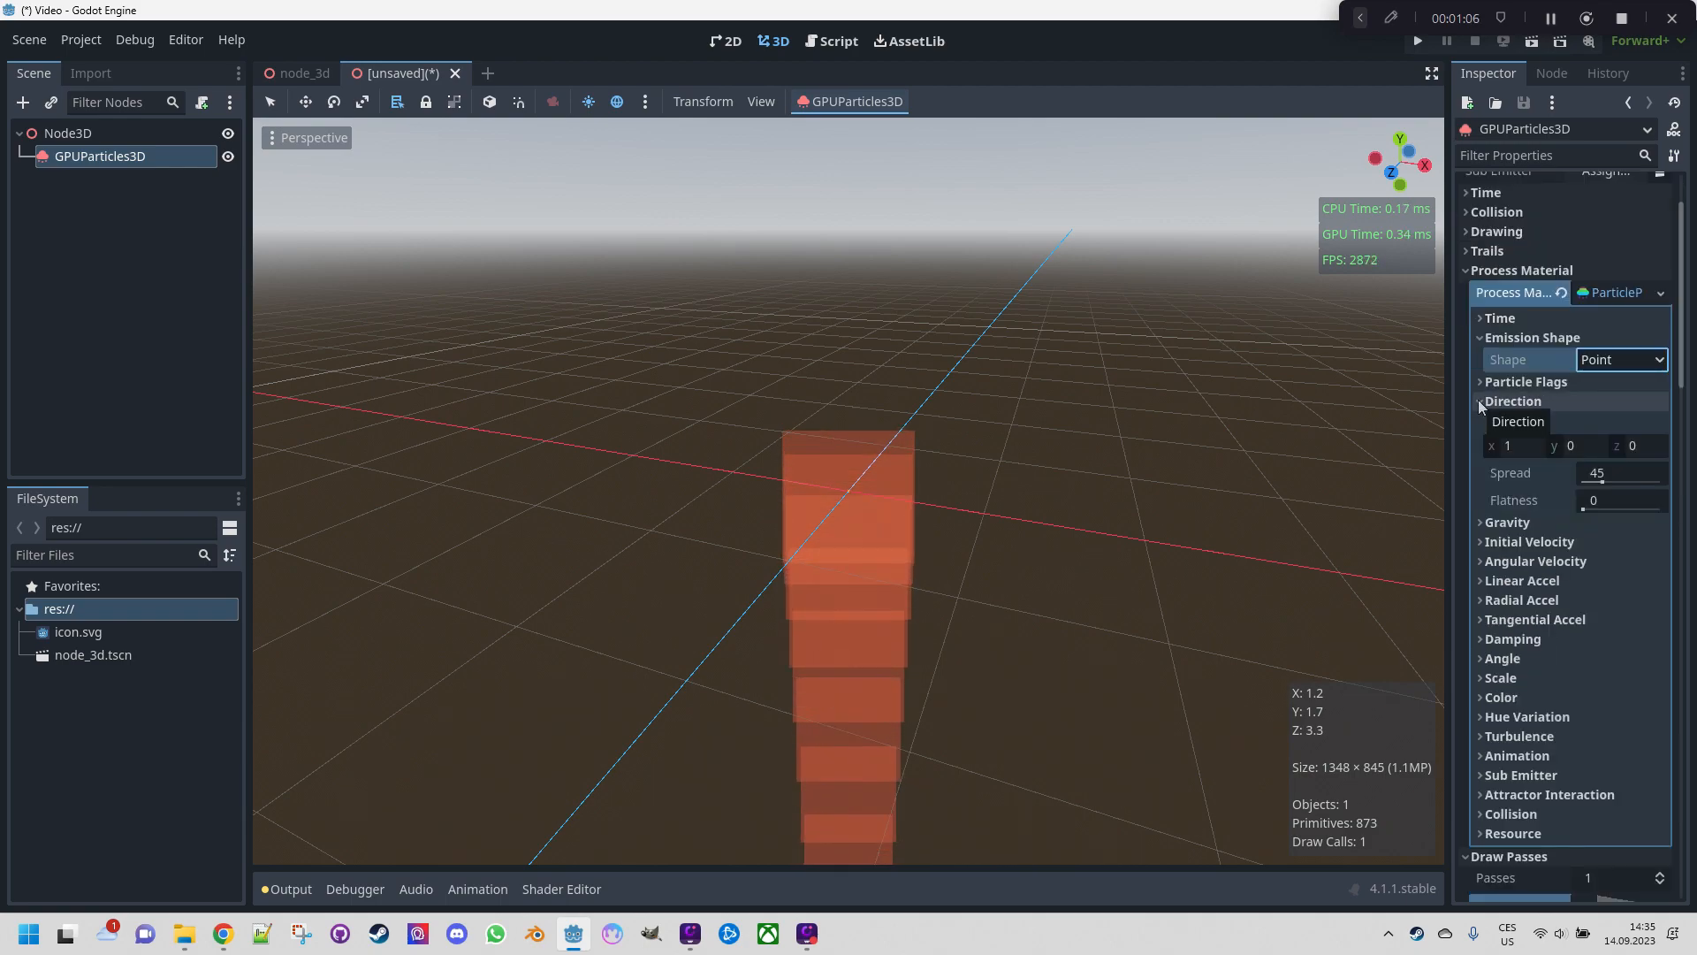
mouse_move(1082, 503)
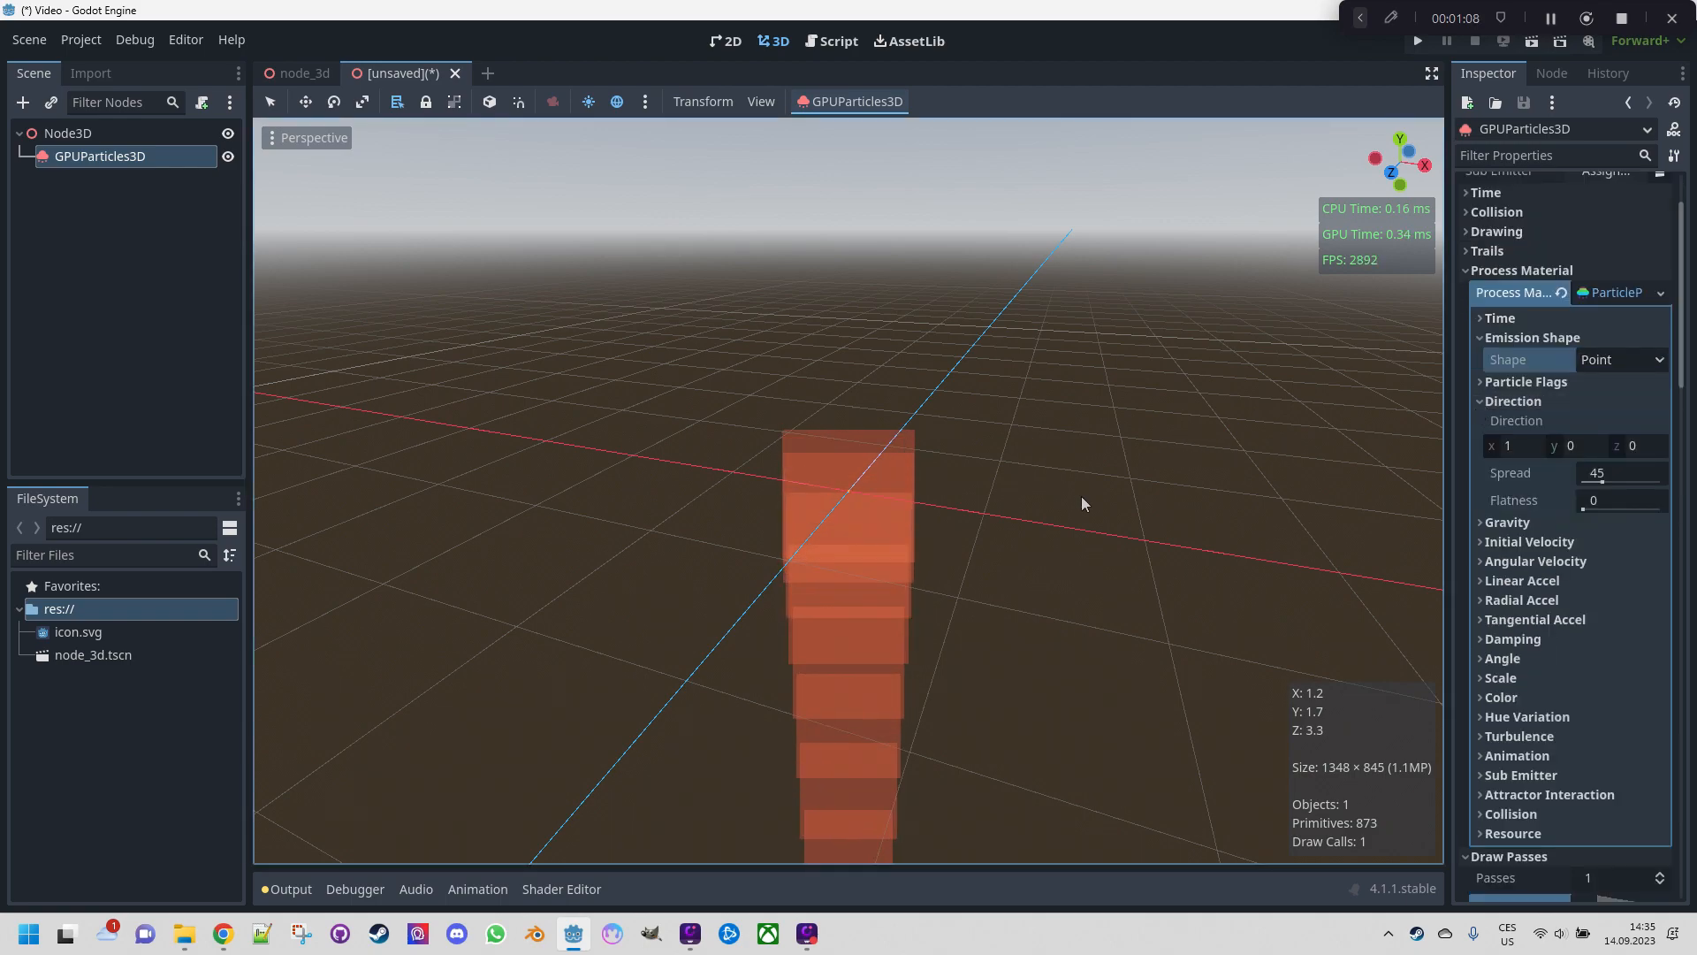
mouse_move(937, 240)
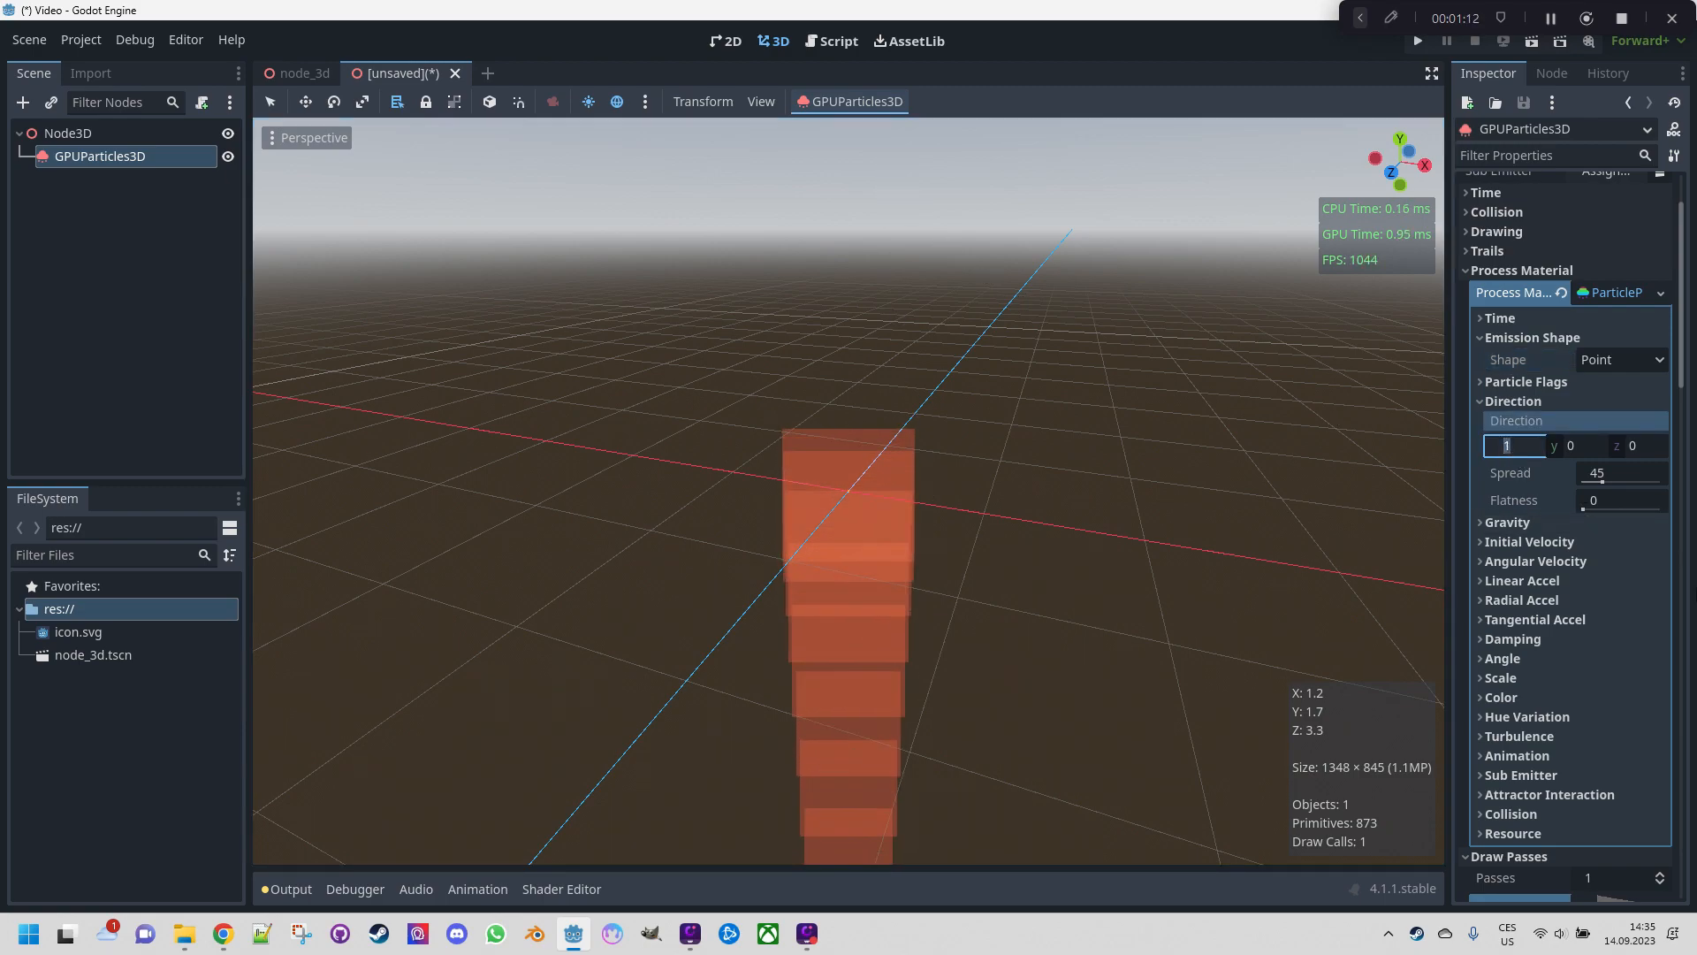
text(0)
click(1578, 445)
text(1)
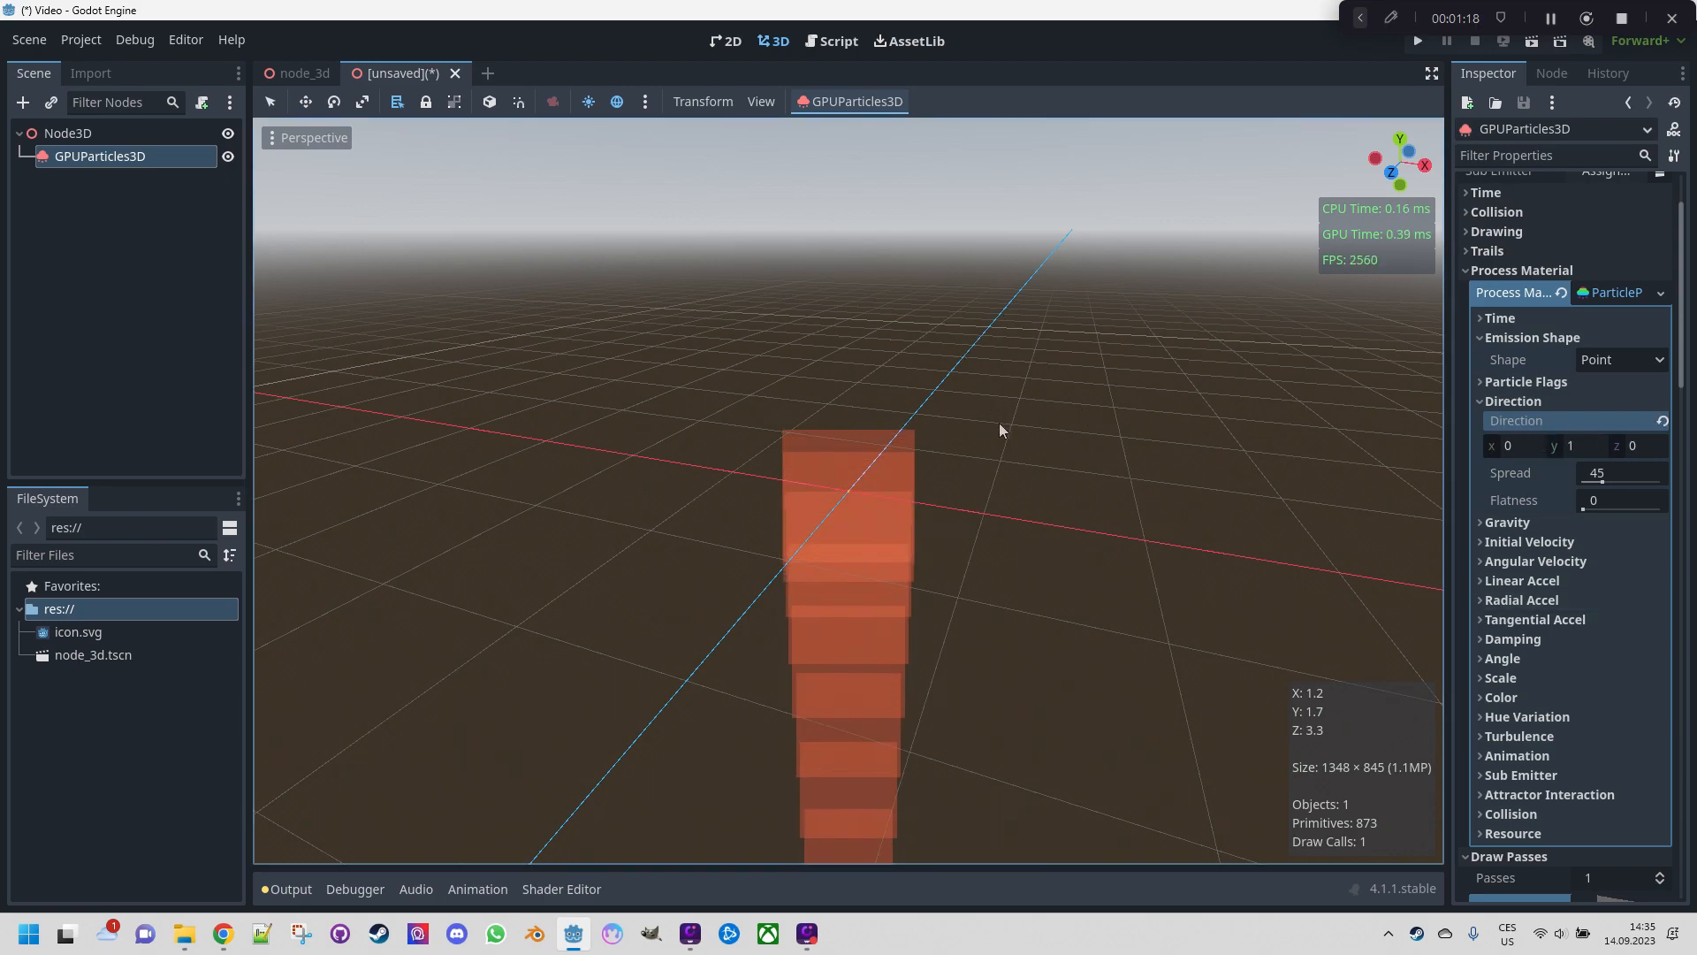
mouse_move(1106, 468)
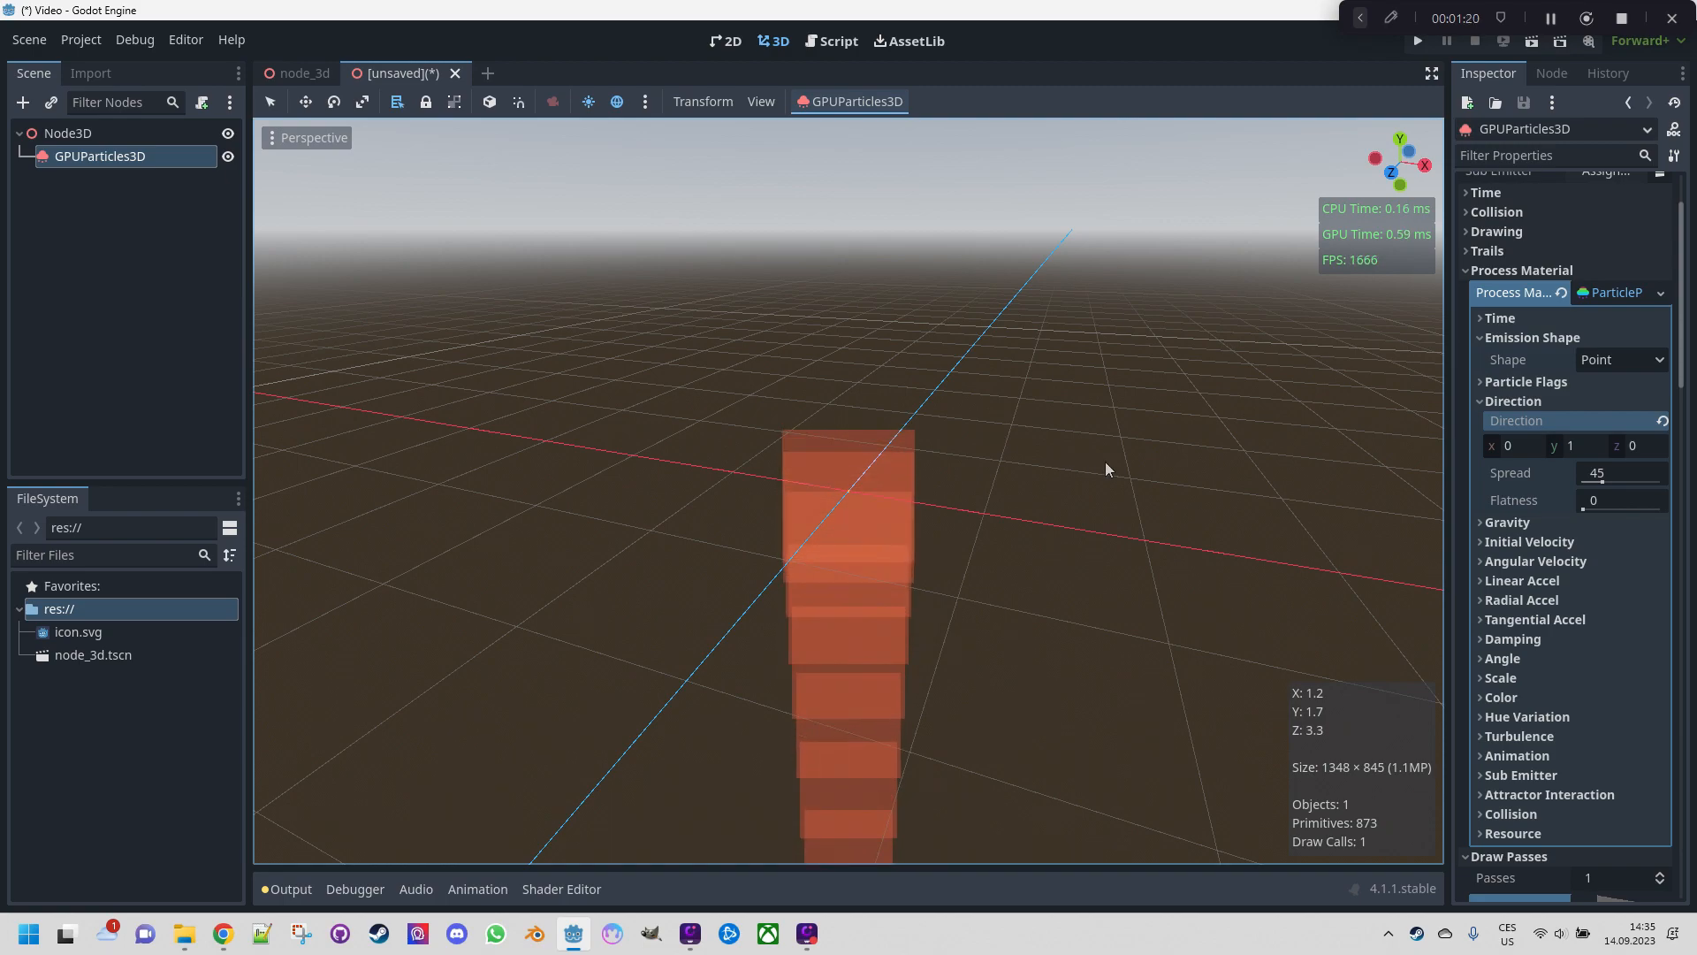
mouse_move(1173, 492)
text(0)
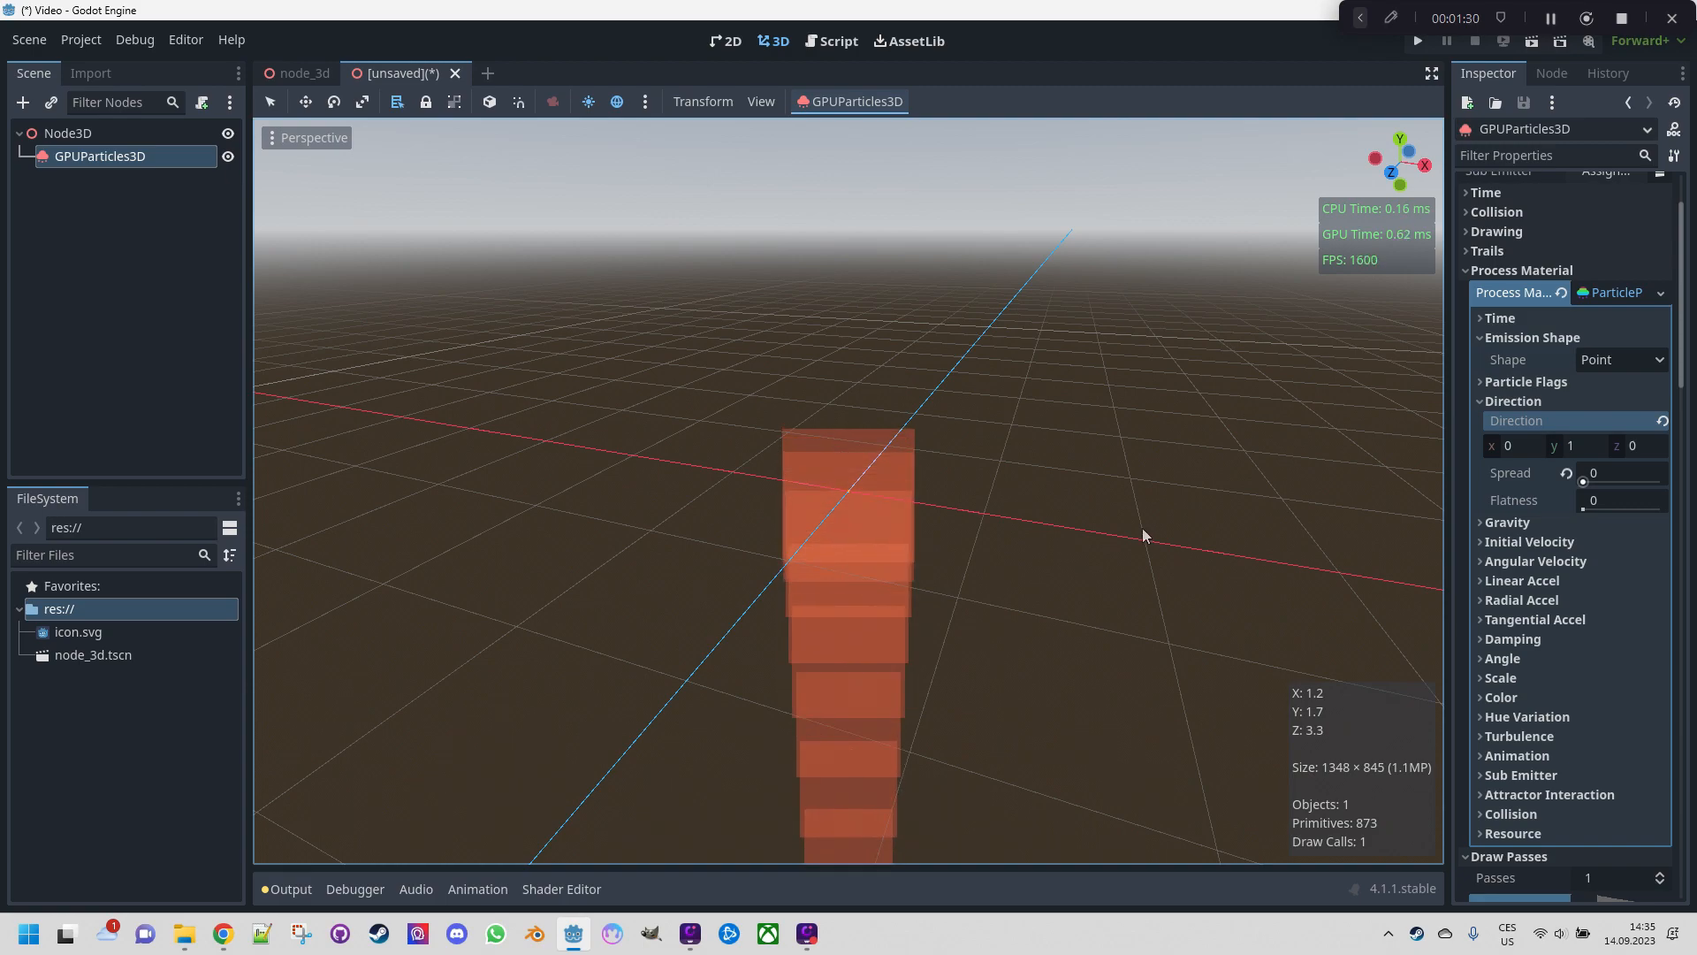
click(1507, 522)
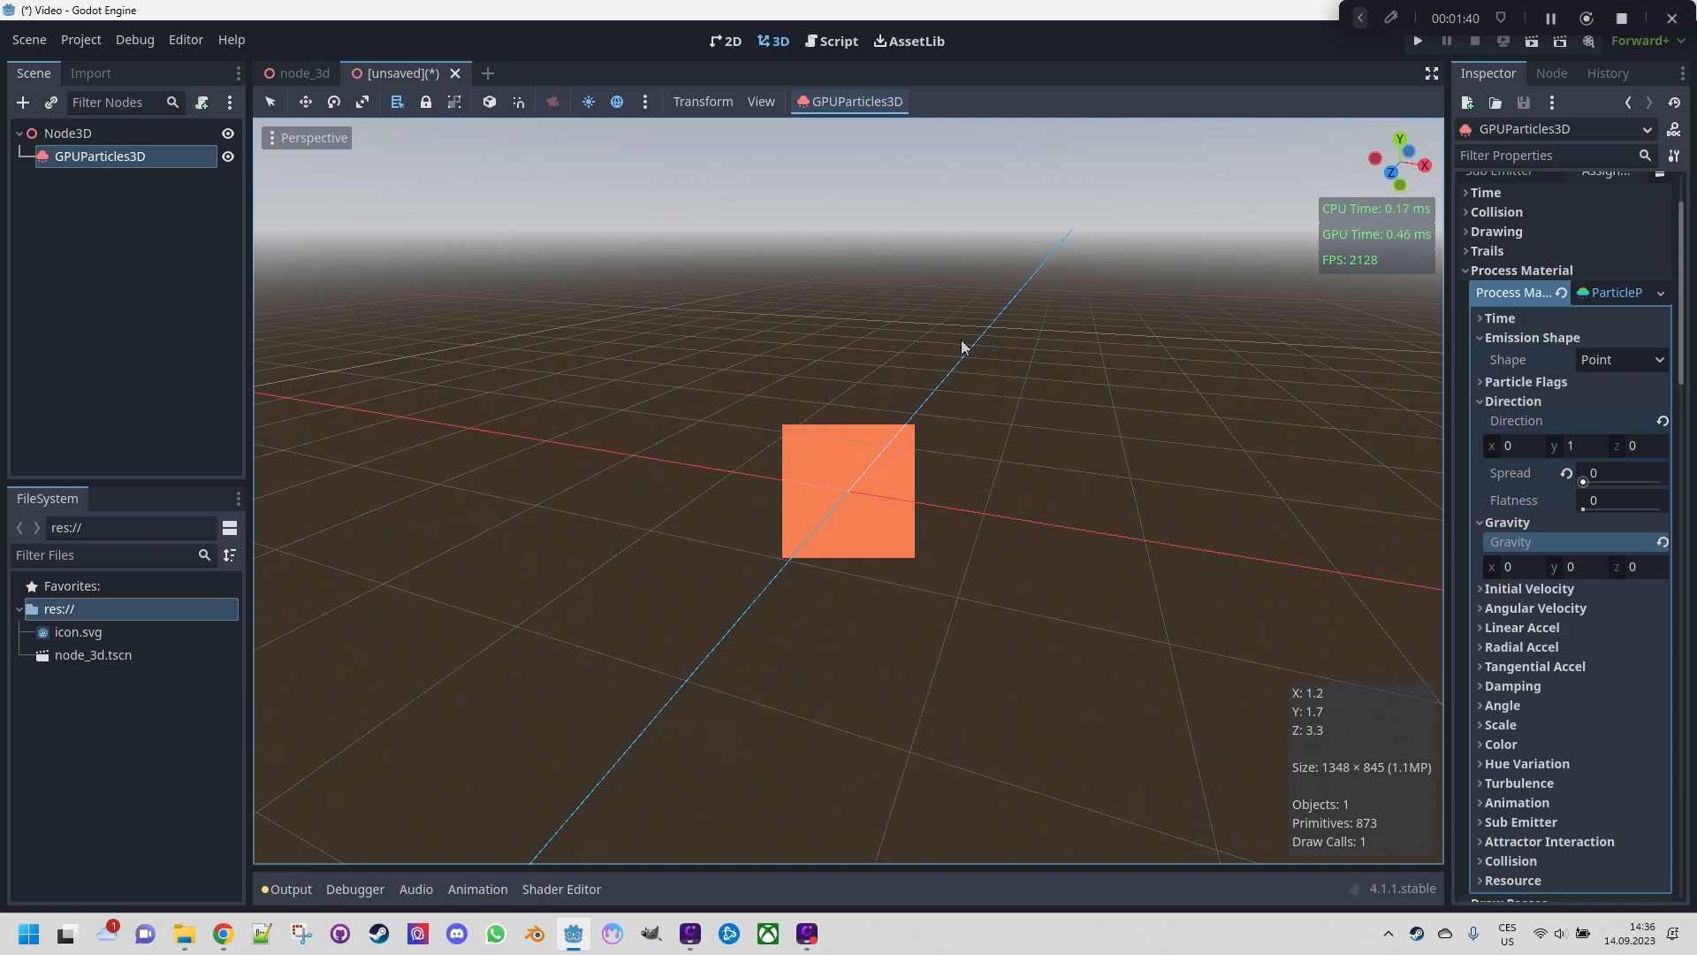
scroll(down, 3)
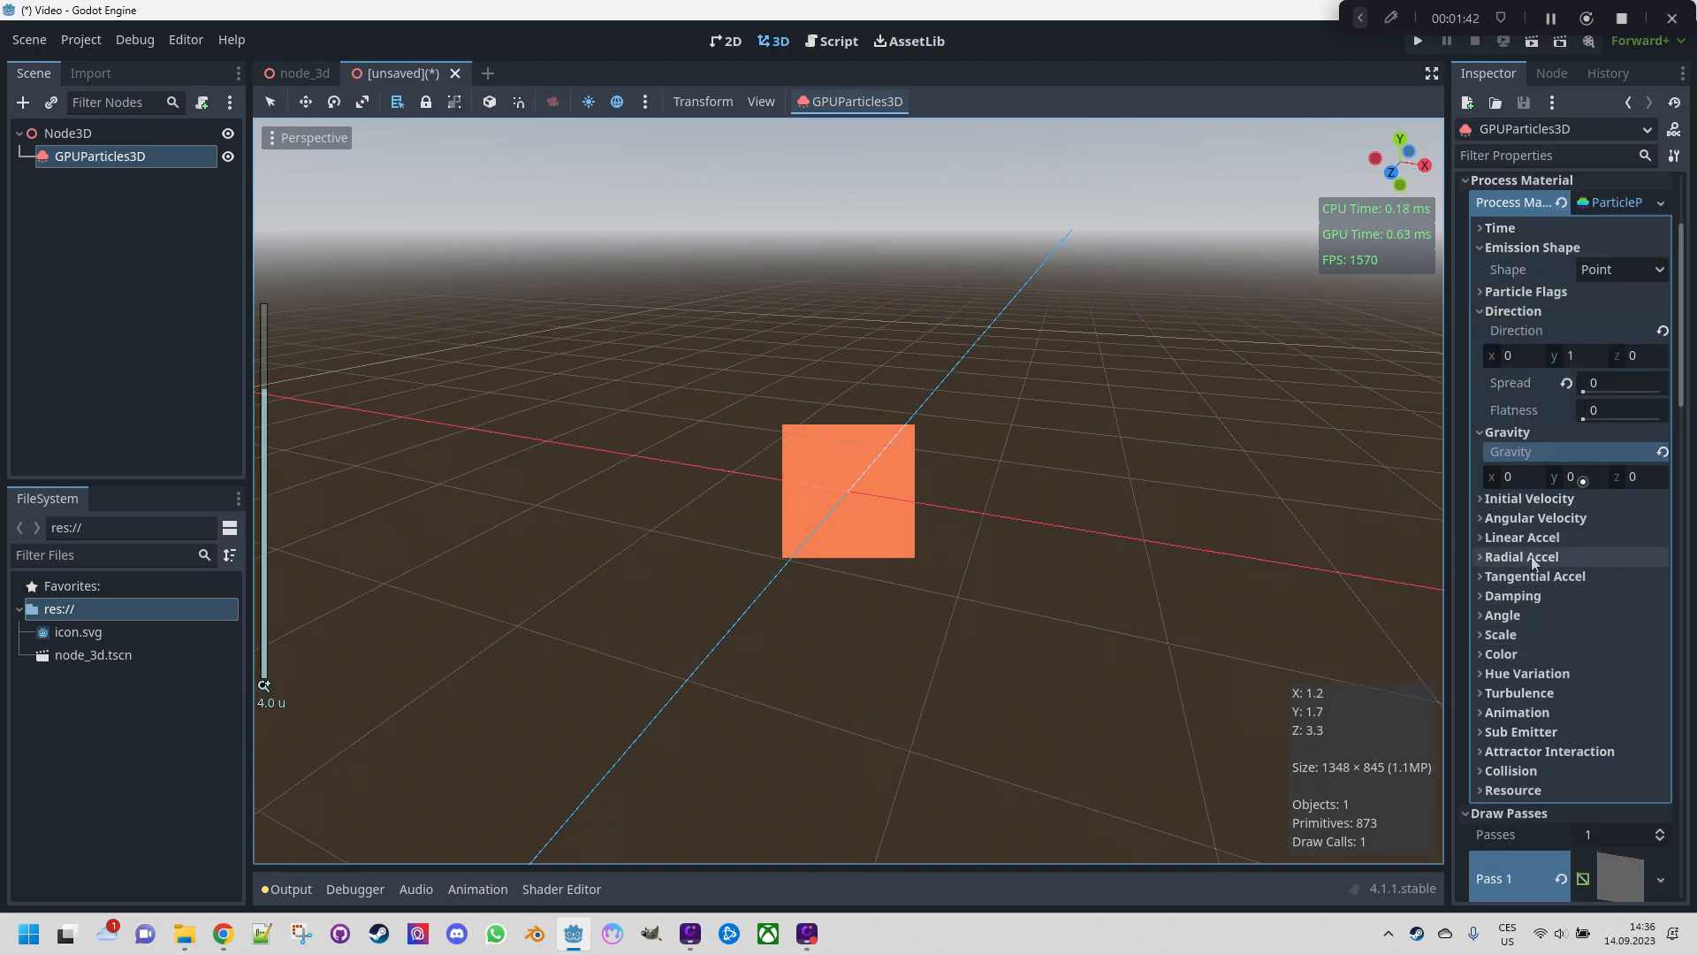
Set initial velocity to 1–4, angular velocity max to 40, and angle max to 360°
click(1527, 498)
text(4)
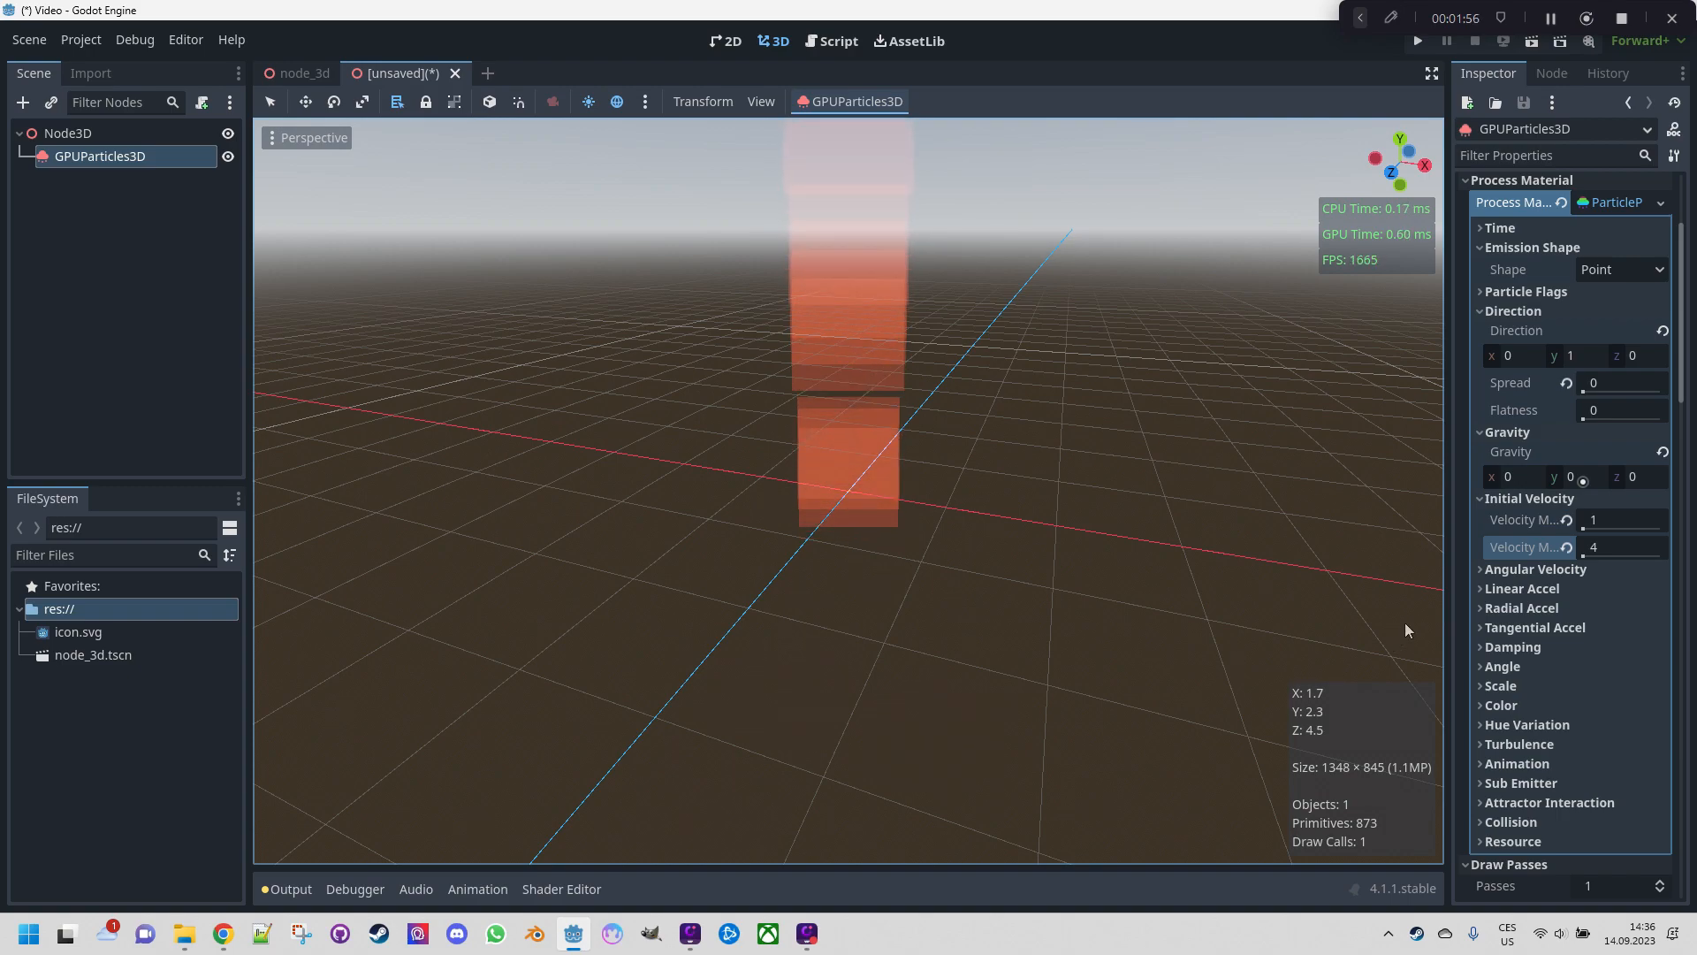
click(1534, 568)
text(40)
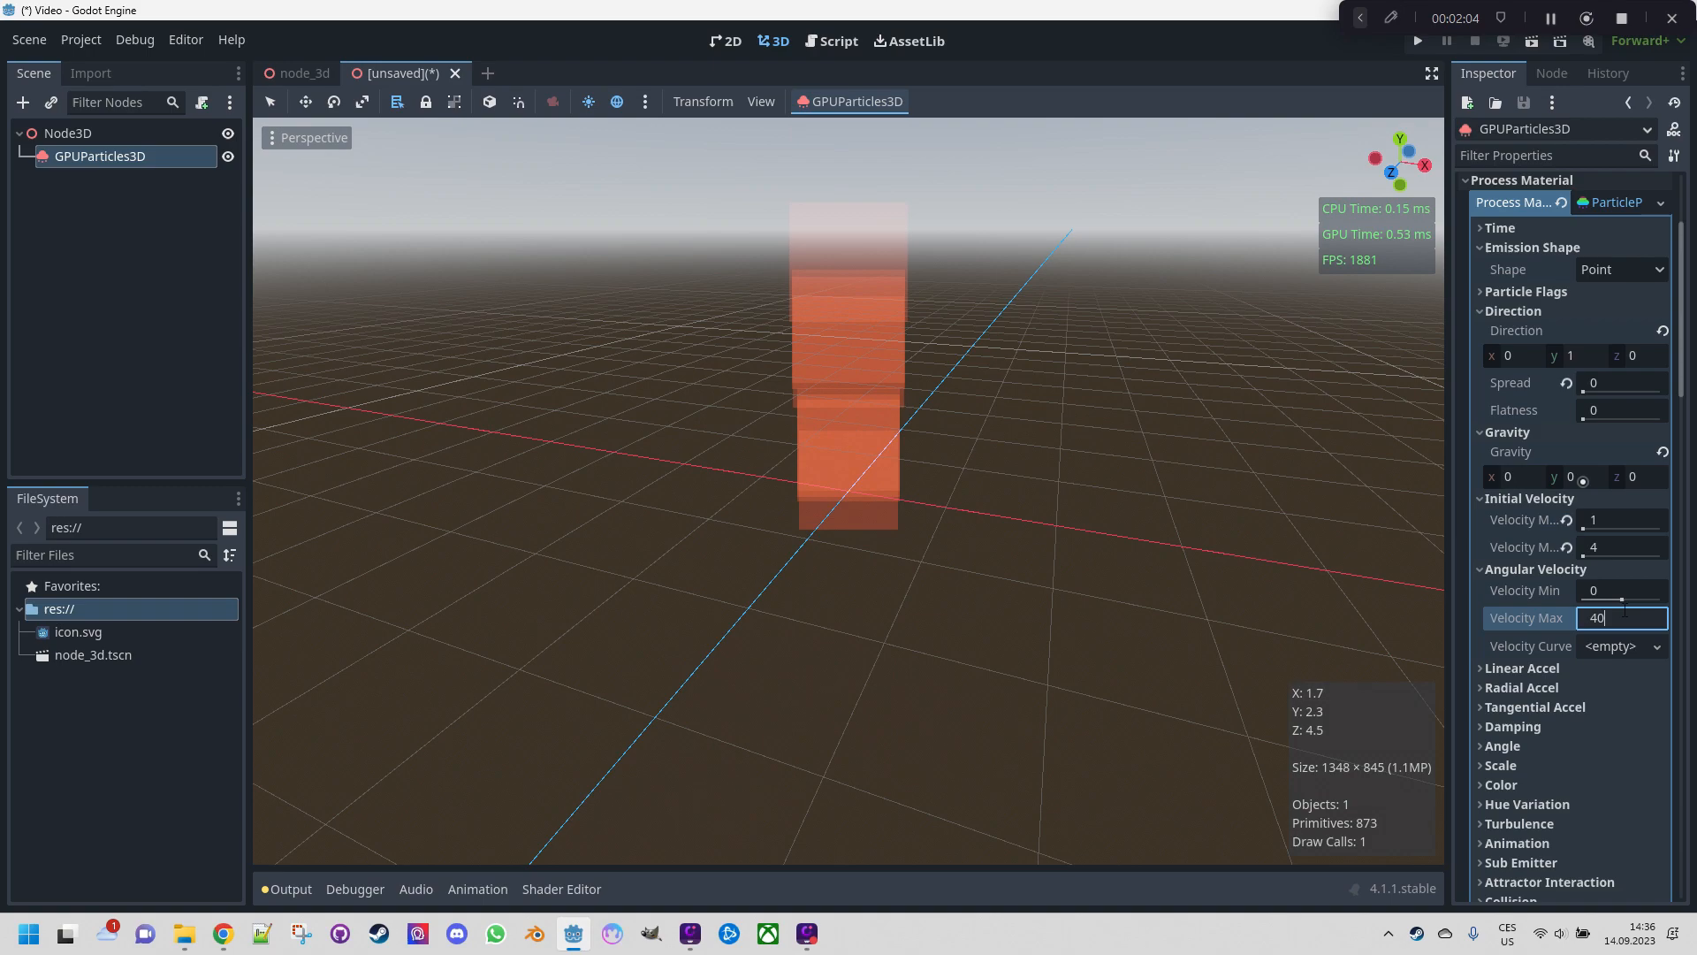
key(Return)
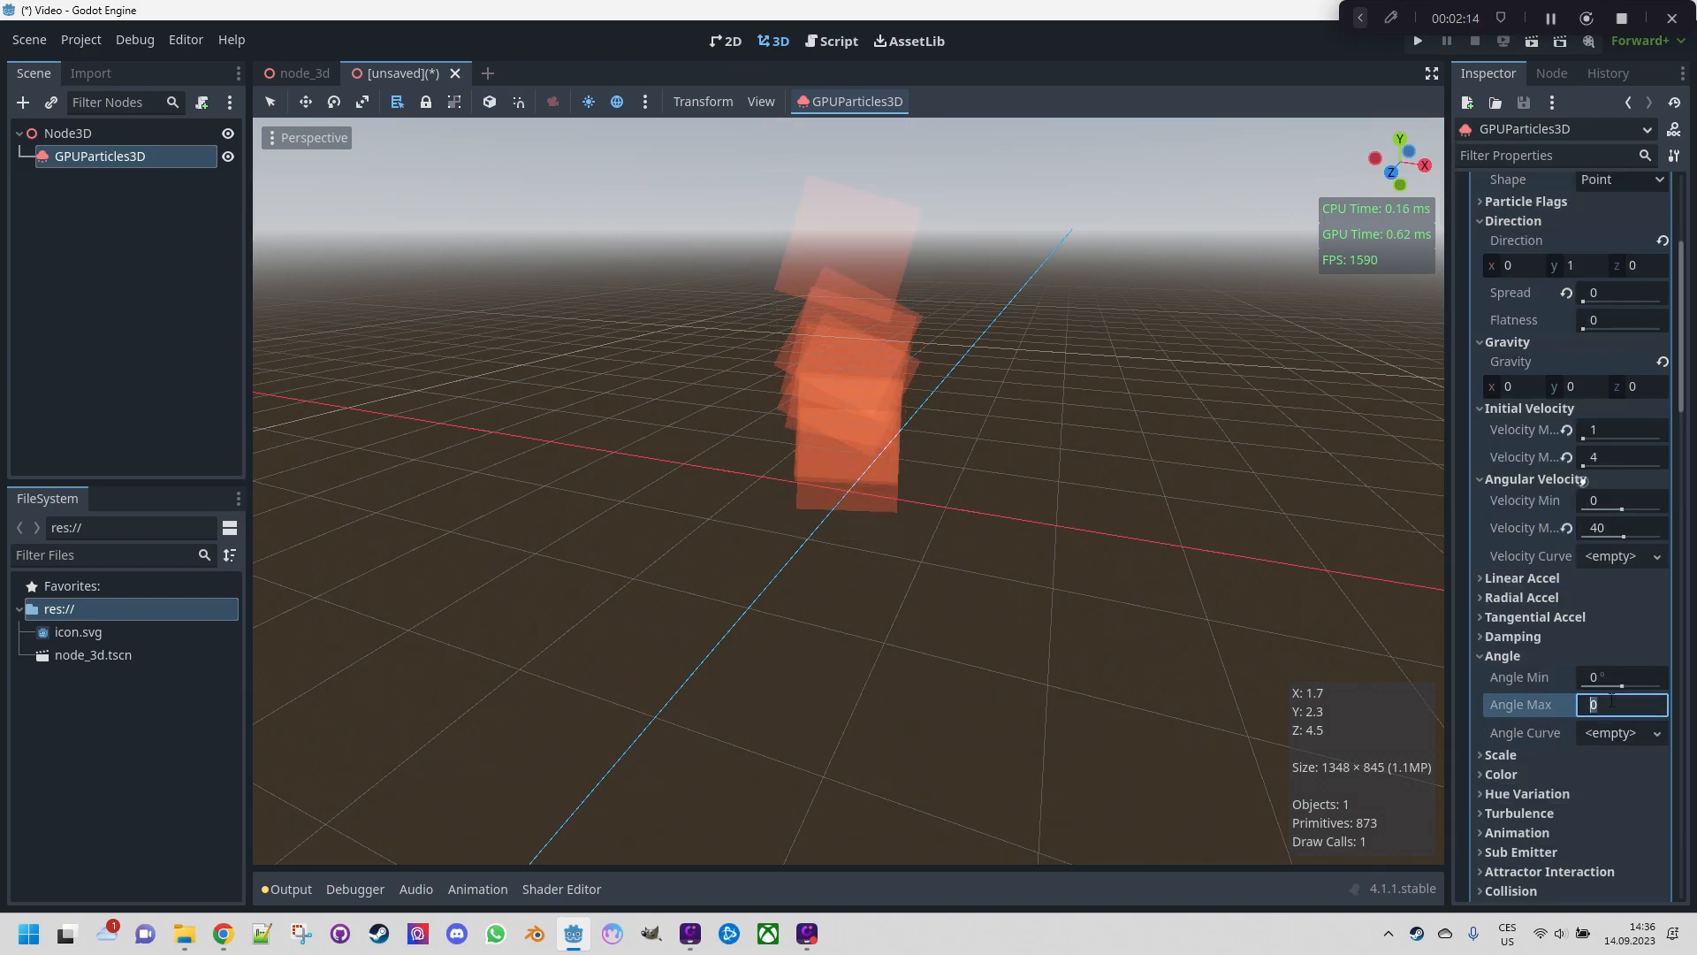
text(360 °)
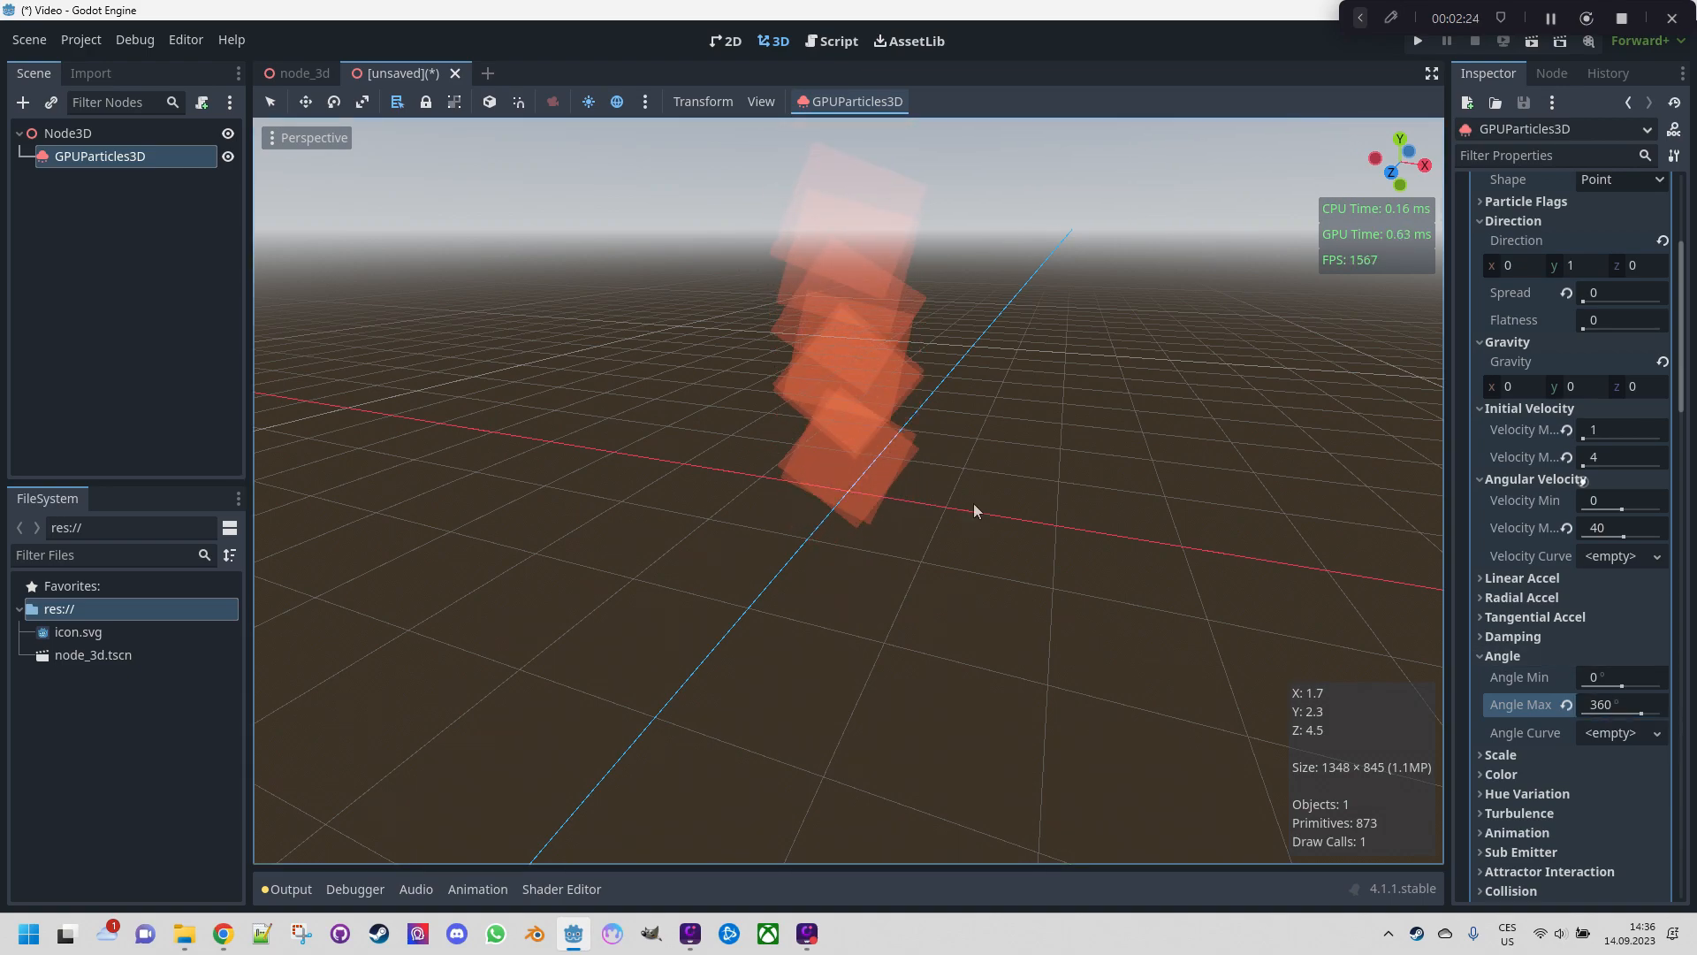
scroll(down, 3)
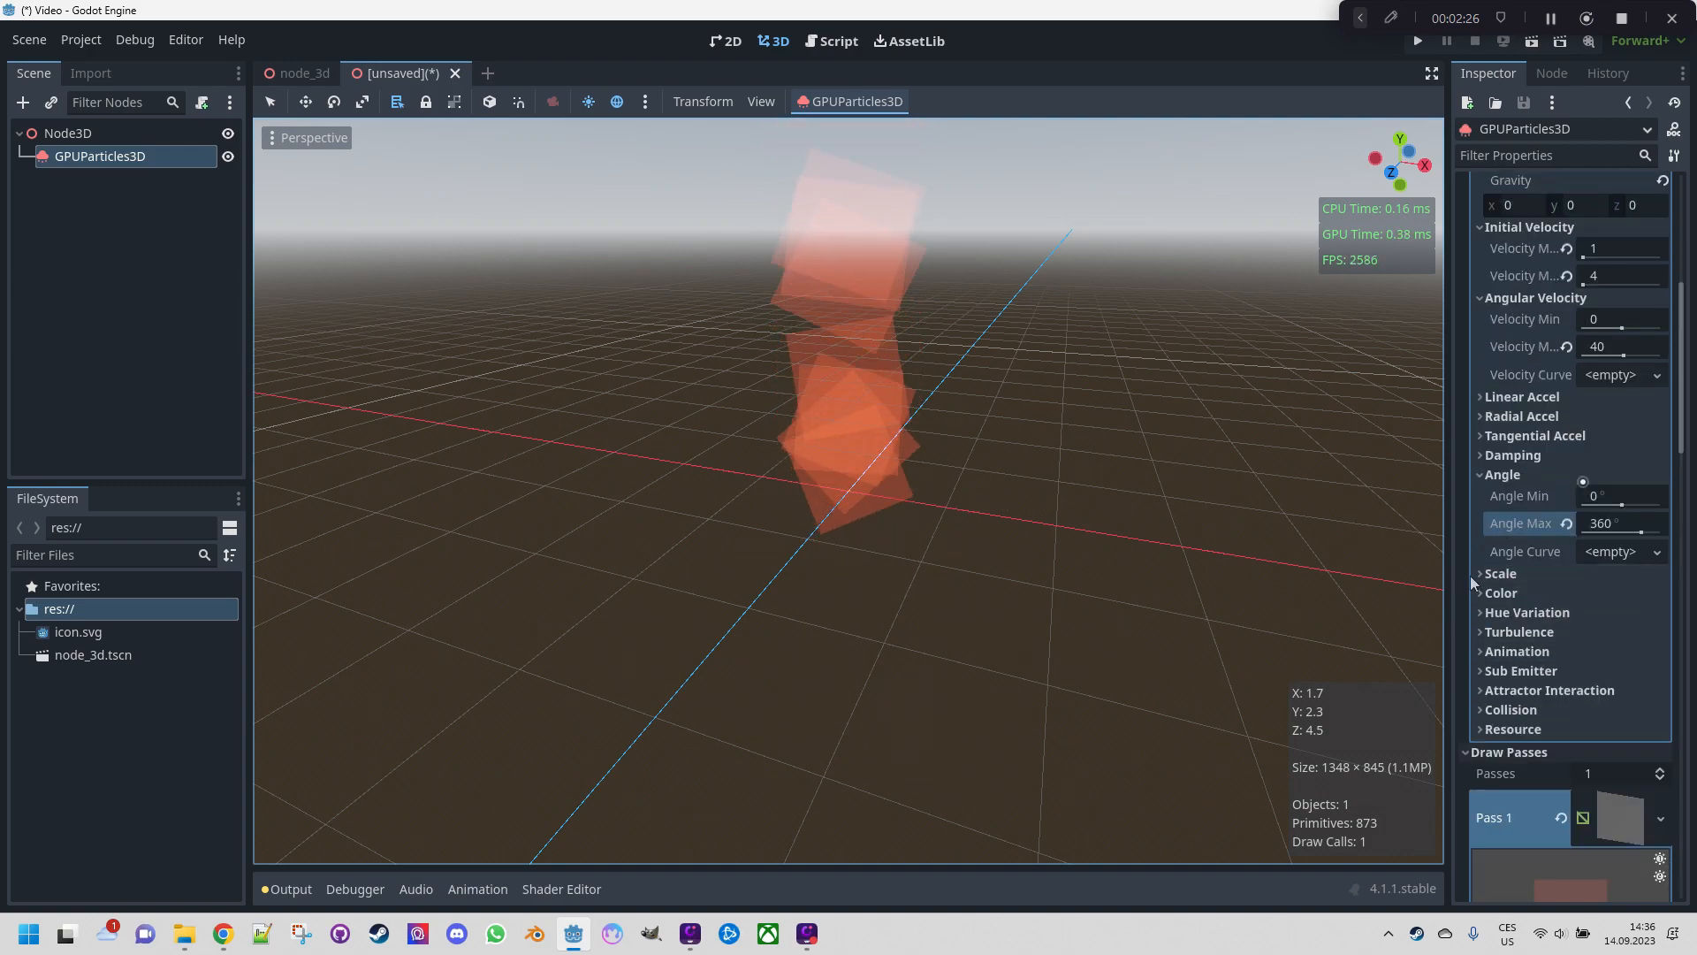
Set the process material's Scale Min to 0.1, keeping Scale Max at 1
click(1501, 573)
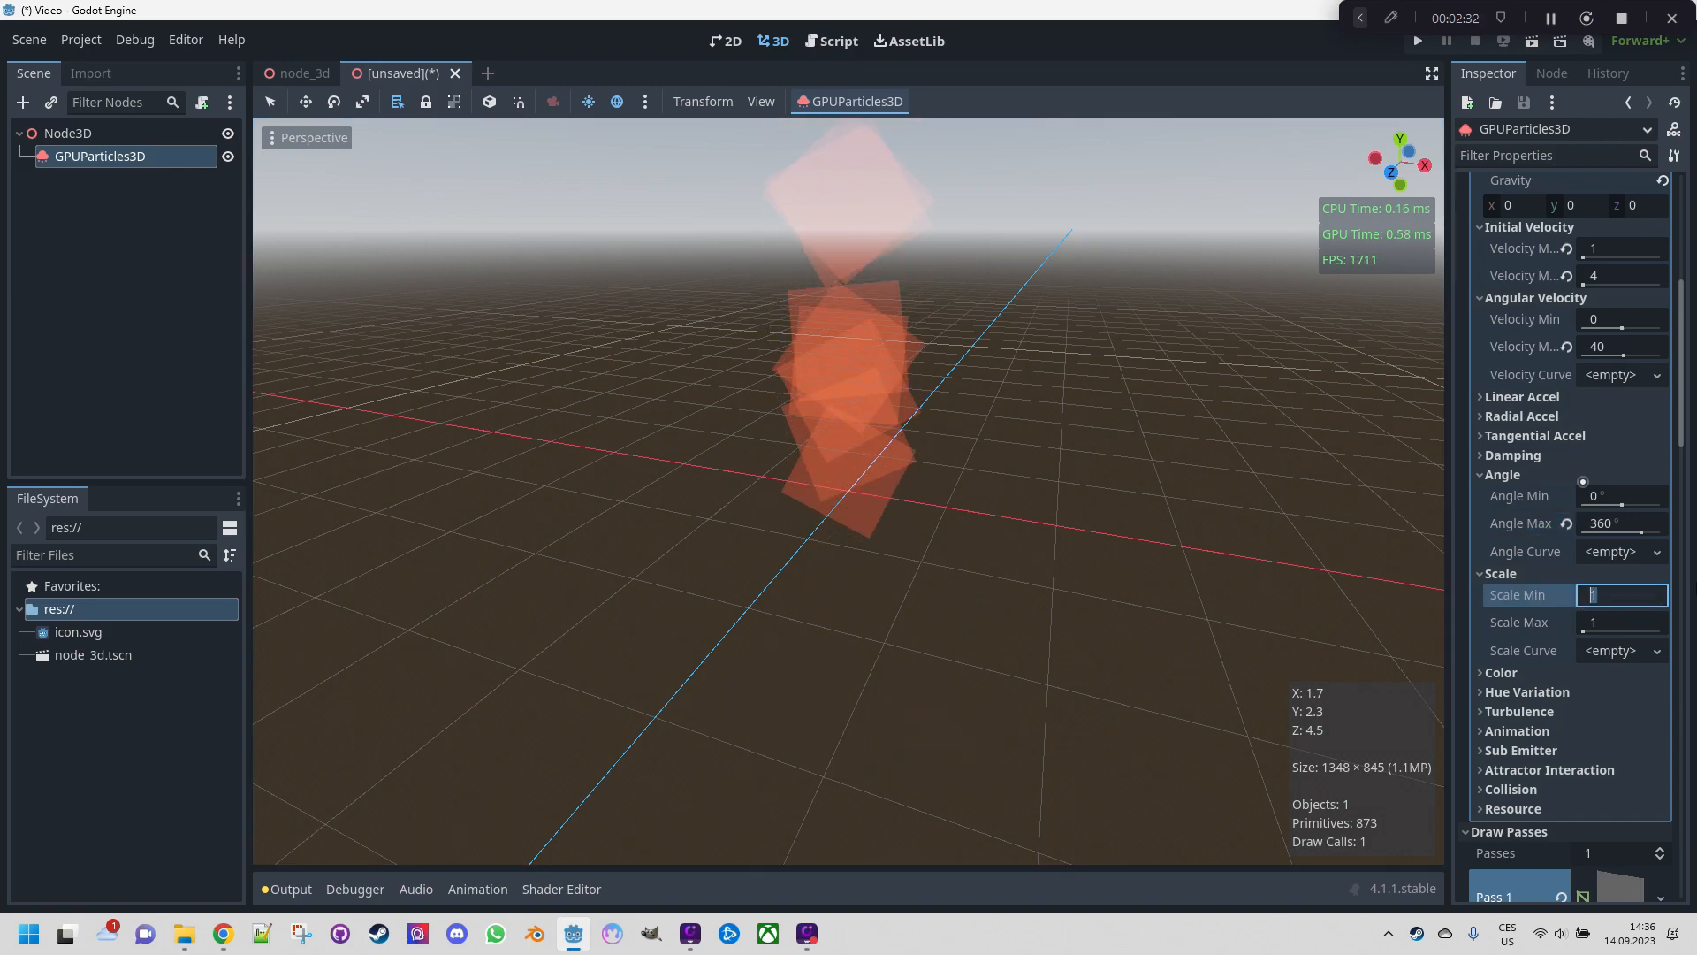
text(0.1)
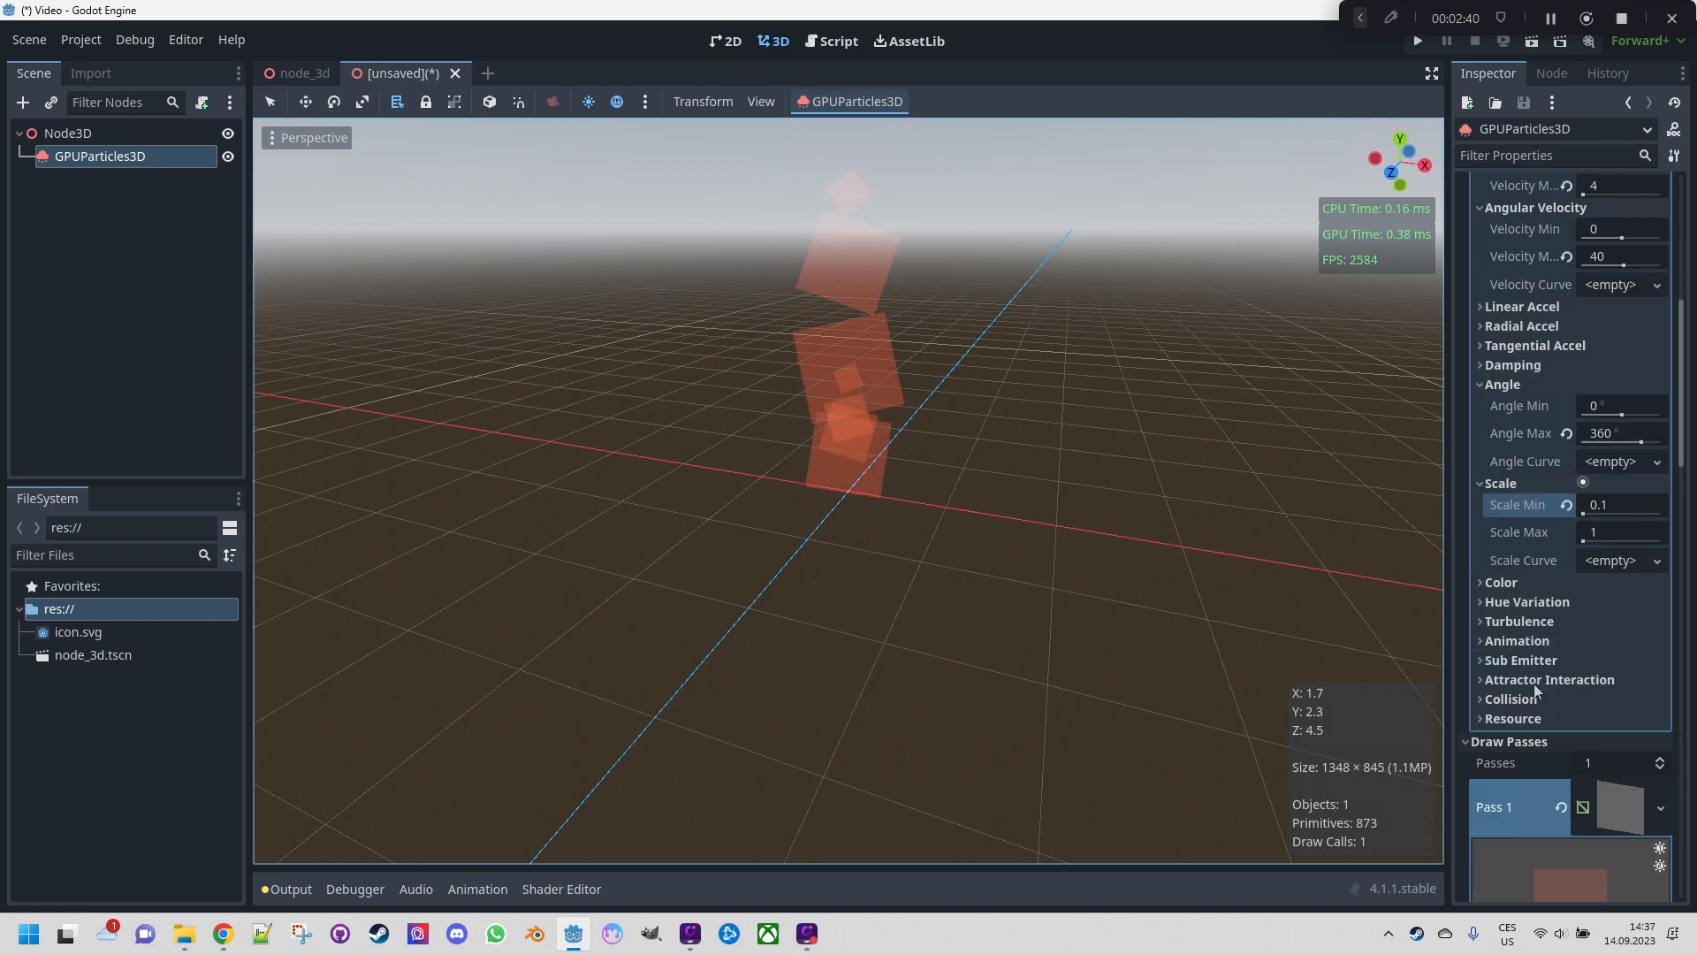
click(1501, 582)
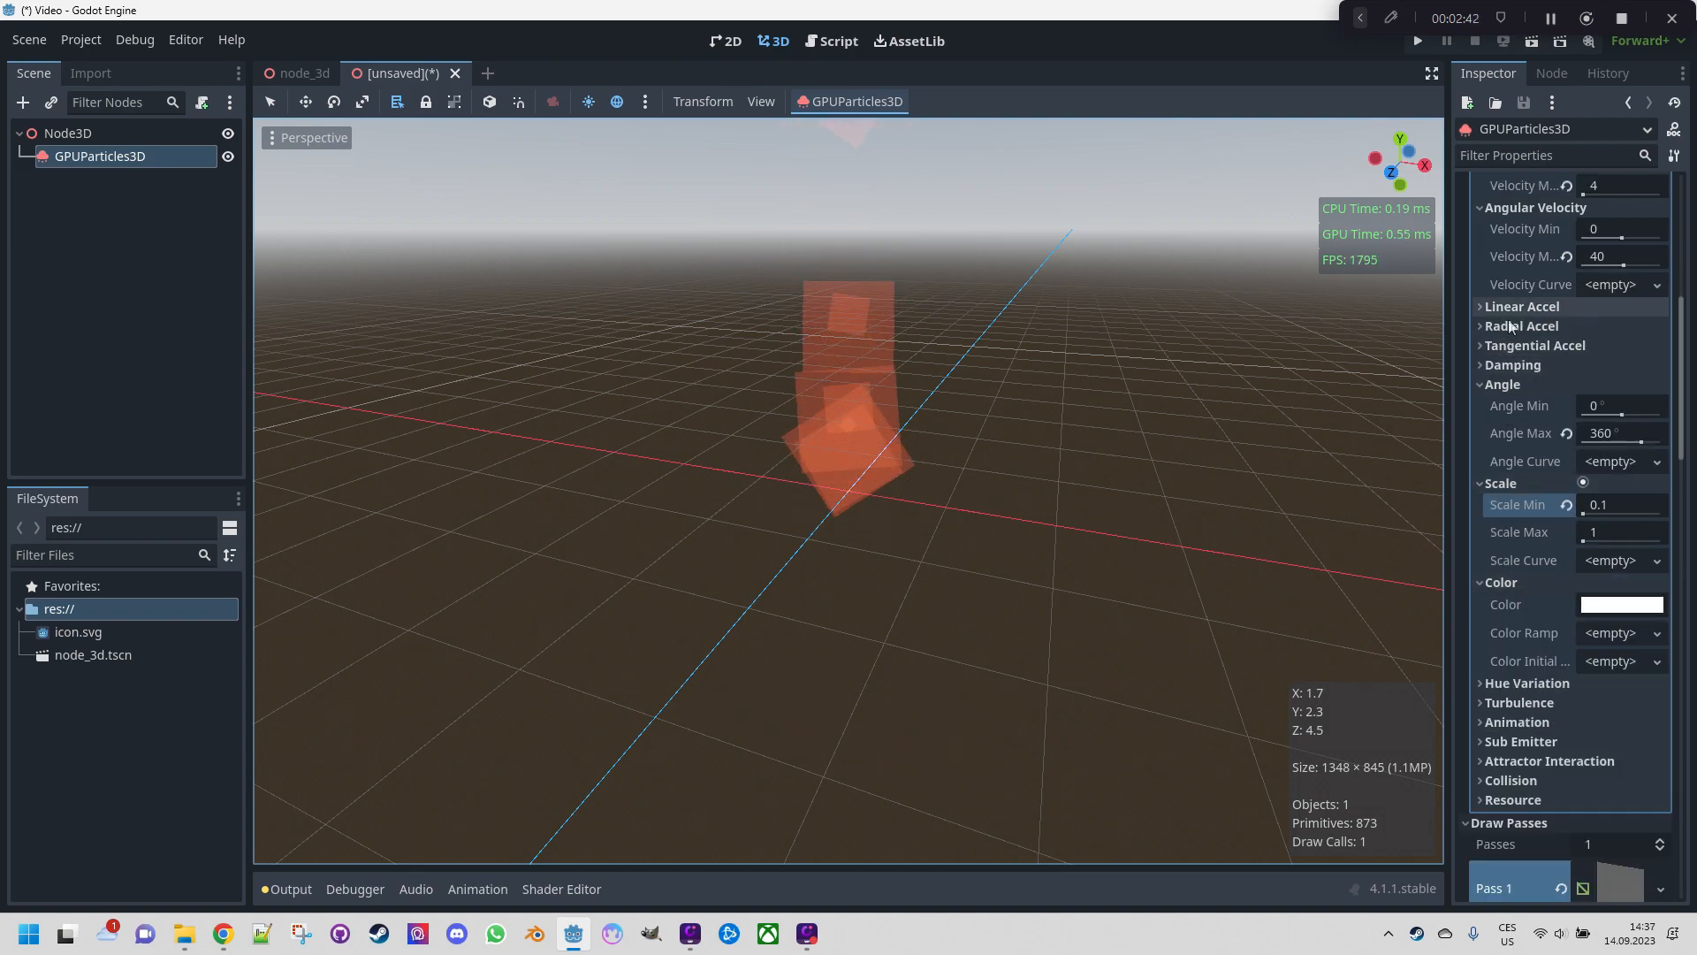
mouse_move(1558, 531)
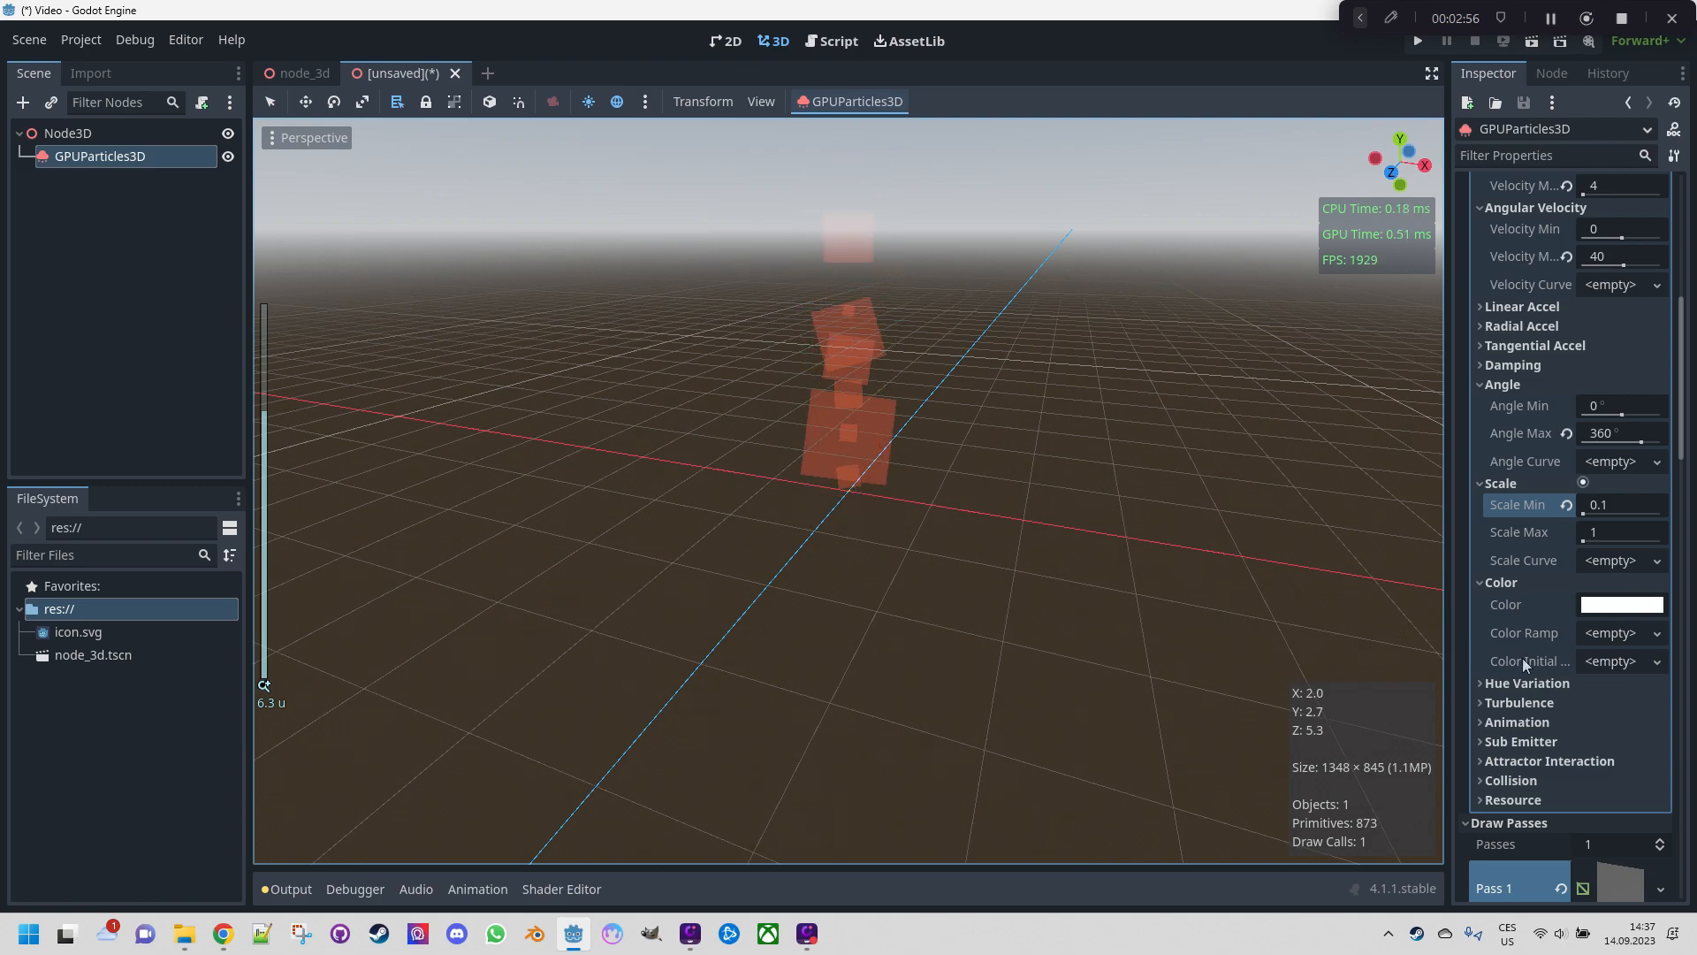
Assign a new dark-to-orange GradientTexture1D to Color Initial Ramp
click(1620, 660)
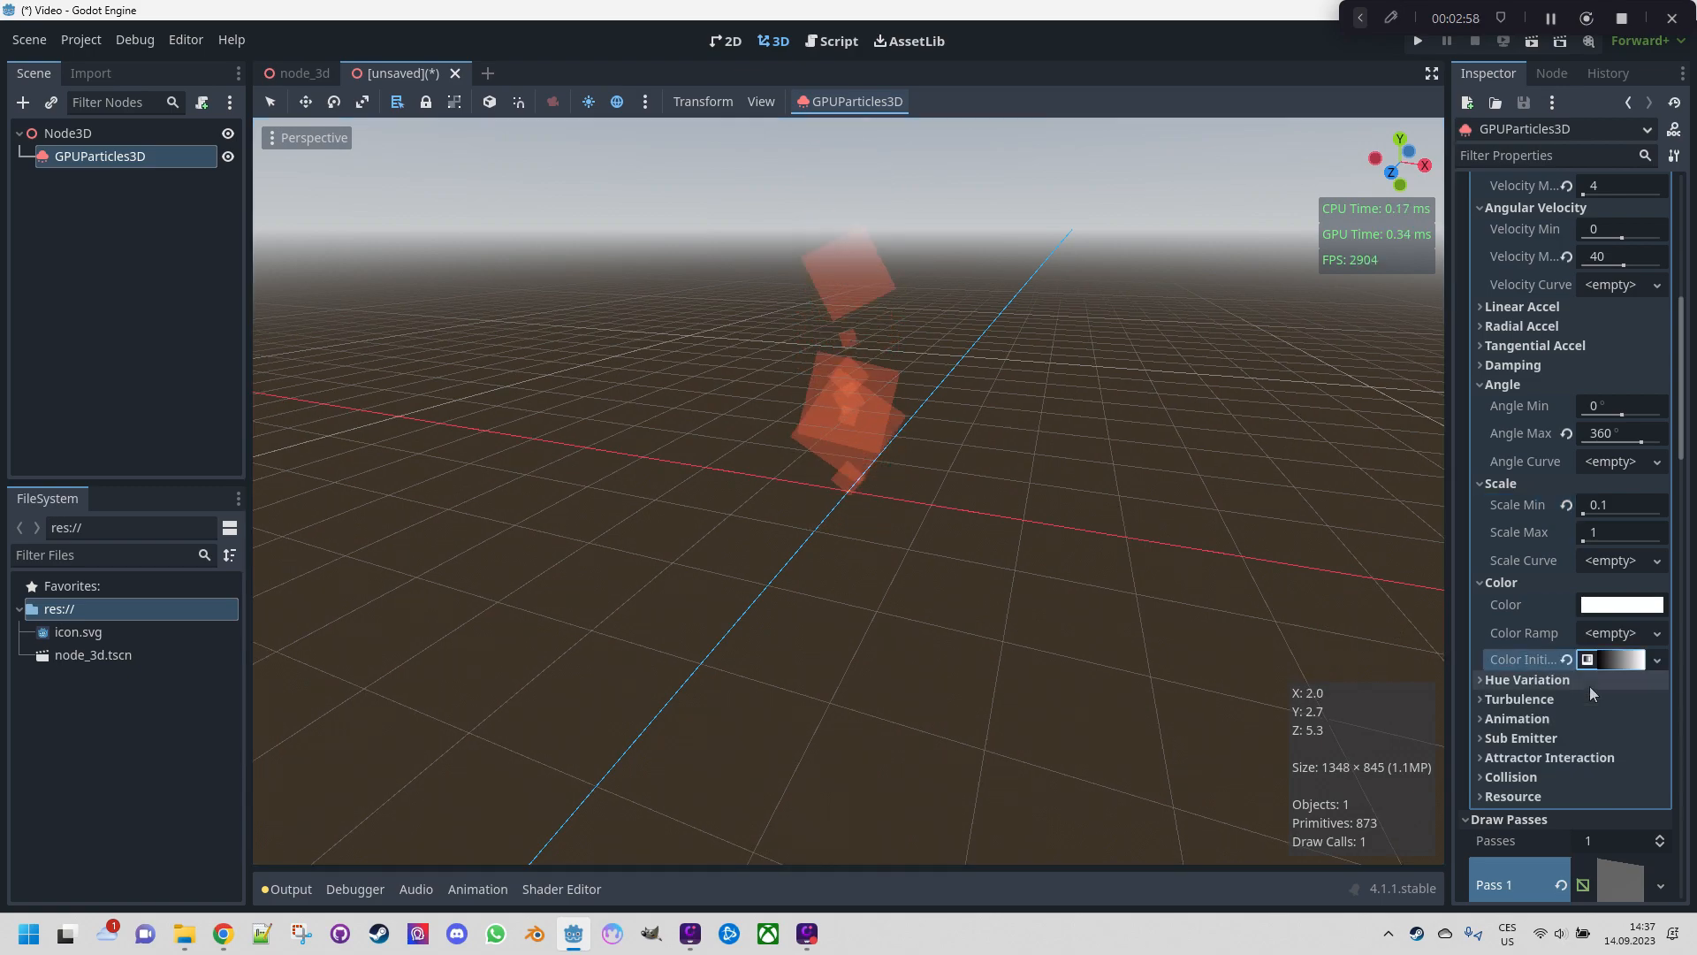
mouse_move(1526, 659)
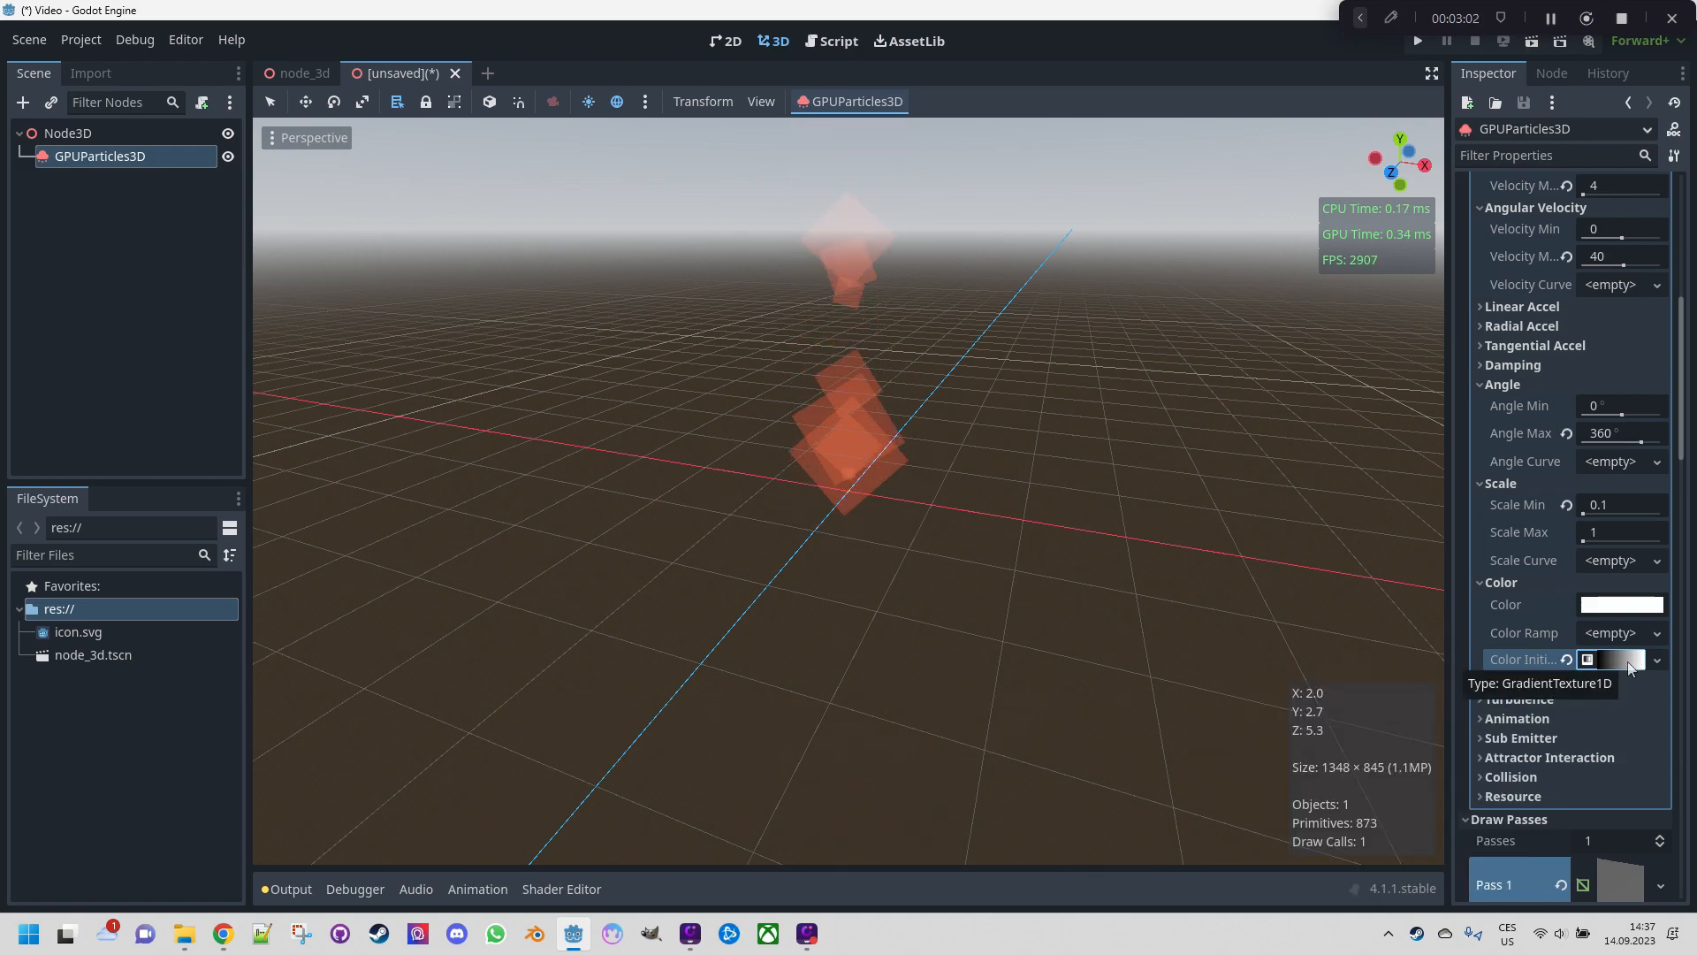
click(1657, 660)
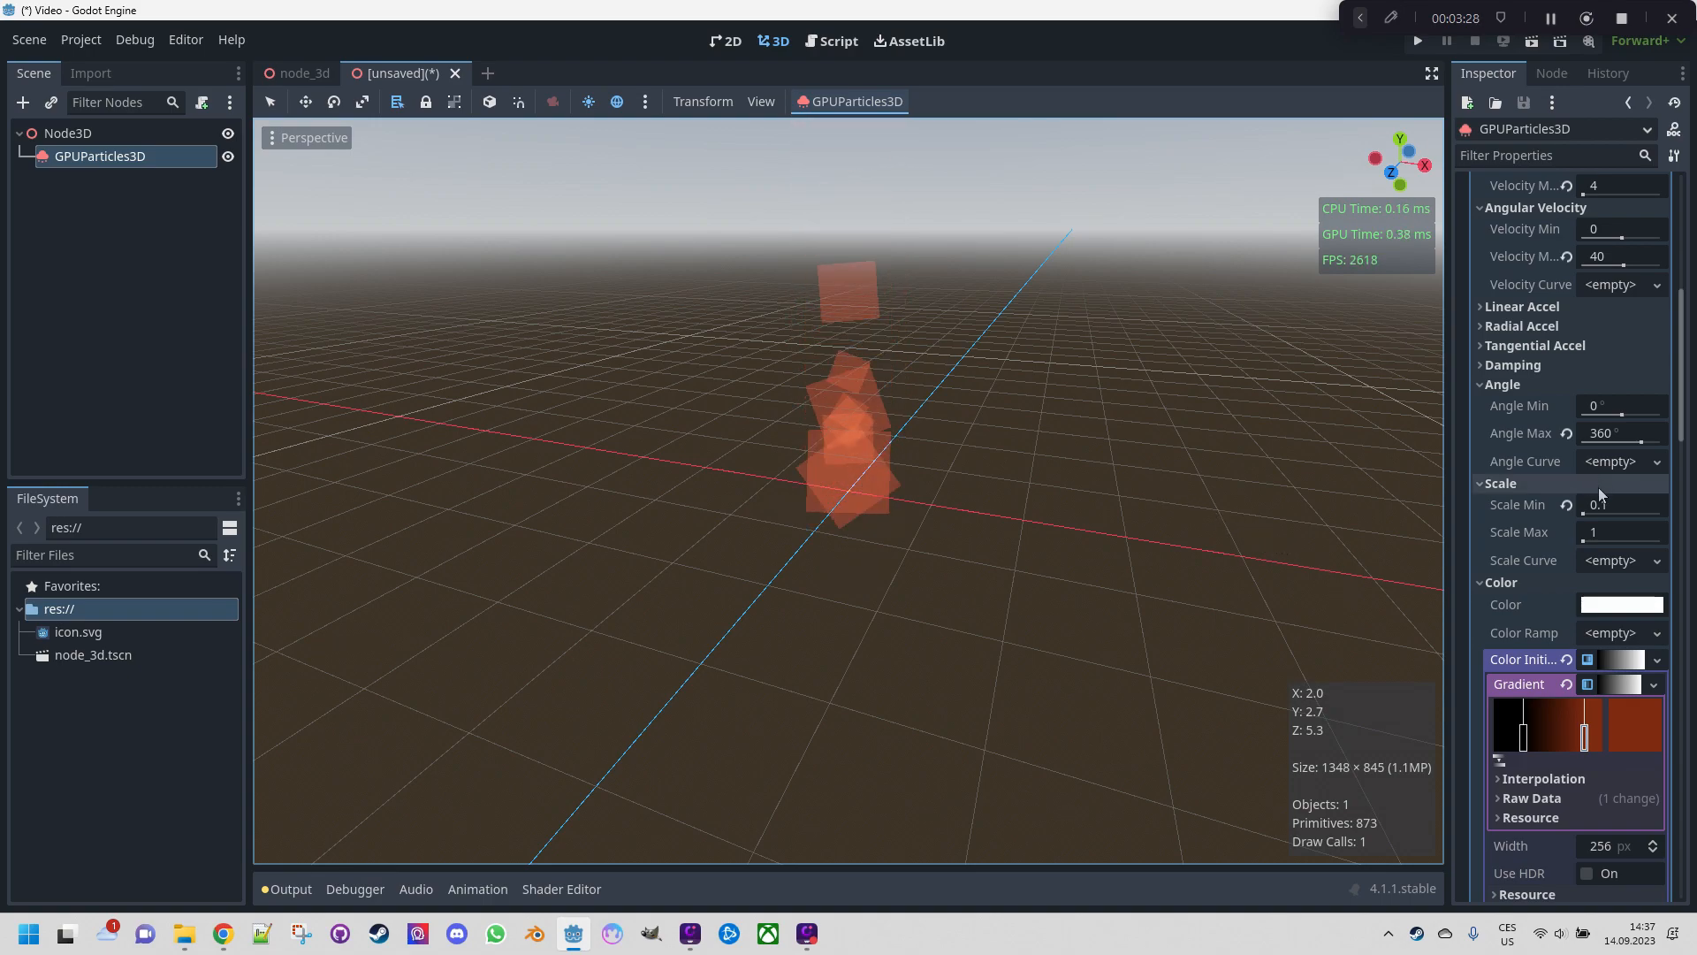
scroll(up, 3)
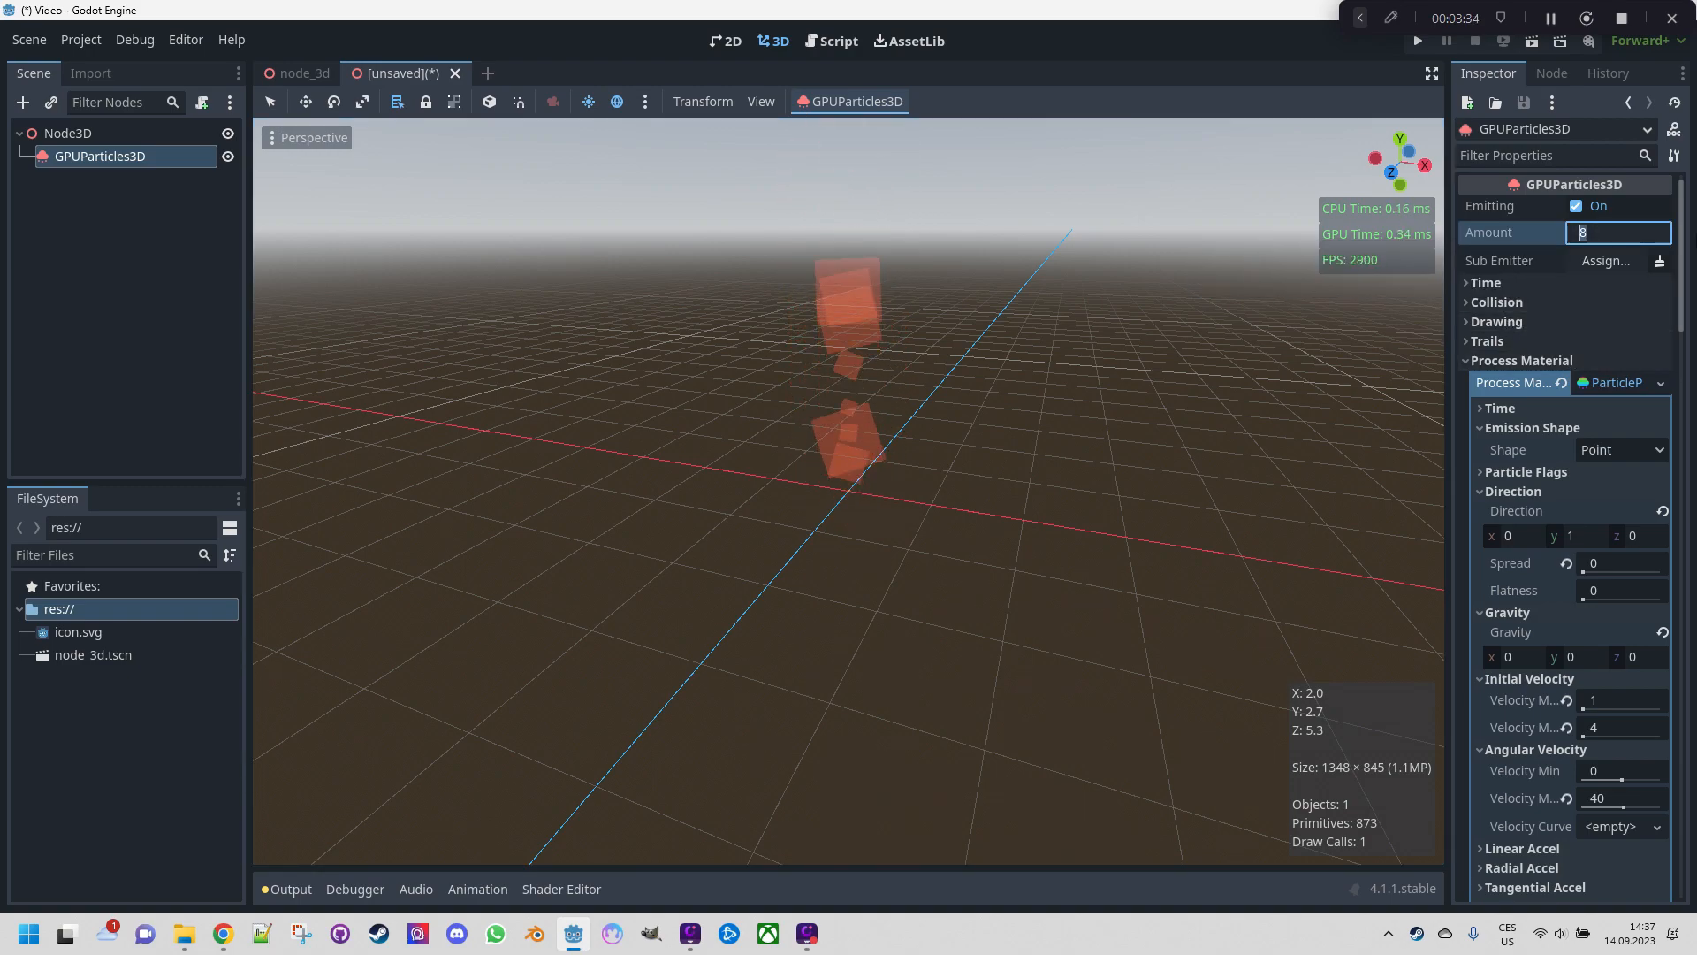
Set the emitter Amount to 200 and Lifetime to 0.3 seconds with full randomness
text(200)
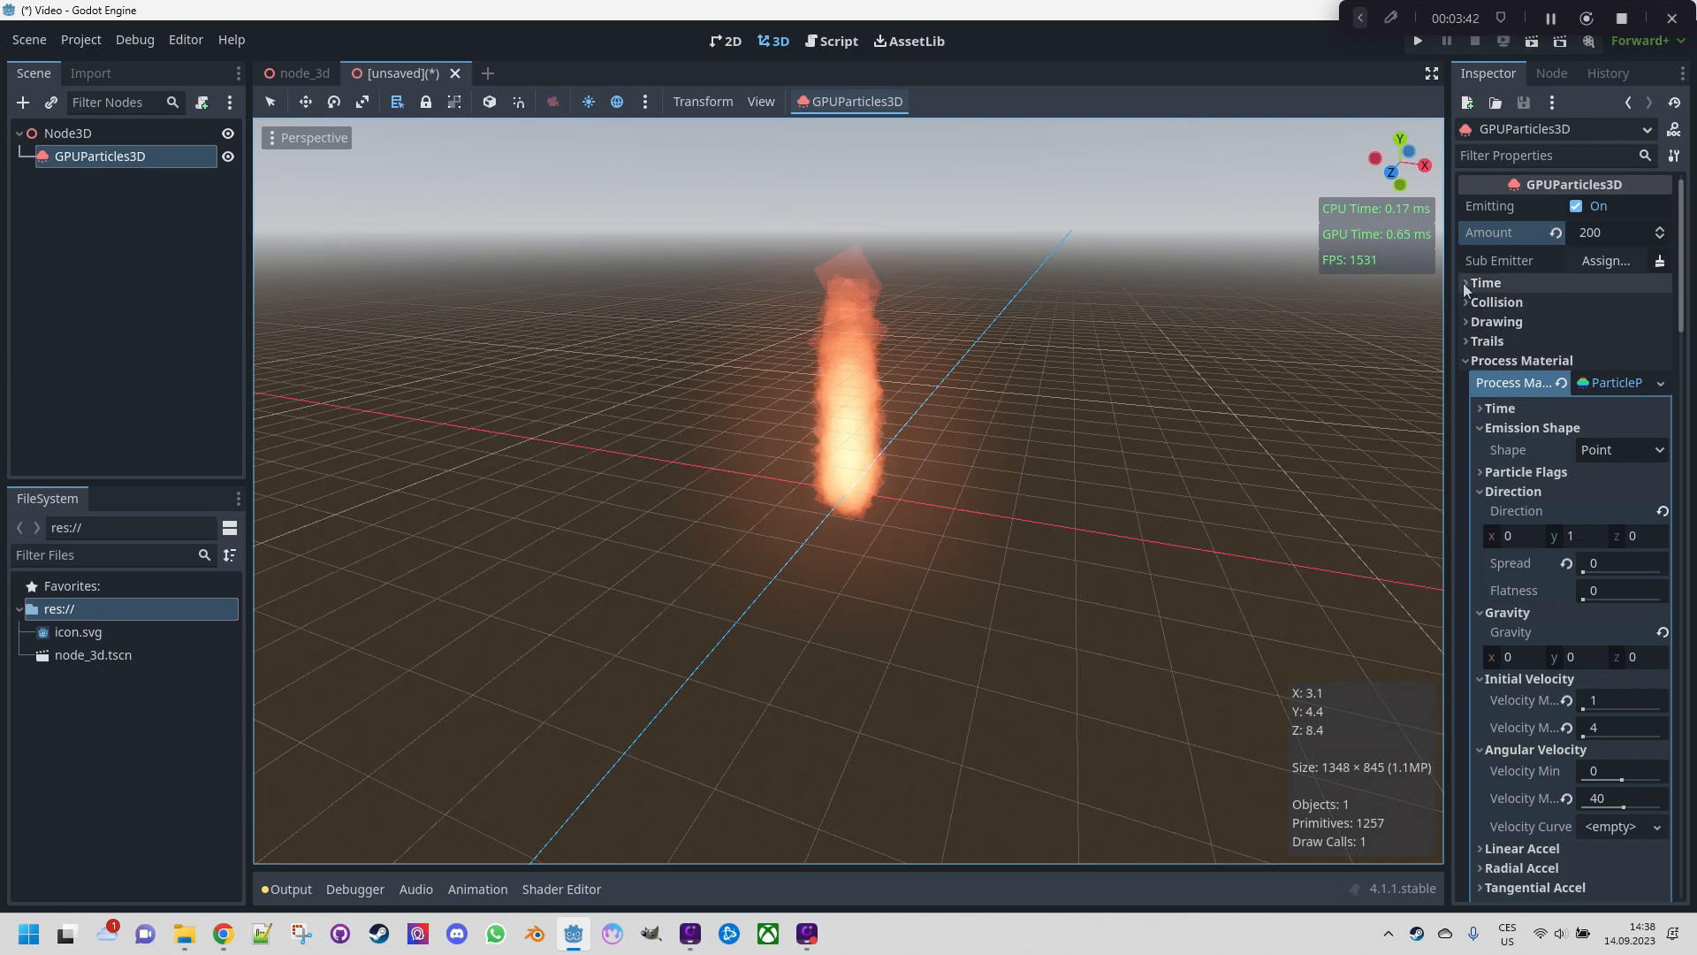
click(1485, 283)
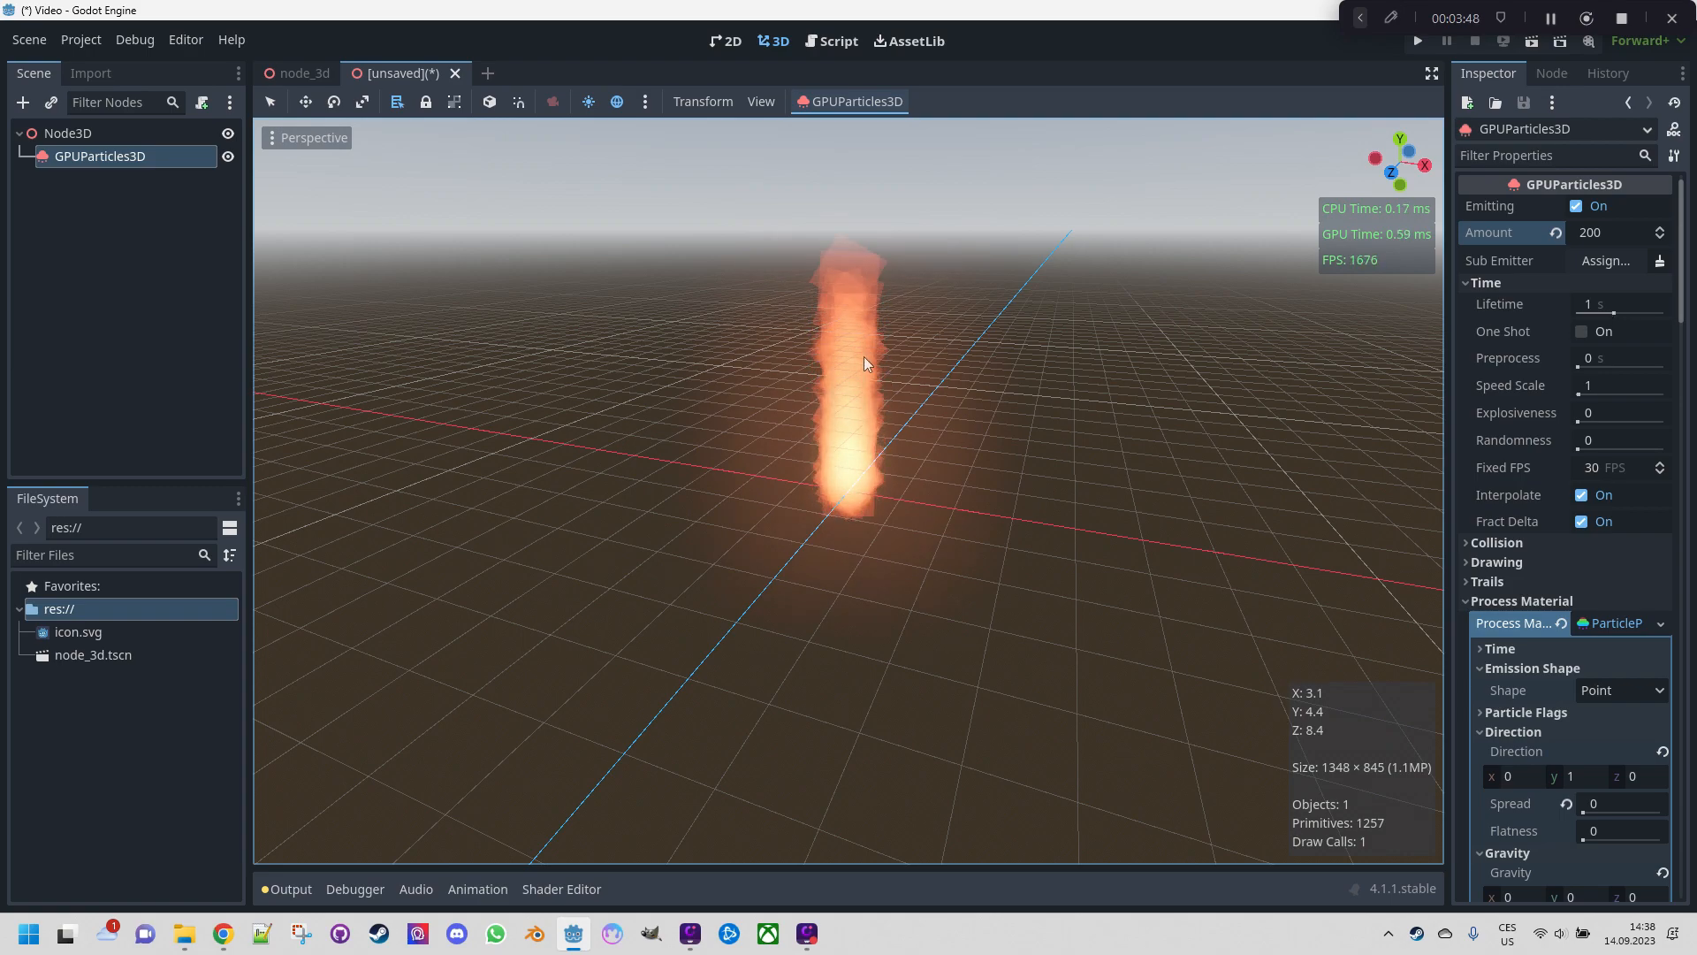
click(1620, 304)
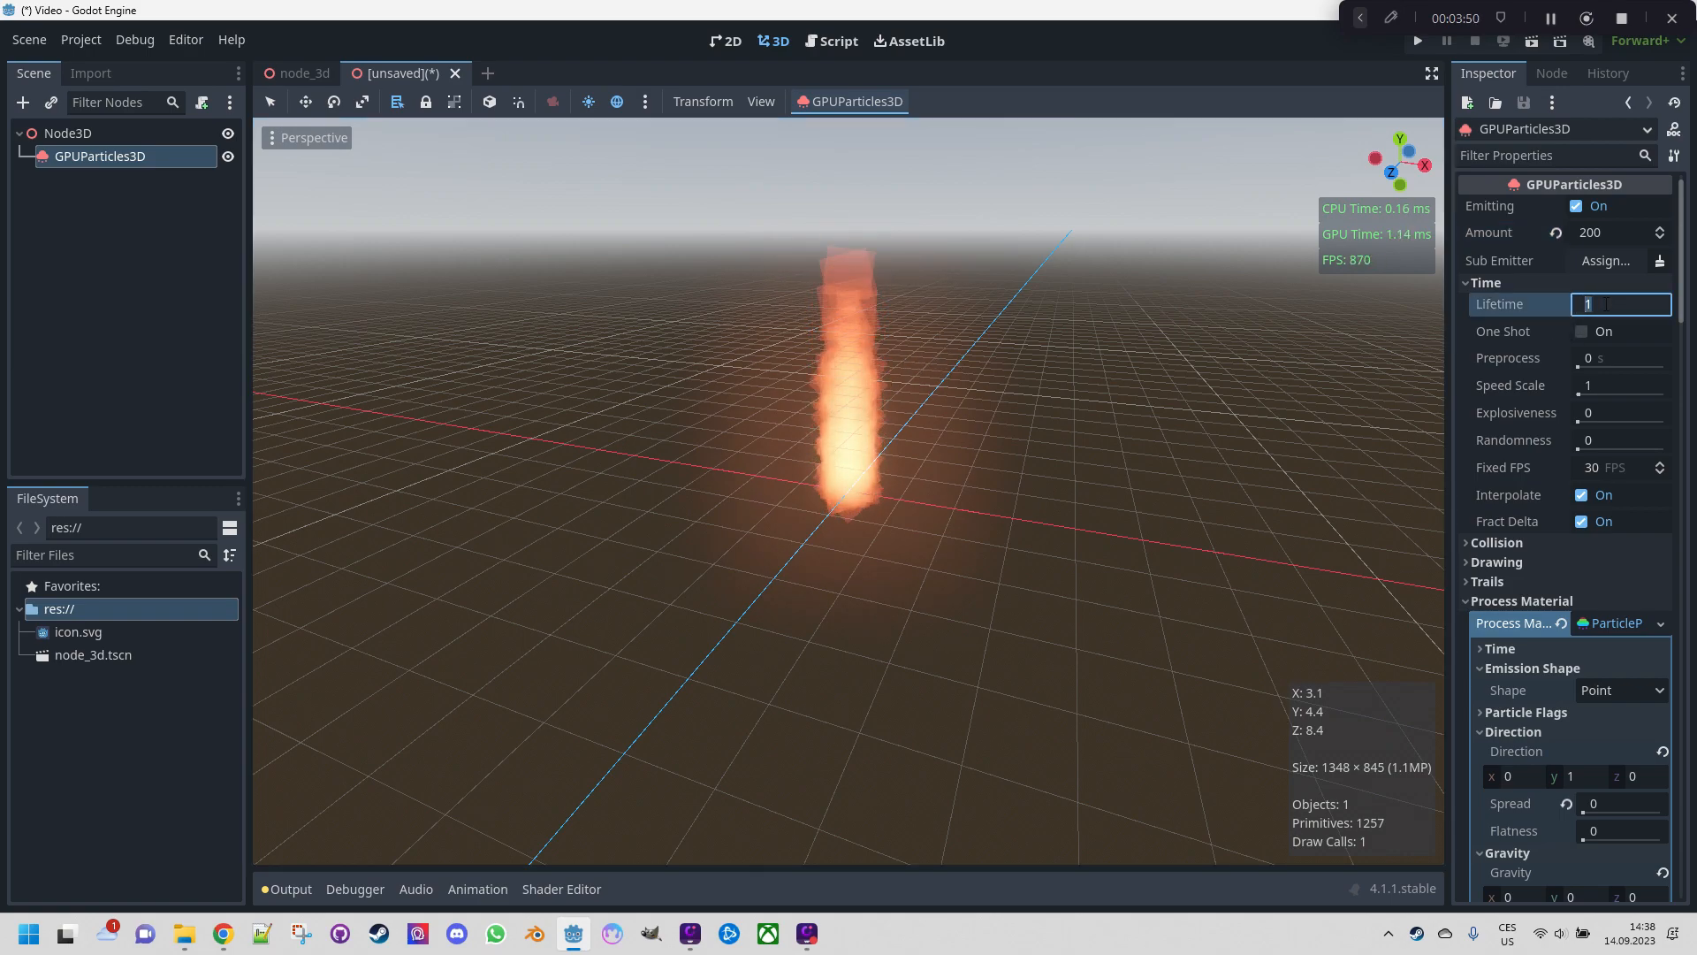
text(0.3)
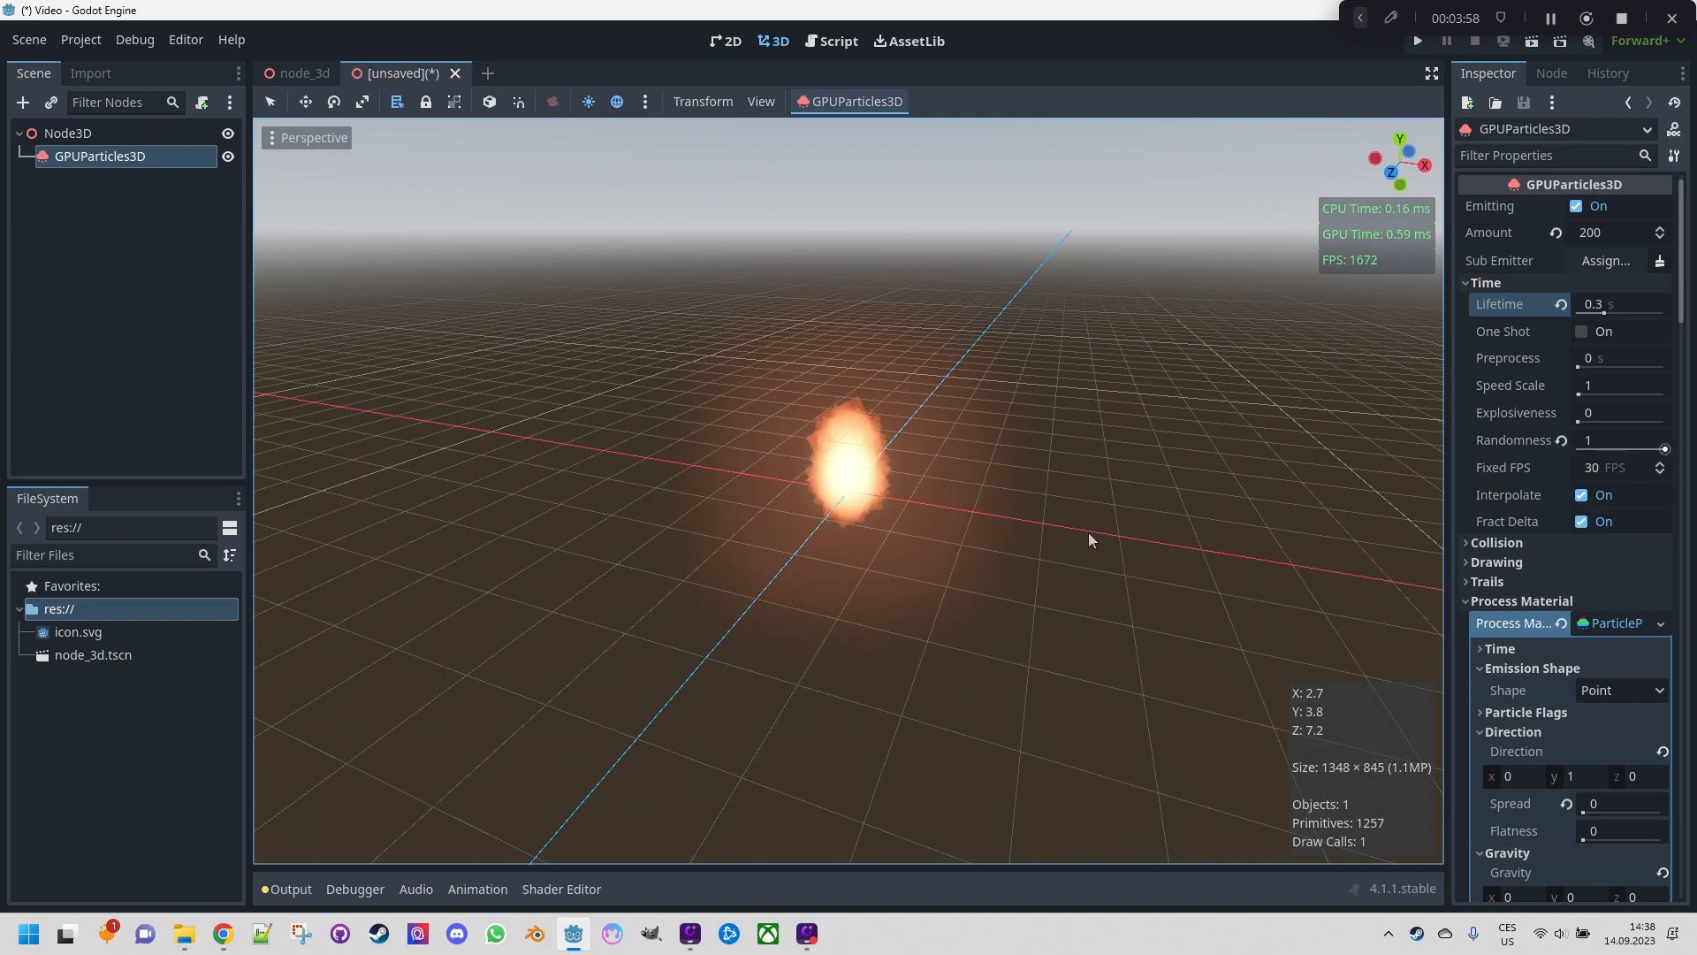
mouse_move(1291, 520)
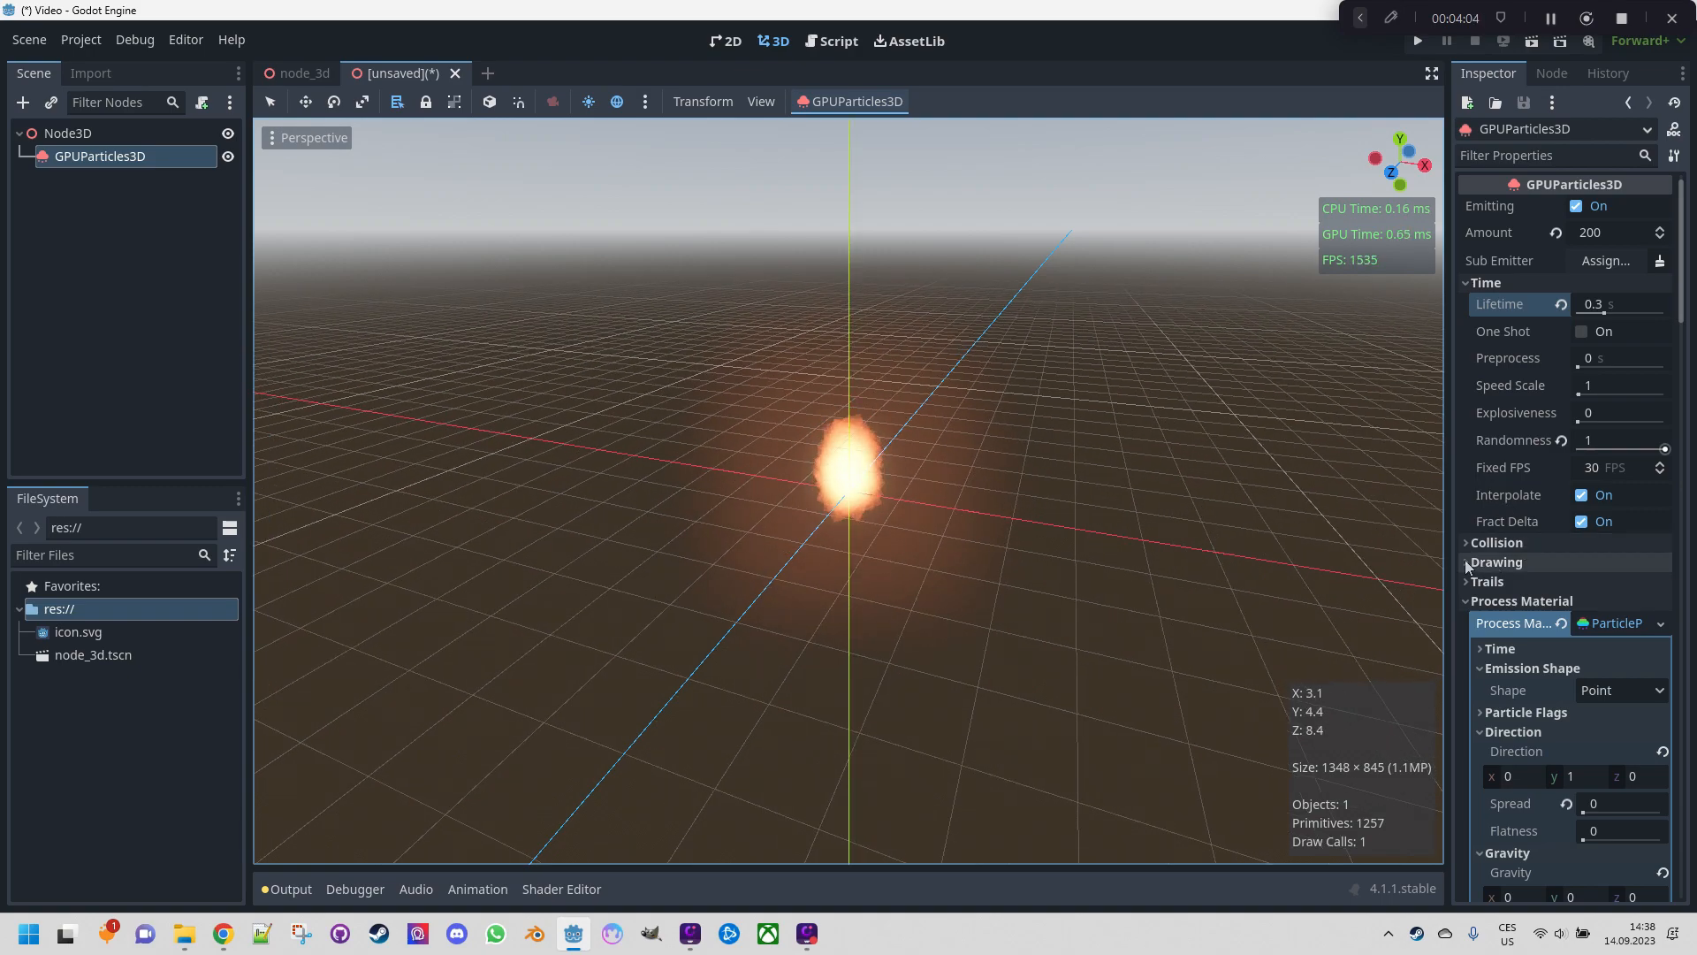
Turn on Local Coords in the GPUParticles3D Drawing settings
click(1498, 562)
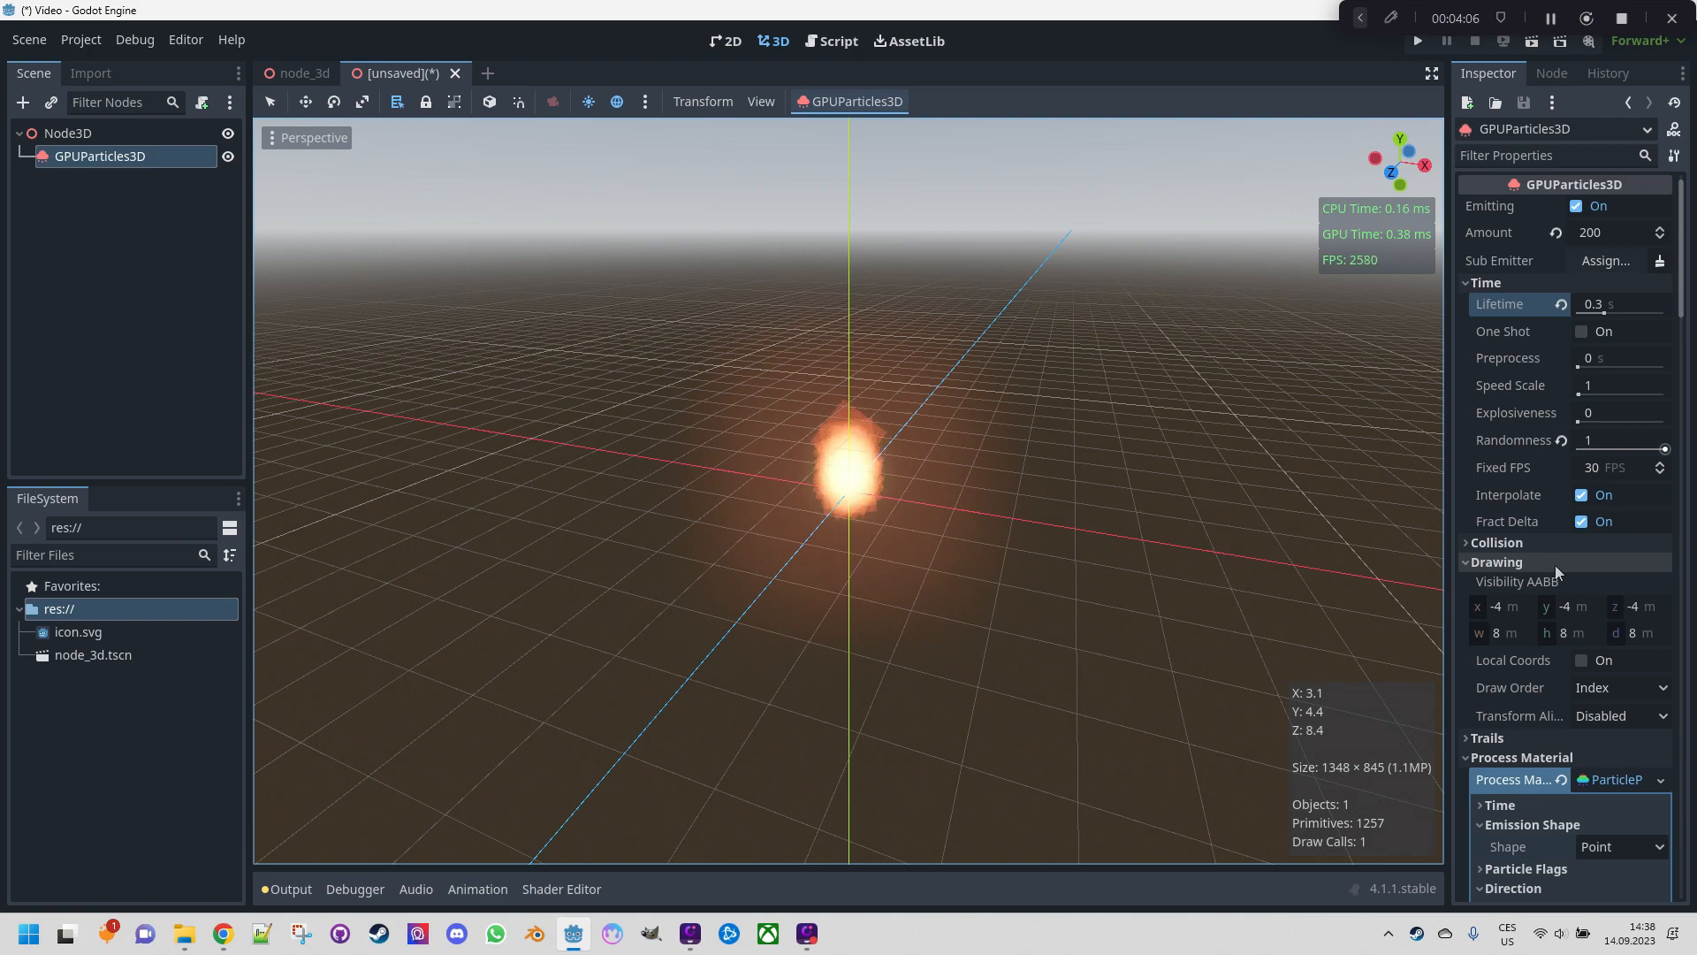
scroll(down, 3)
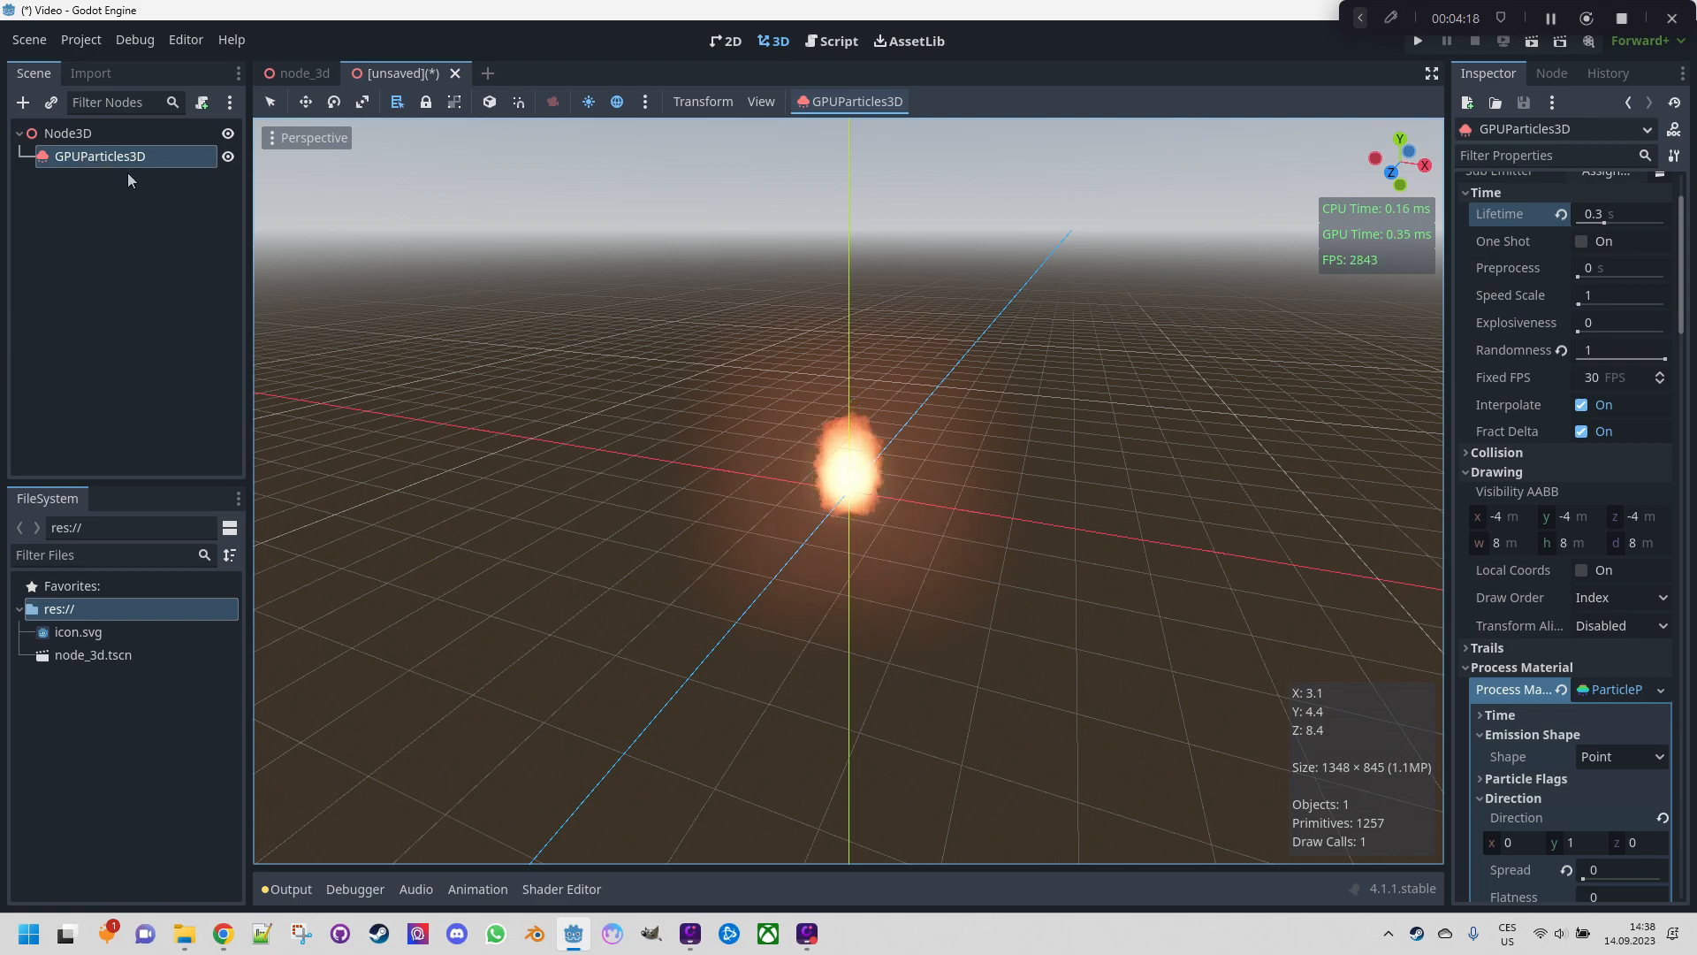
mouse_move(499, 448)
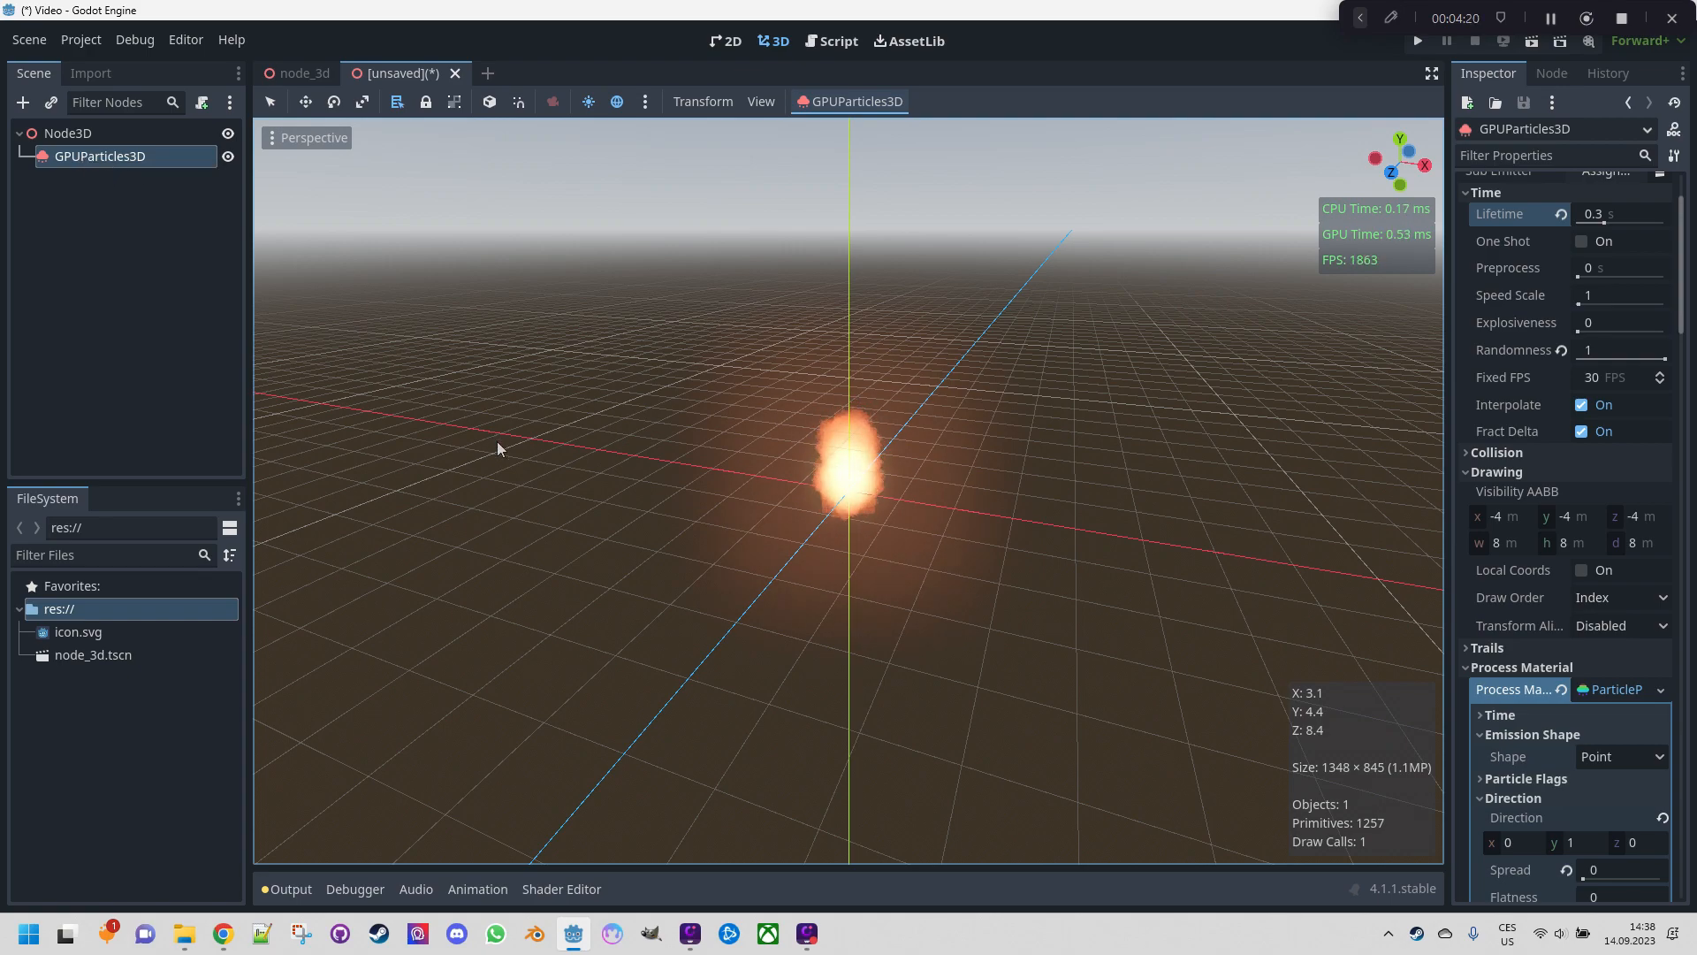
mouse_move(607, 466)
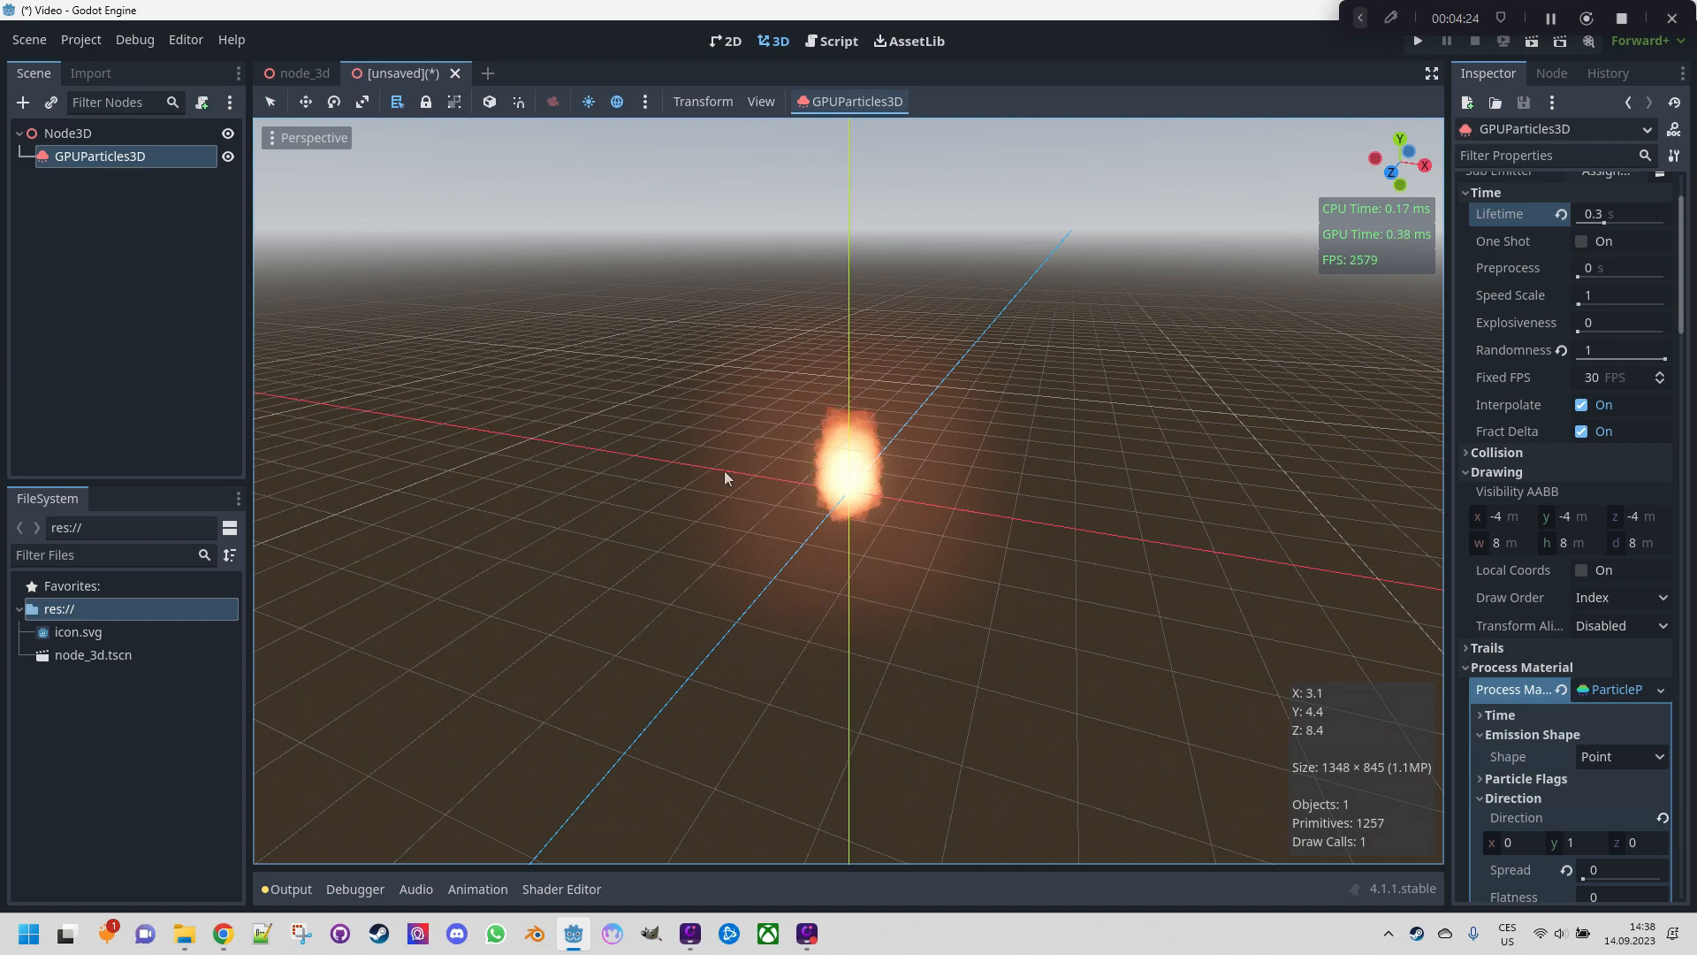
mouse_move(1158, 545)
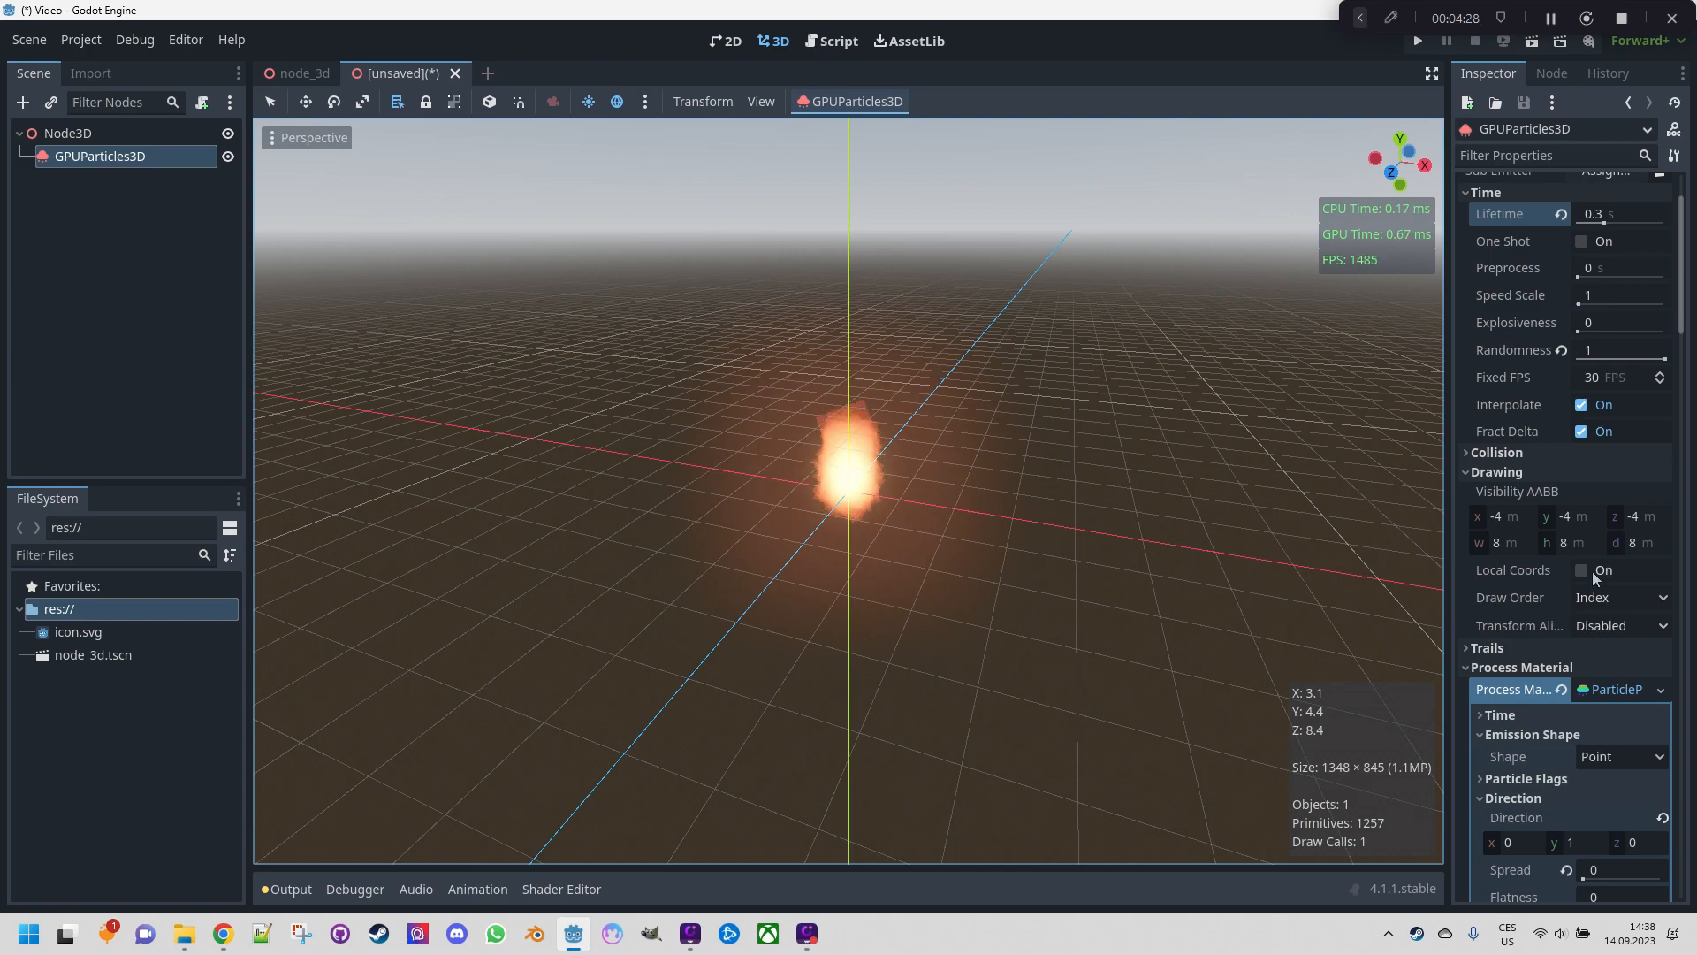
click(1582, 570)
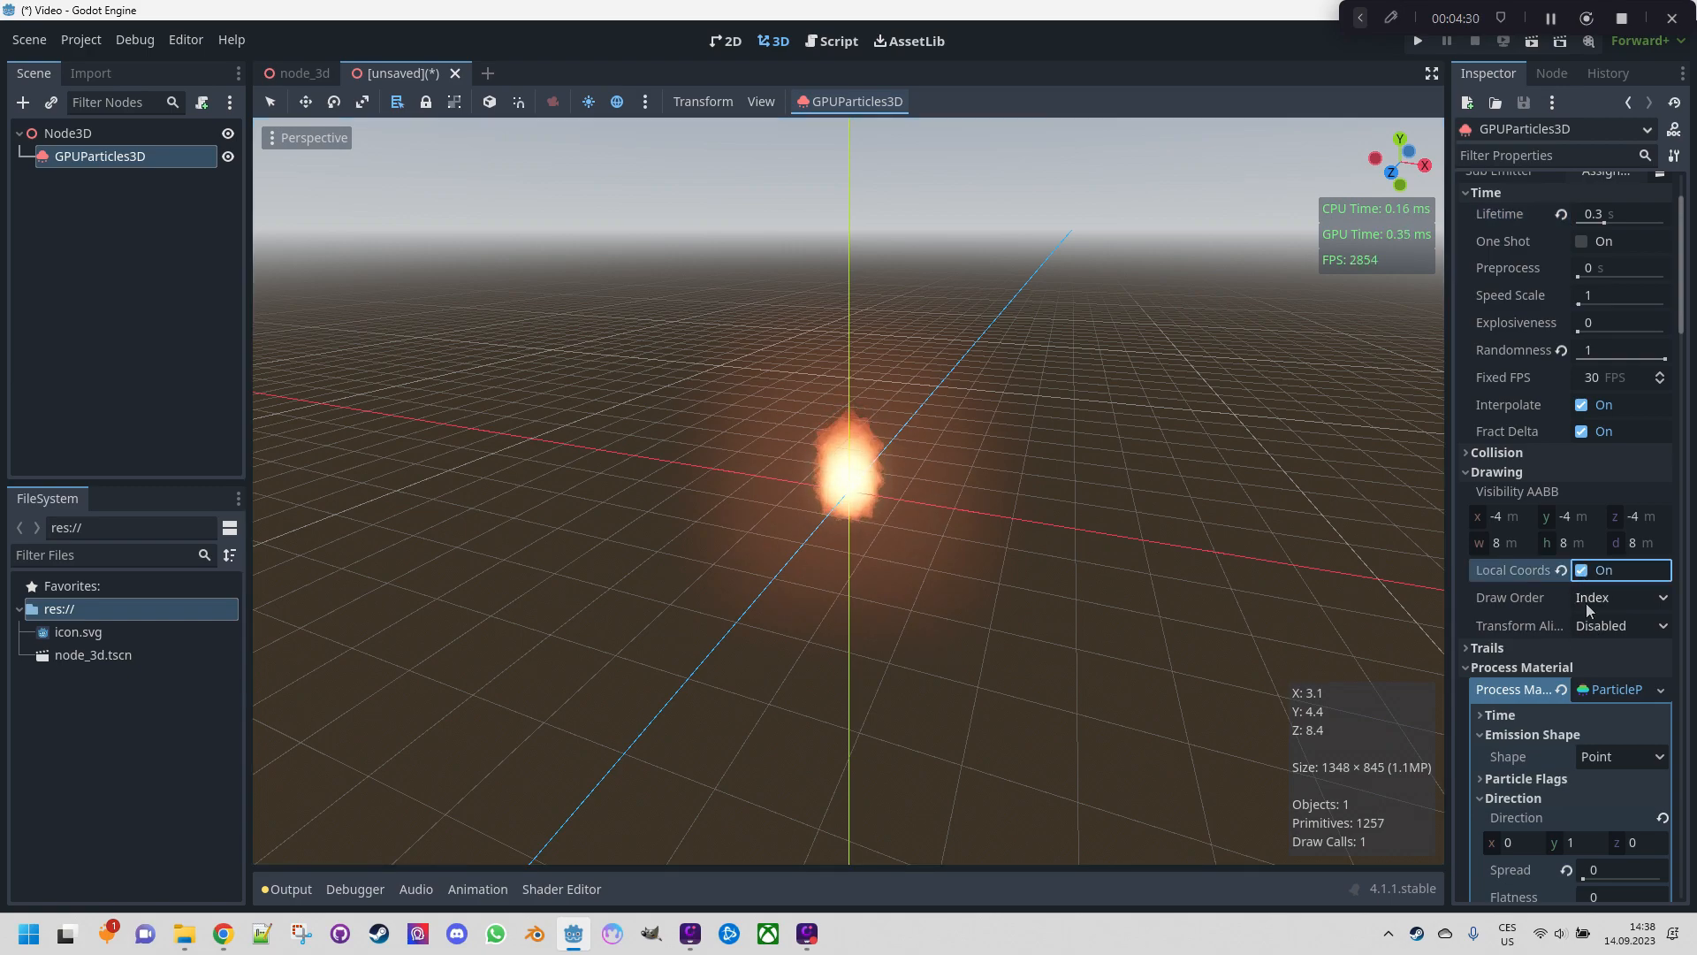
scroll(down, 3)
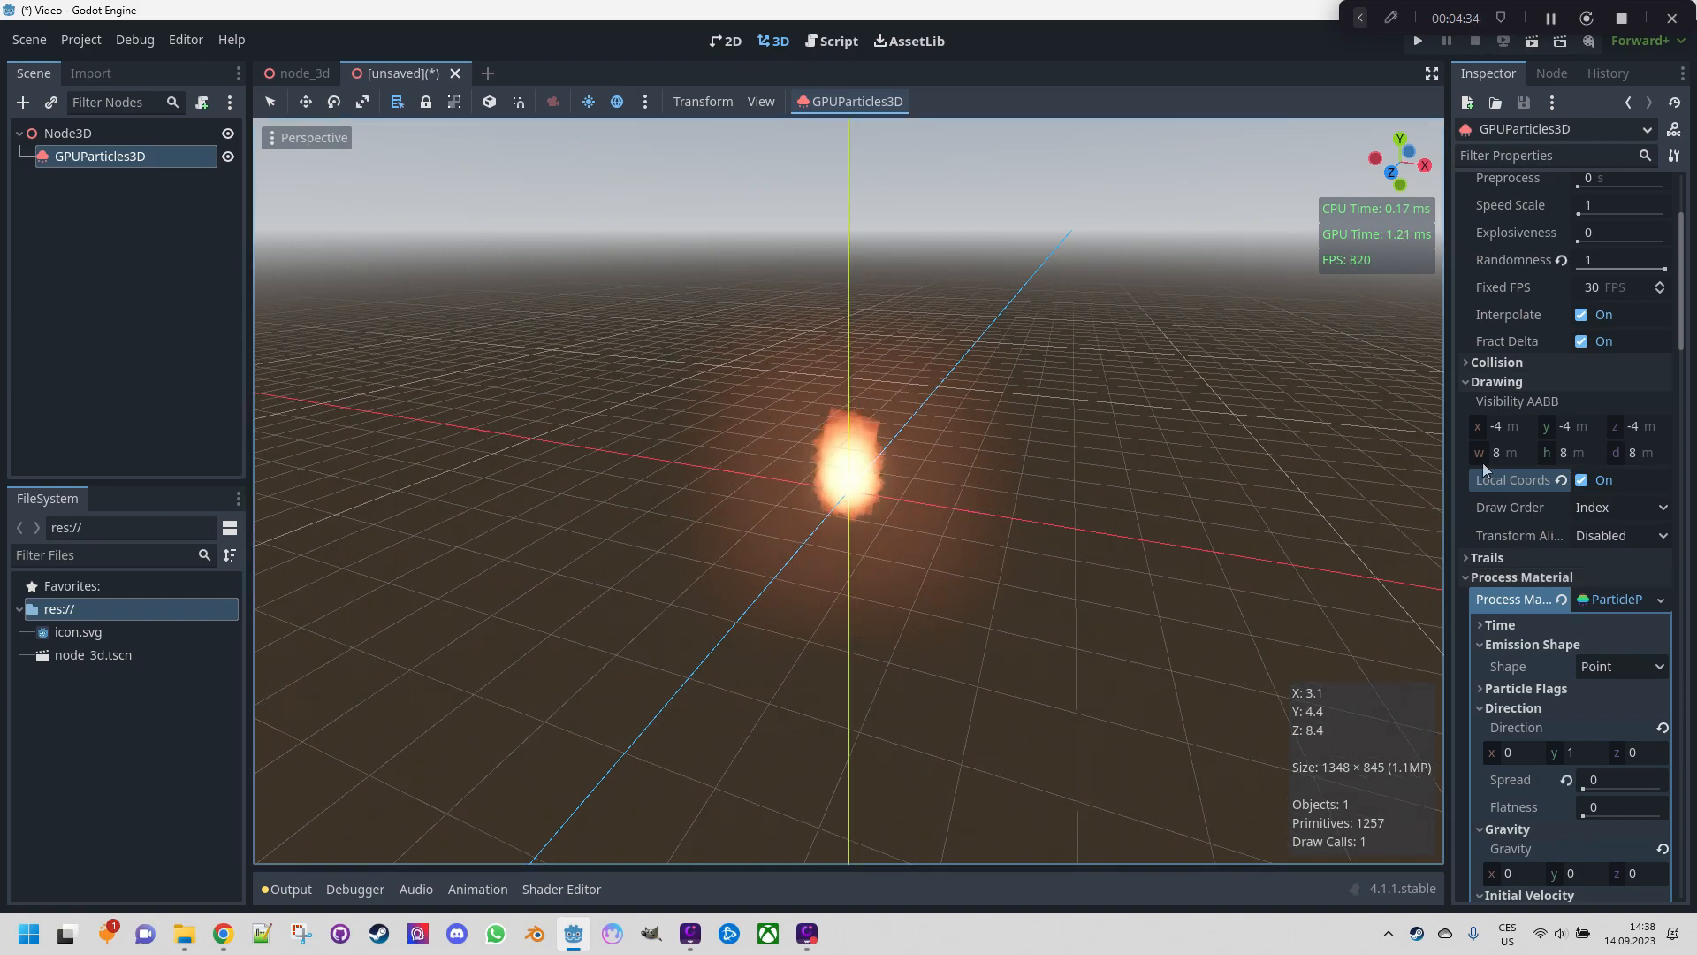
click(1618, 506)
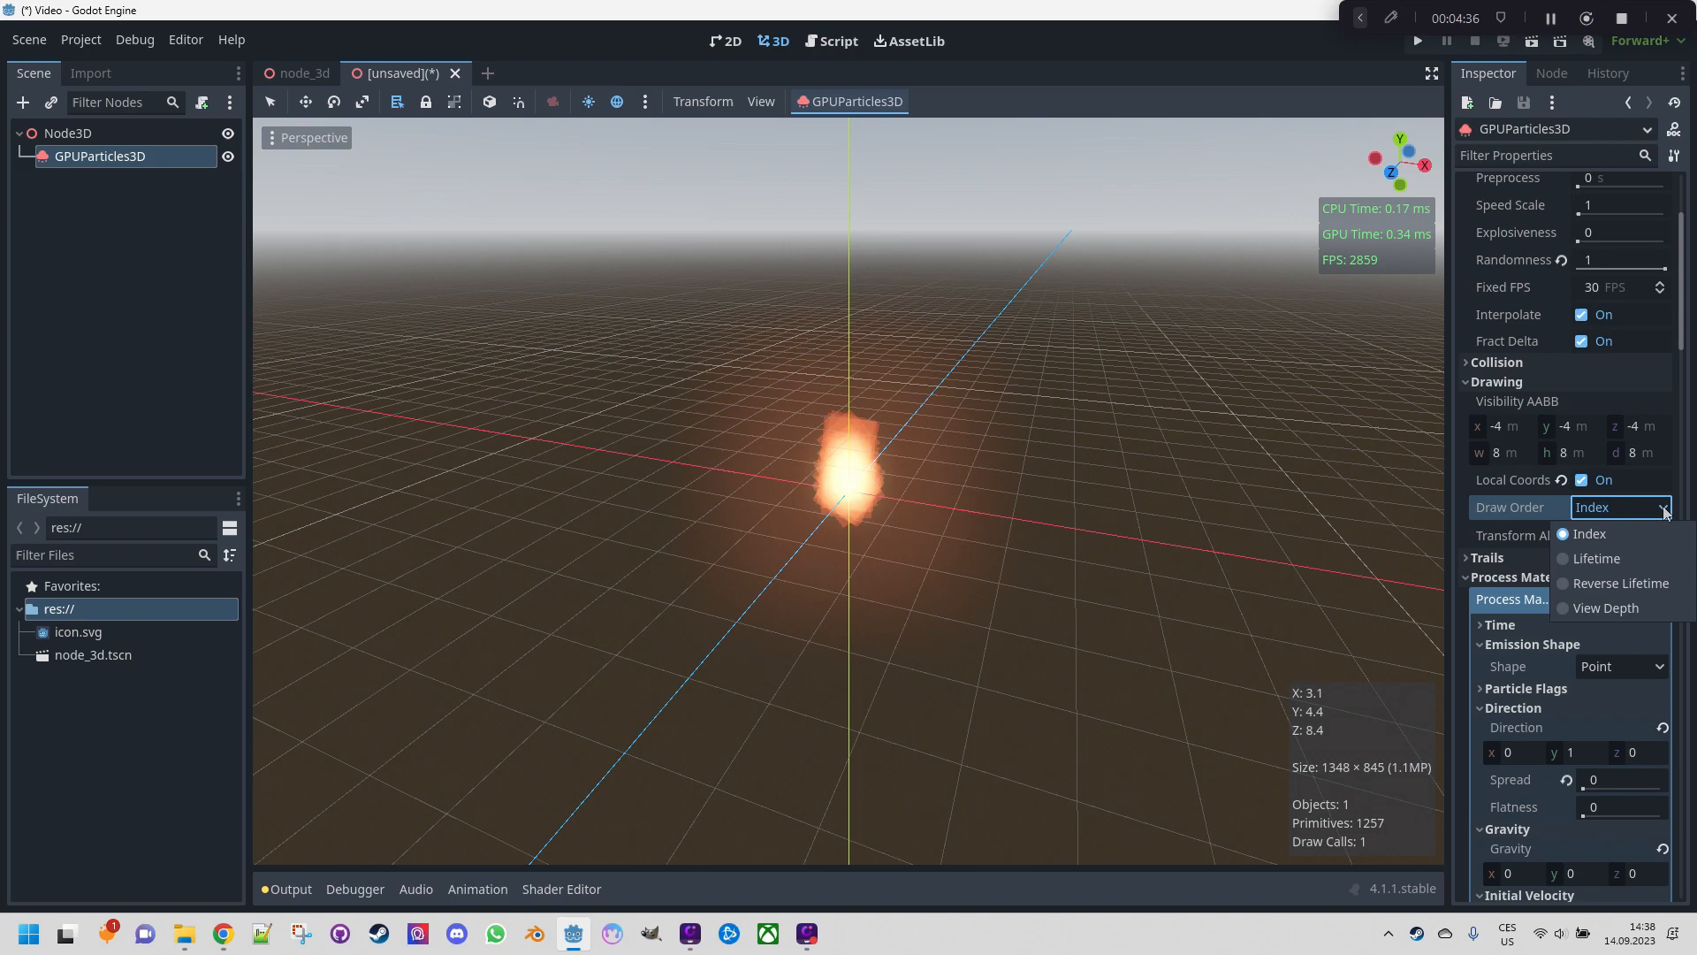
click(1603, 608)
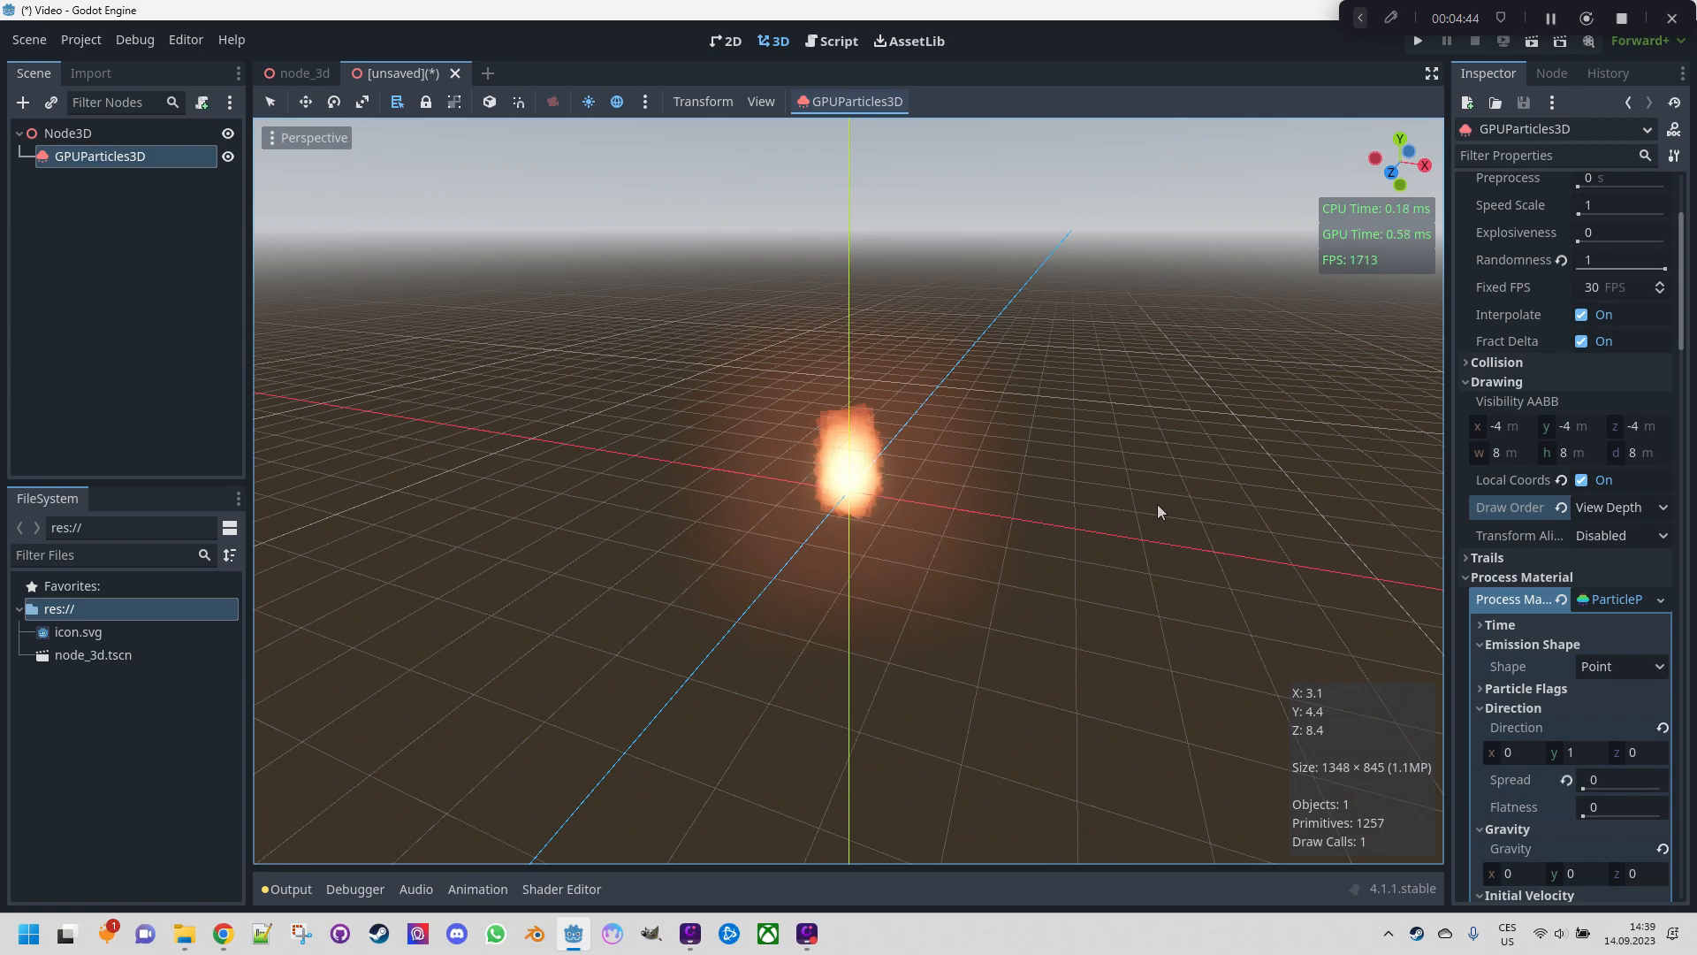
mouse_move(975, 546)
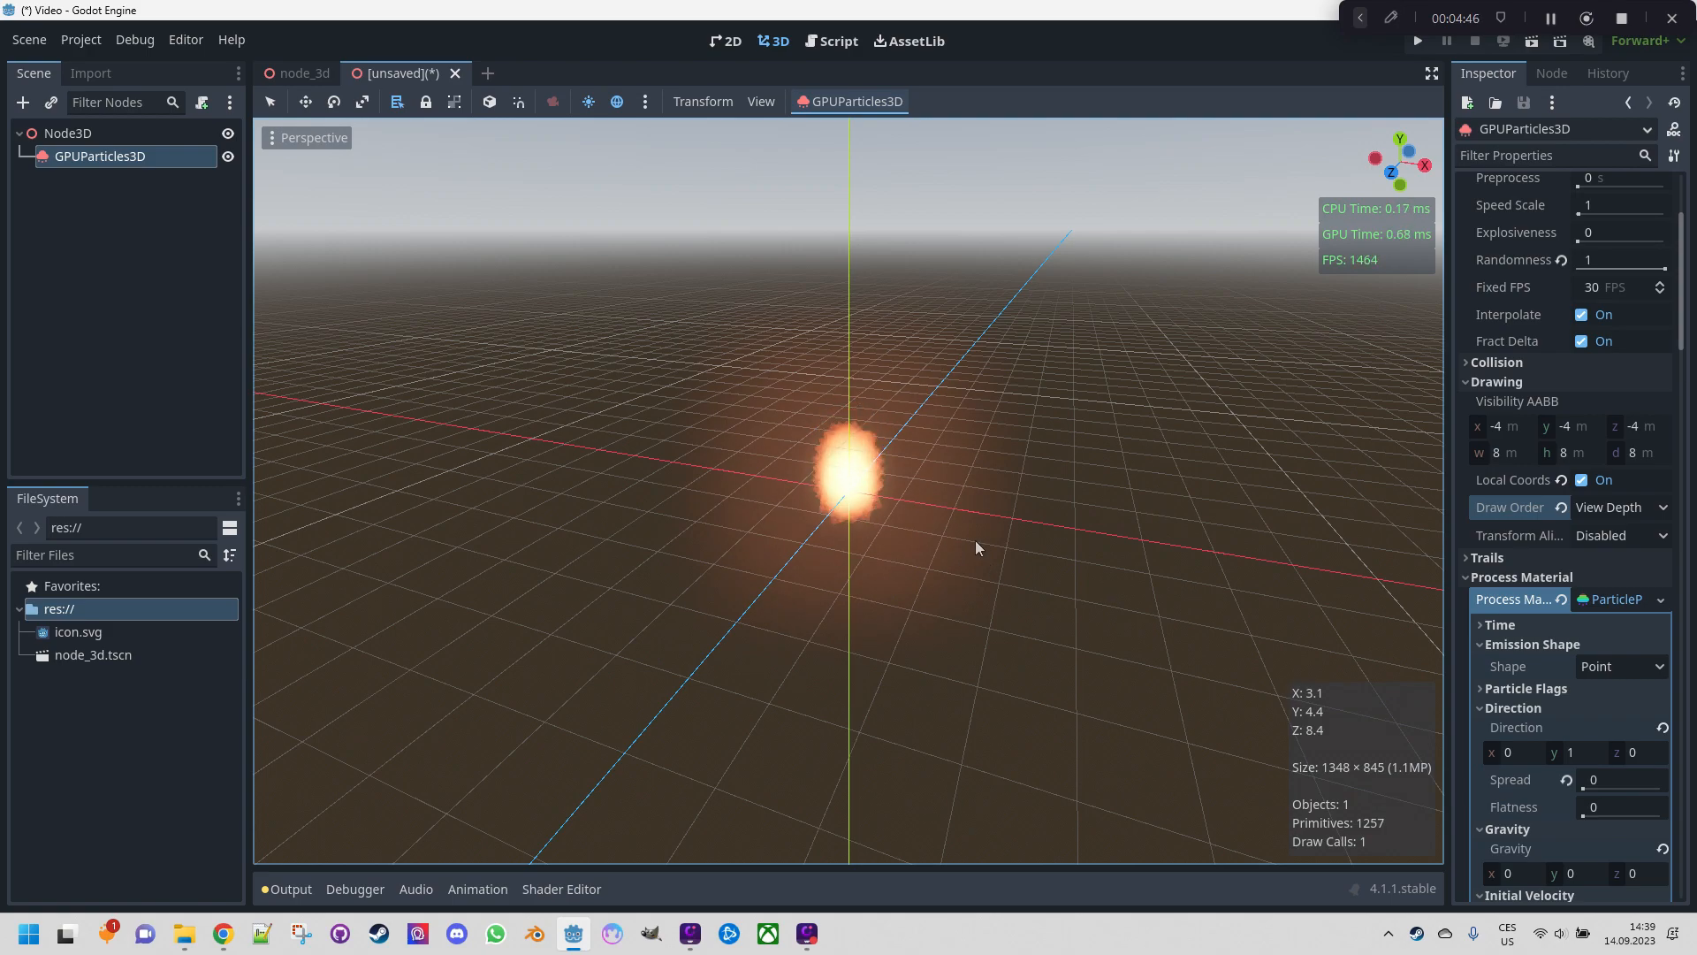
mouse_move(1007, 529)
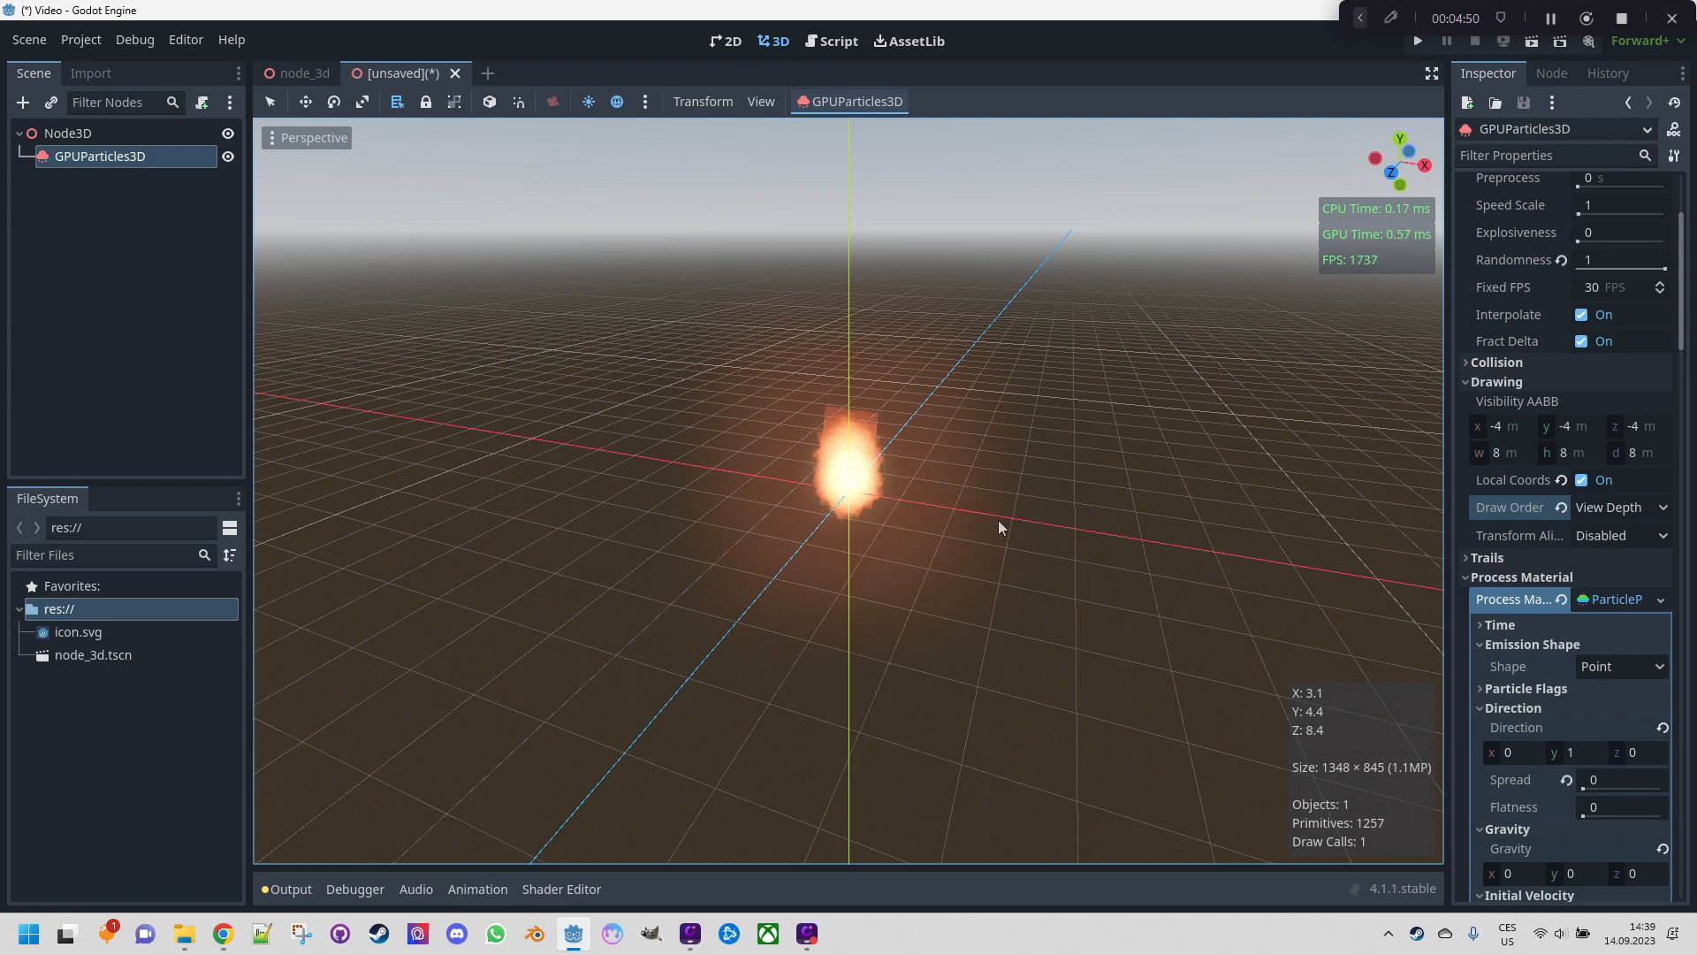
mouse_move(936, 495)
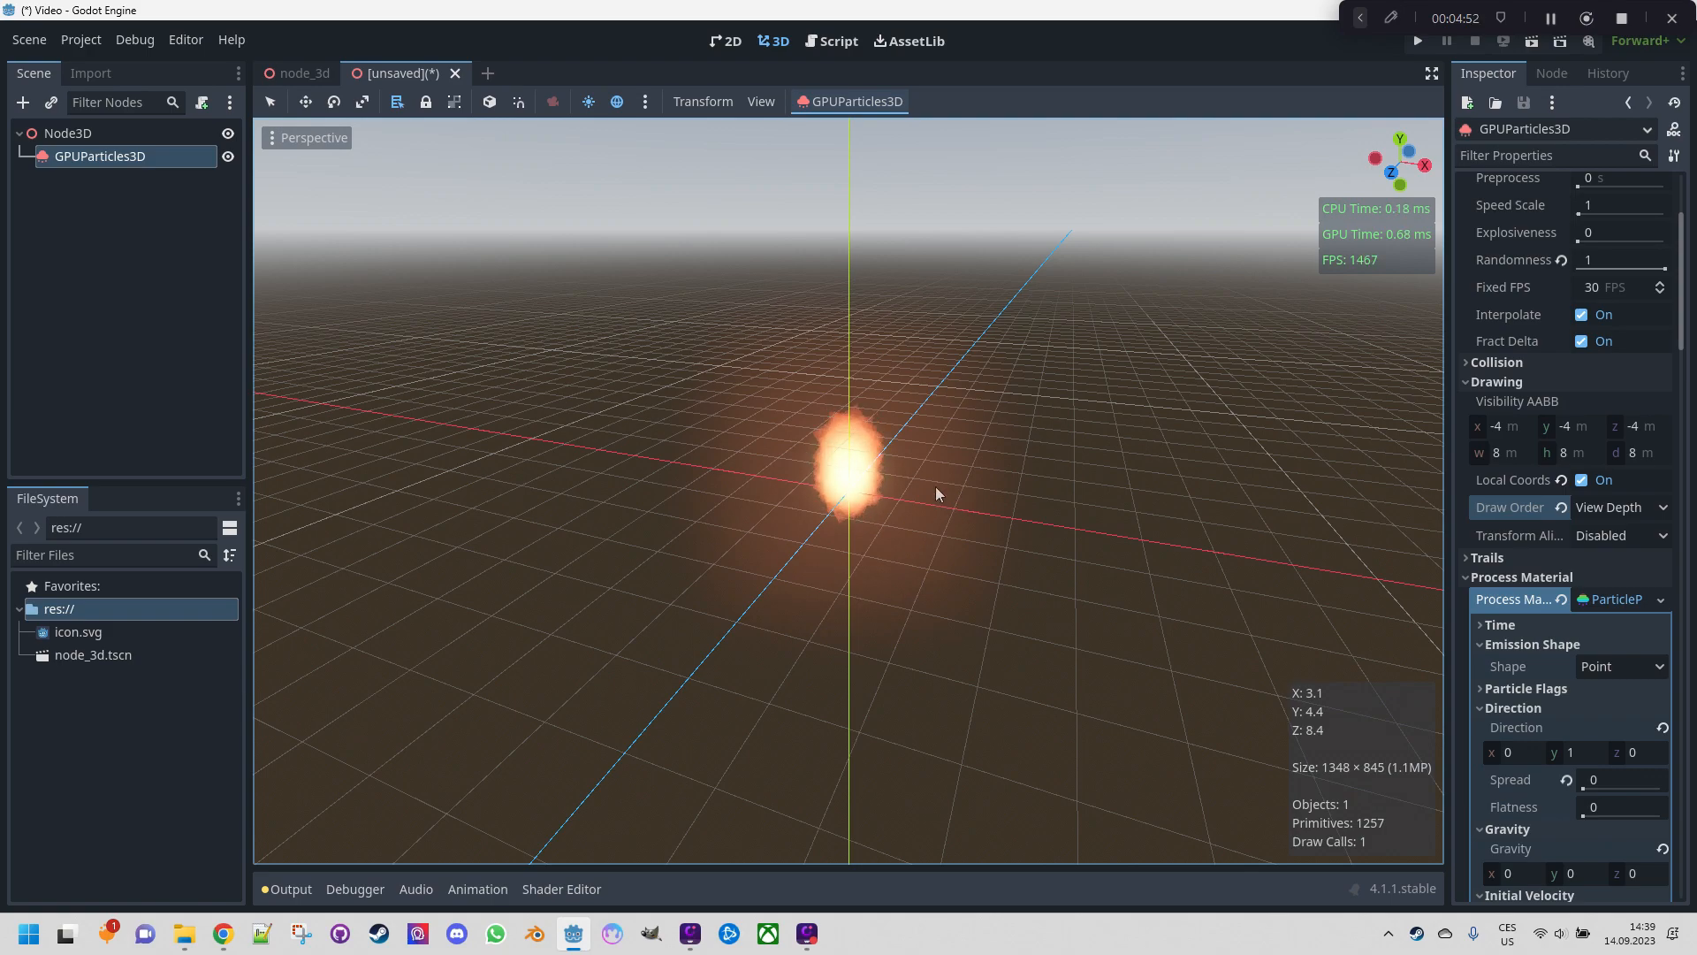
mouse_move(922, 481)
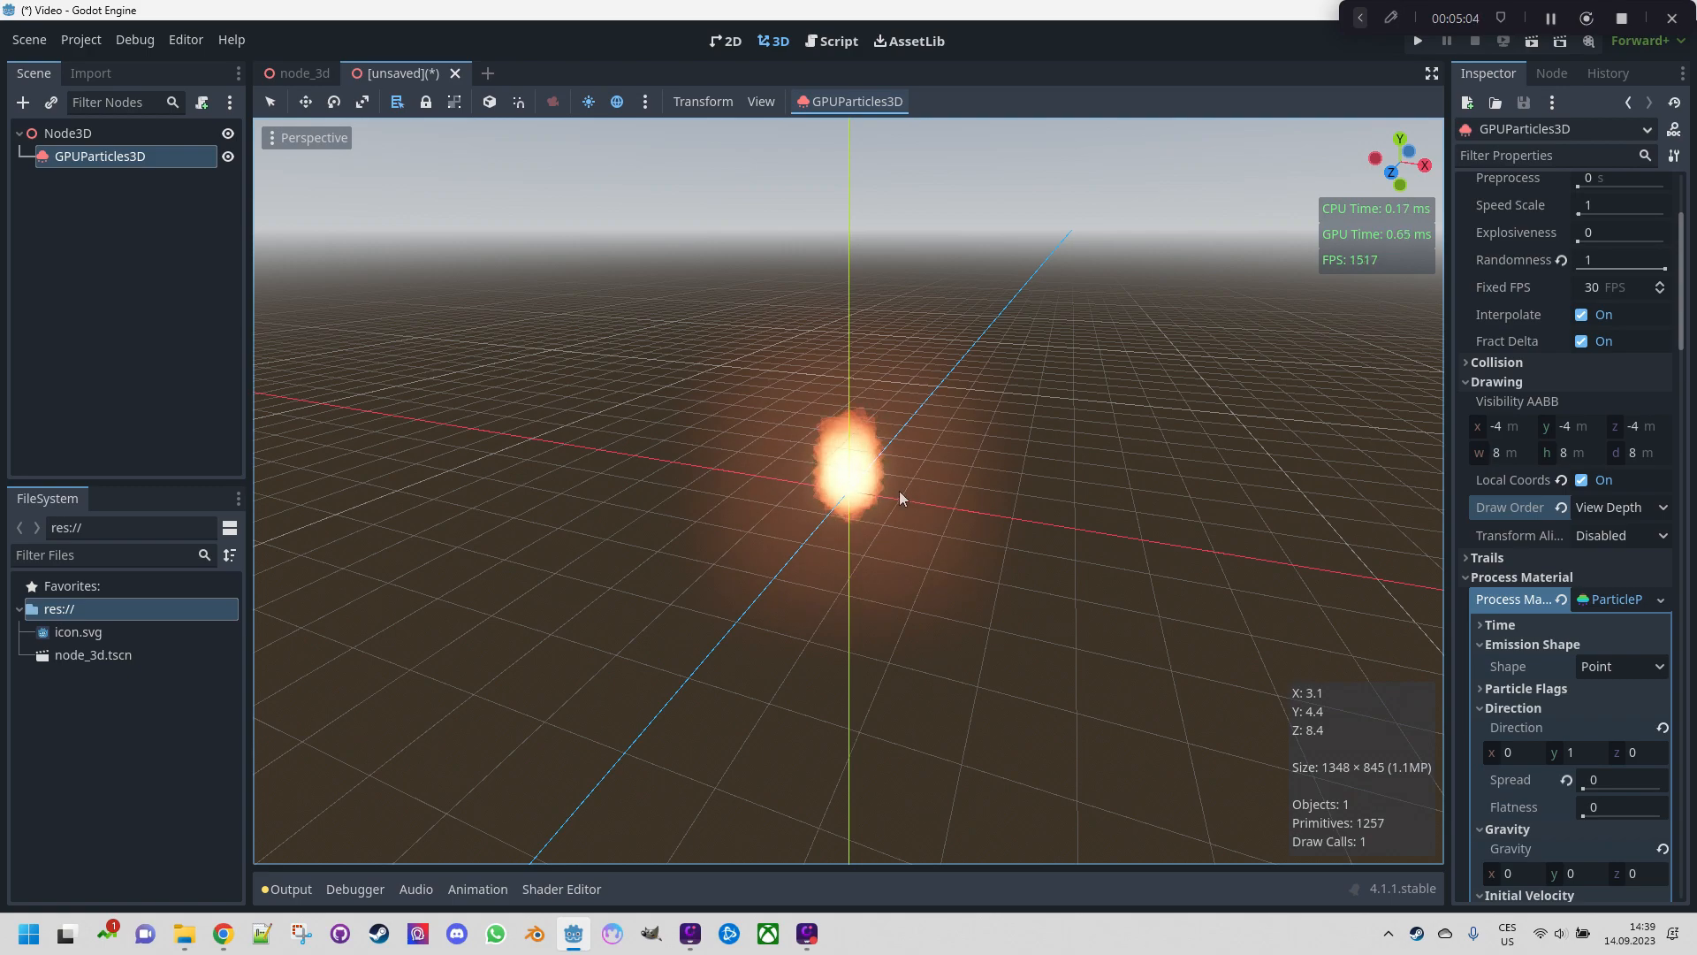
mouse_move(909, 495)
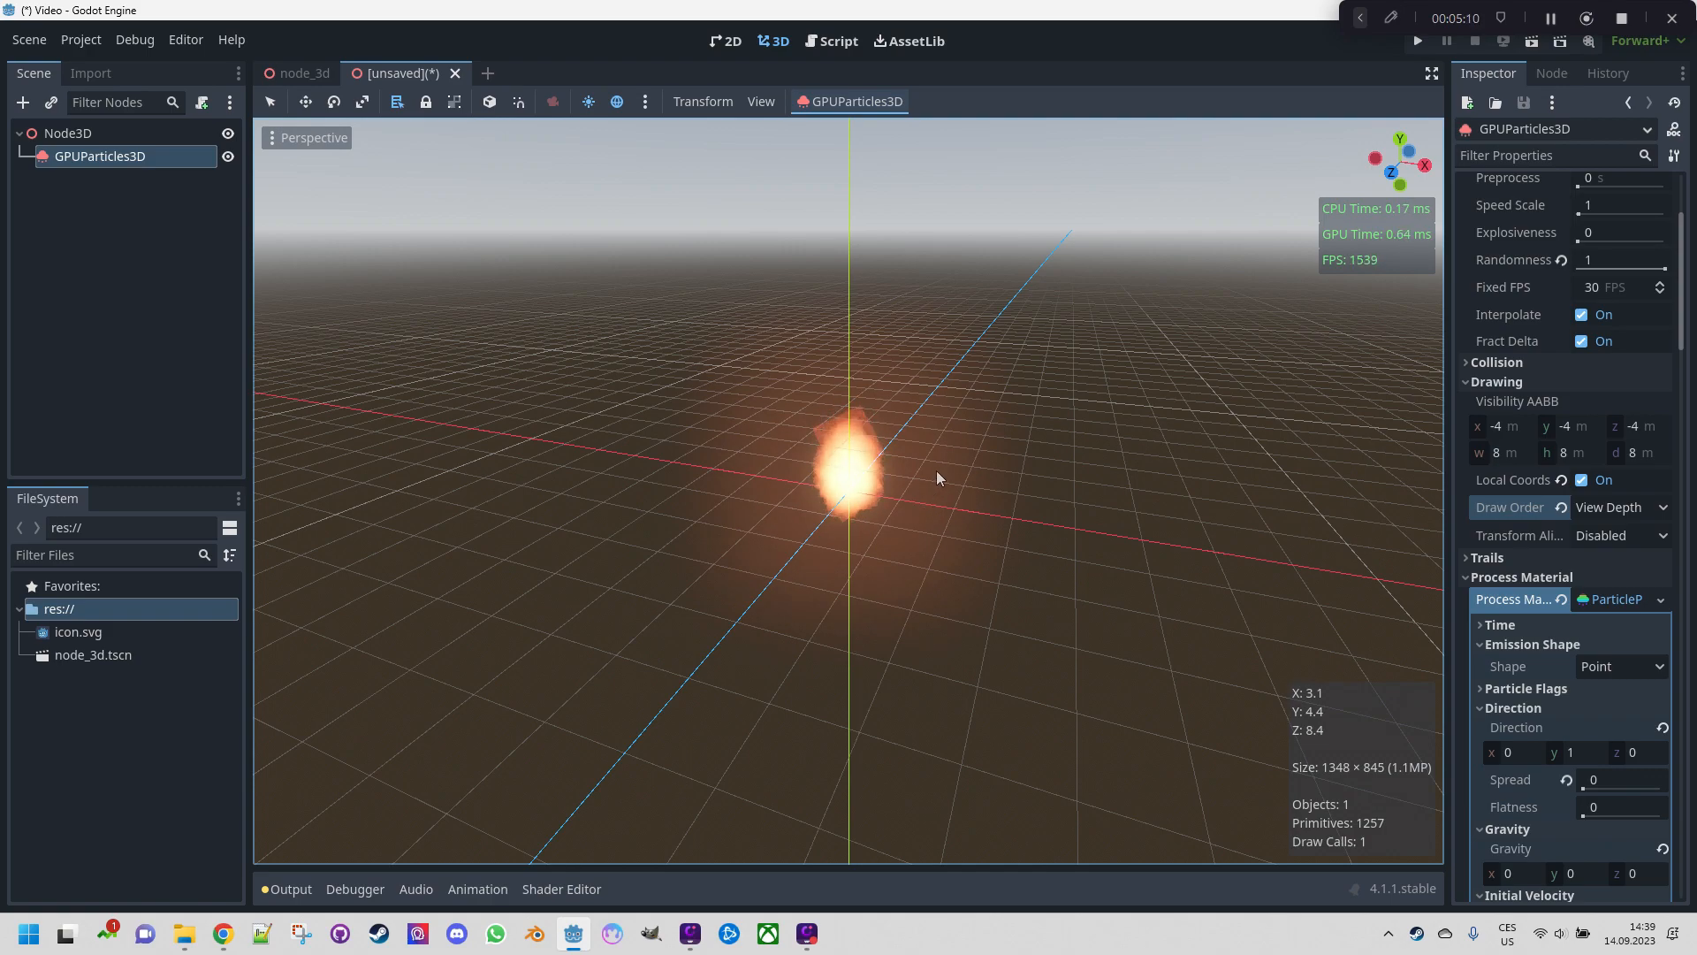
scroll(down, 3)
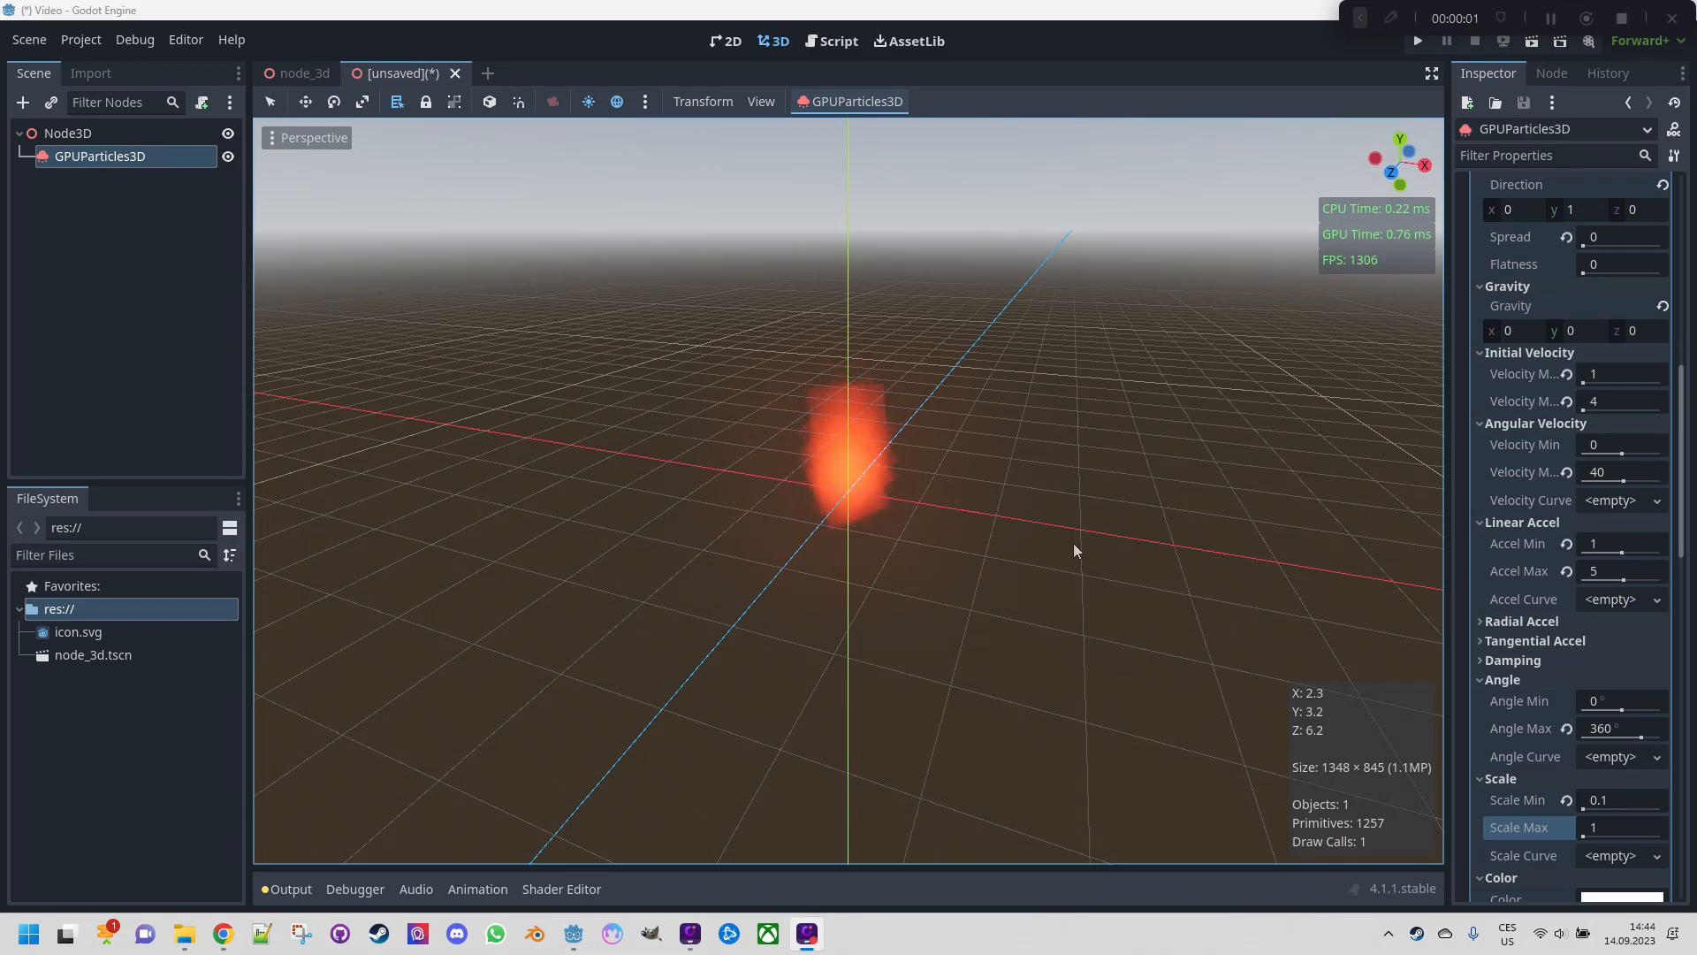
mouse_move(1069, 528)
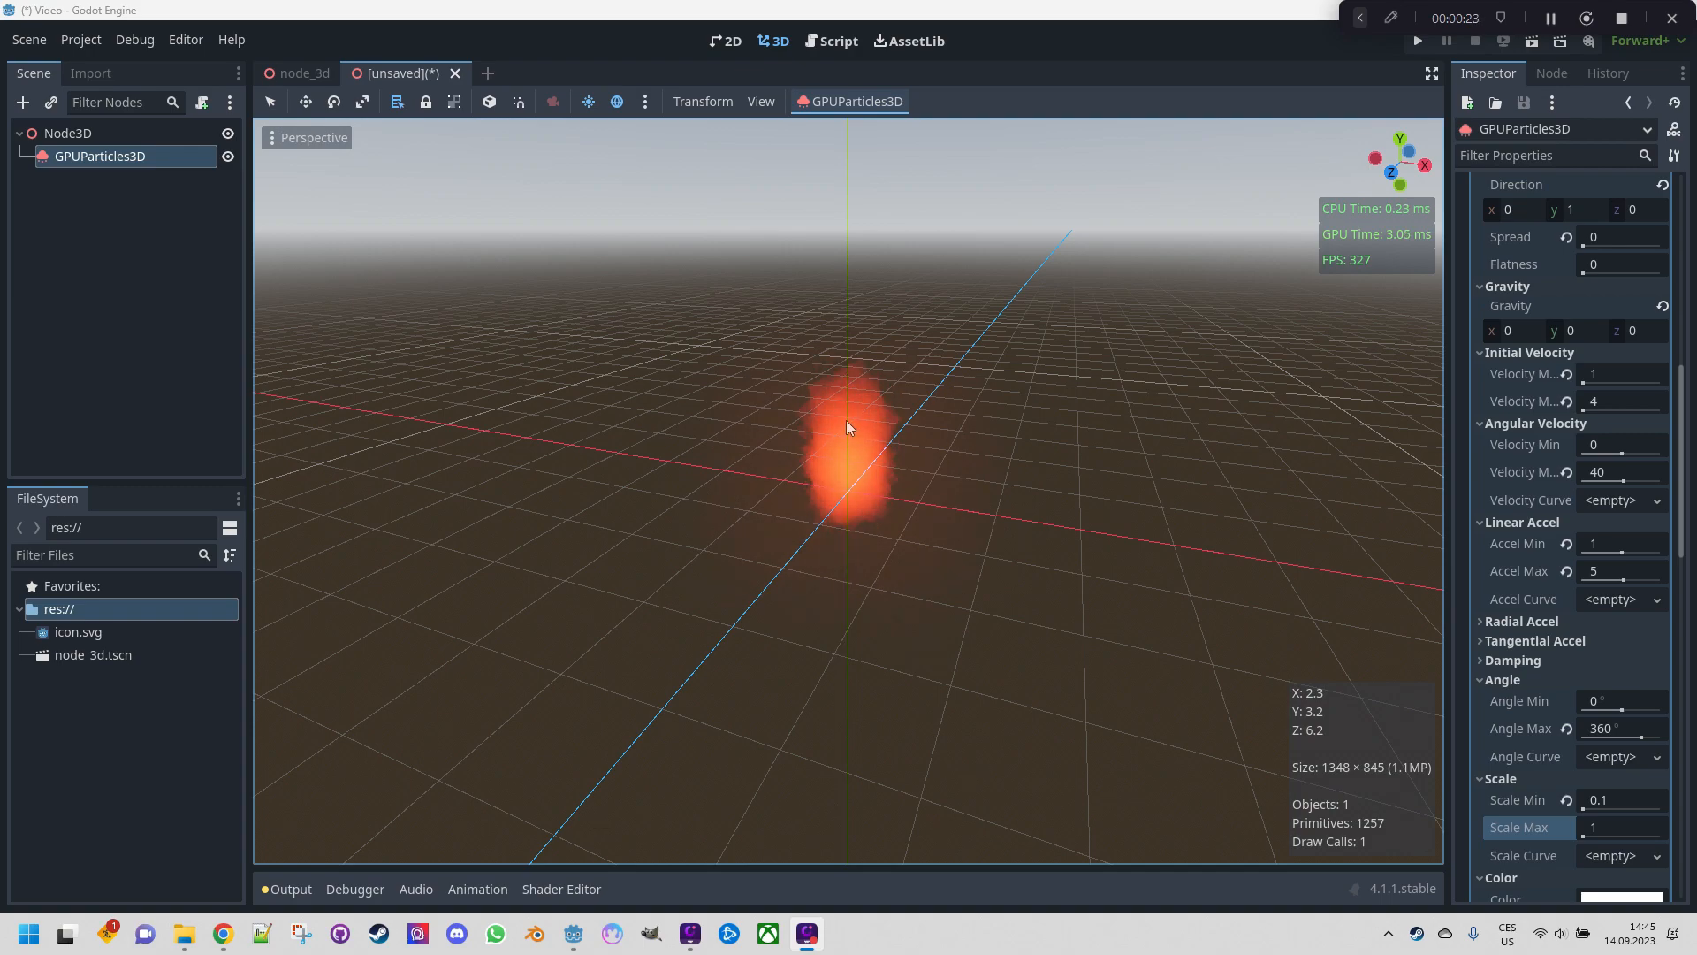
Change the GPUParticles3D Amount from 200 to 500
scroll(up, 3)
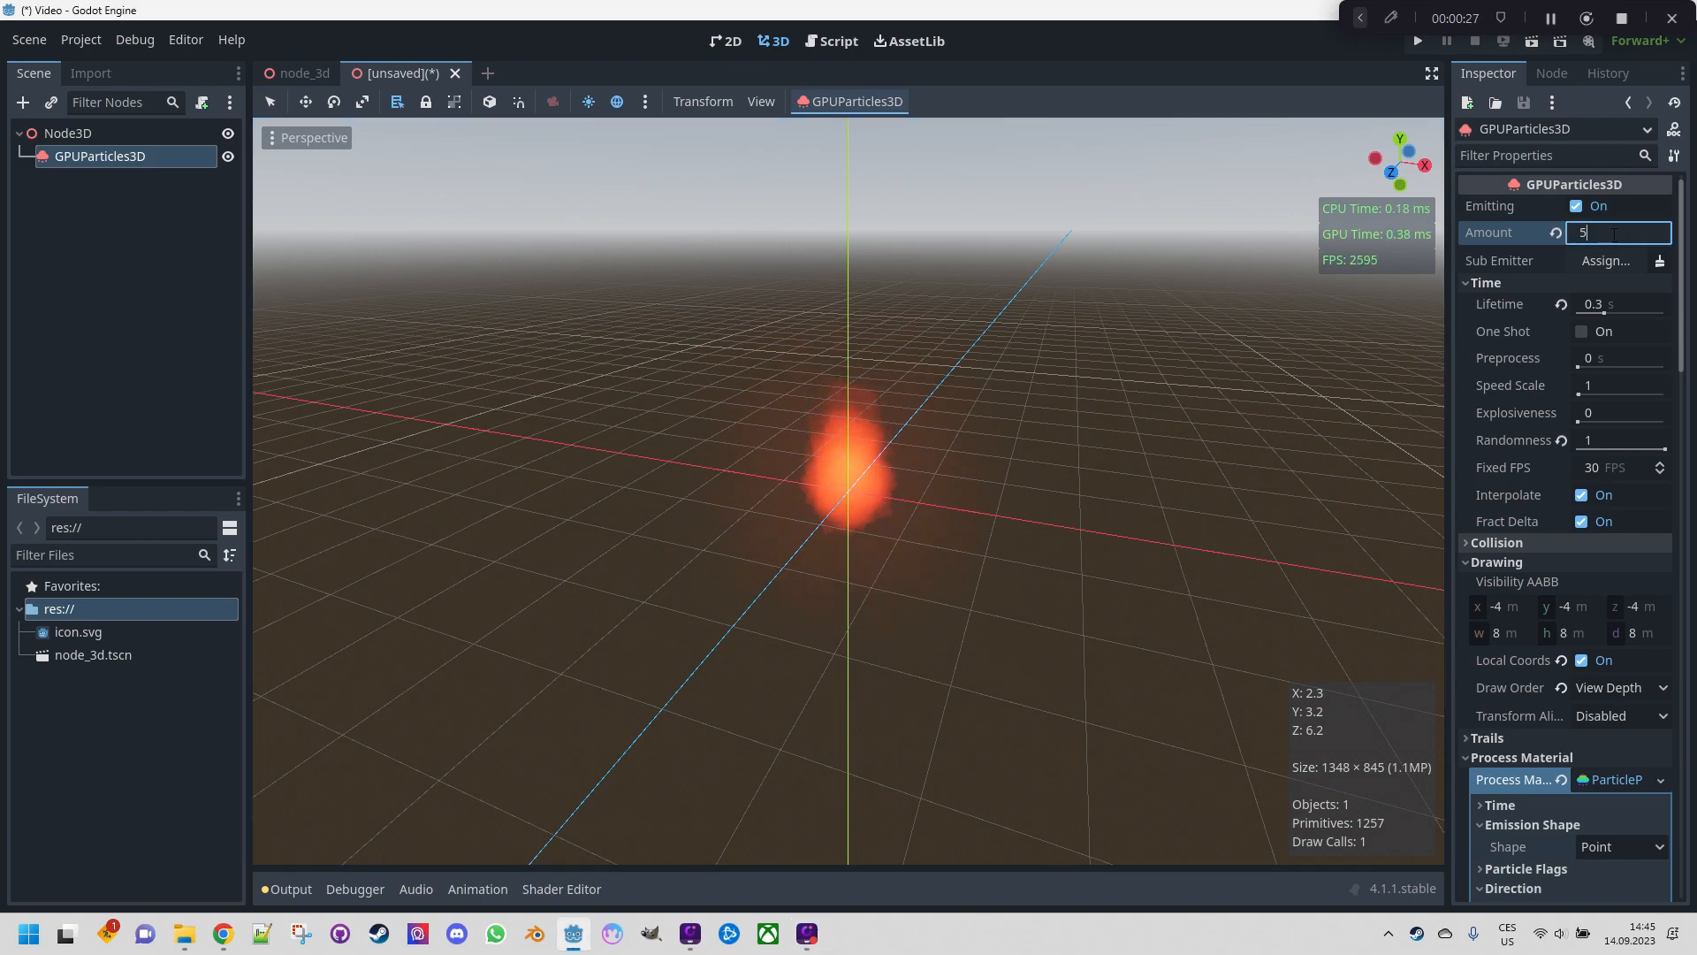
text(500)
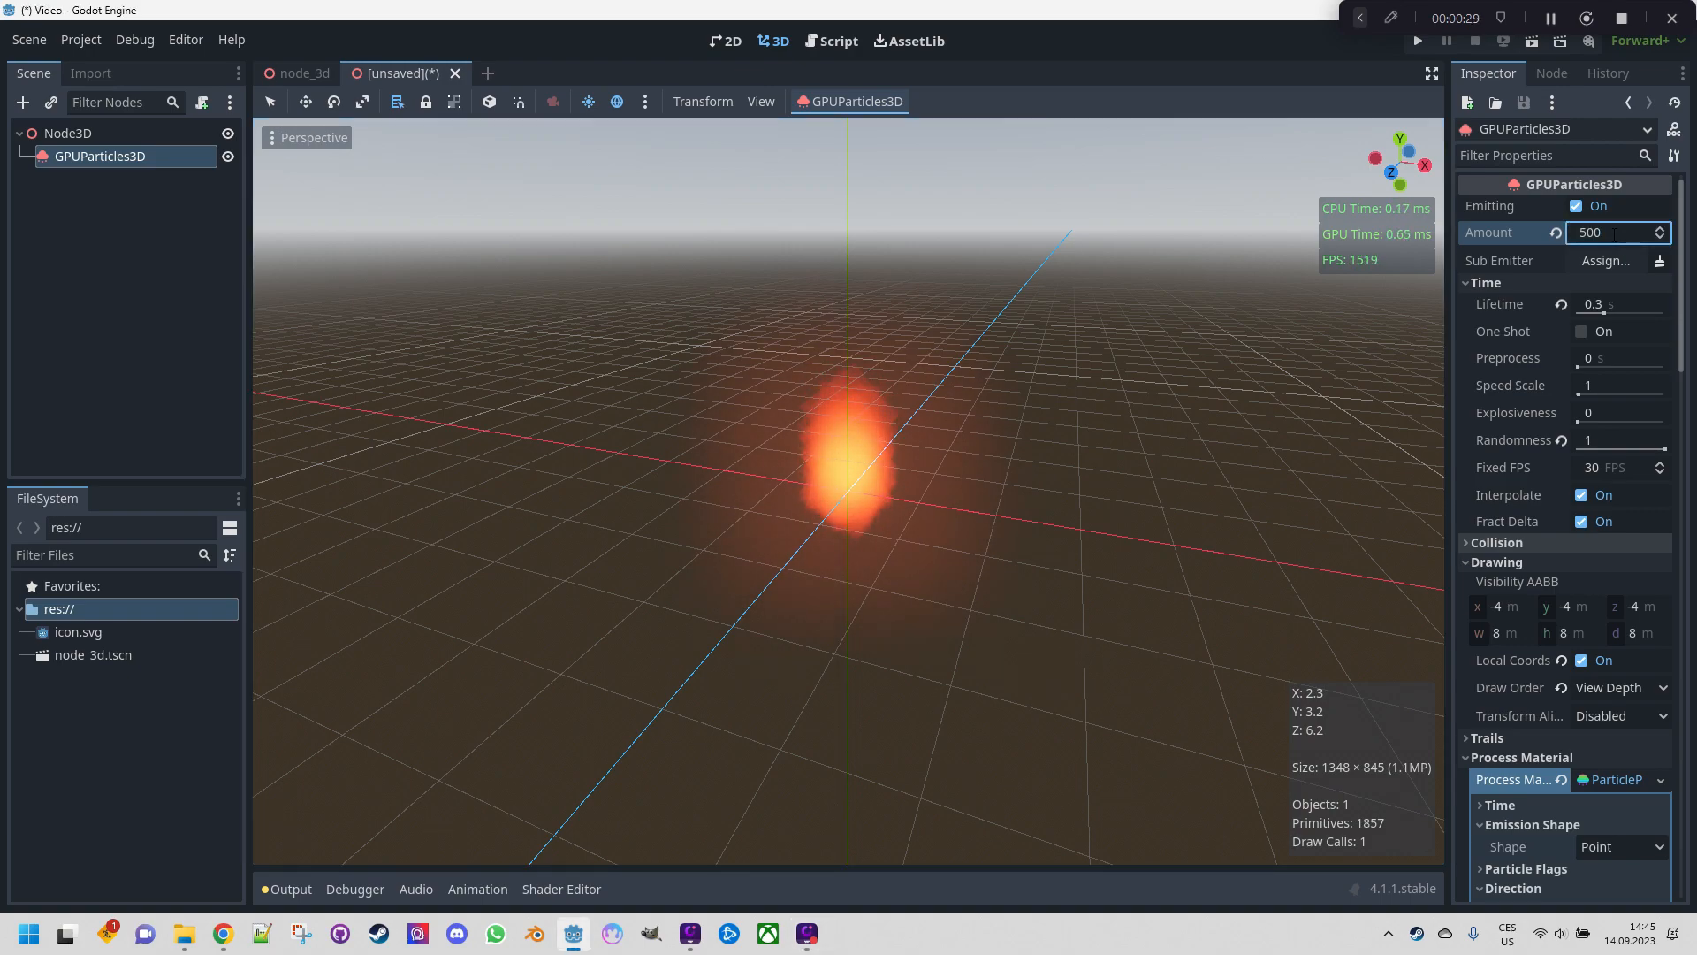
scroll(down, 3)
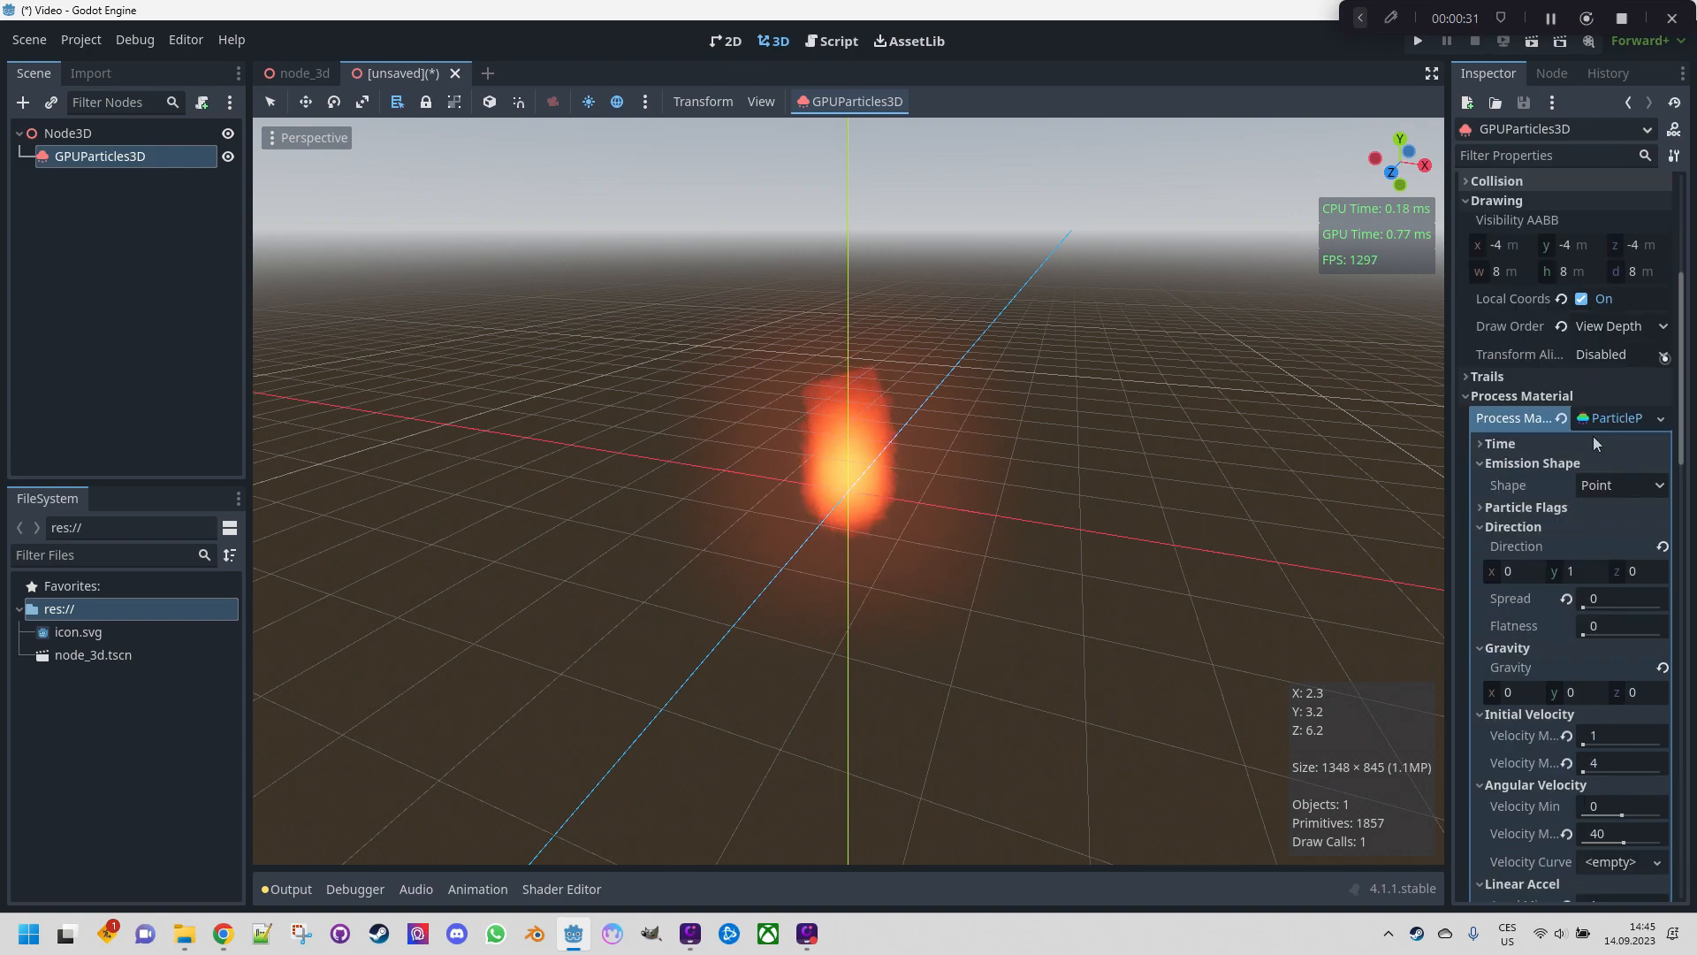
scroll(down, 3)
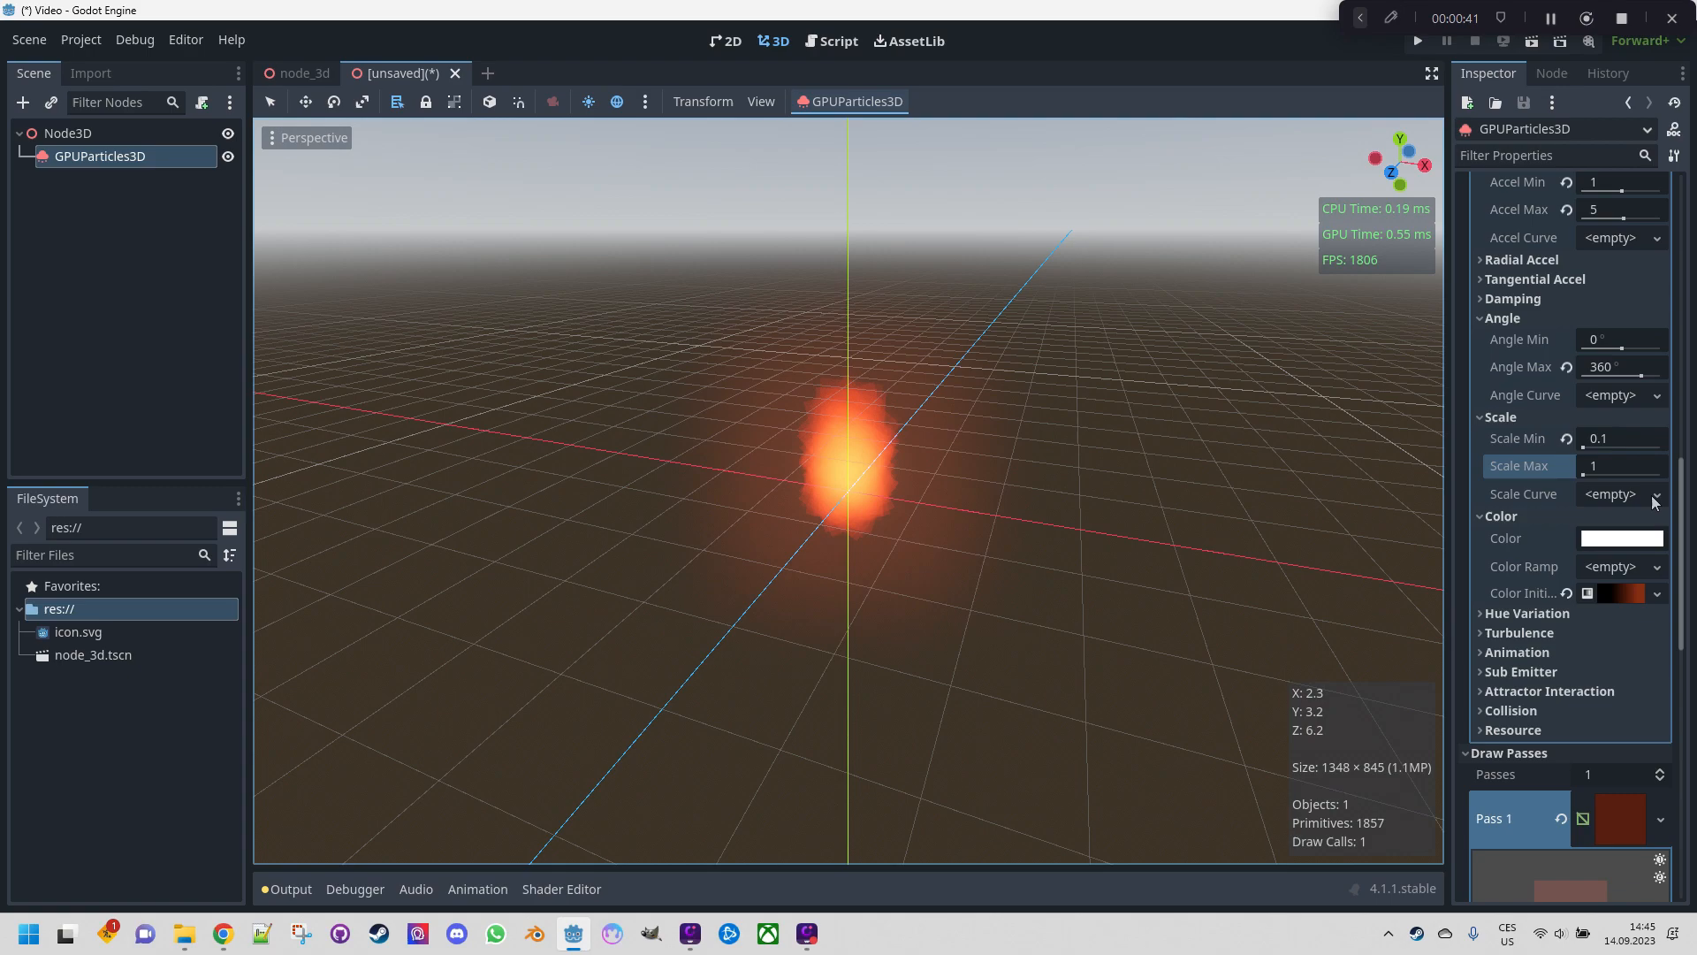
Add a rise-then-taper CurveTexture as Scale Curve, with scale 0.05–0.5
click(1655, 493)
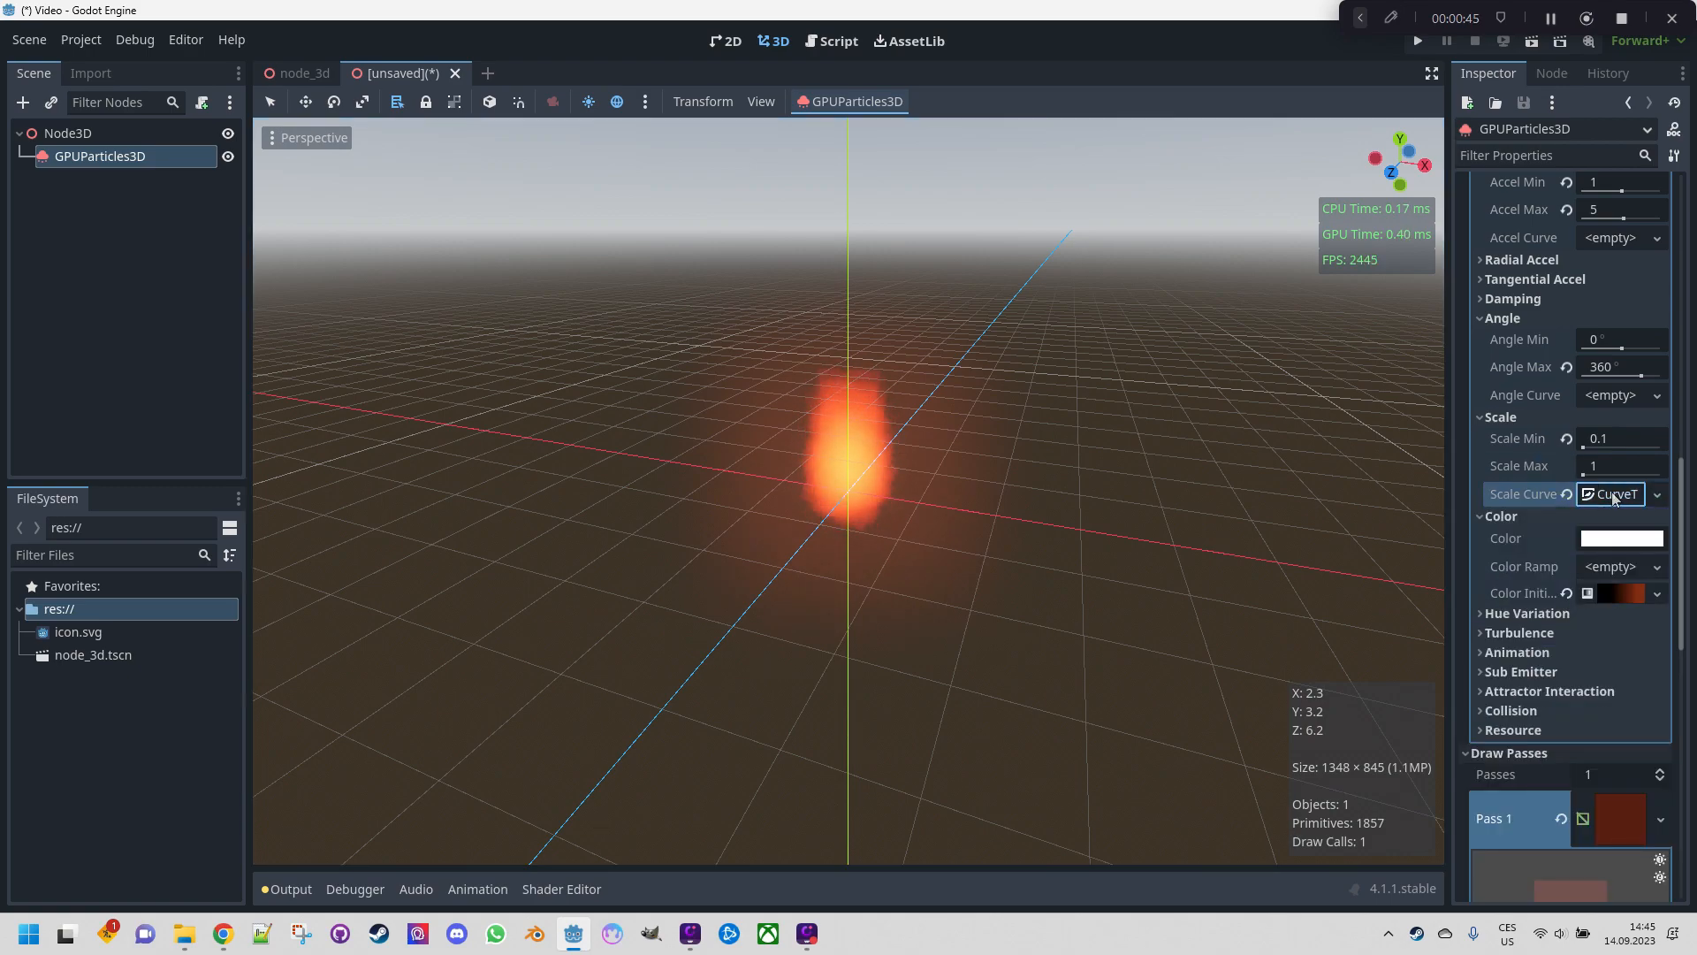
click(1612, 493)
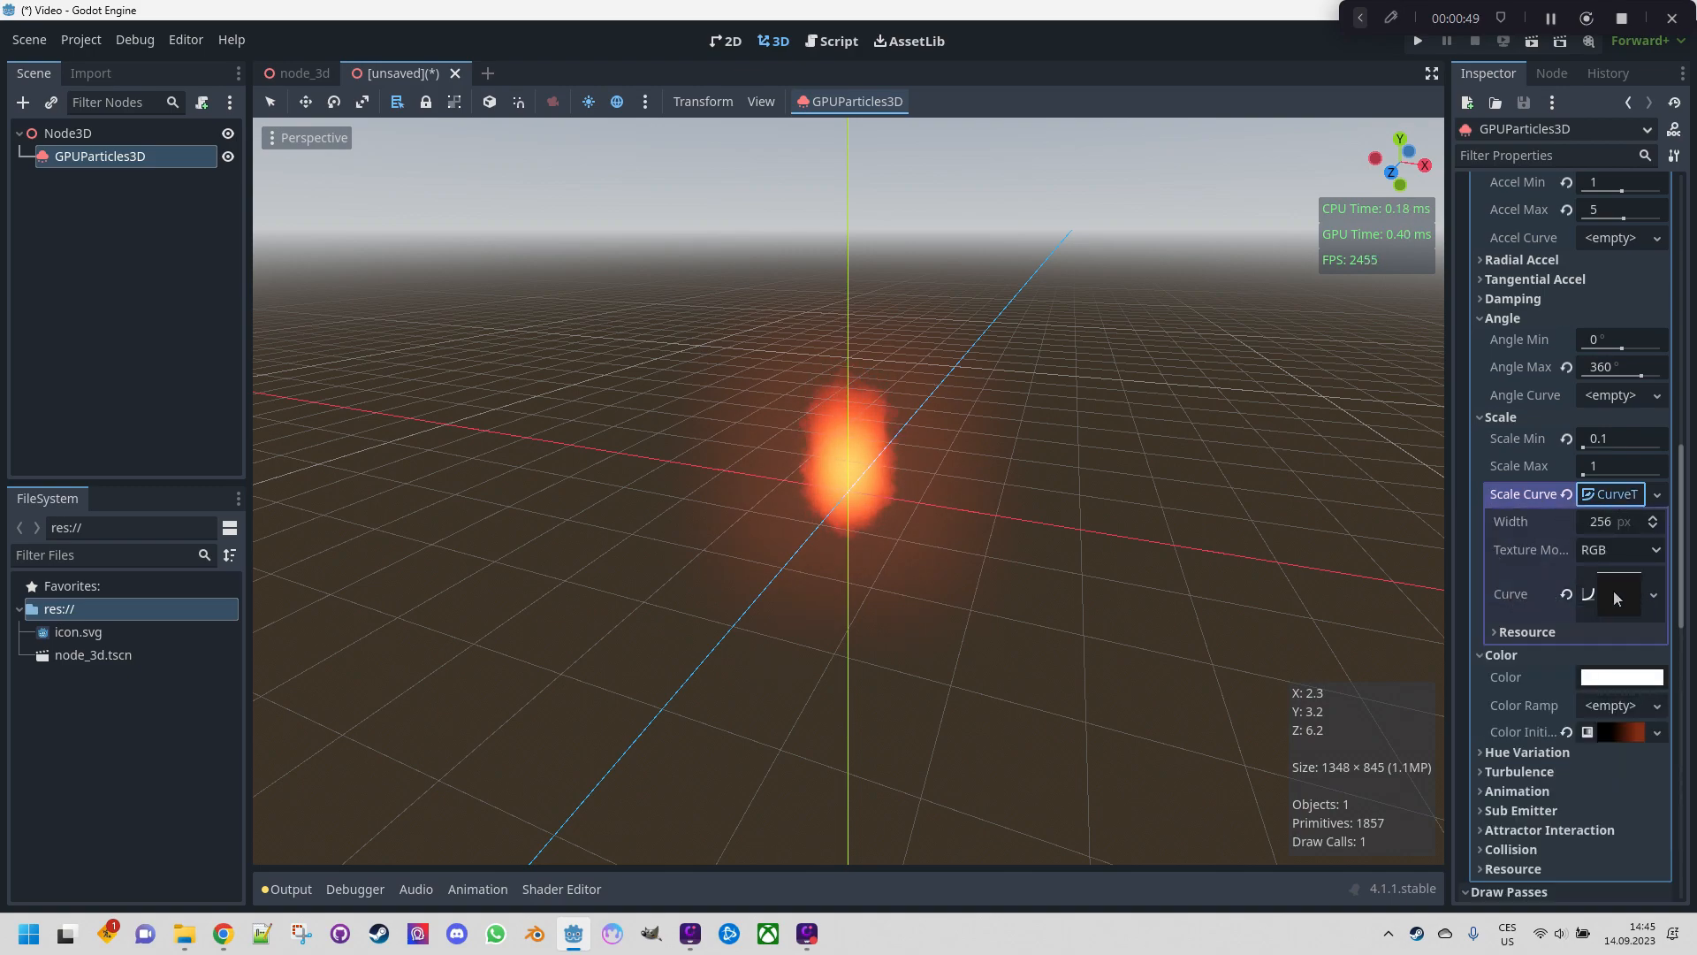
click(1610, 593)
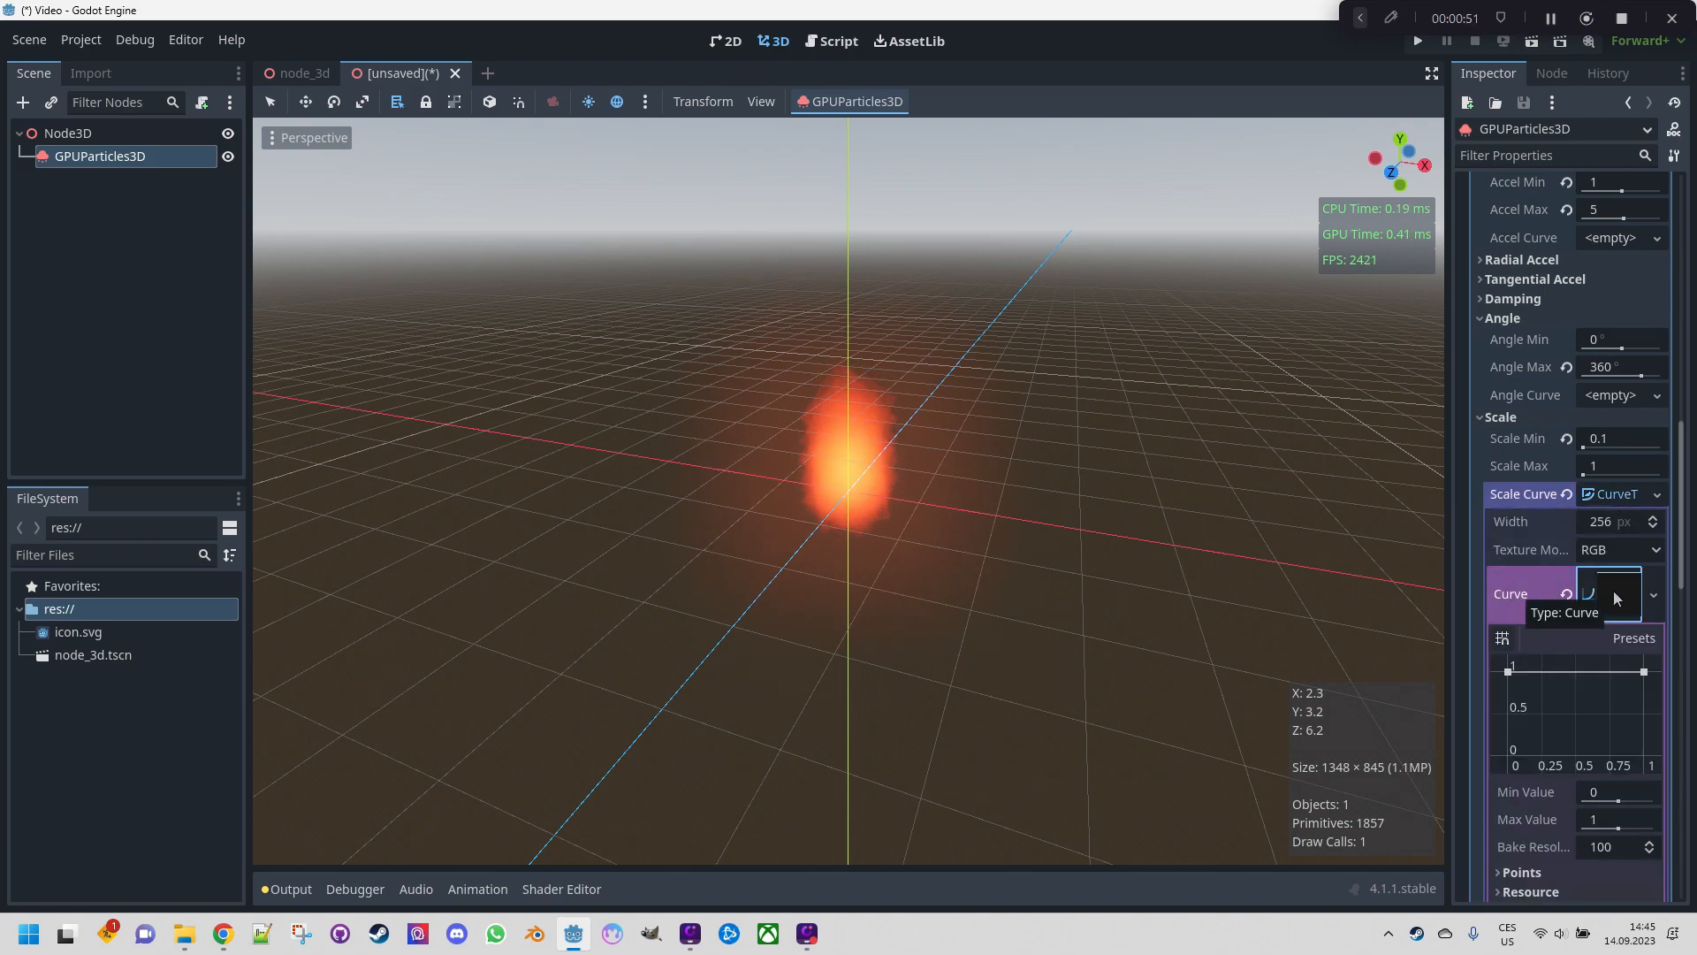
mouse_move(1548, 677)
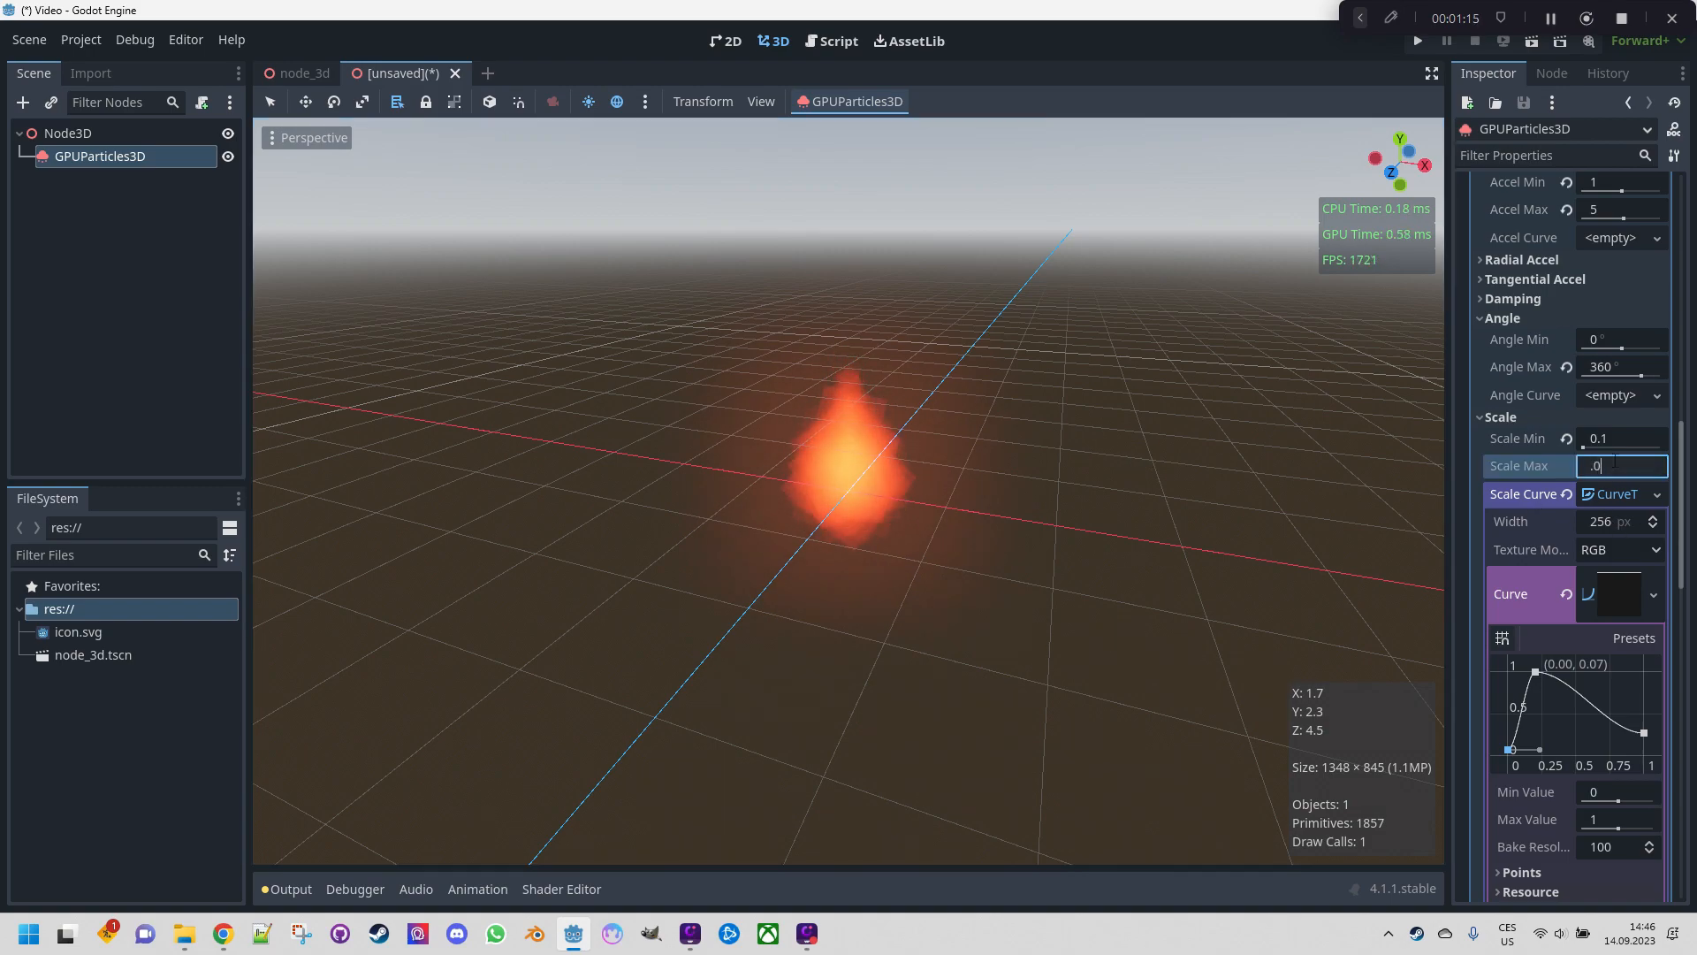
text(0.05)
text(0.5)
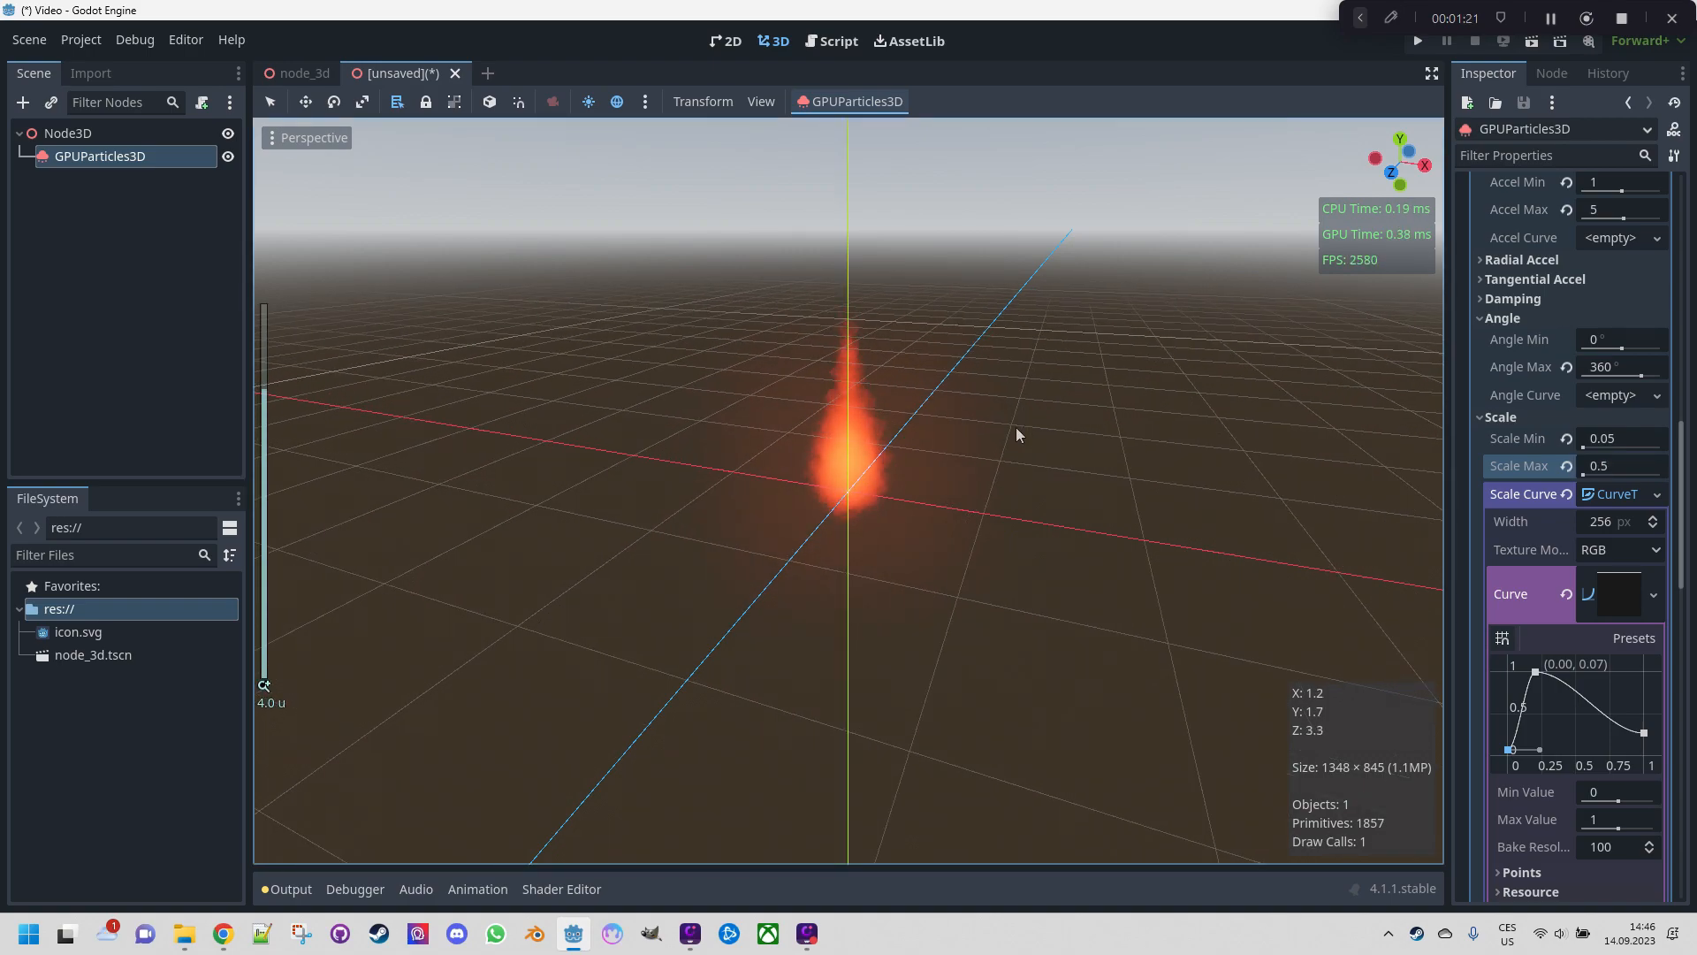
mouse_move(981, 423)
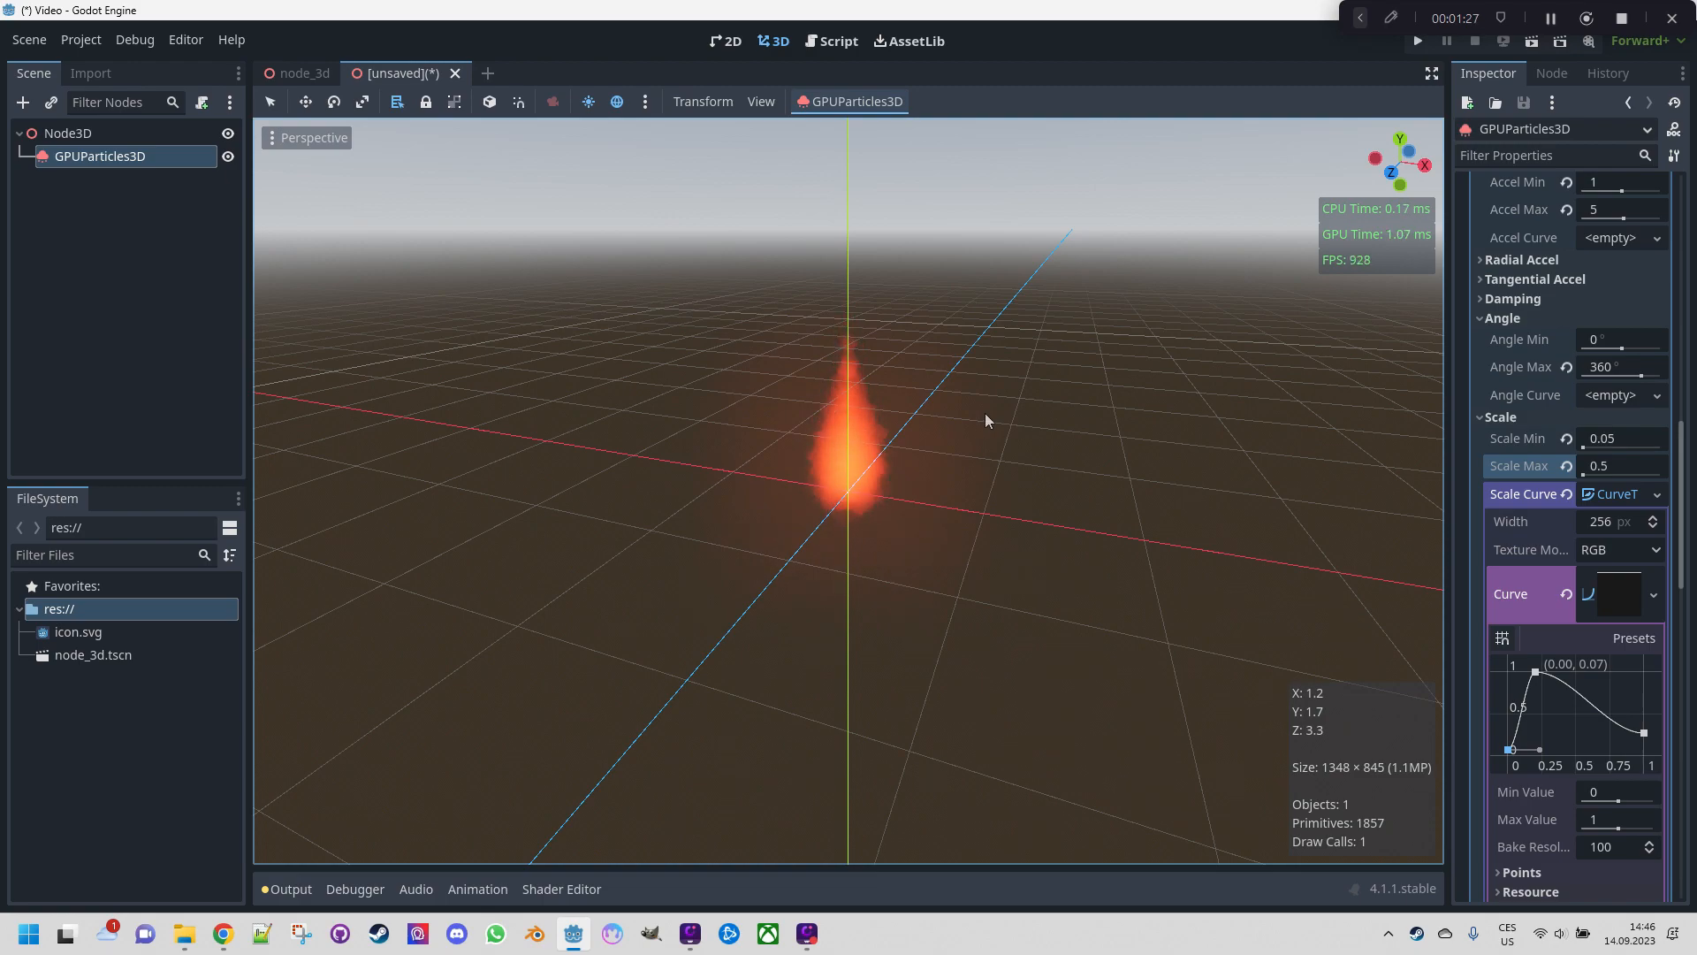
Expand the Hue Variation section of the process material
scroll(down, 3)
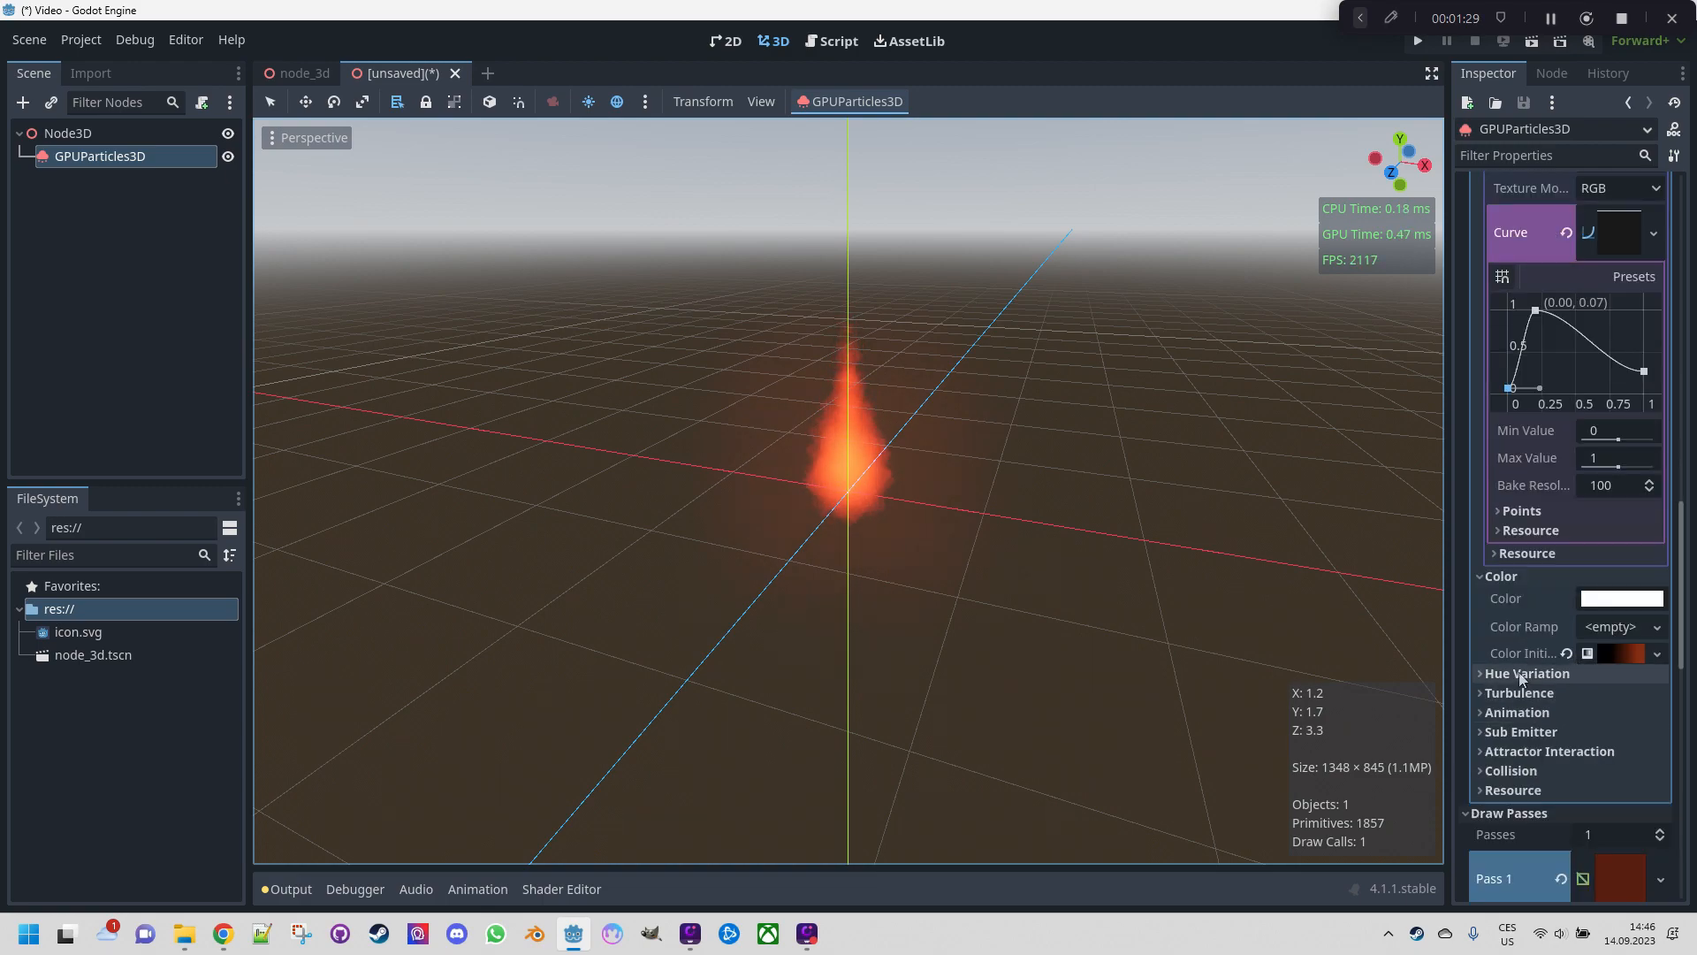
click(1481, 673)
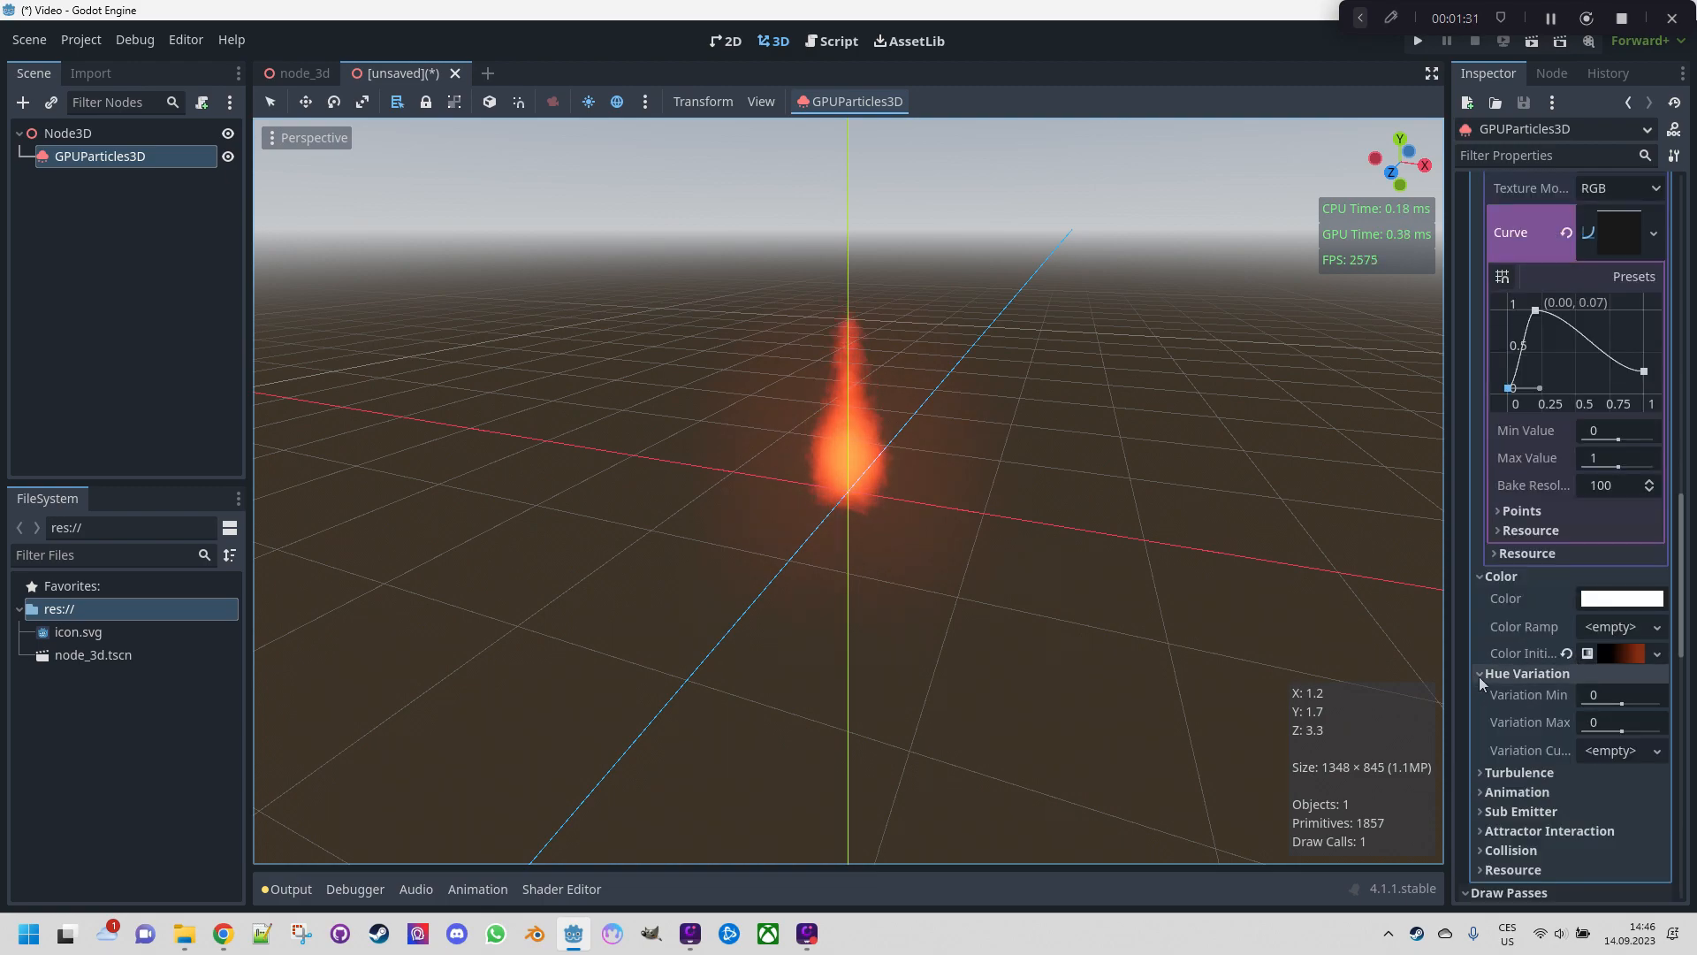
mouse_move(1529, 750)
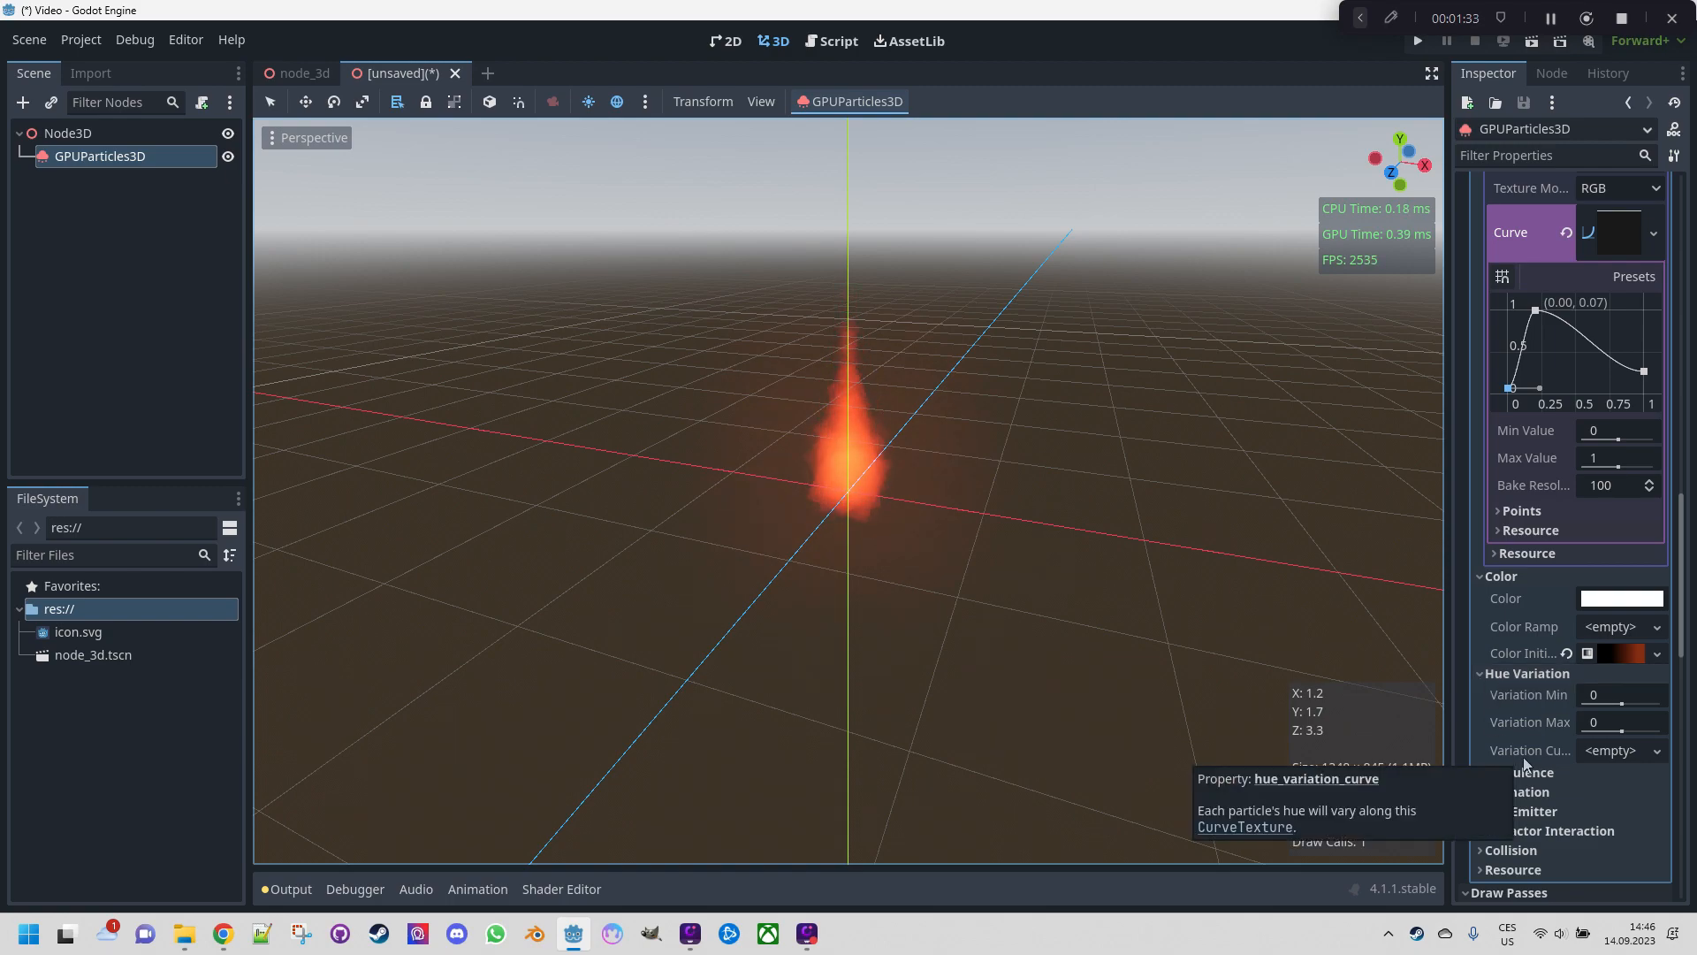
mouse_move(1149, 595)
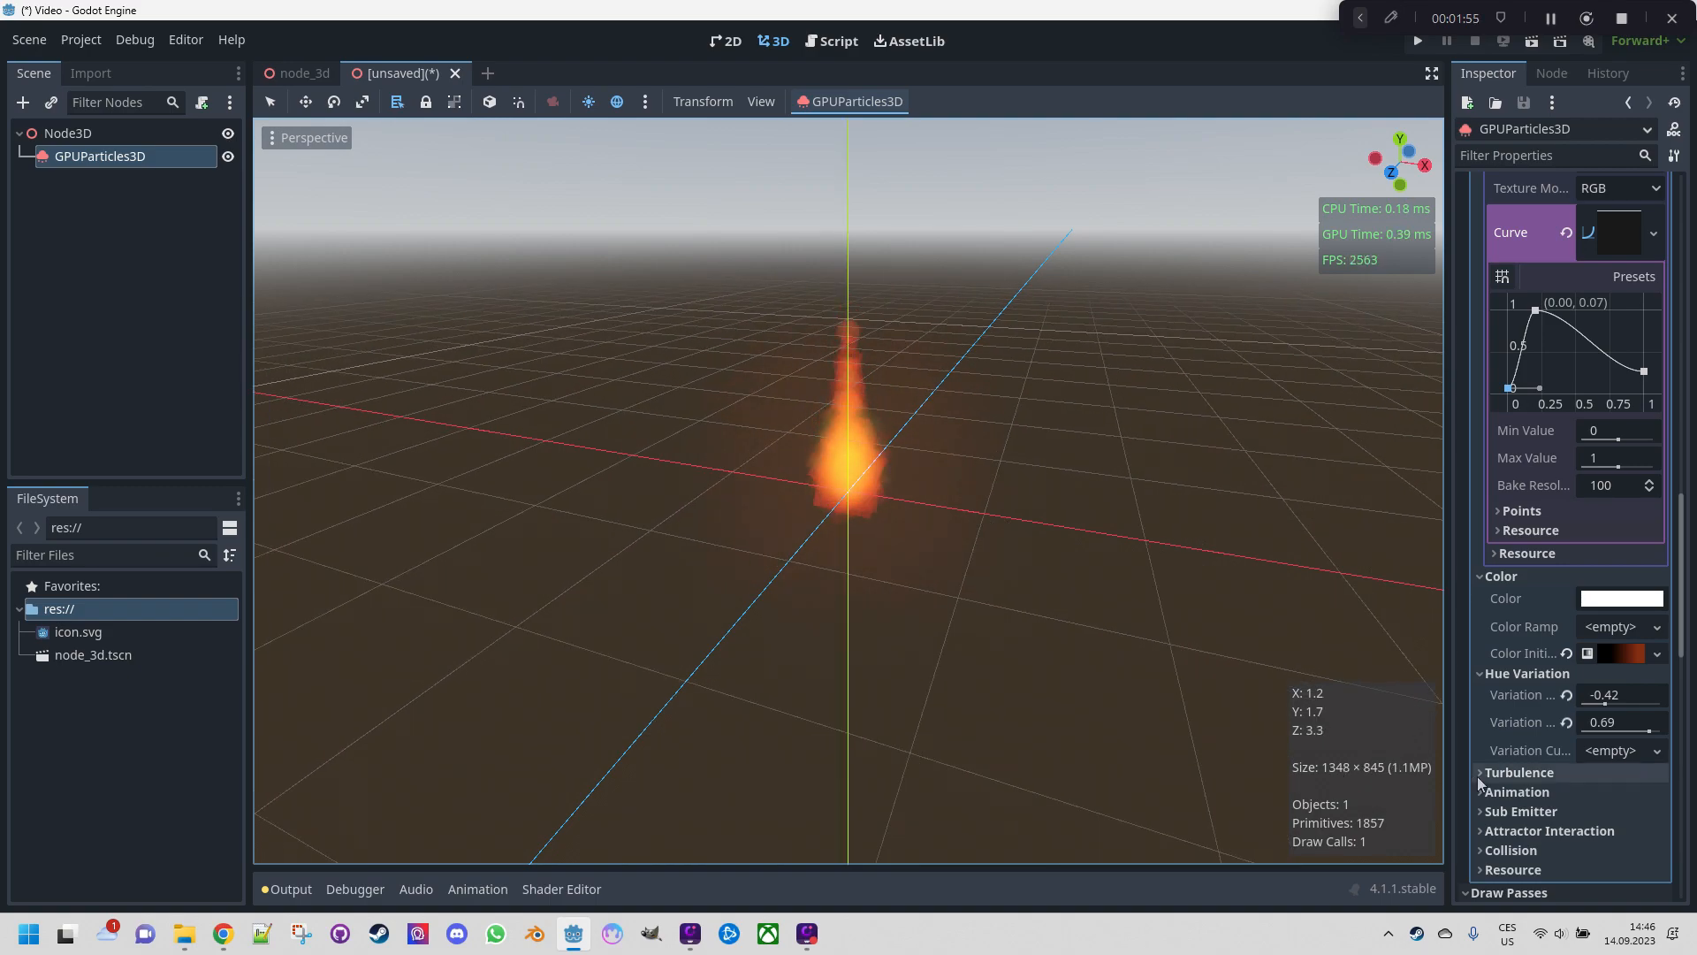
Expand the Turbulence section and tick Enabled
click(1484, 772)
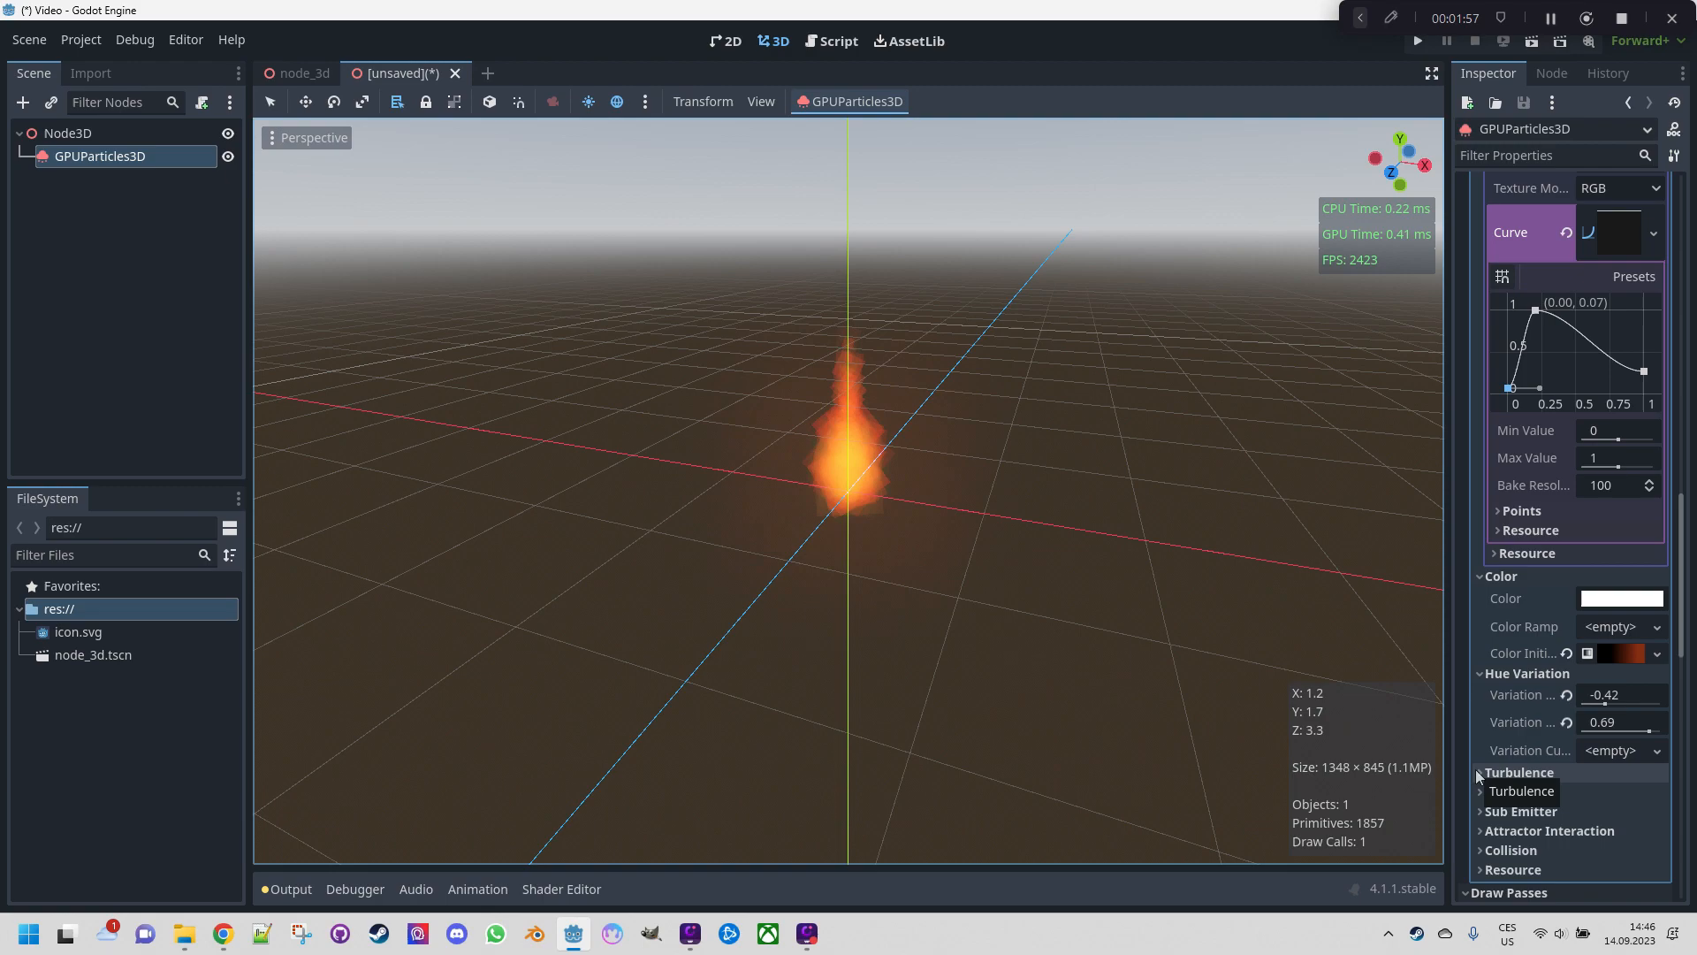
click(1519, 771)
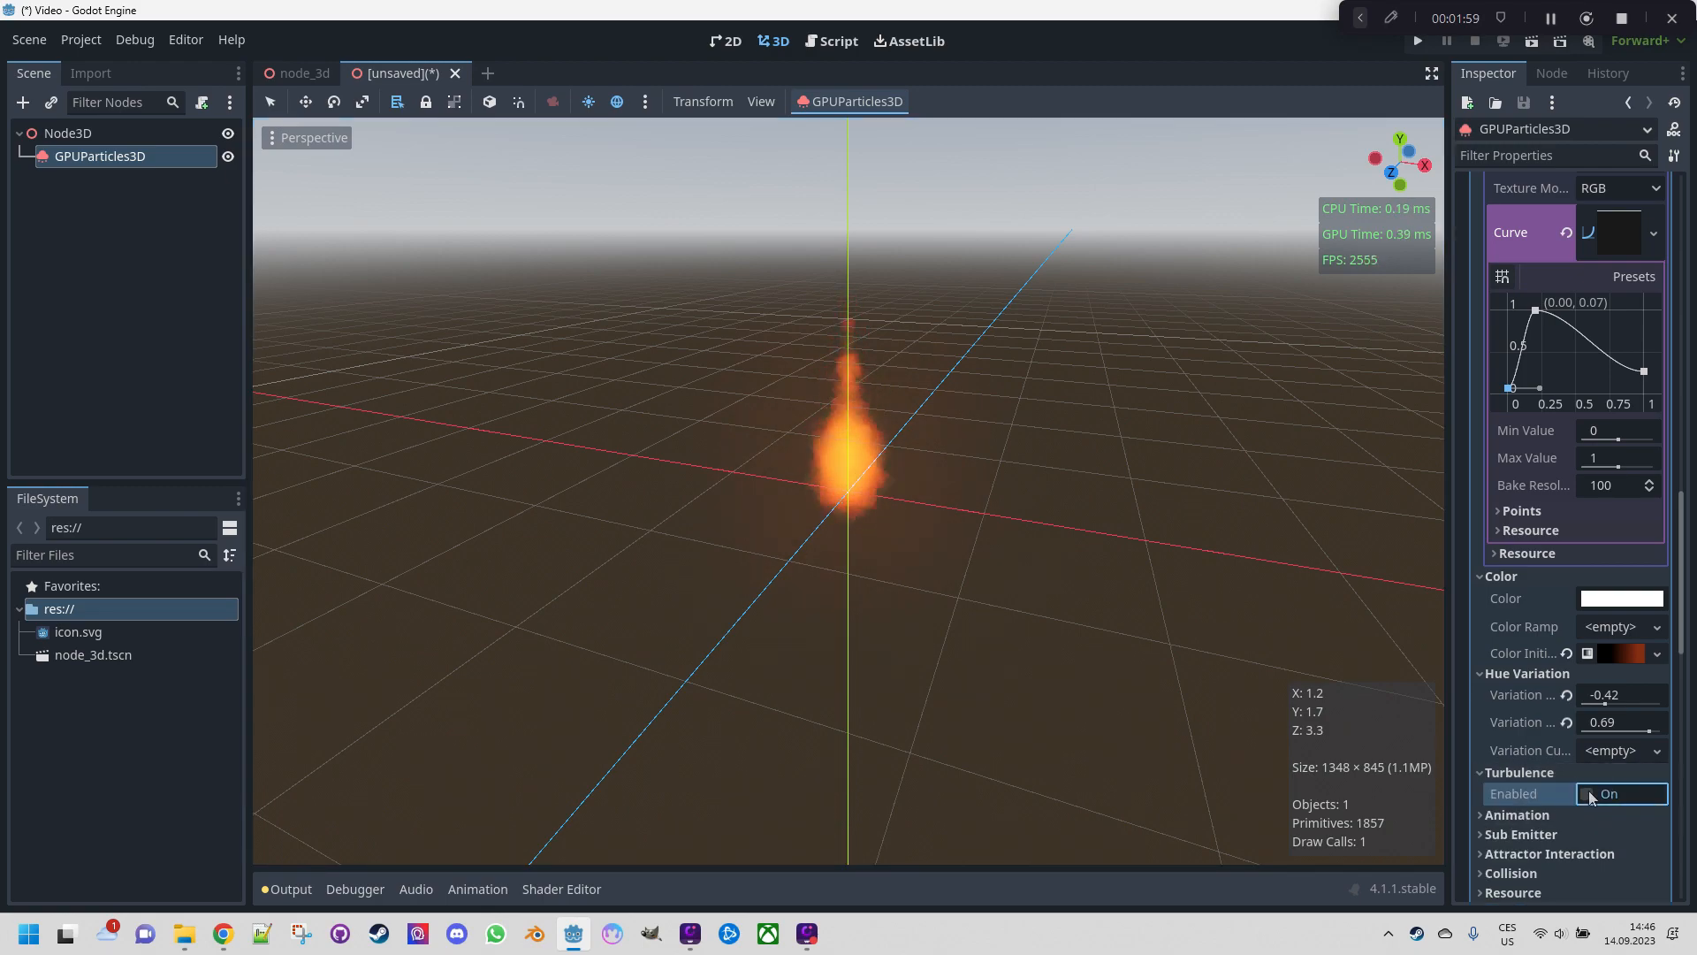
scroll(down, 3)
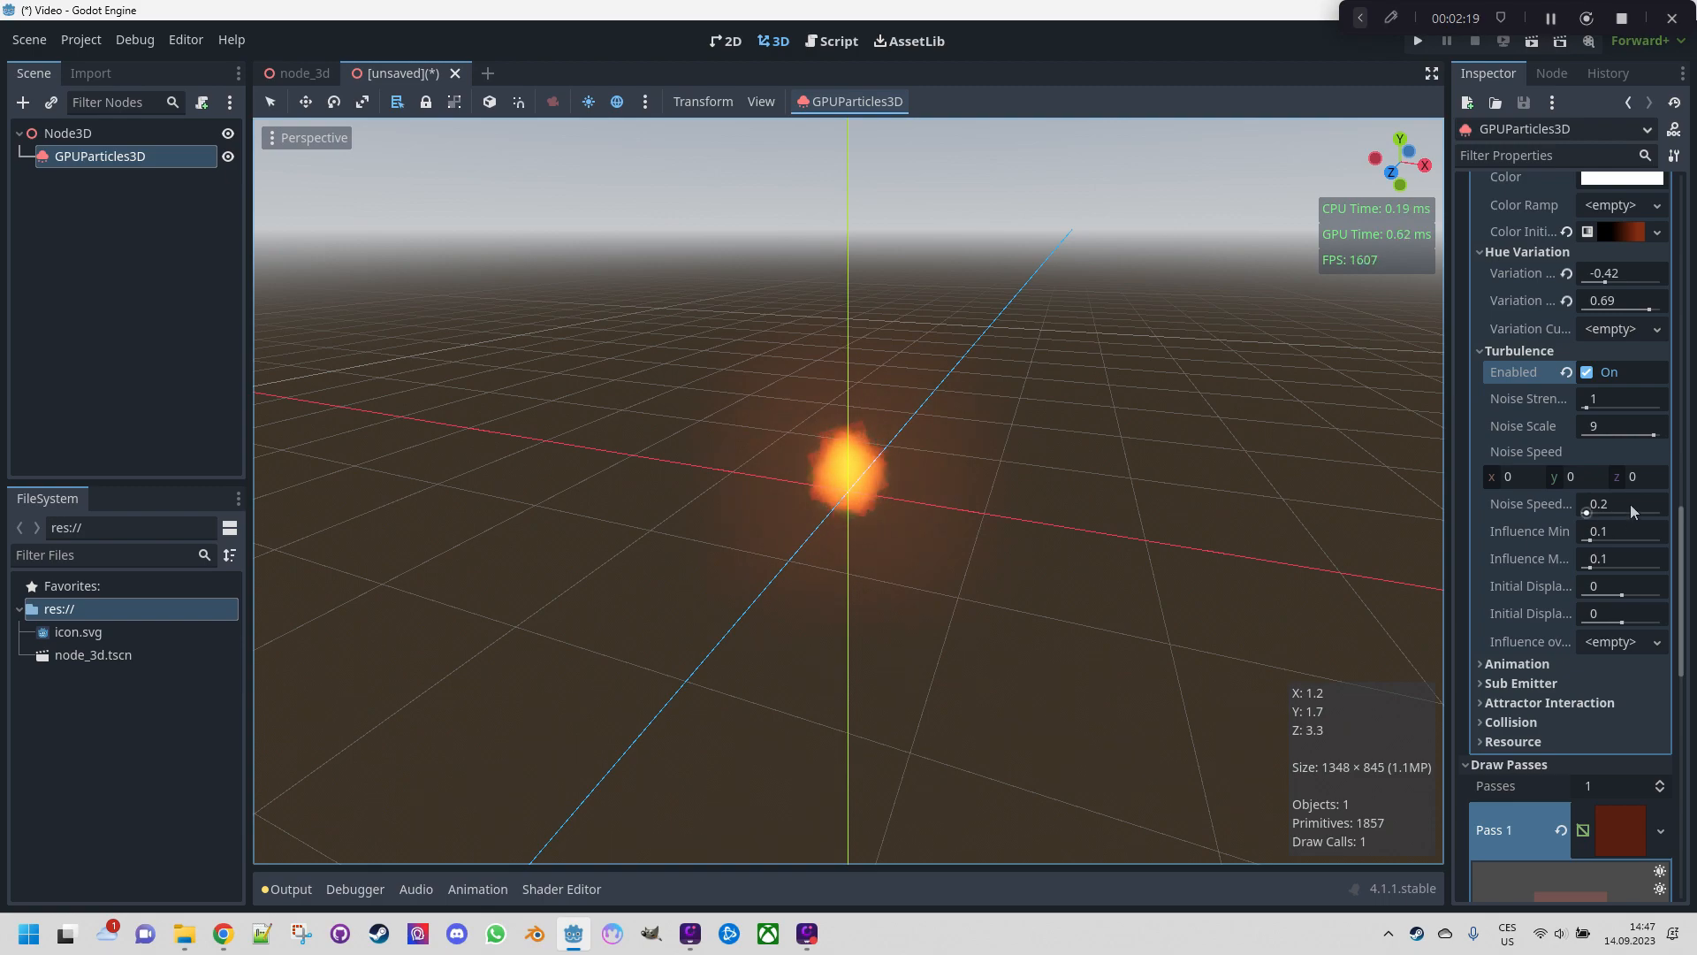
Untick Turbulence Enabled in the process material
click(1587, 371)
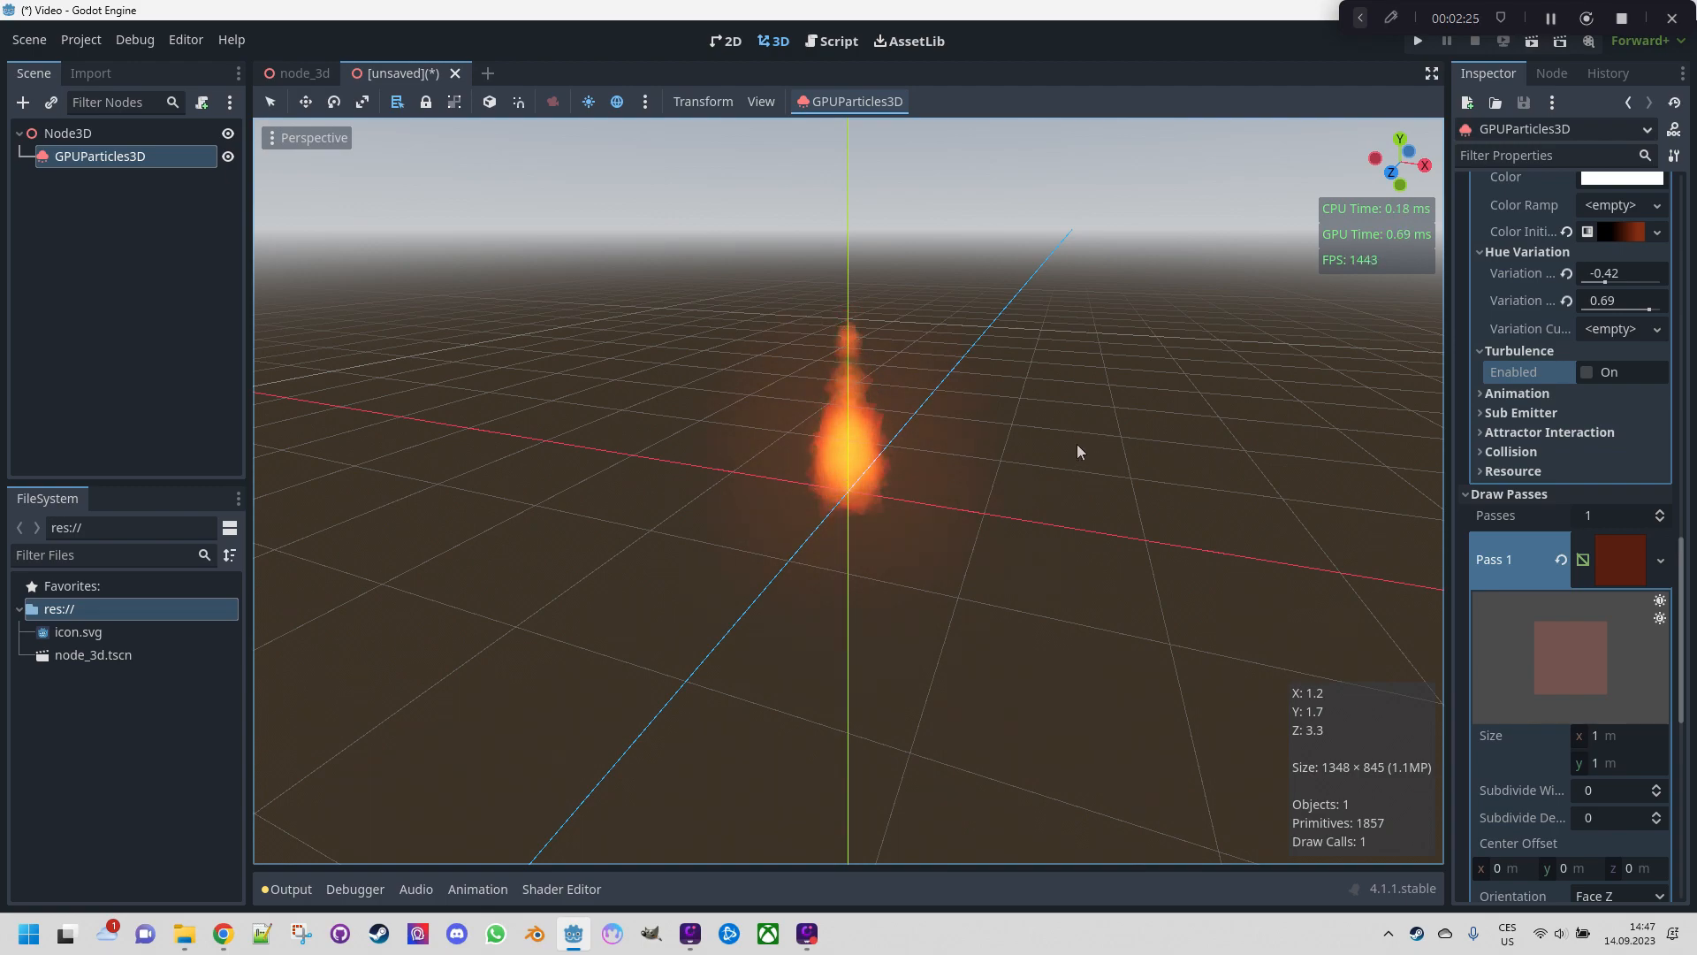
mouse_move(982, 452)
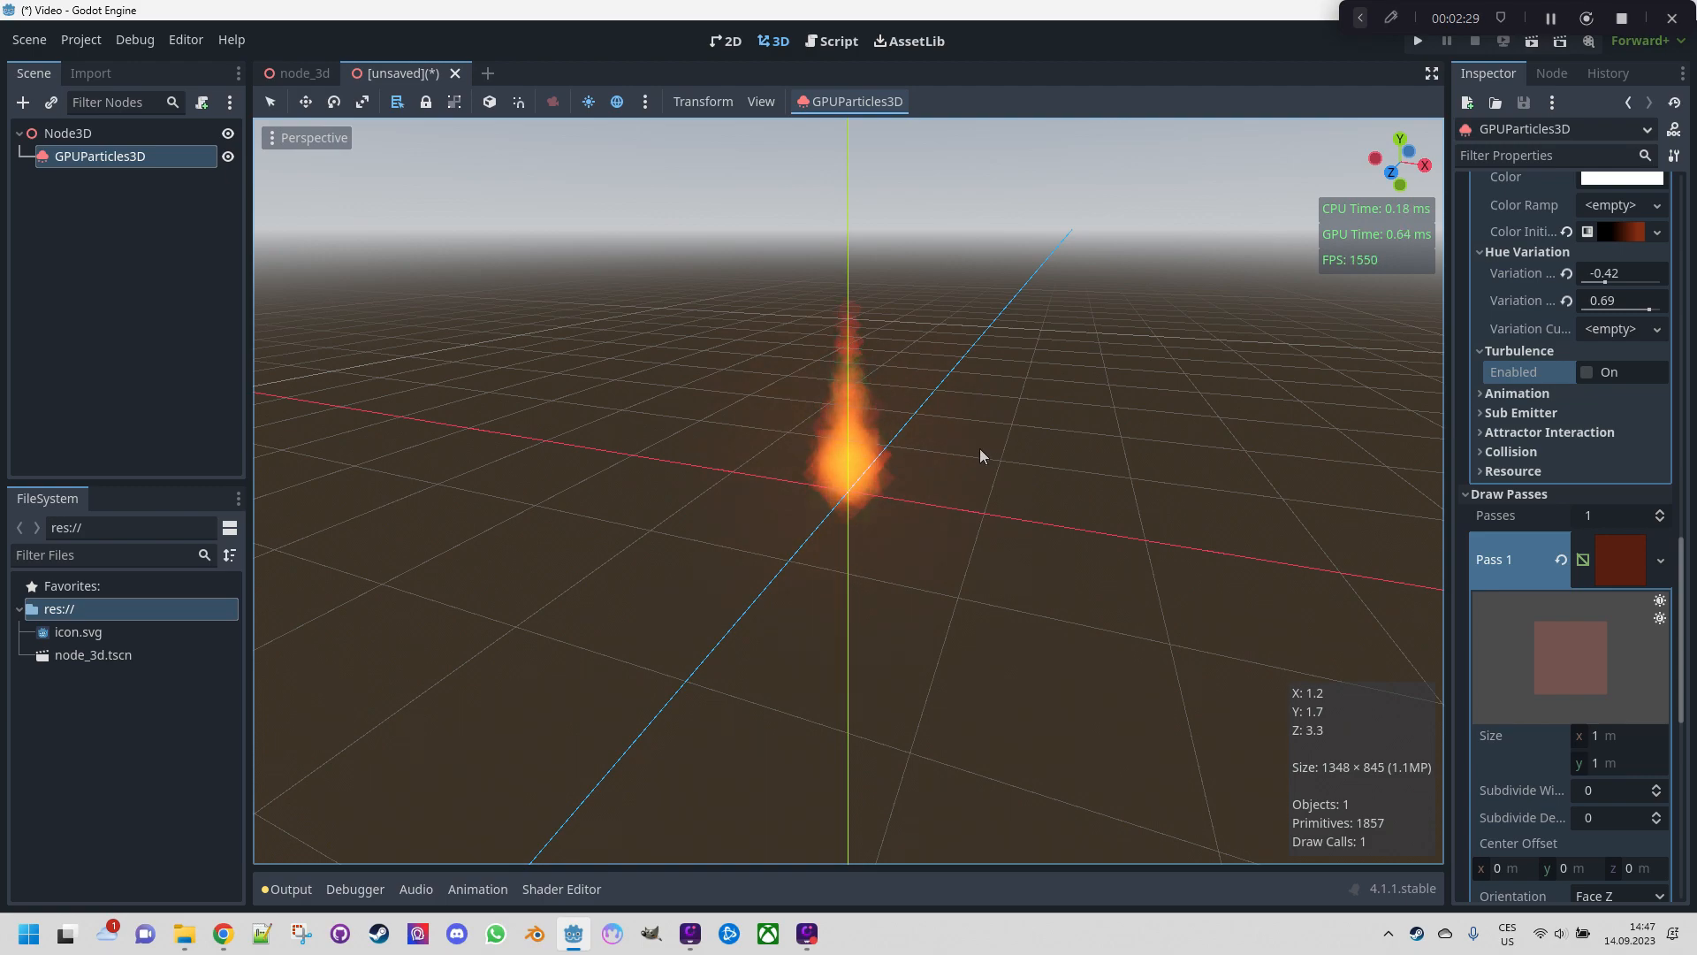
mouse_move(901, 449)
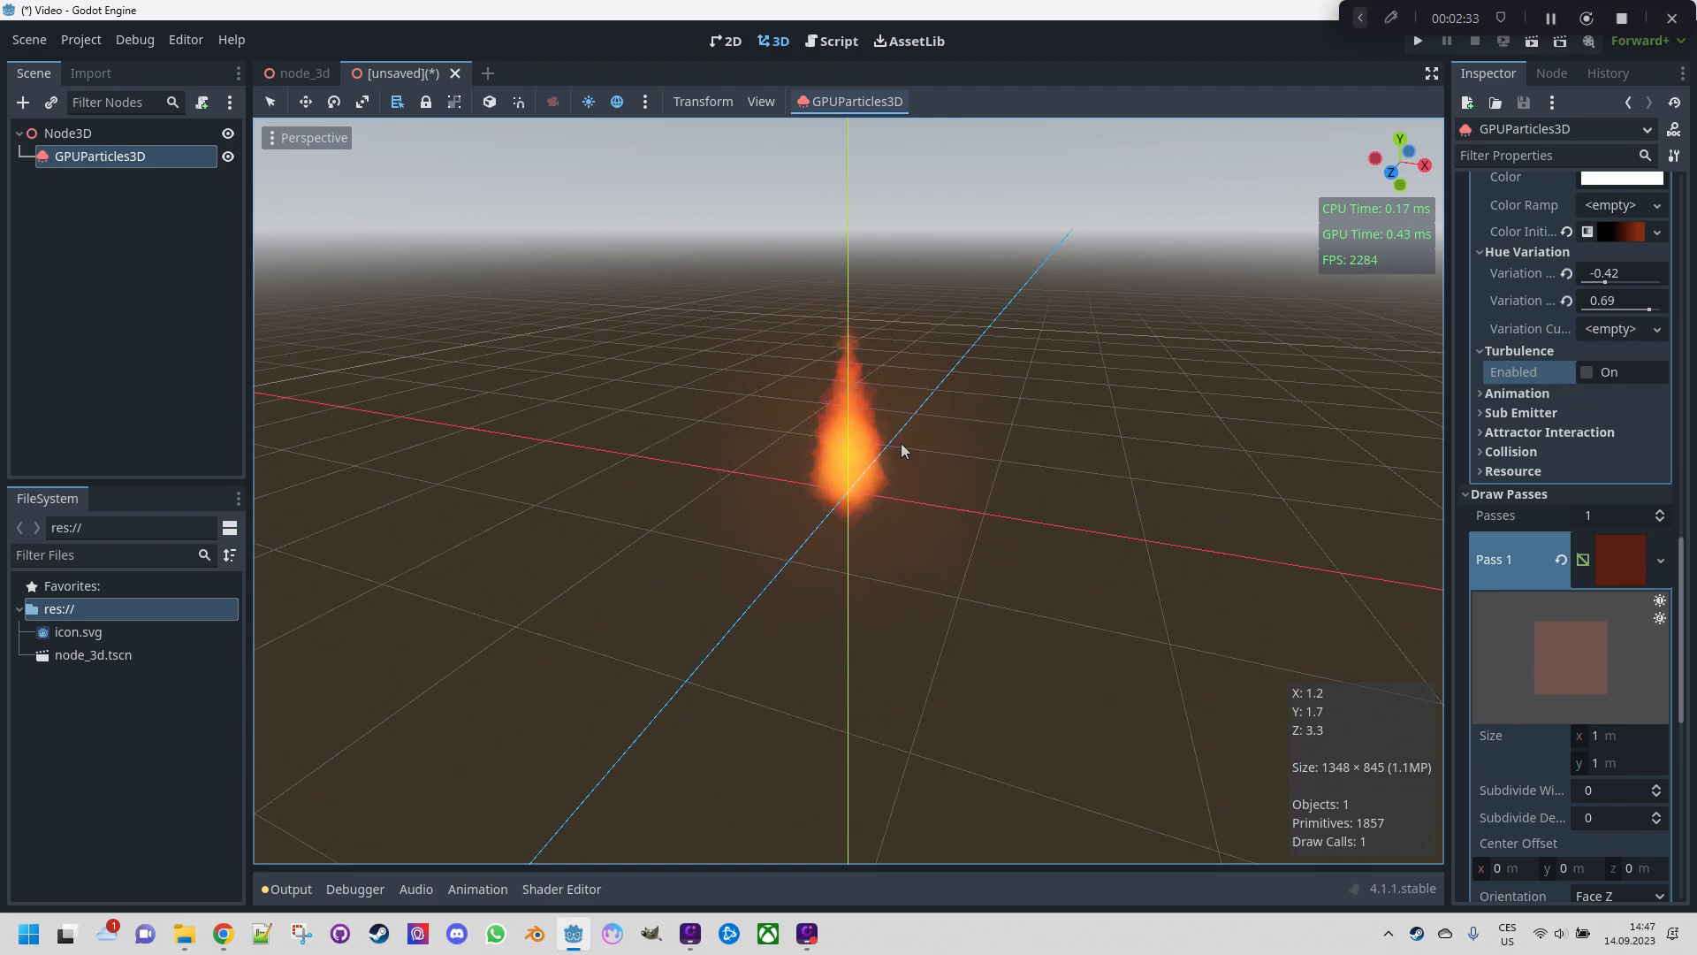
mouse_move(854, 450)
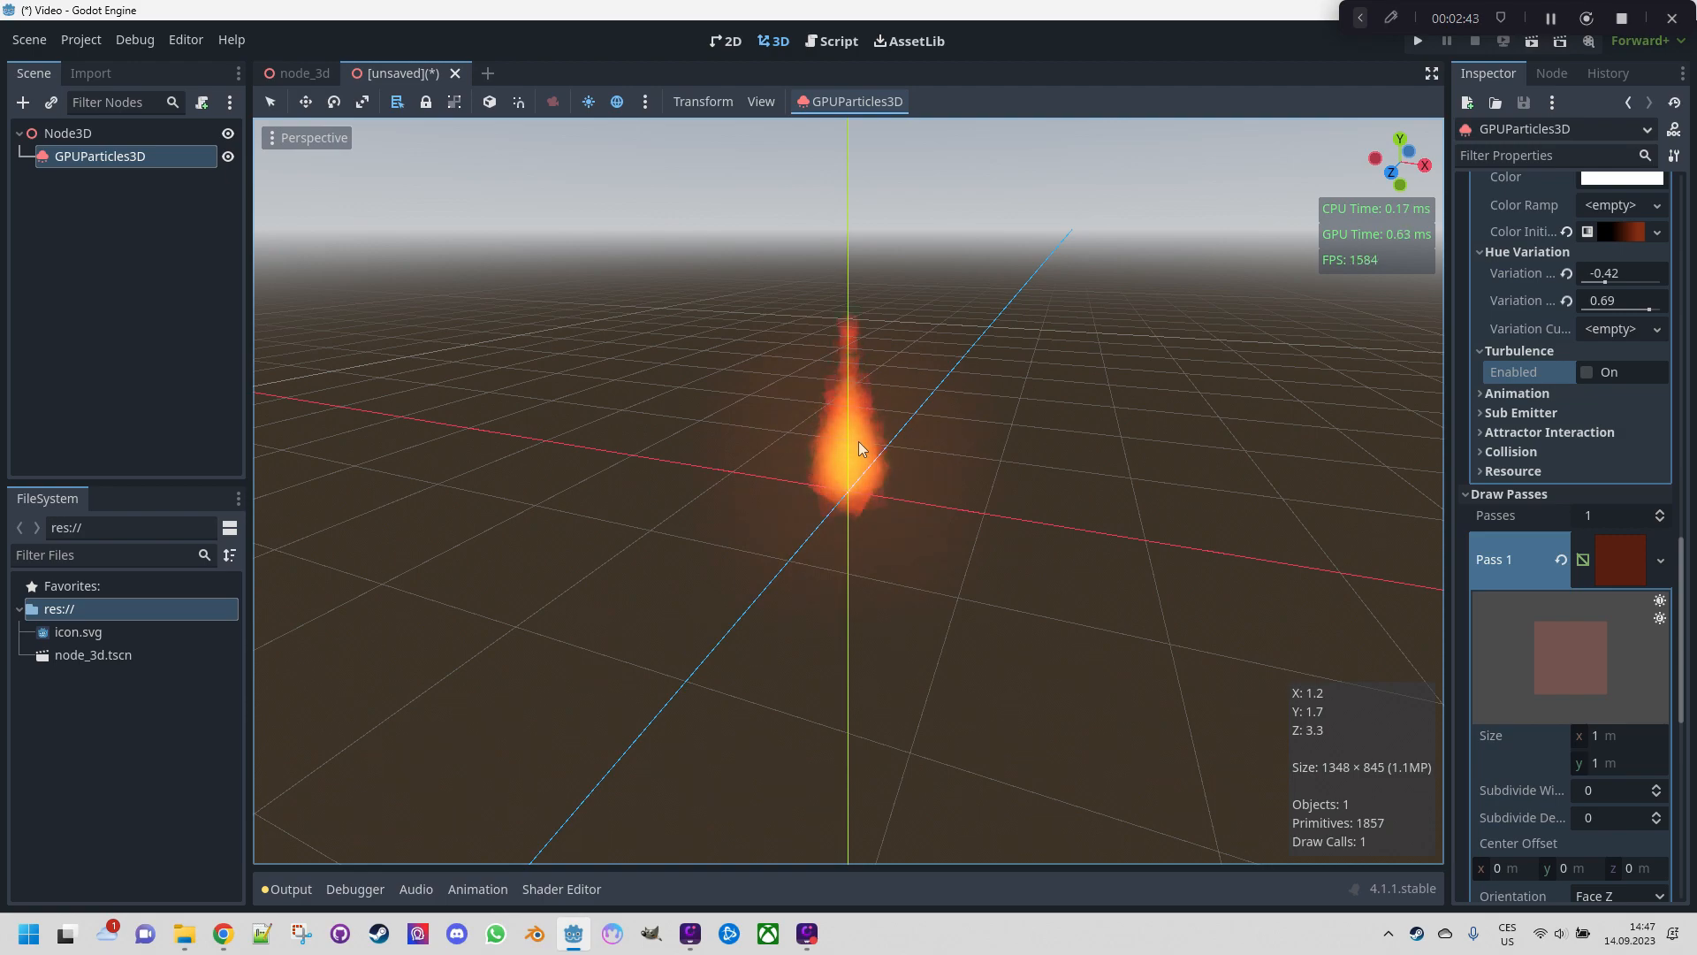
mouse_move(882, 447)
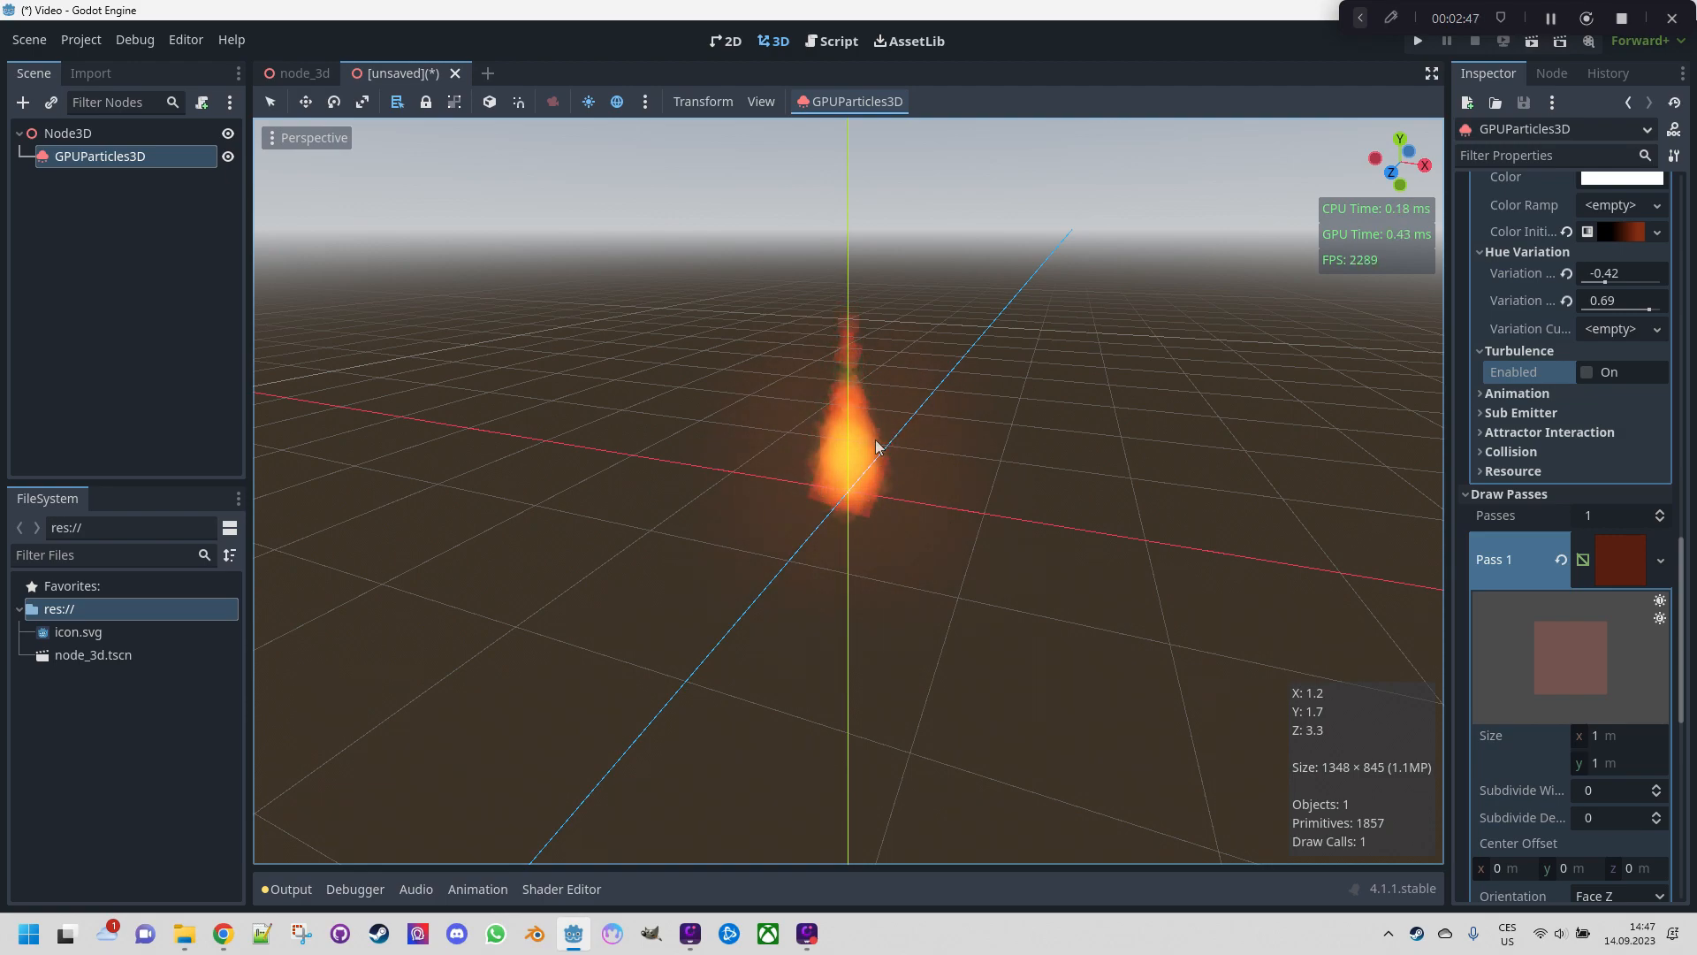
mouse_move(877, 434)
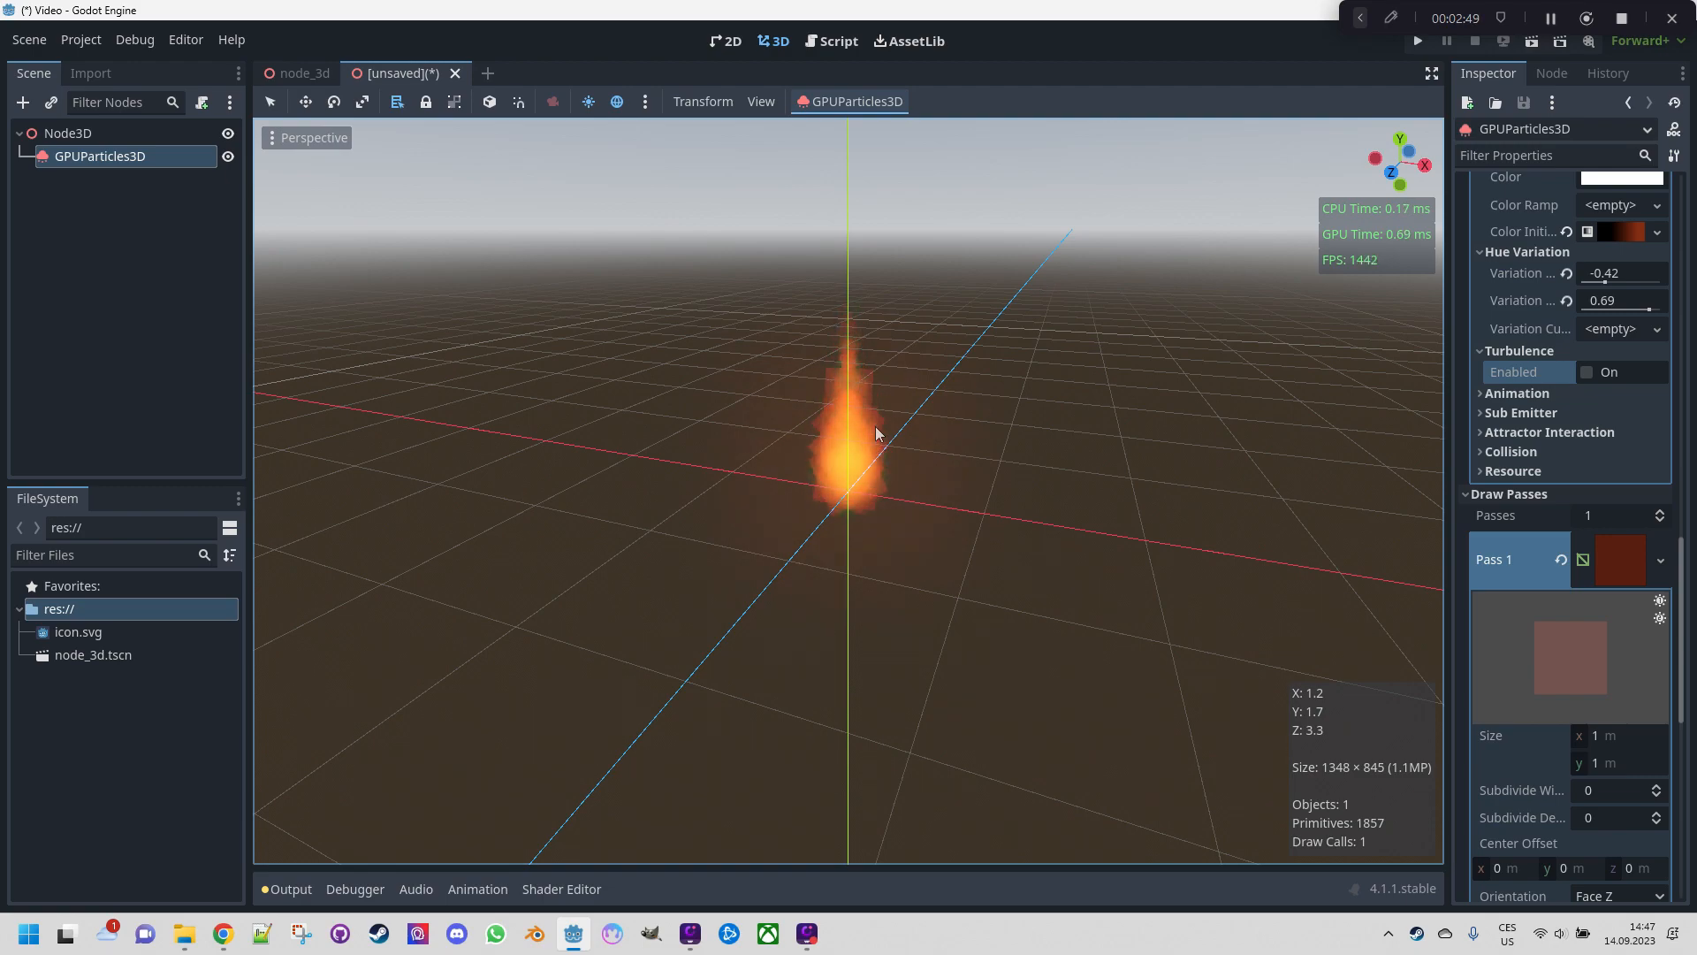